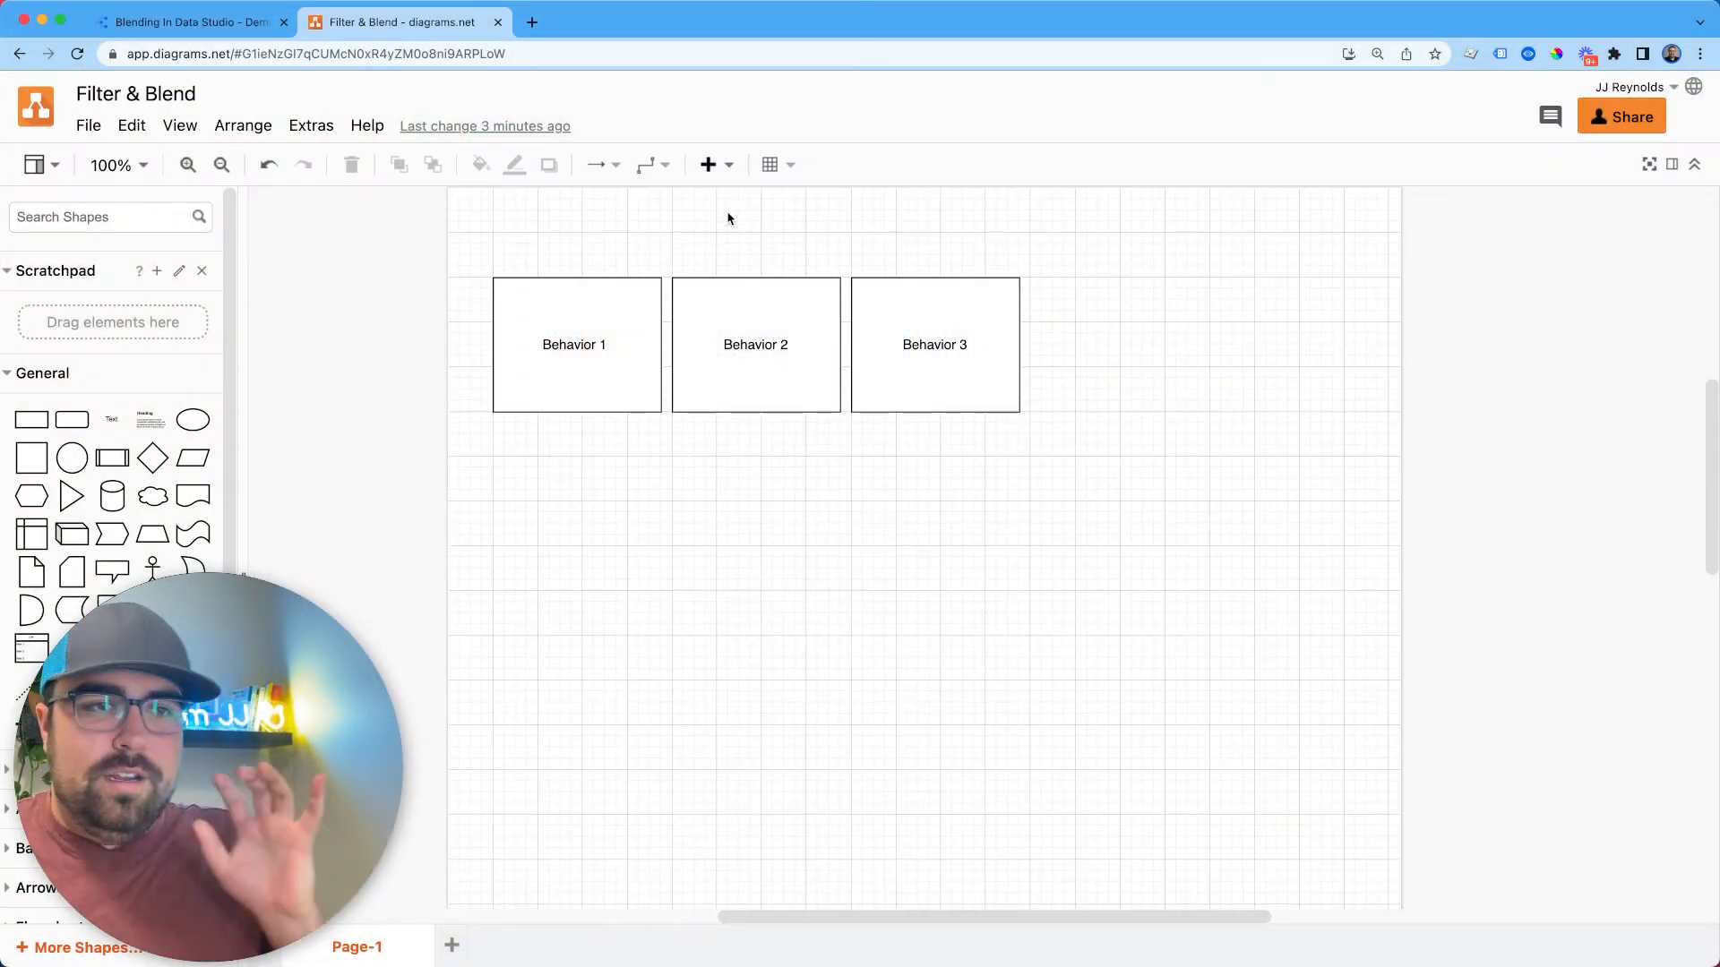
Step: Edit the Behavior 2 and Behavior 3 box labels in the diagram
click(573, 344)
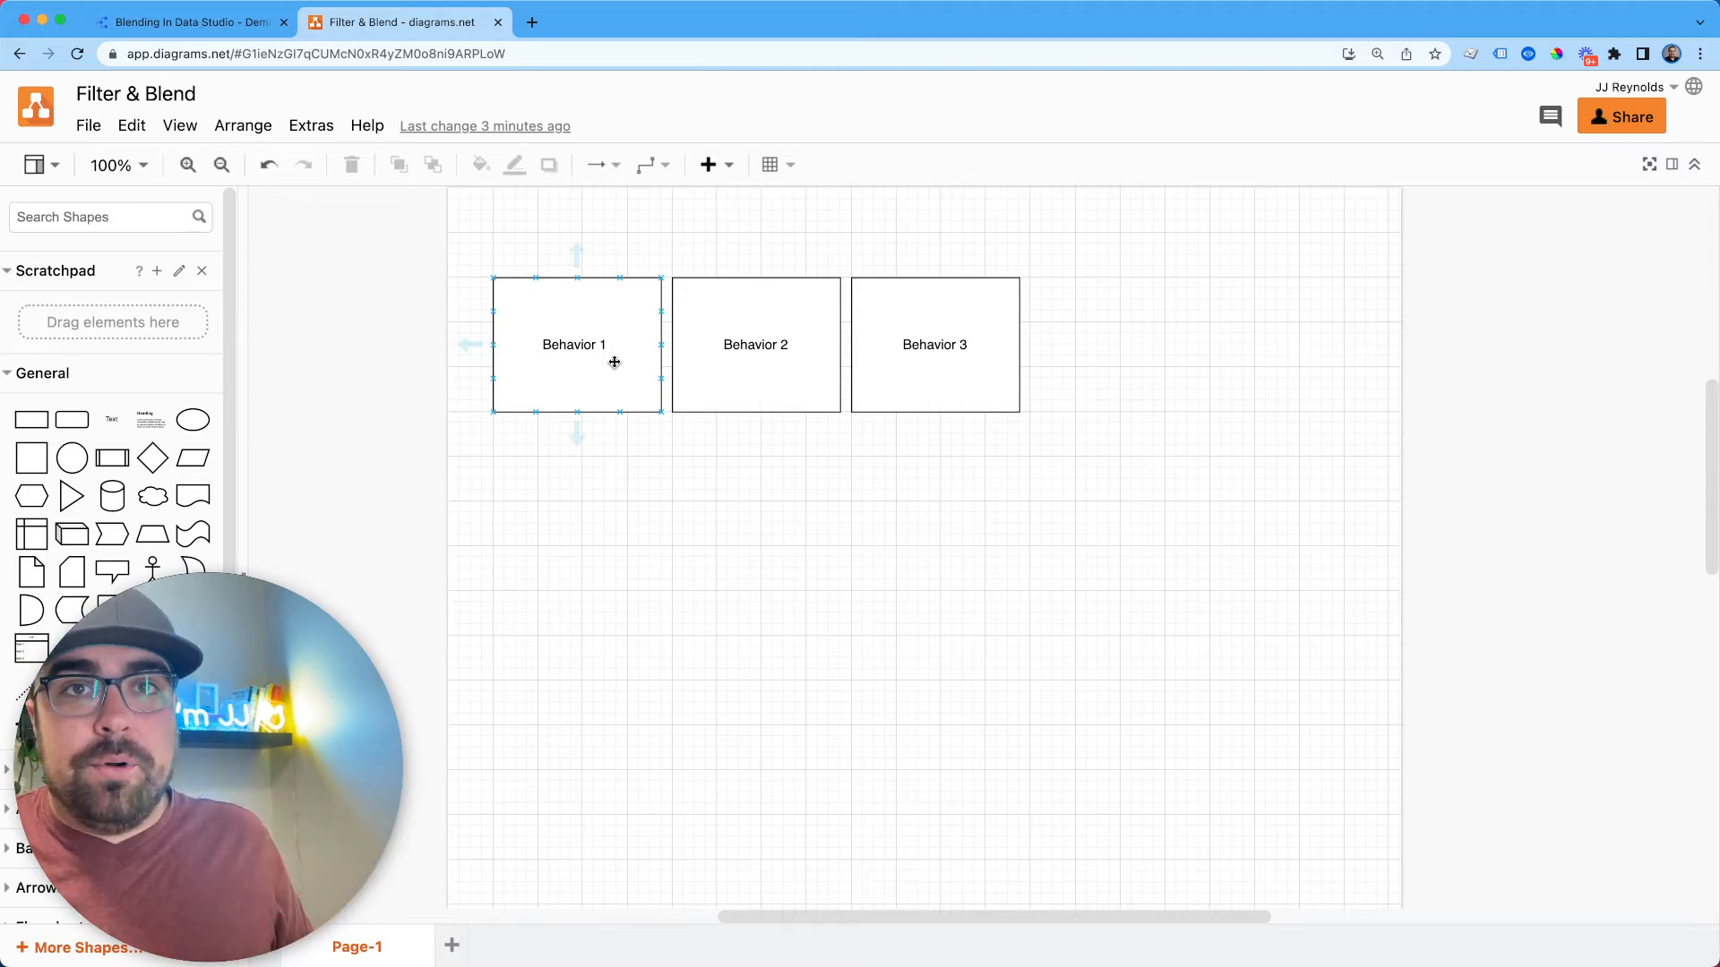
click(754, 346)
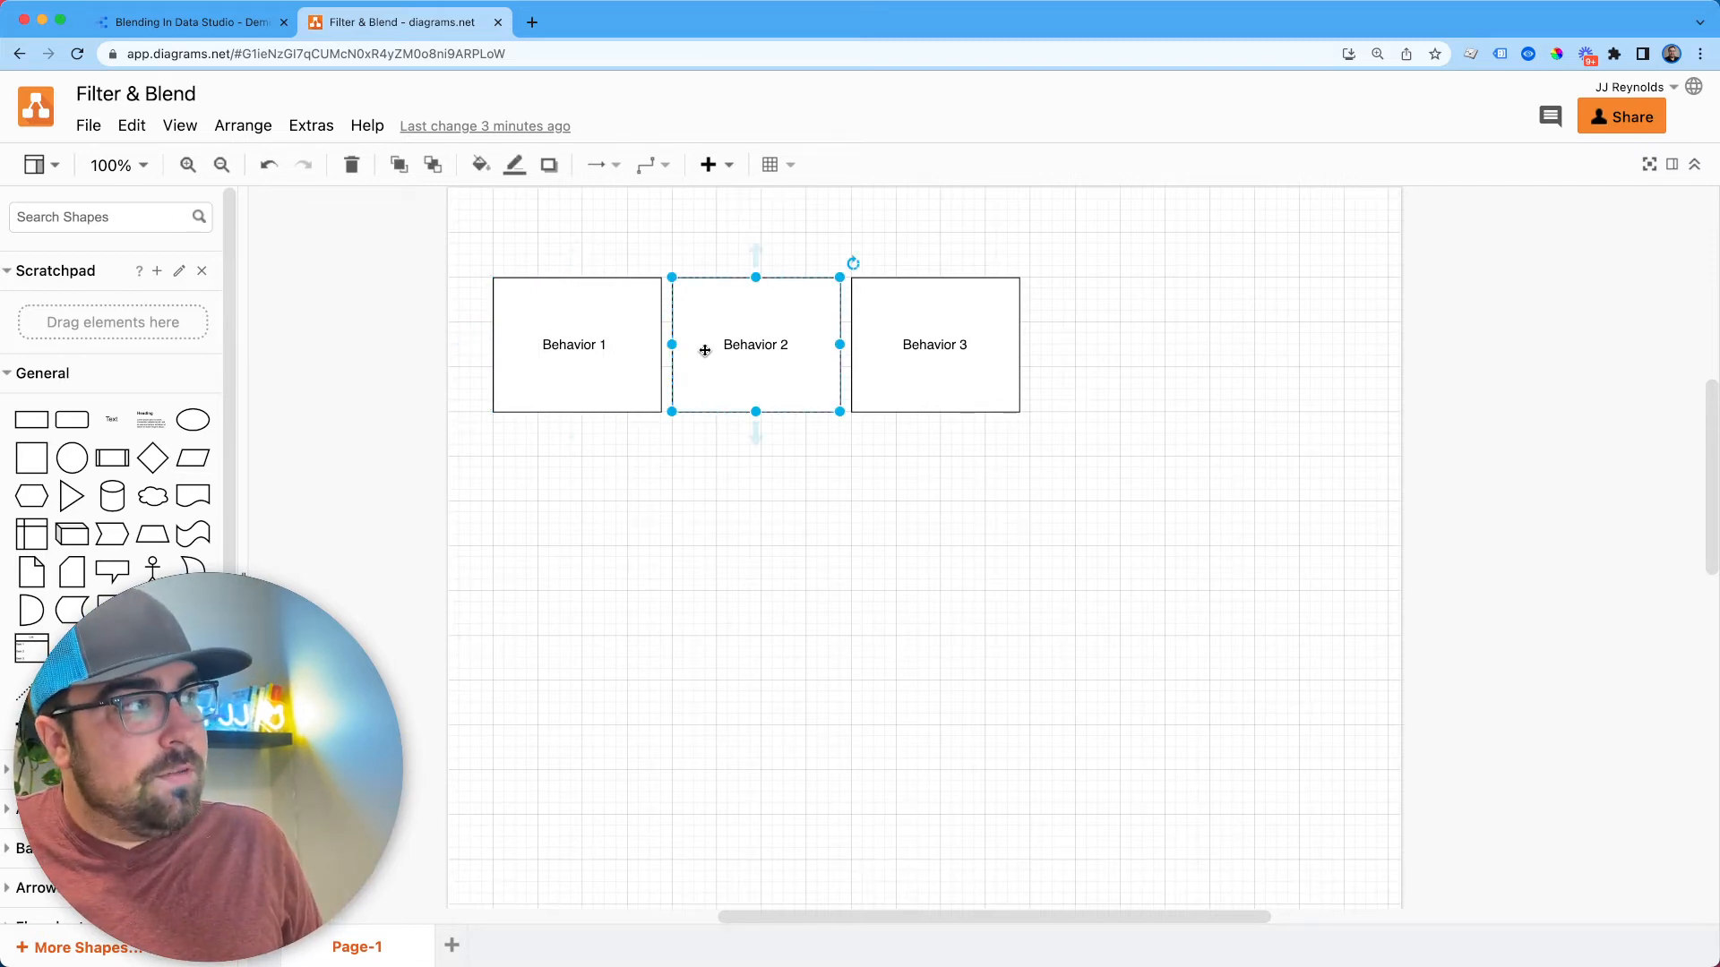
double_click(754, 346)
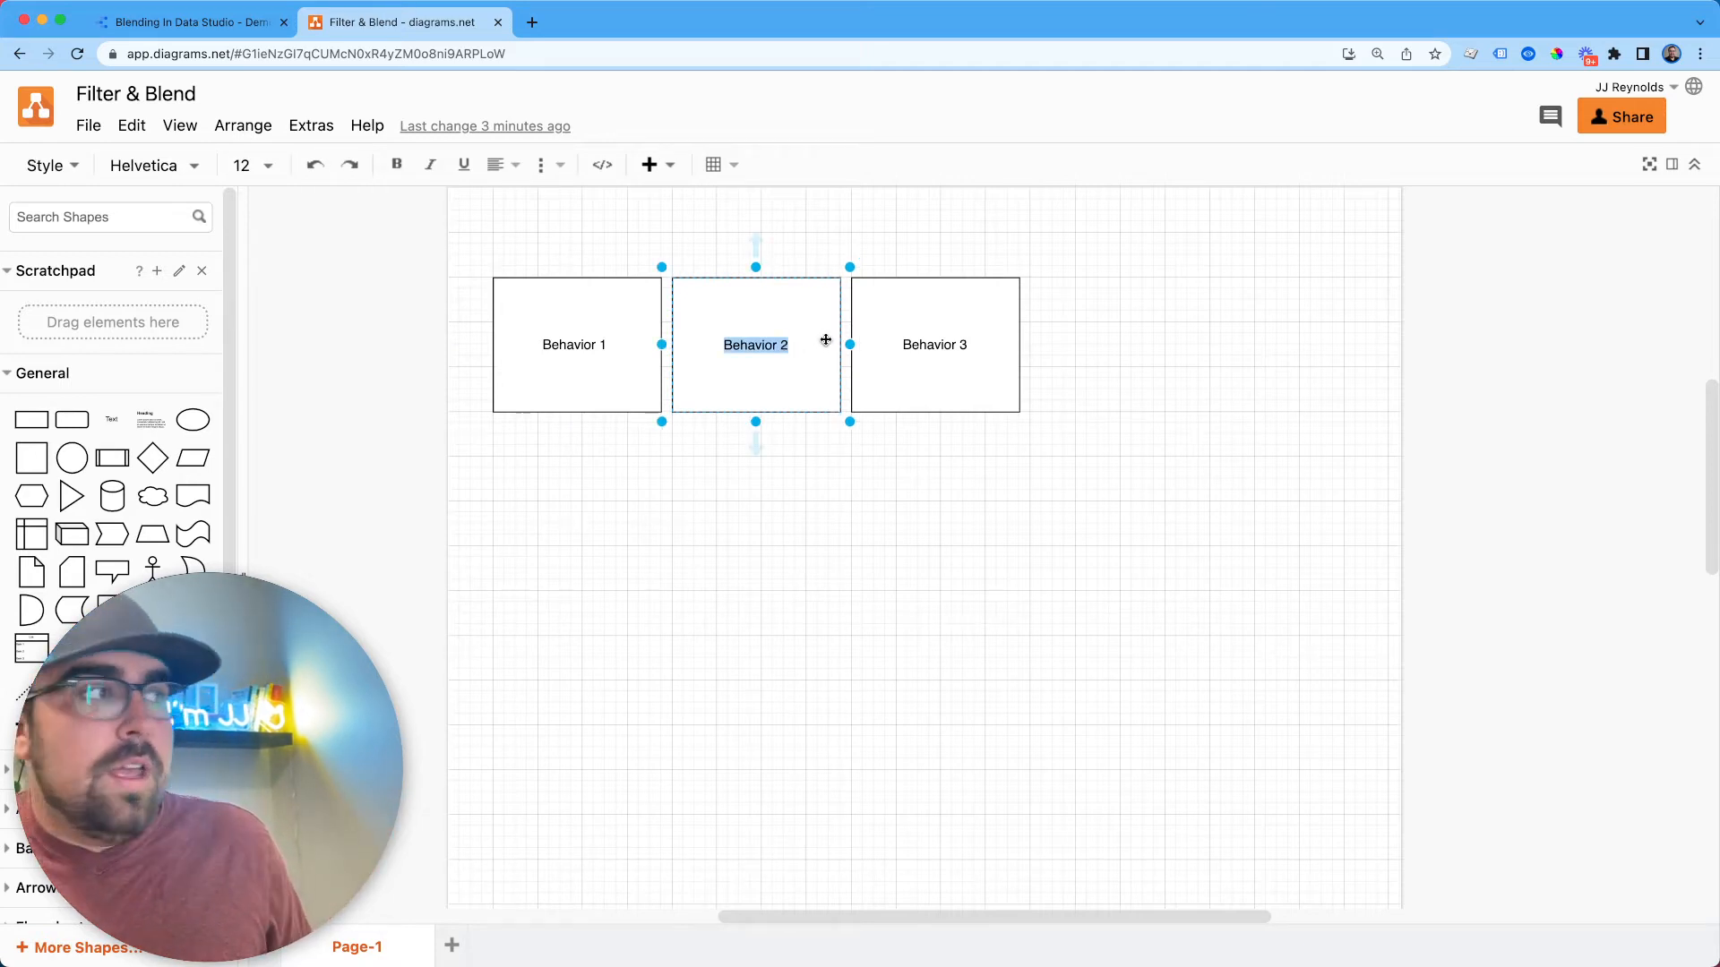
click(935, 346)
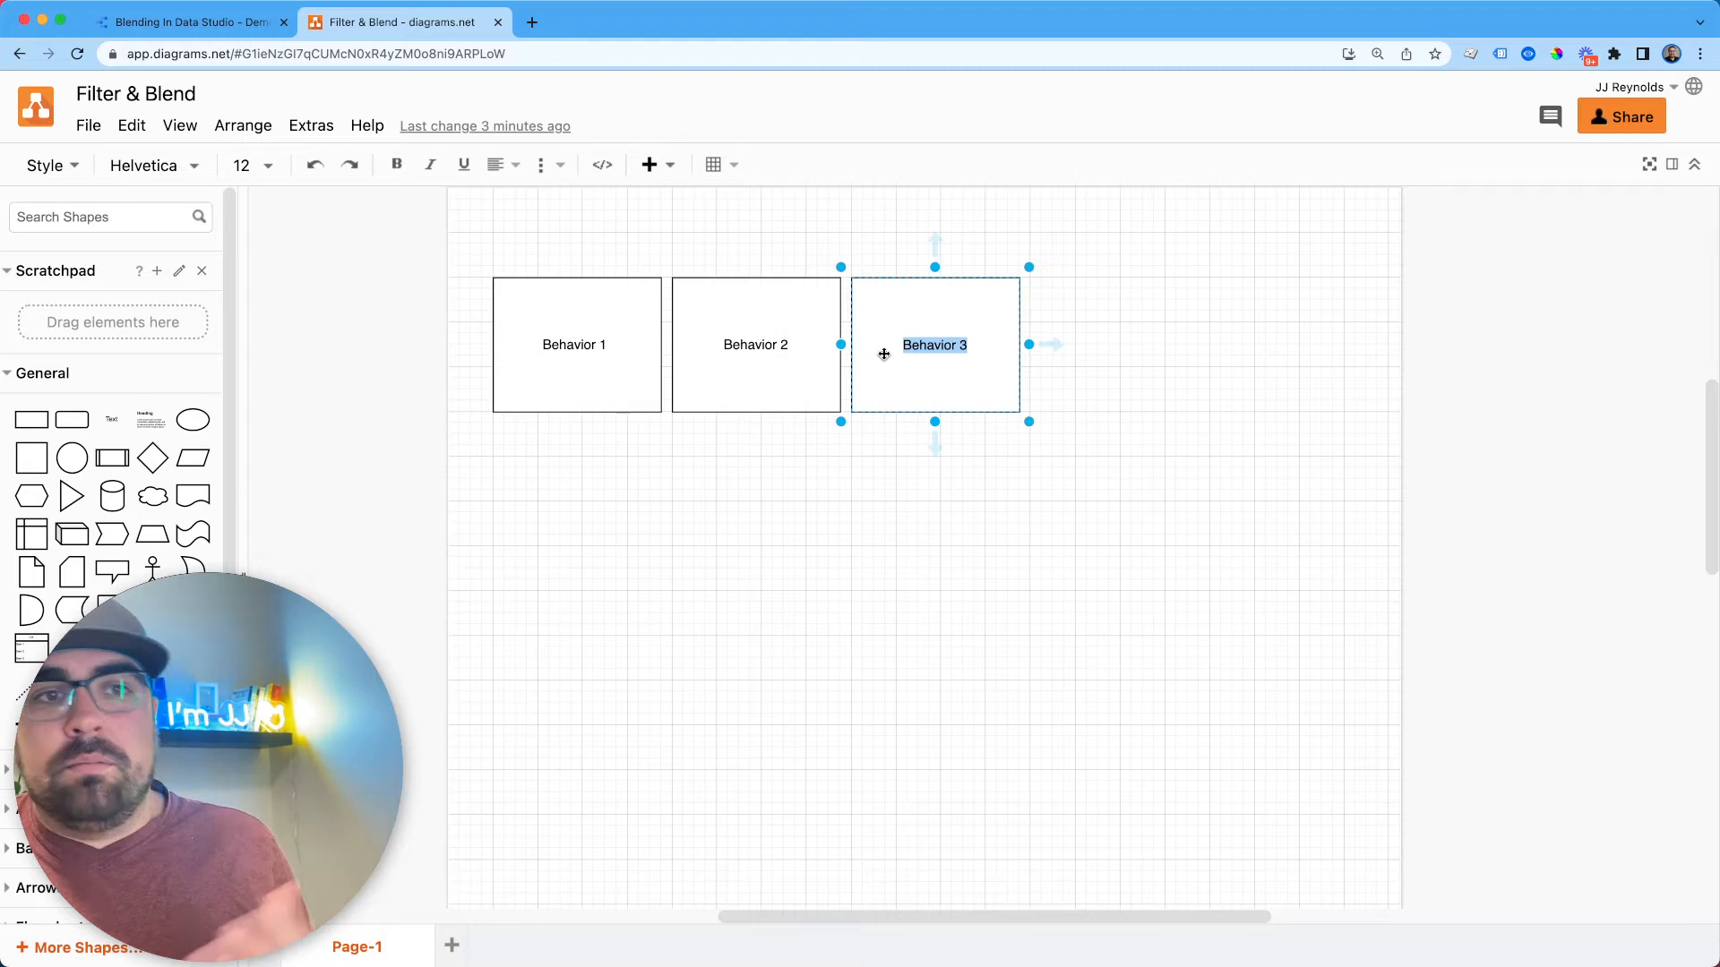
mouse_move(1080, 272)
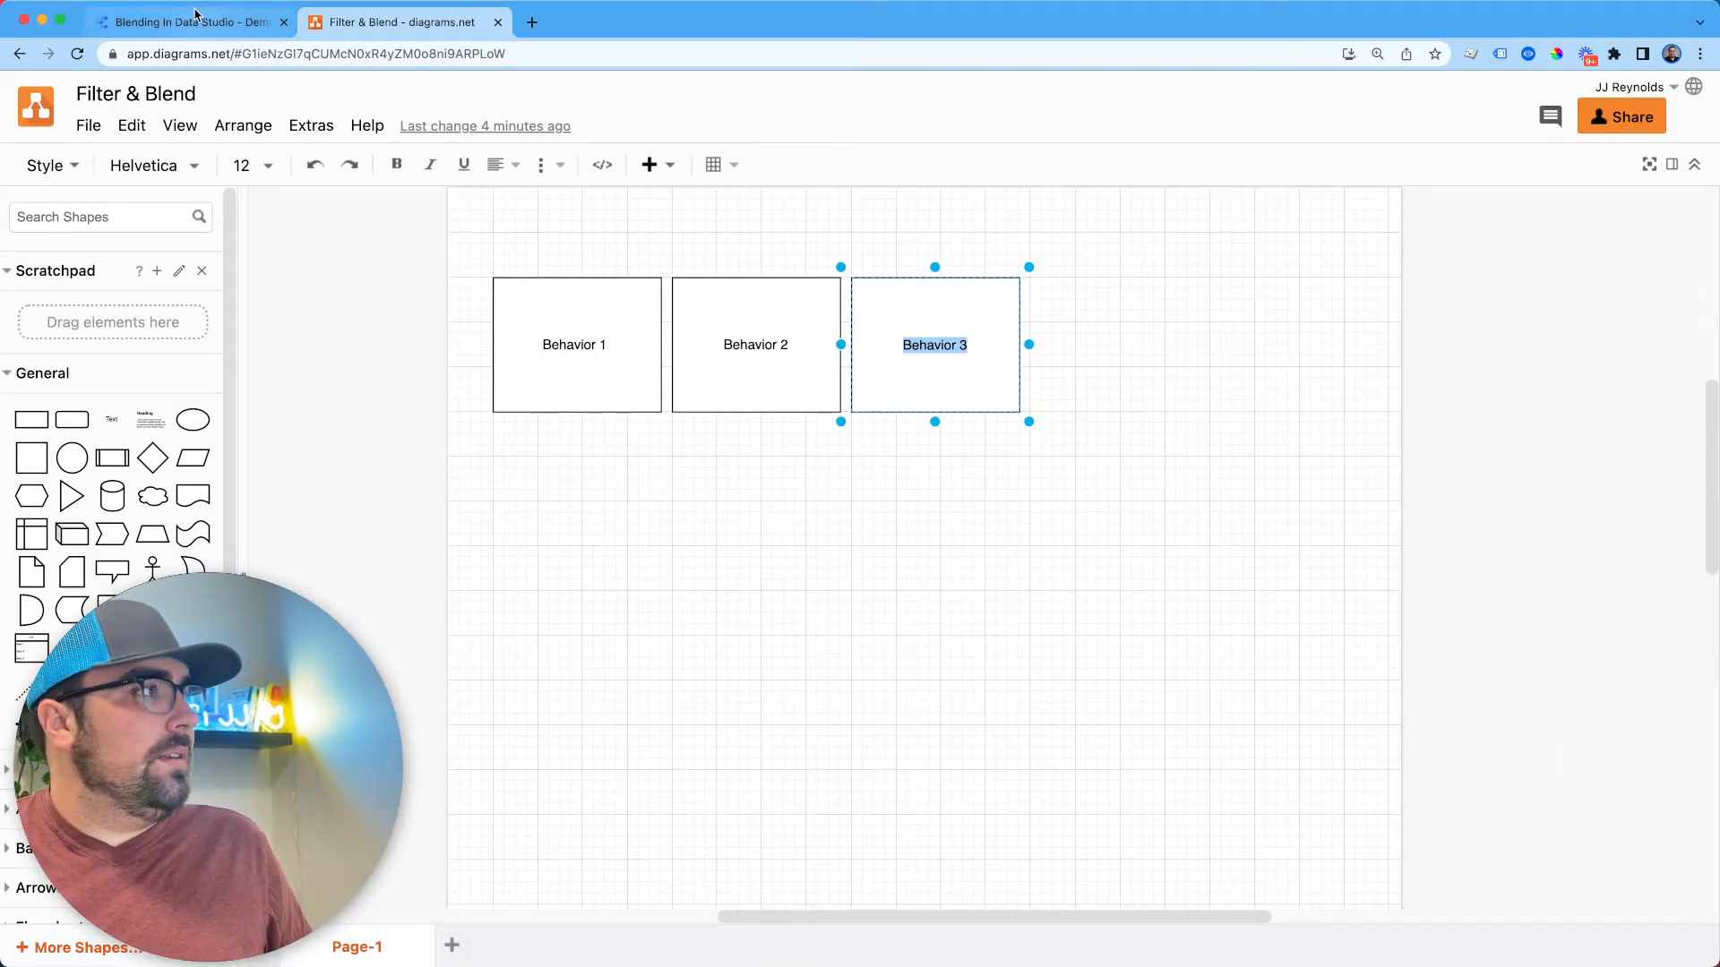
Step: Return to the Data Studio report and bring the table's Filter section into view
click(188, 22)
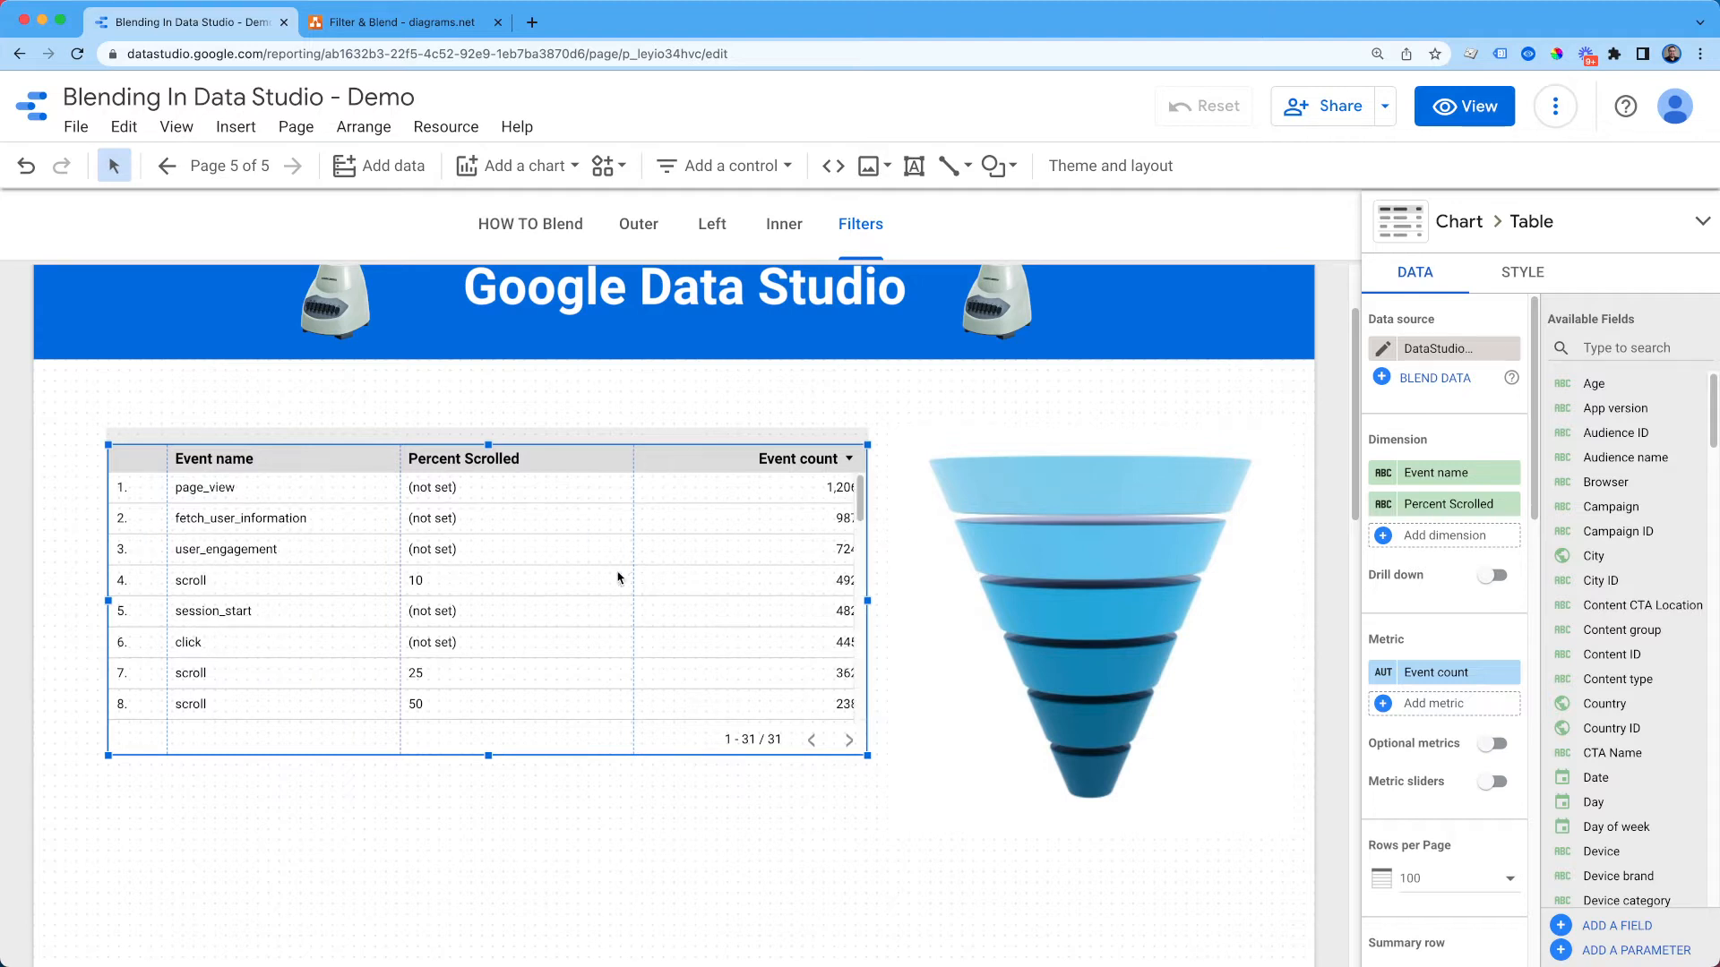
mouse_move(430, 535)
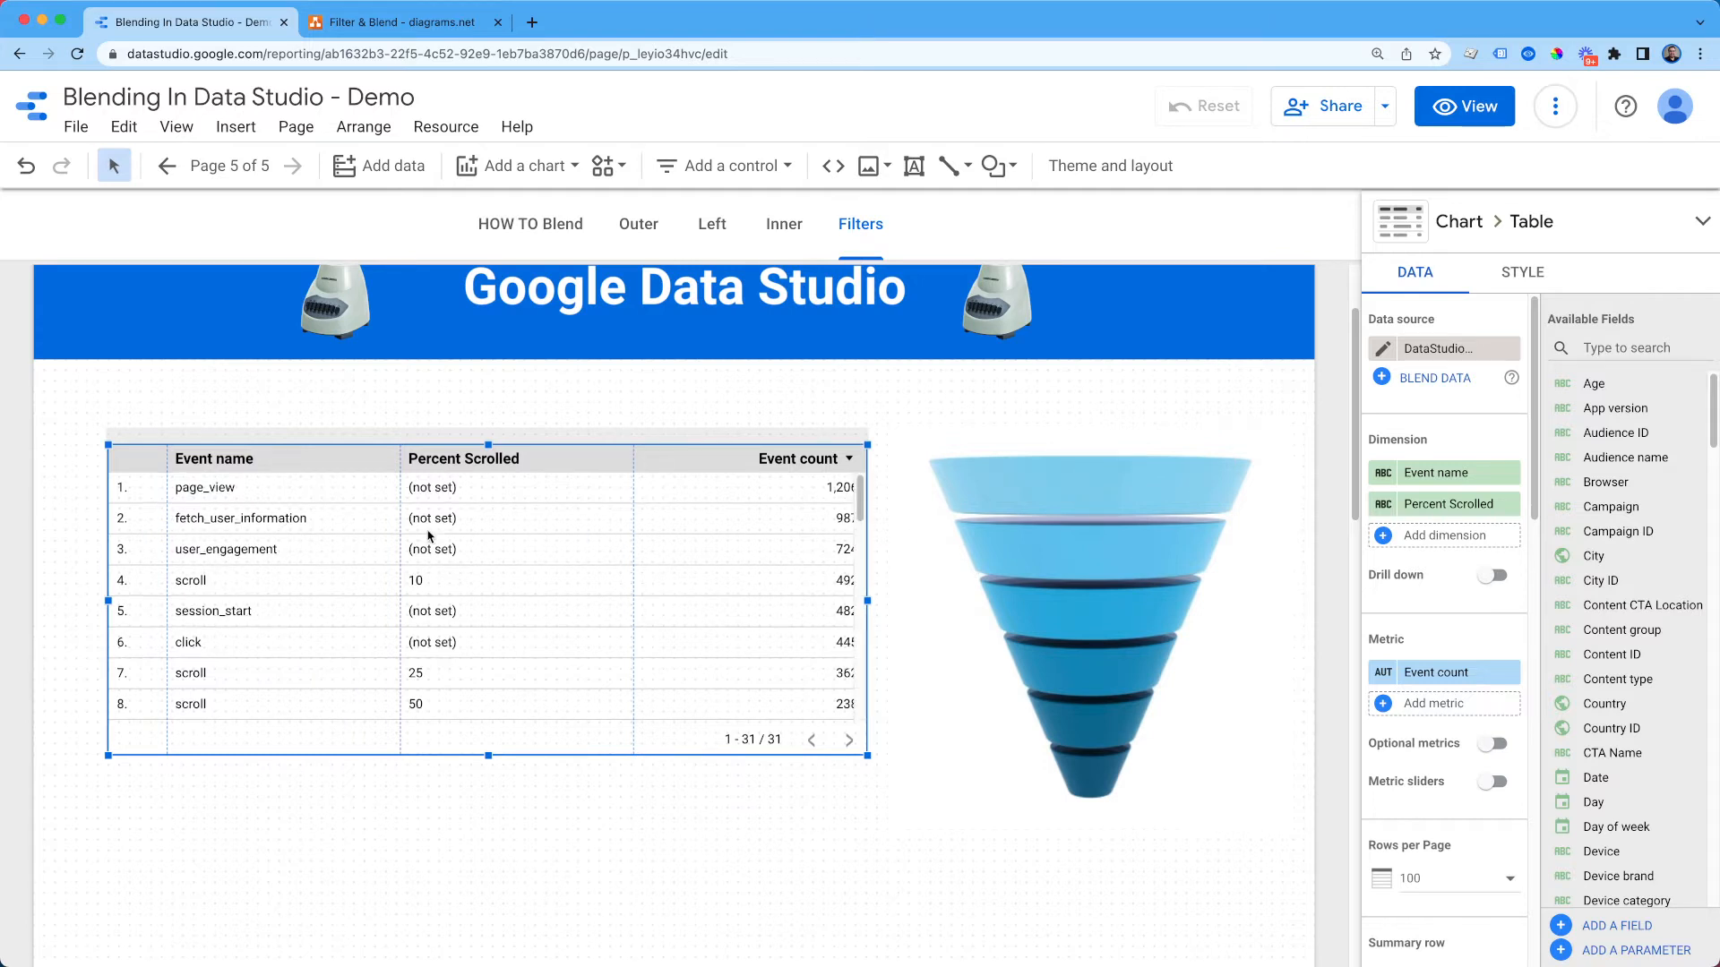
mouse_move(426, 587)
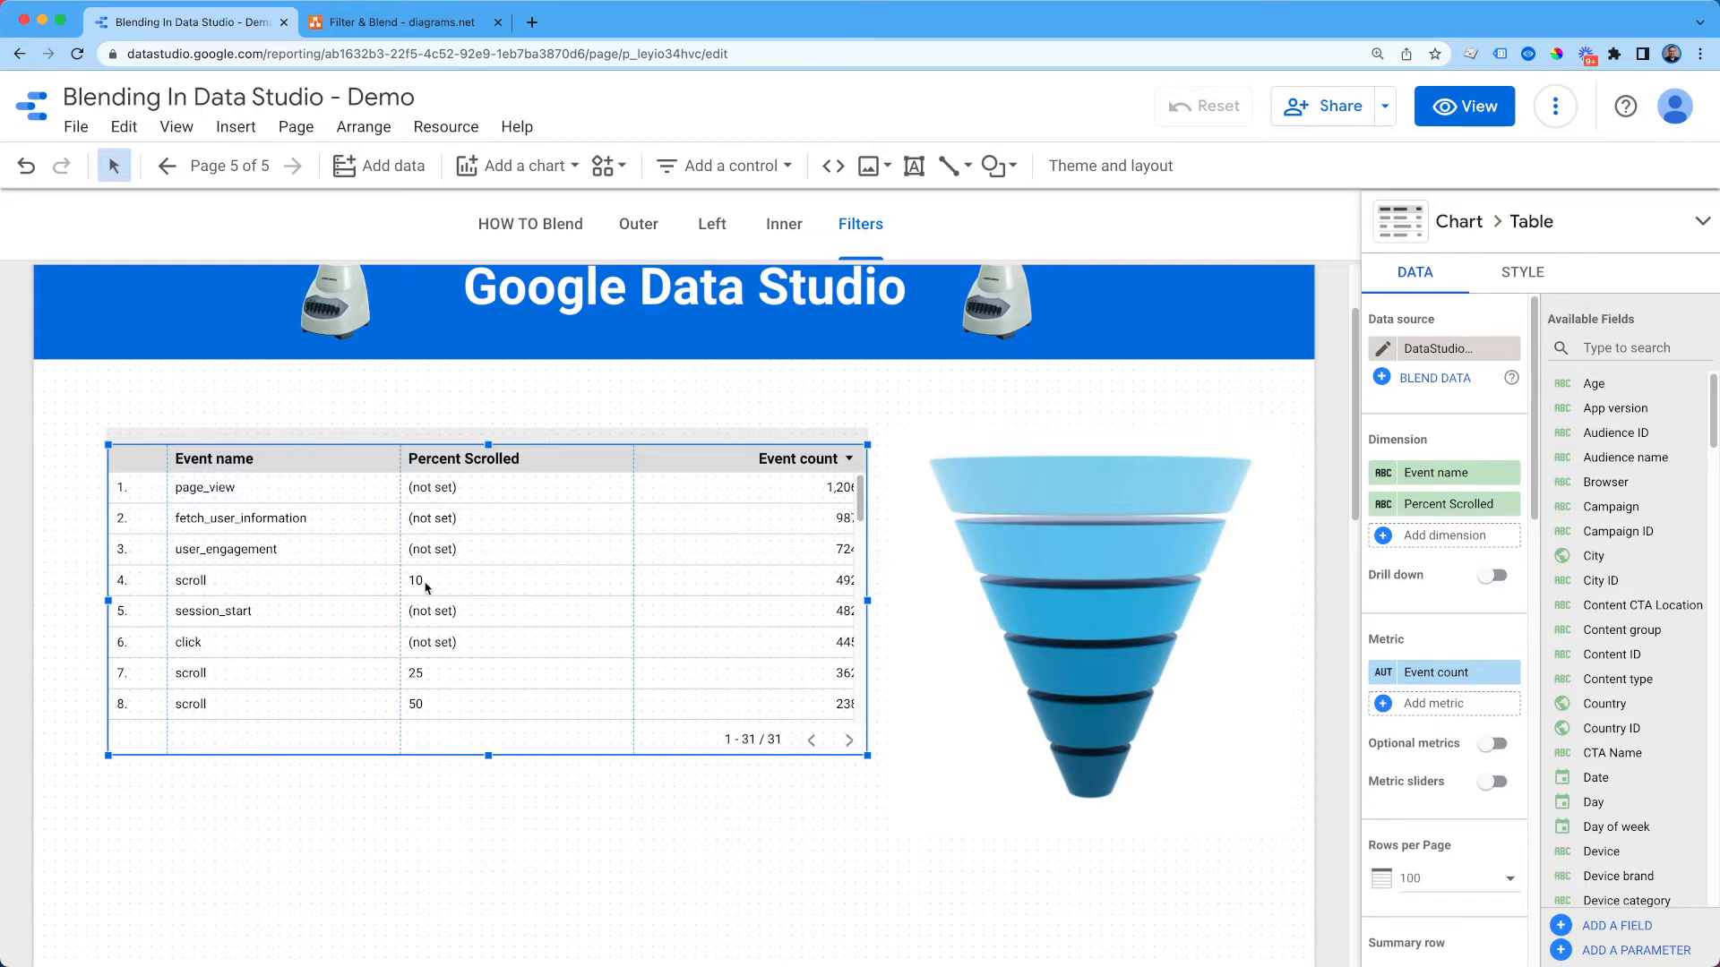
scroll(down, 3)
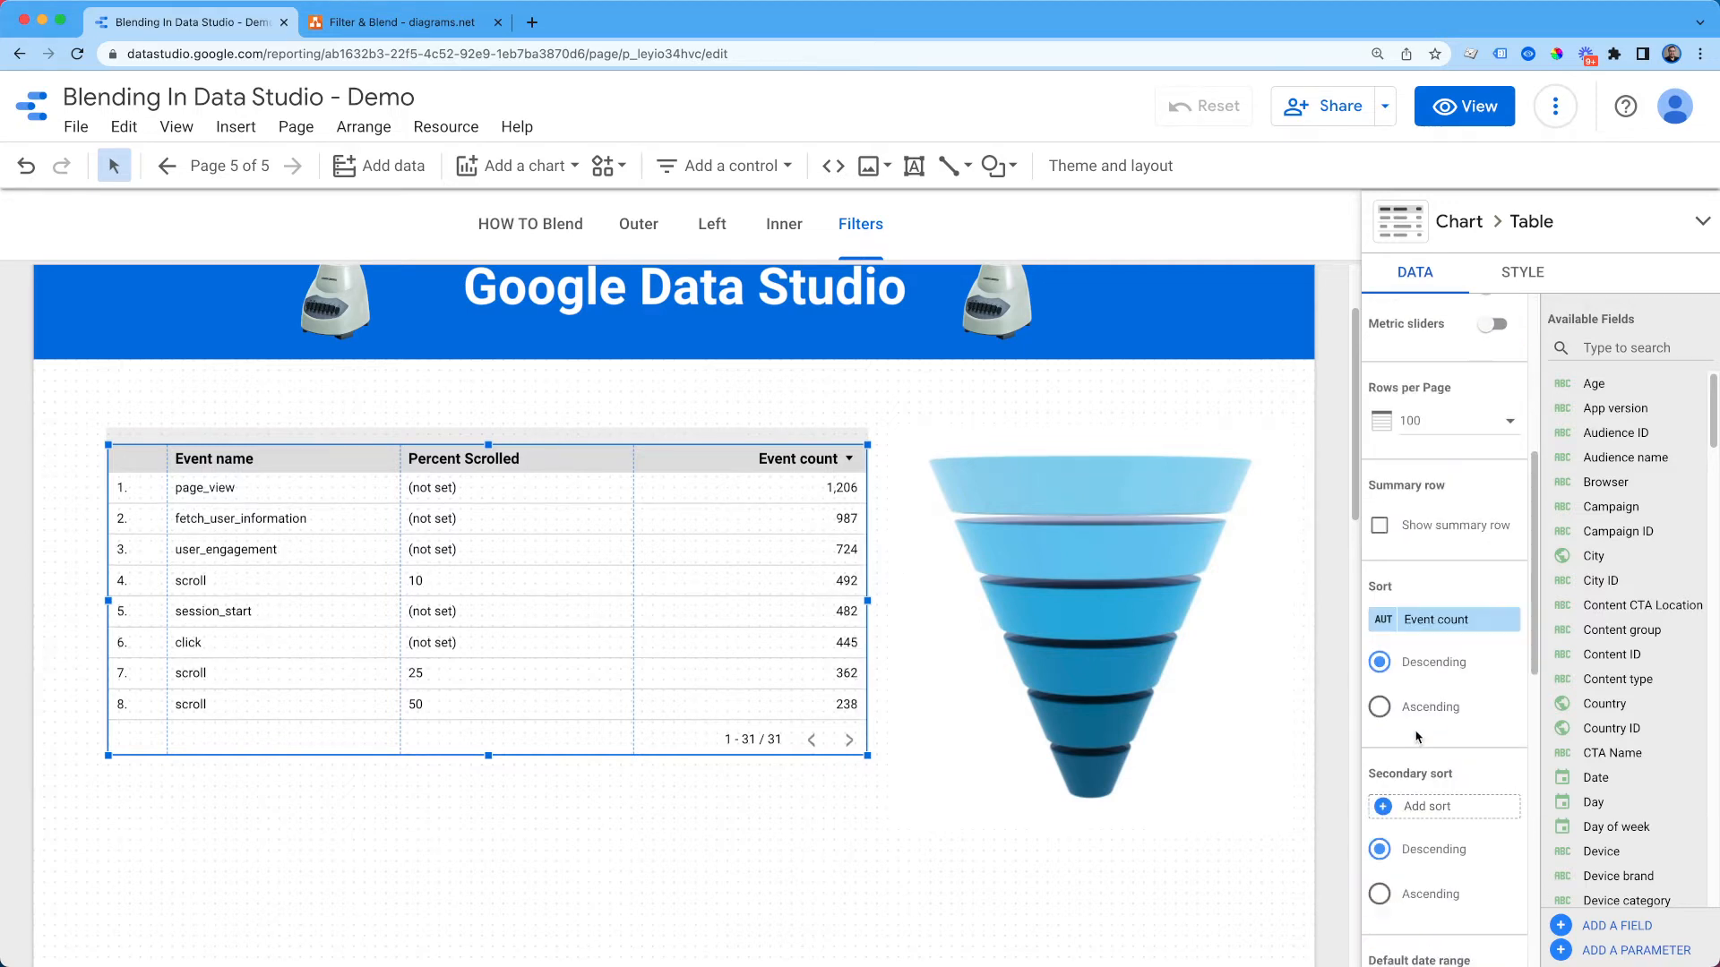
scroll(down, 3)
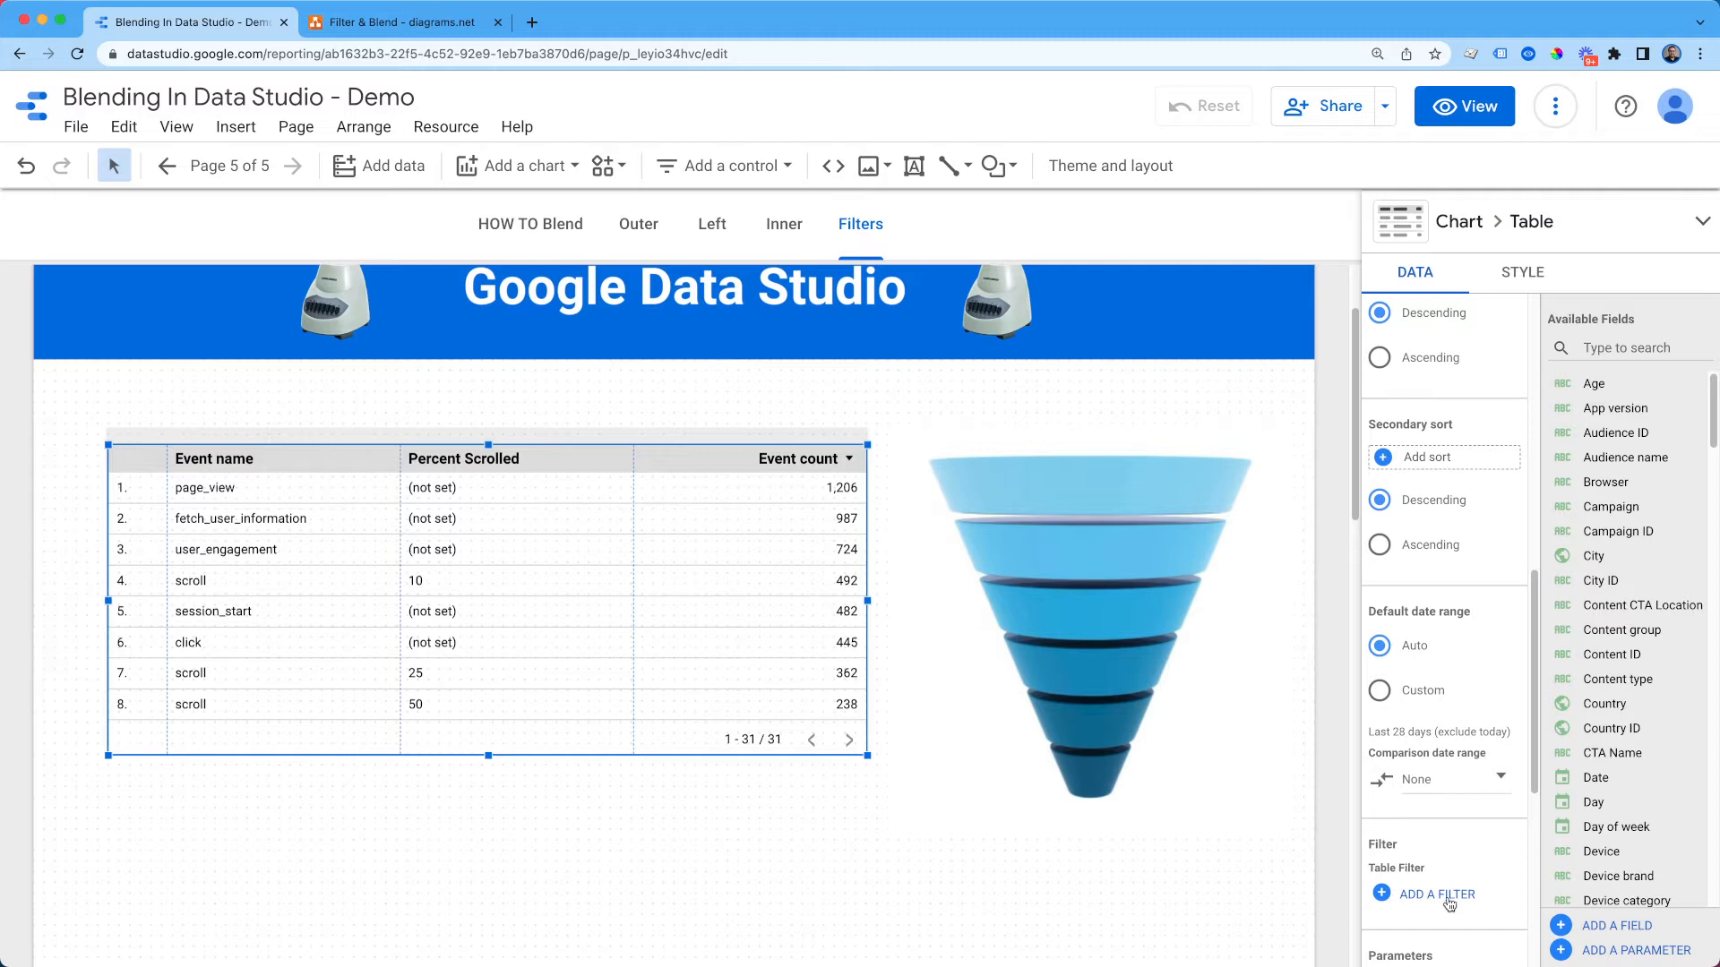
Step: Add a table filter including rows where Event name equals scroll
click(1436, 896)
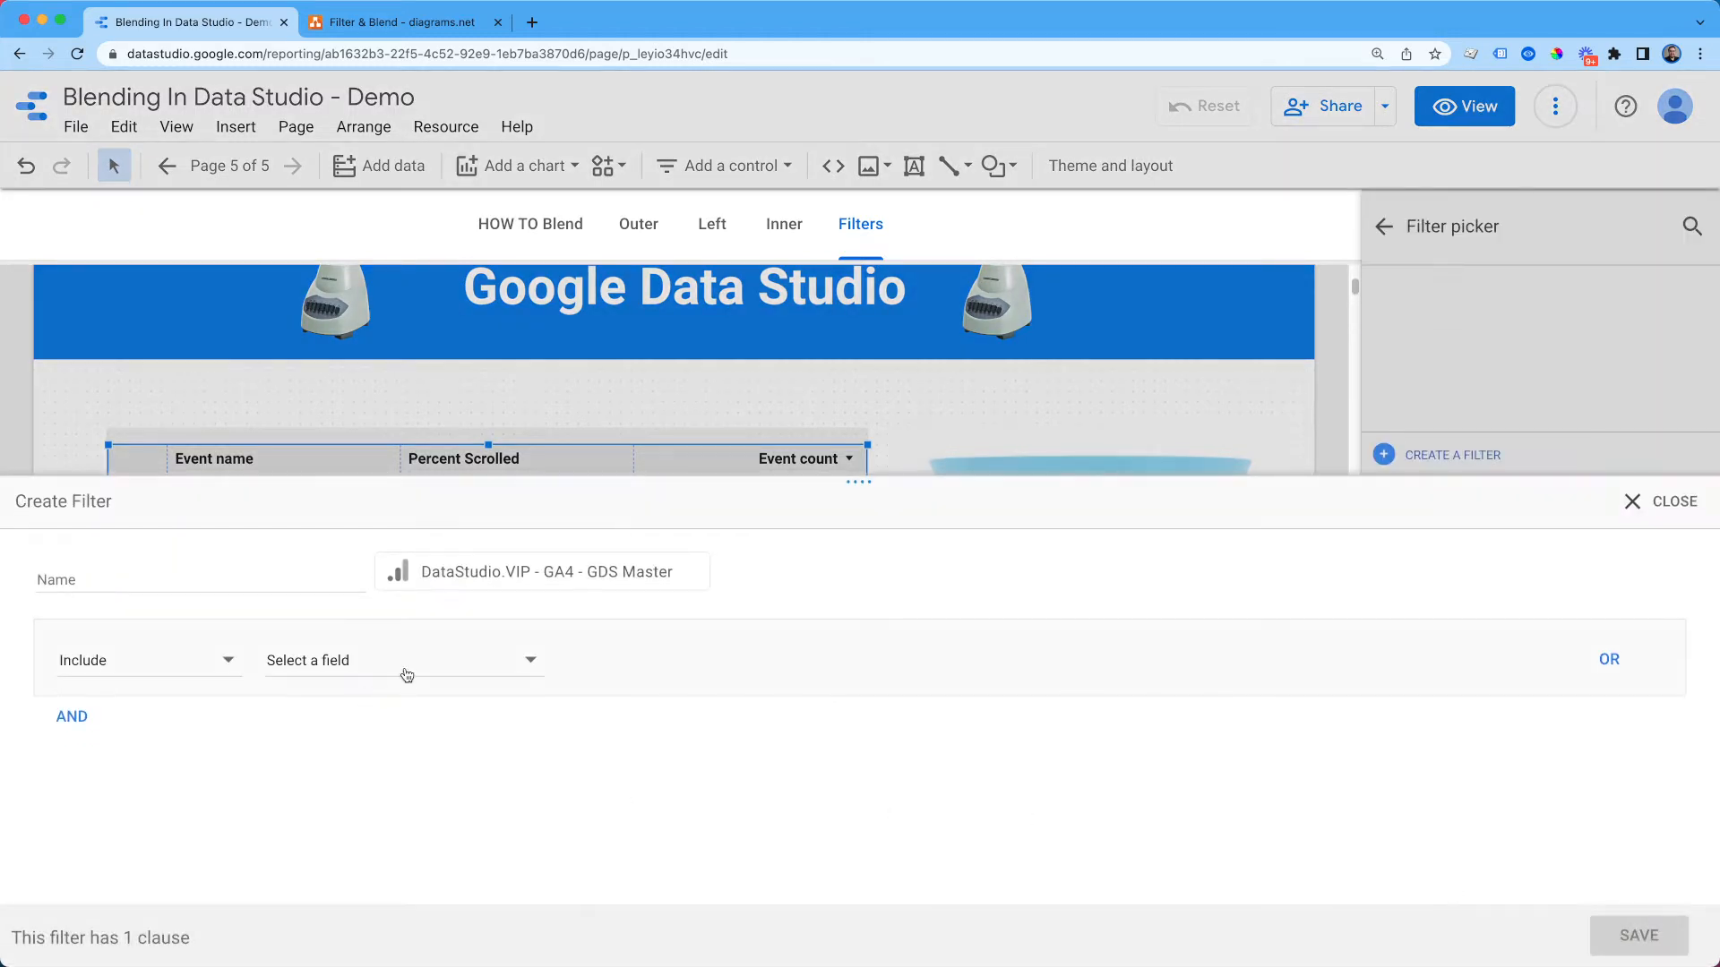
click(405, 660)
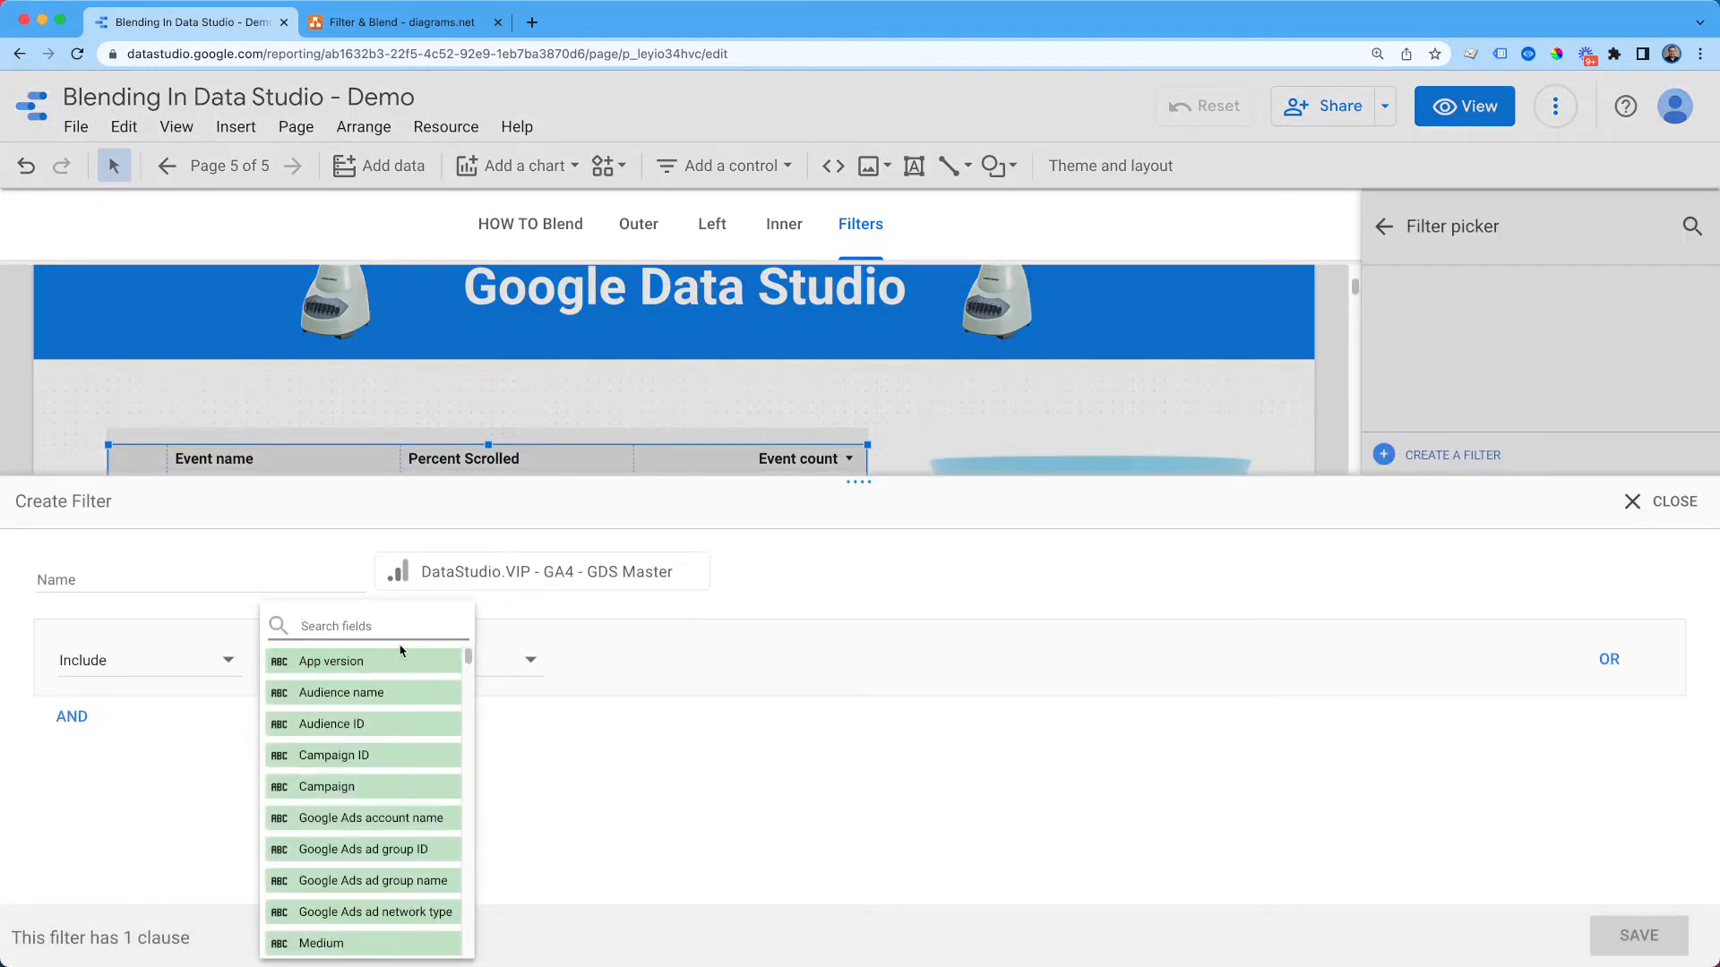
text(percent)
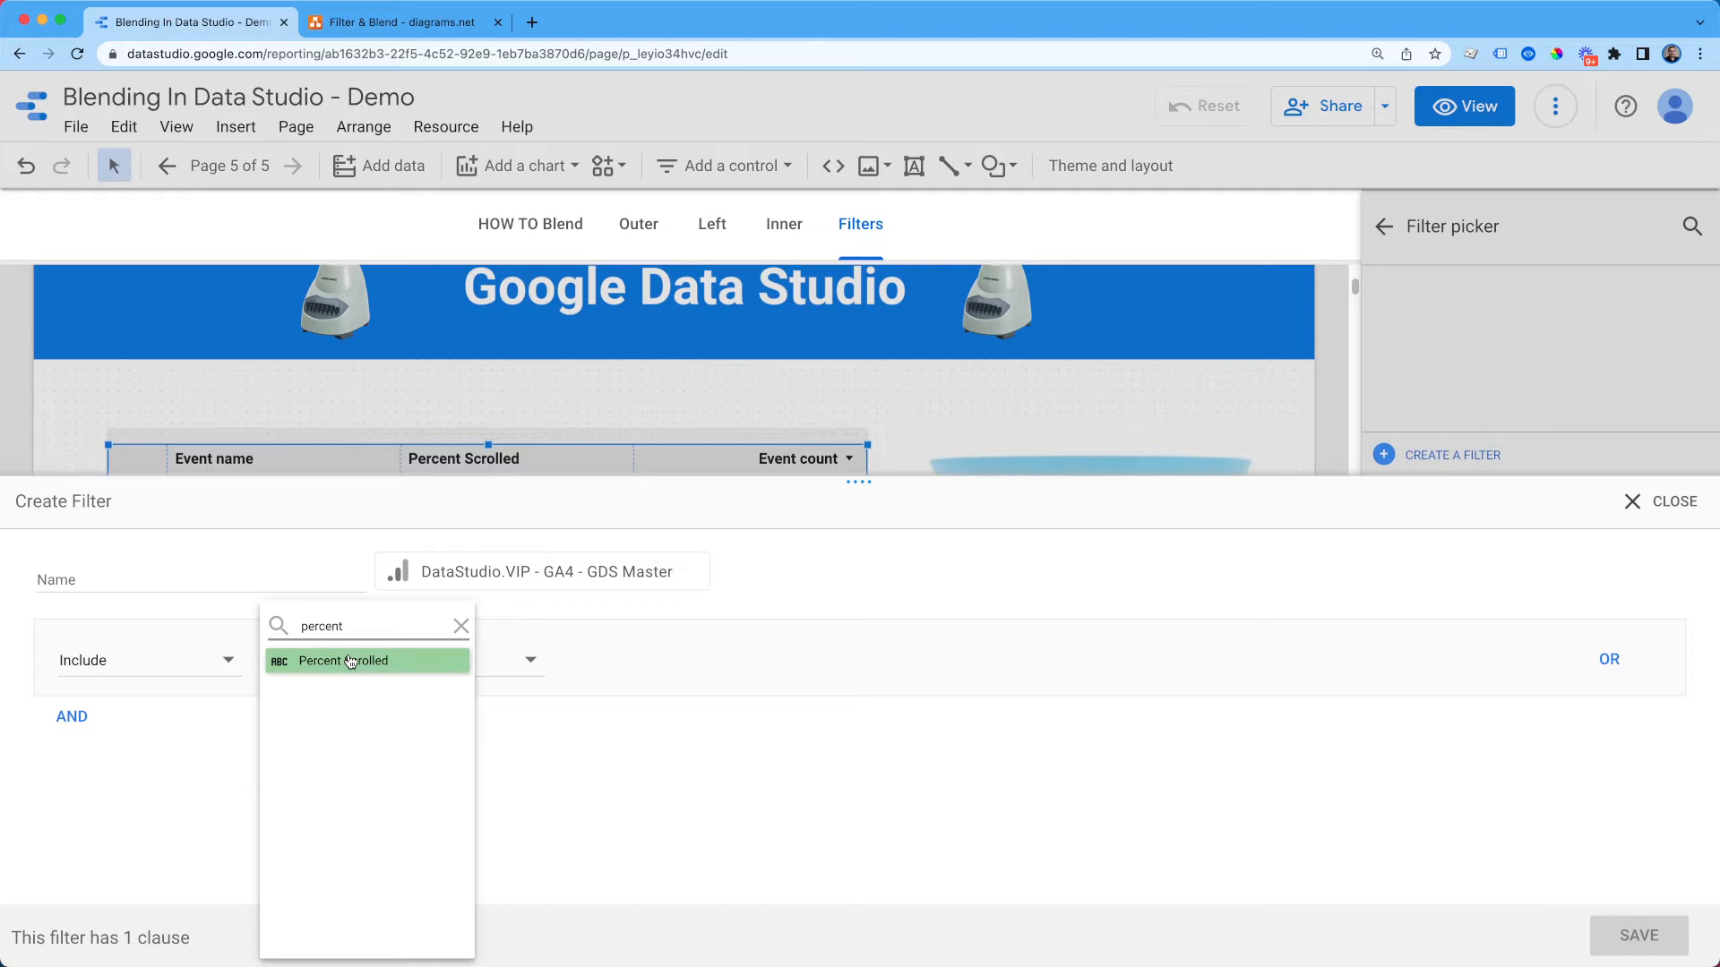
text(eve)
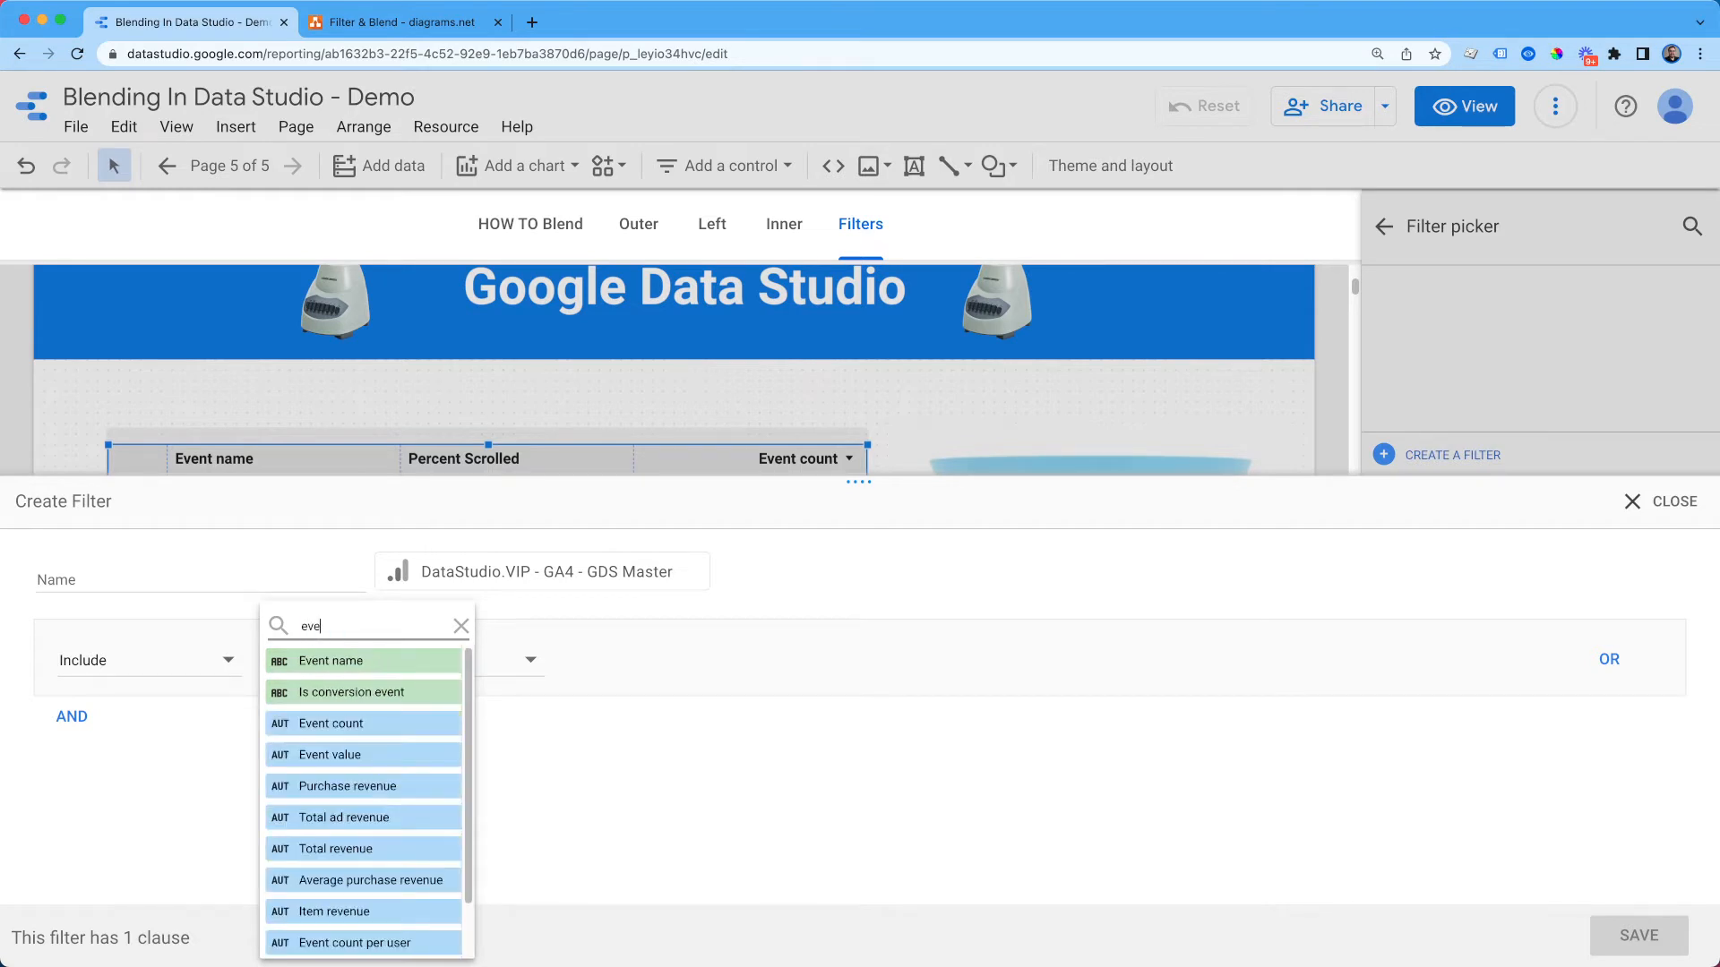
click(330, 661)
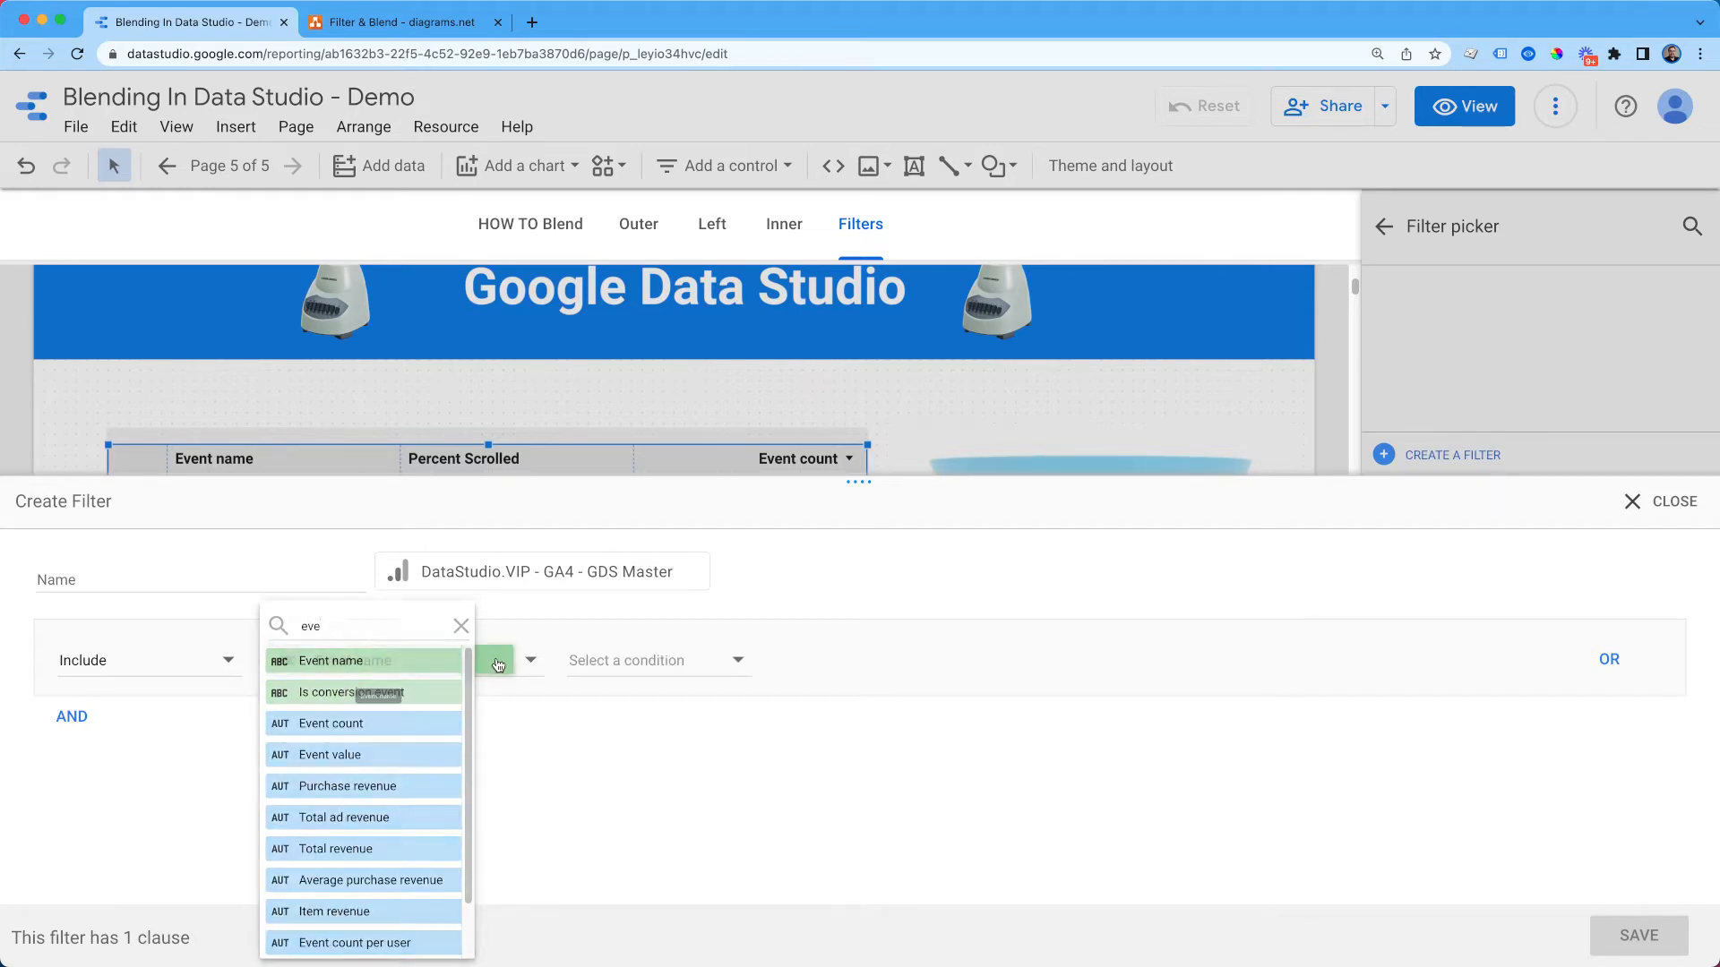
click(329, 659)
text(s)
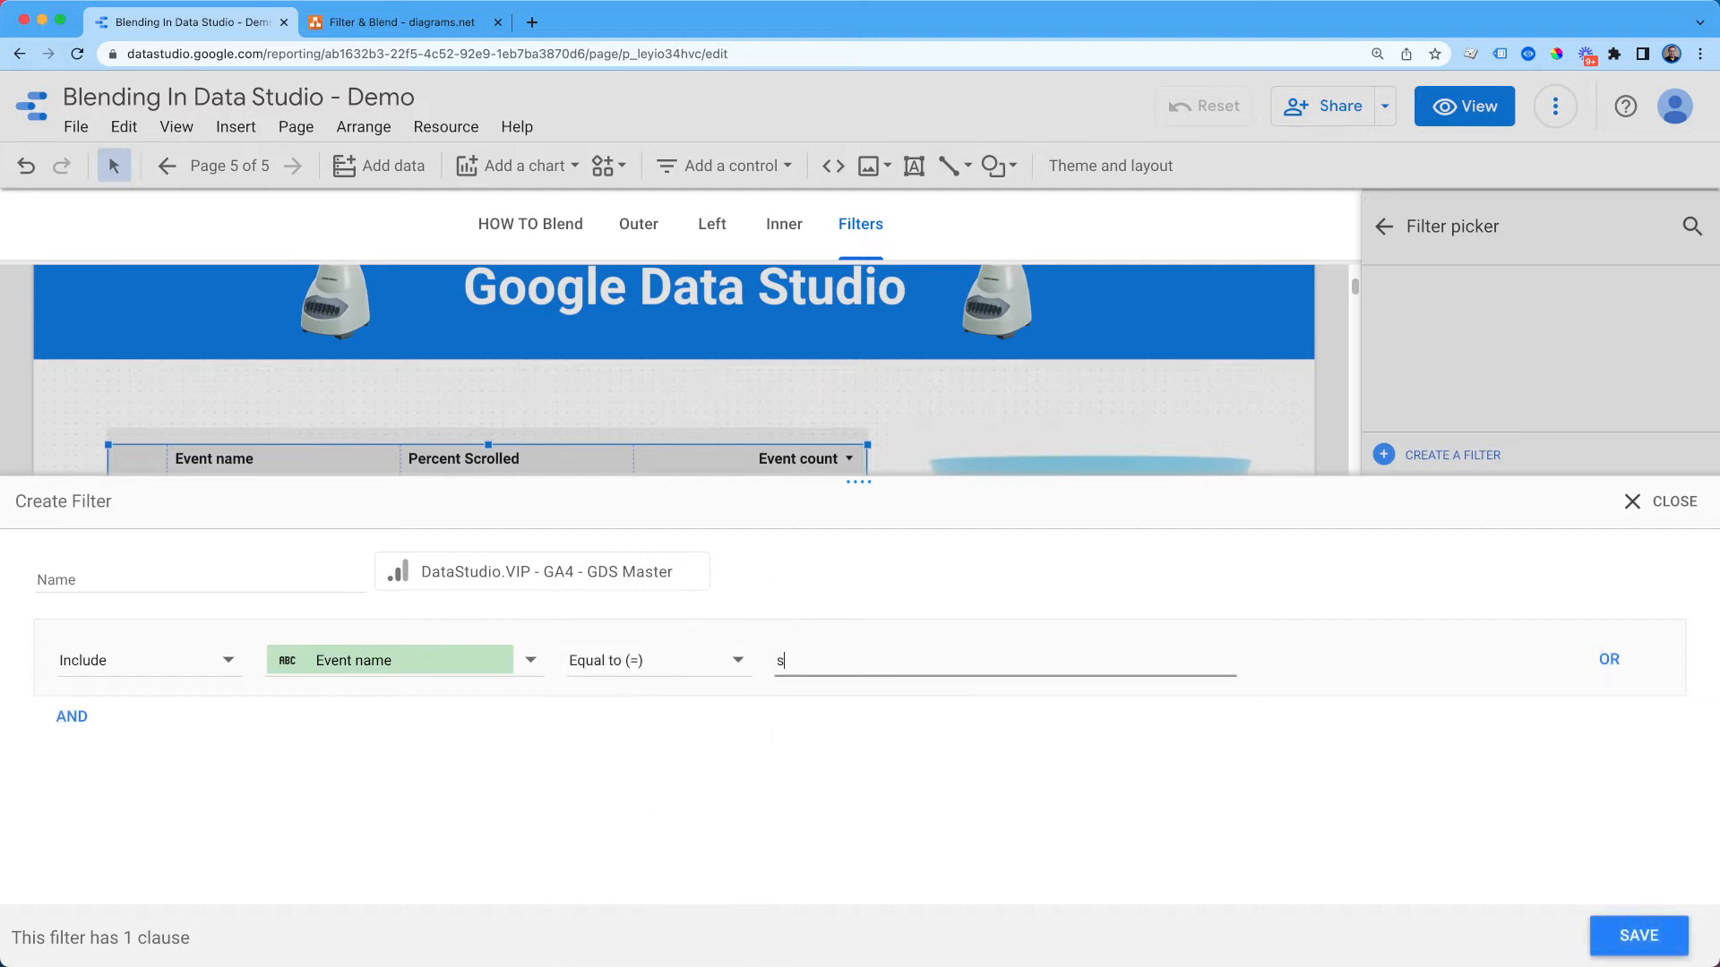
text(croll)
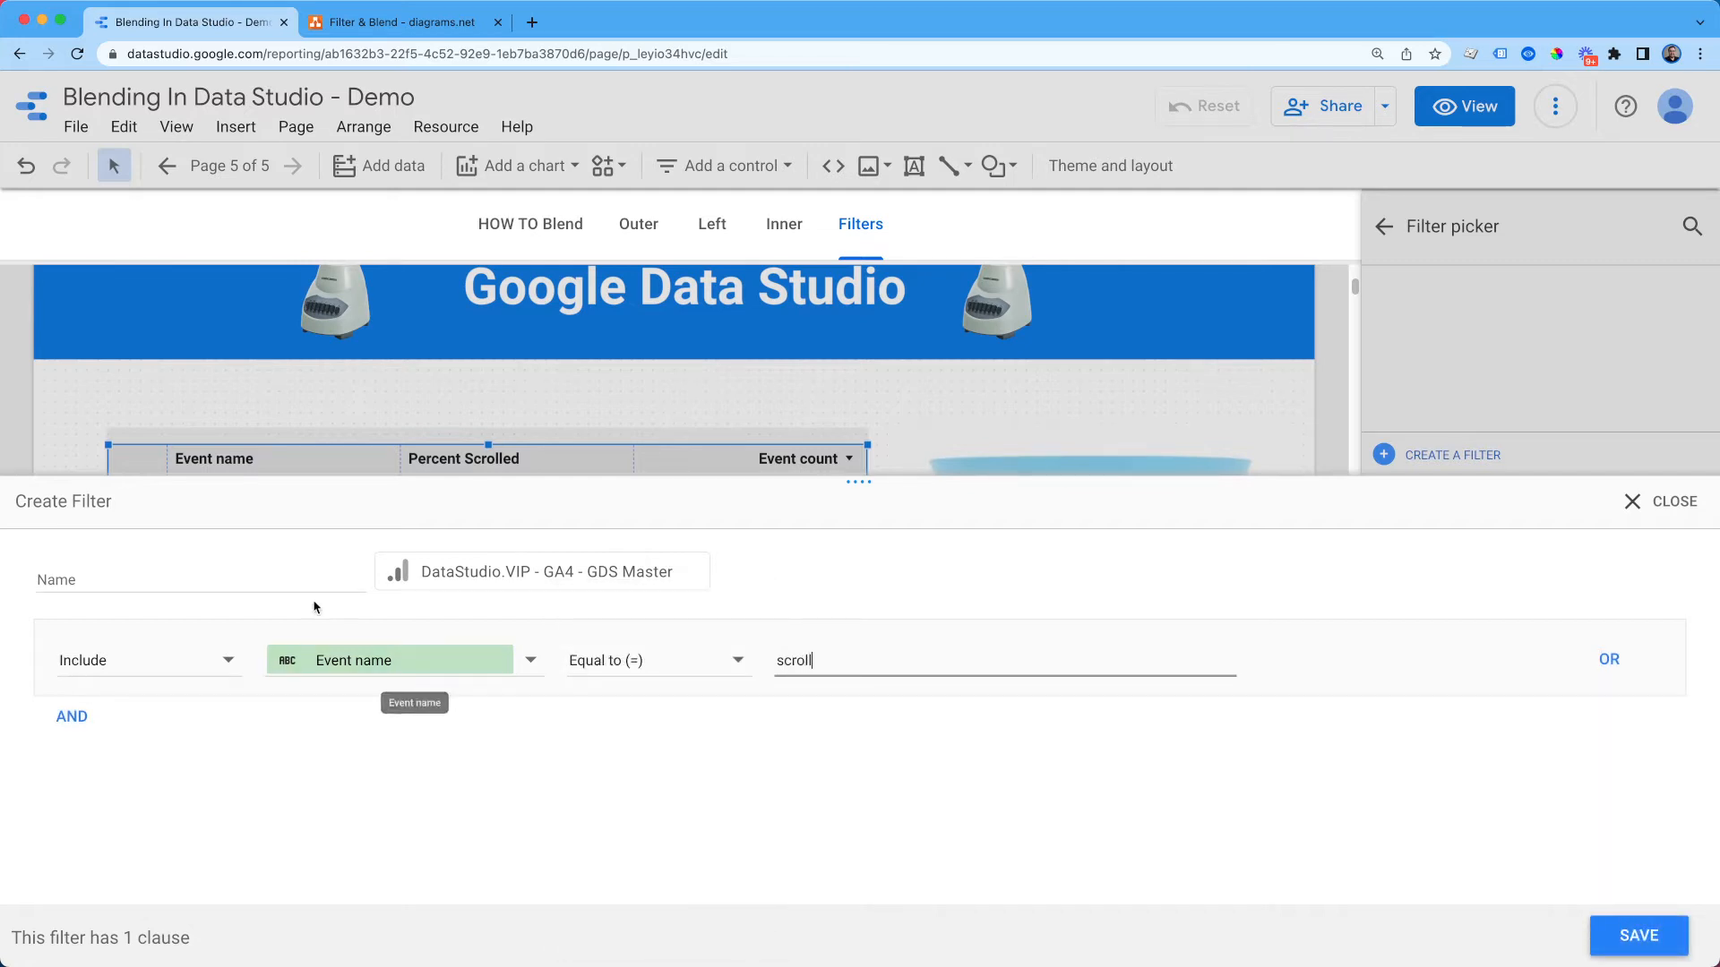
Step: Name the filter 'i - eventname = scroll' and save it onto the table
click(201, 581)
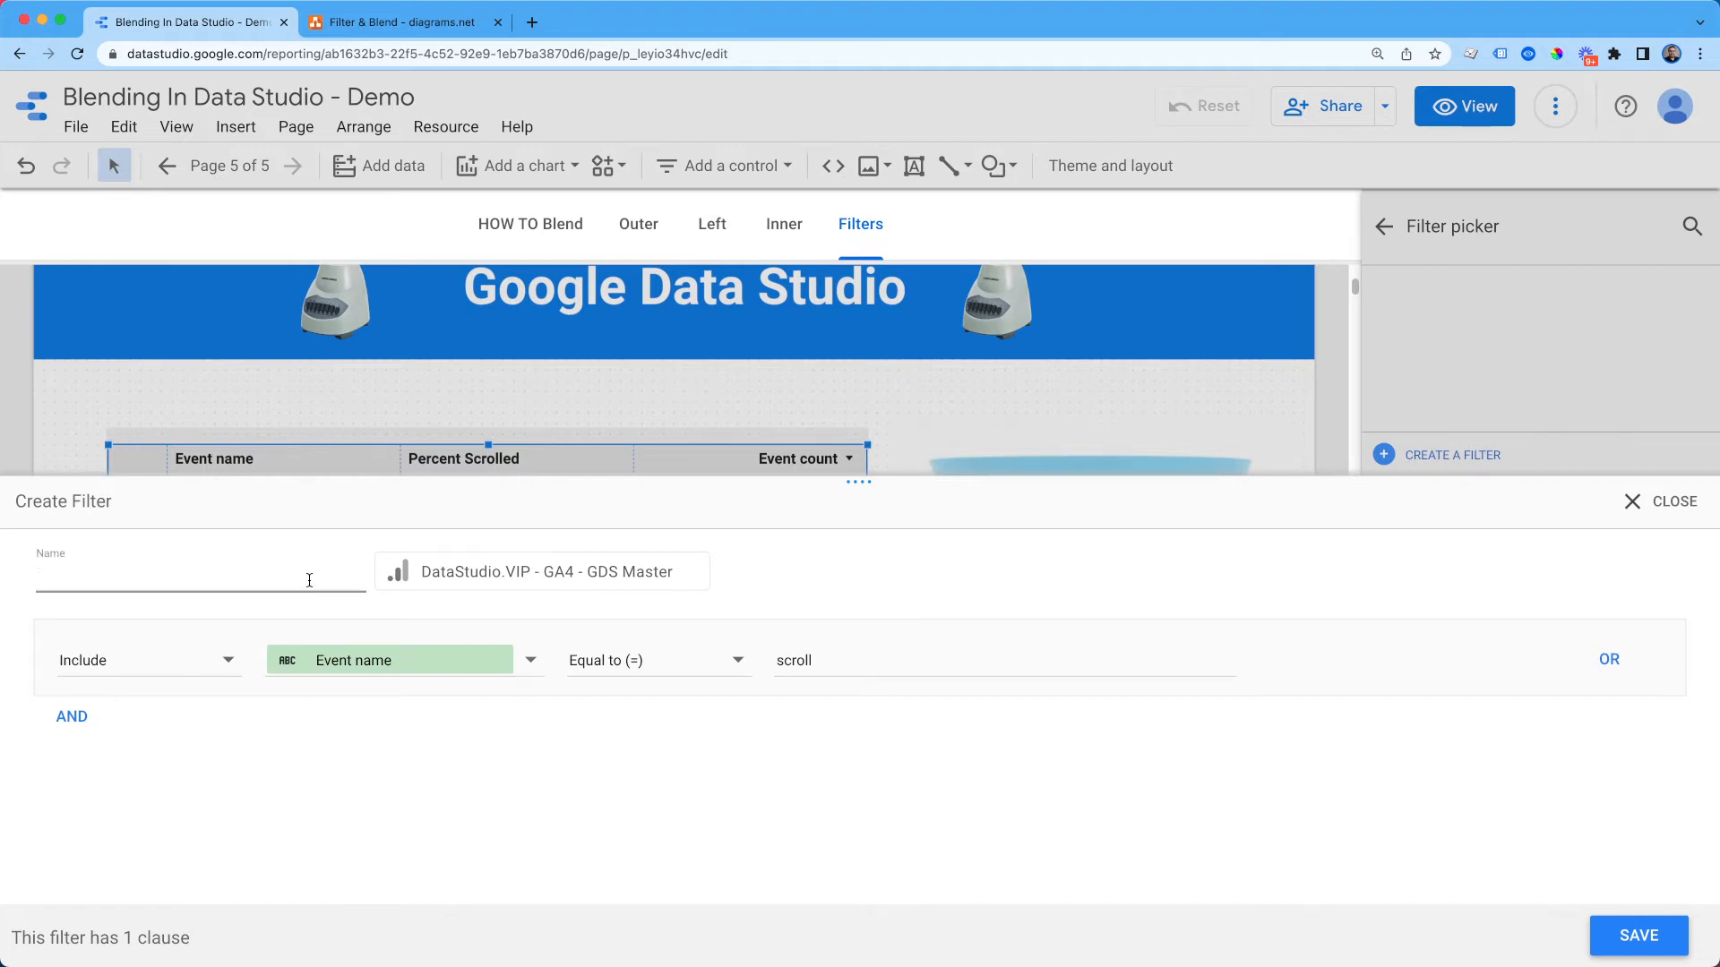
text(i - event)
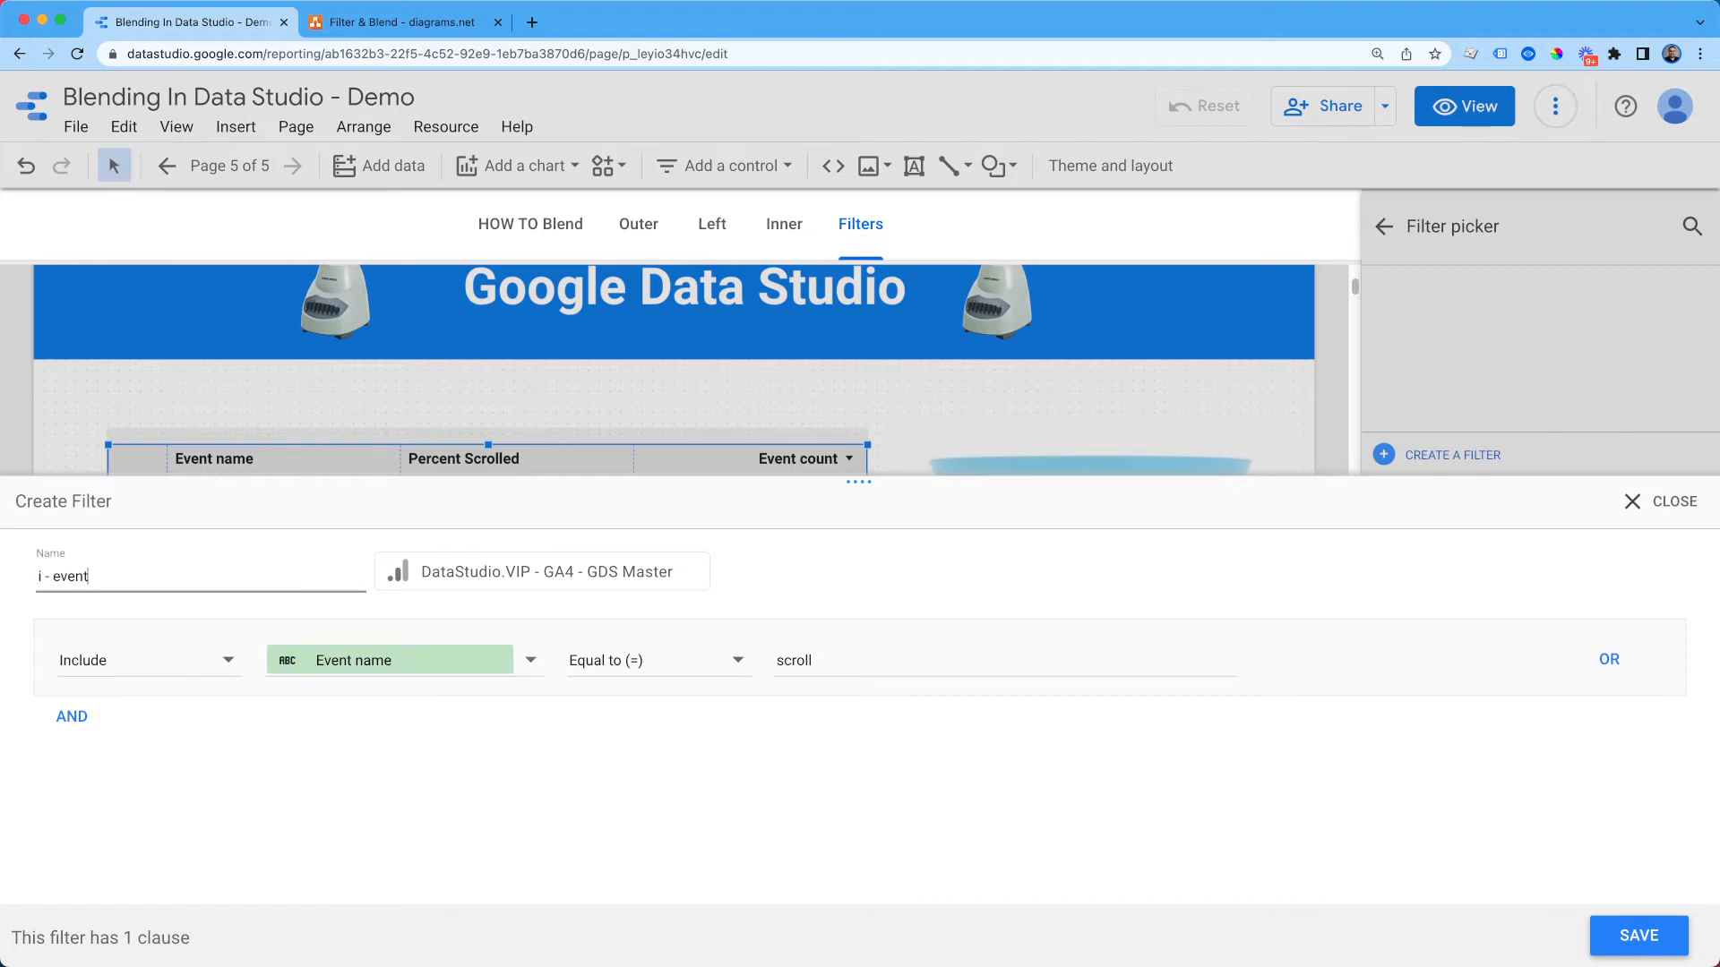
text(name)
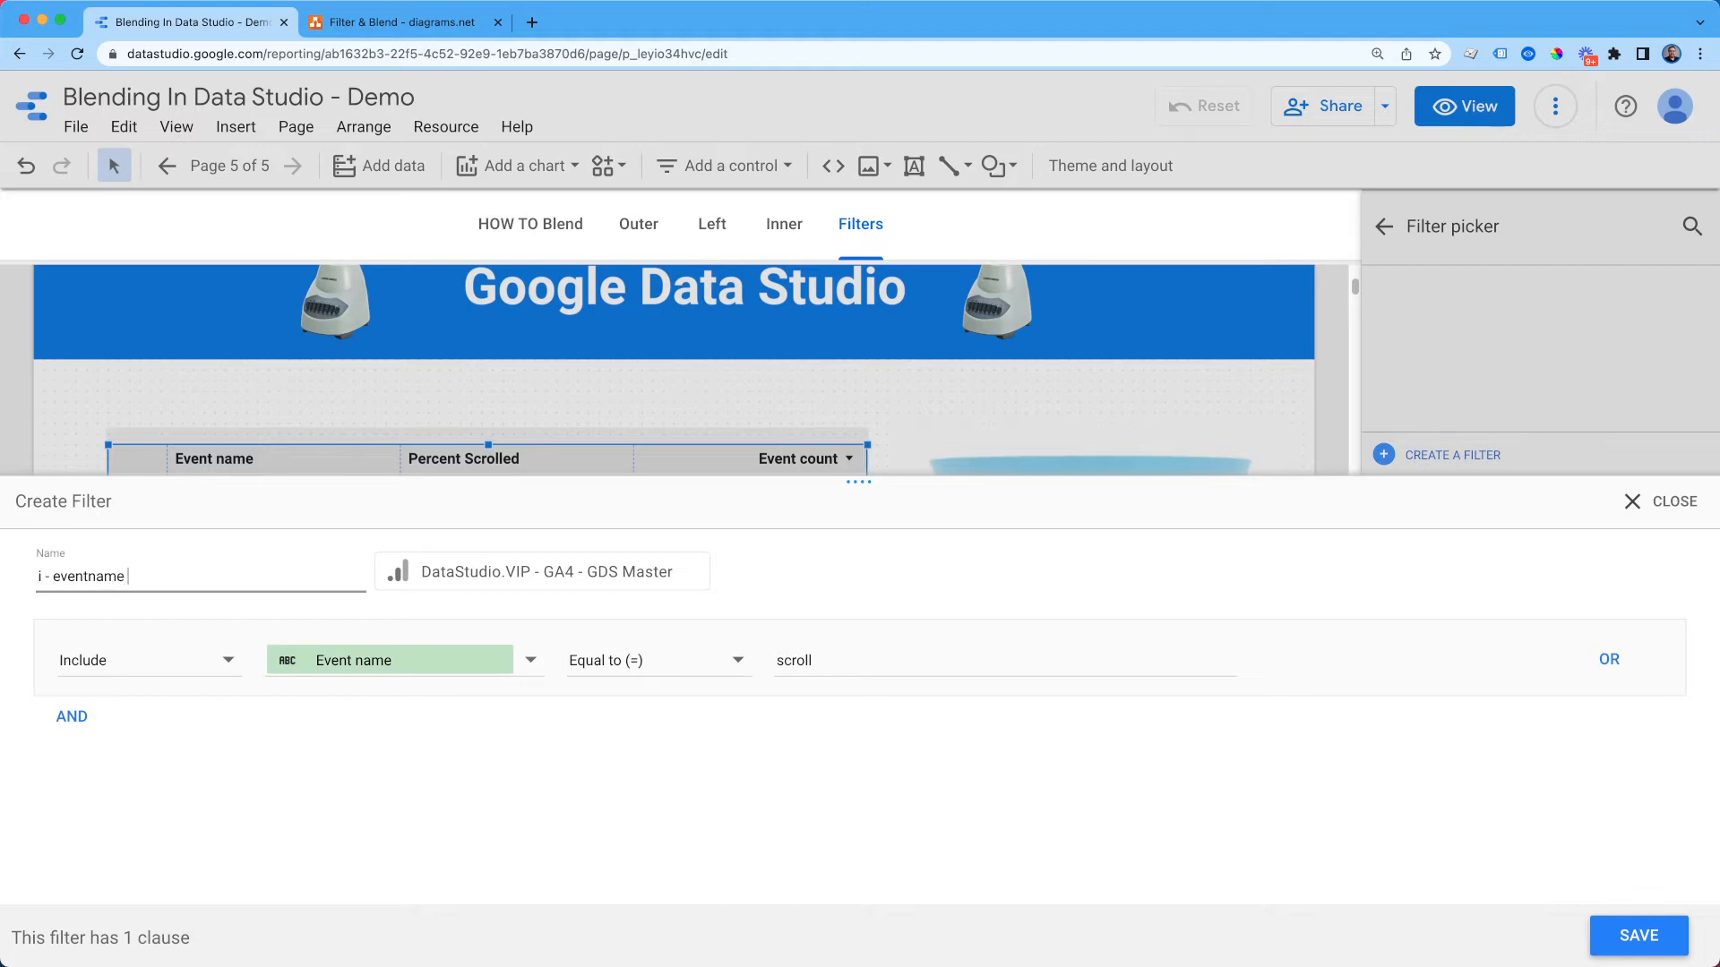
text(= scroll)
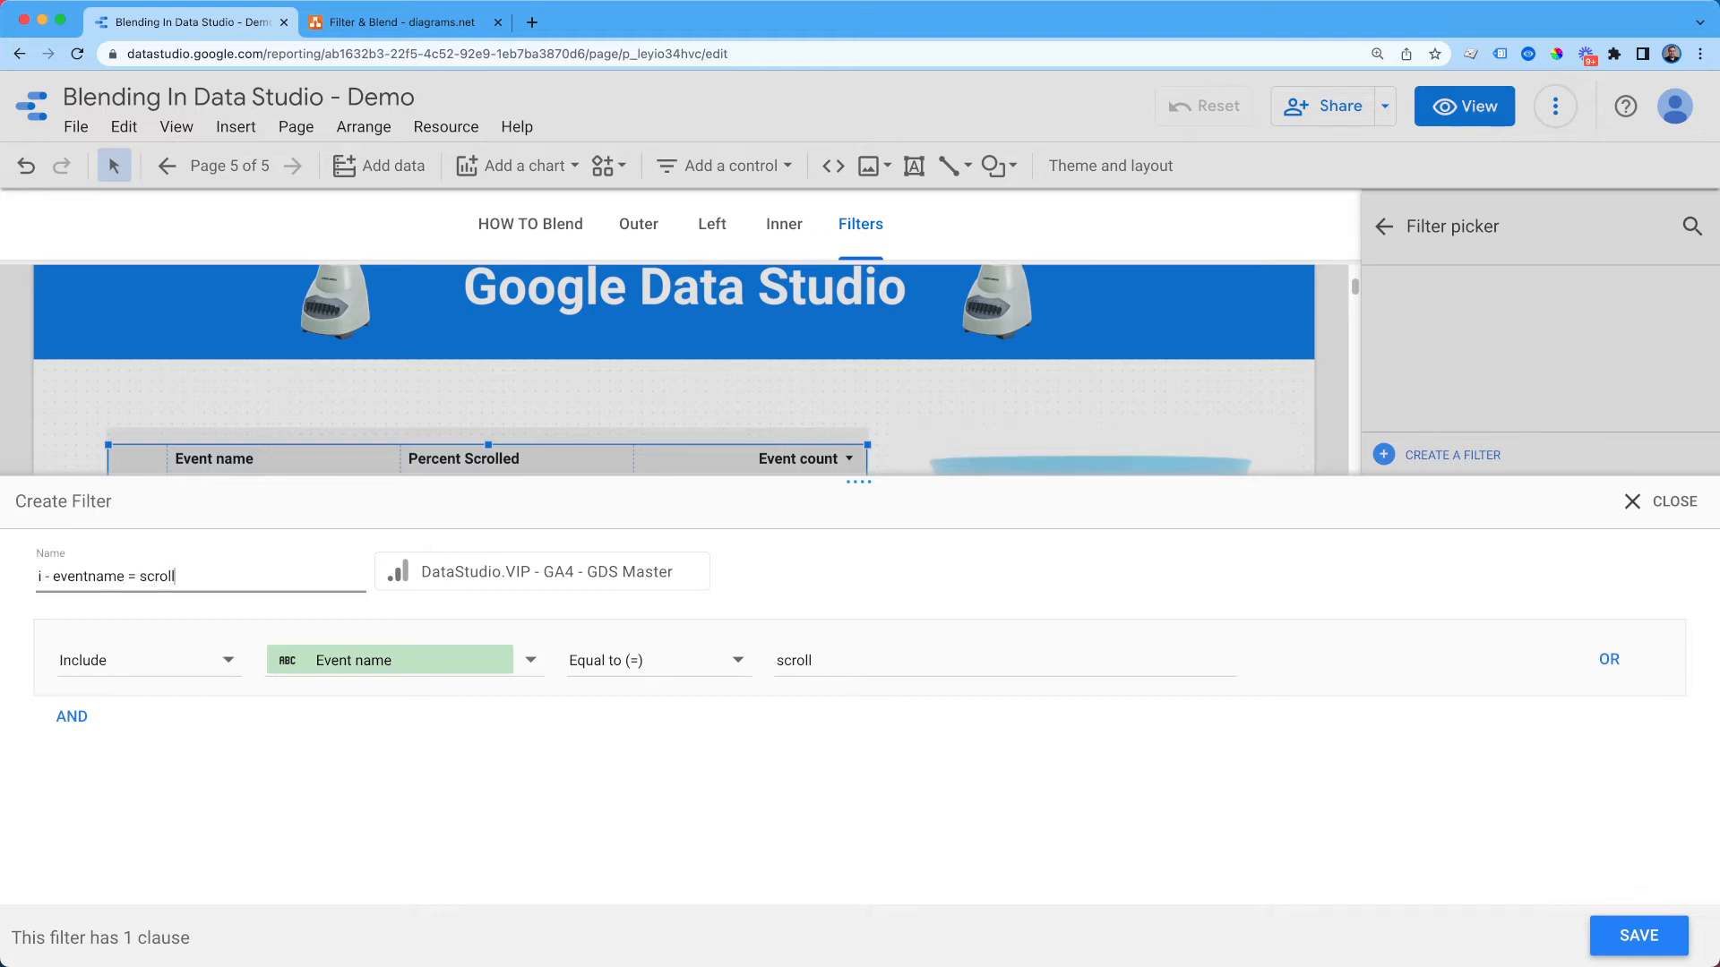
mouse_move(1630, 926)
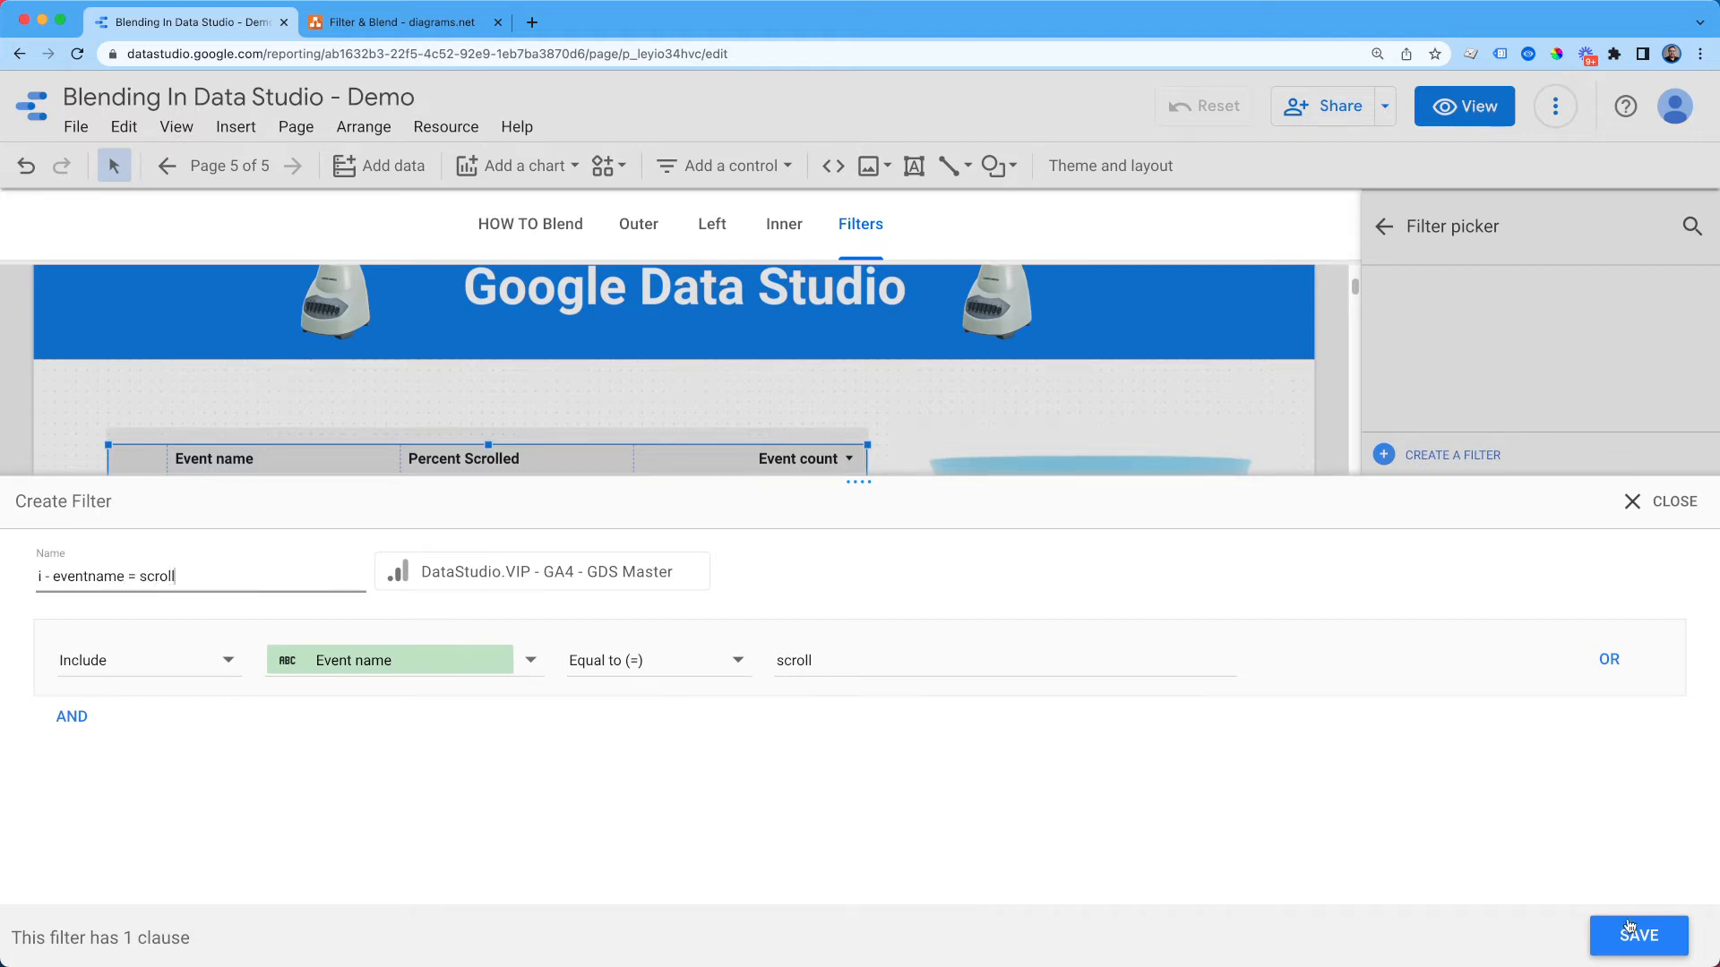
click(1637, 935)
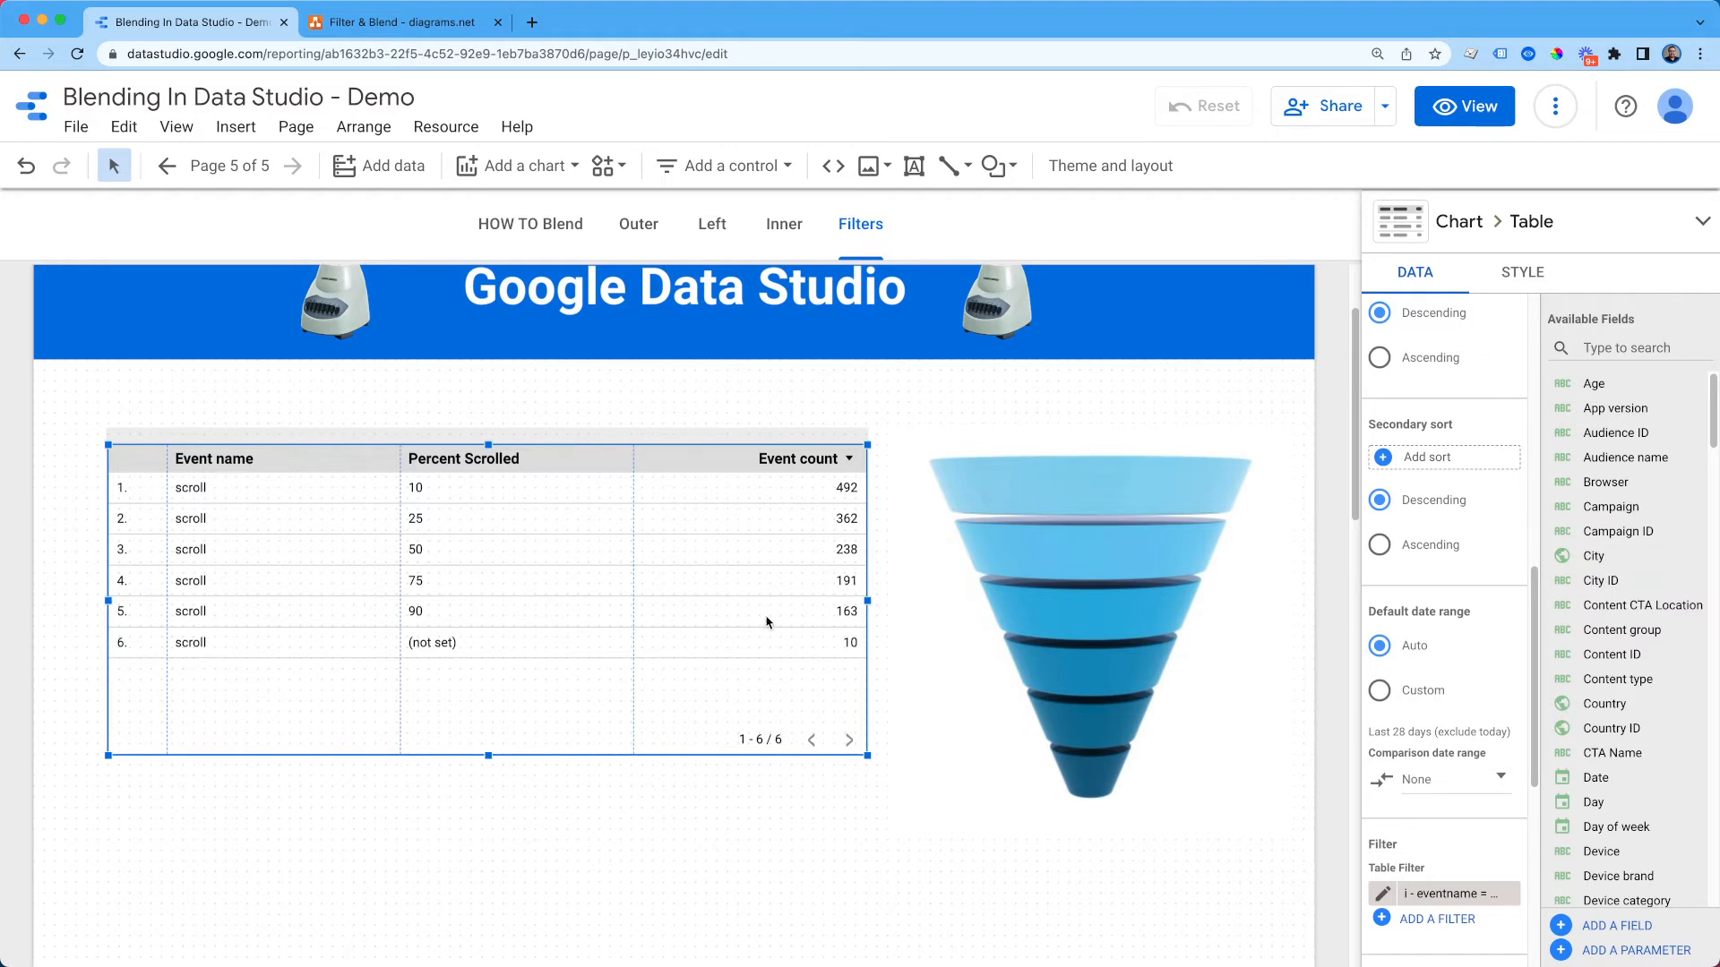
mouse_move(1540, 277)
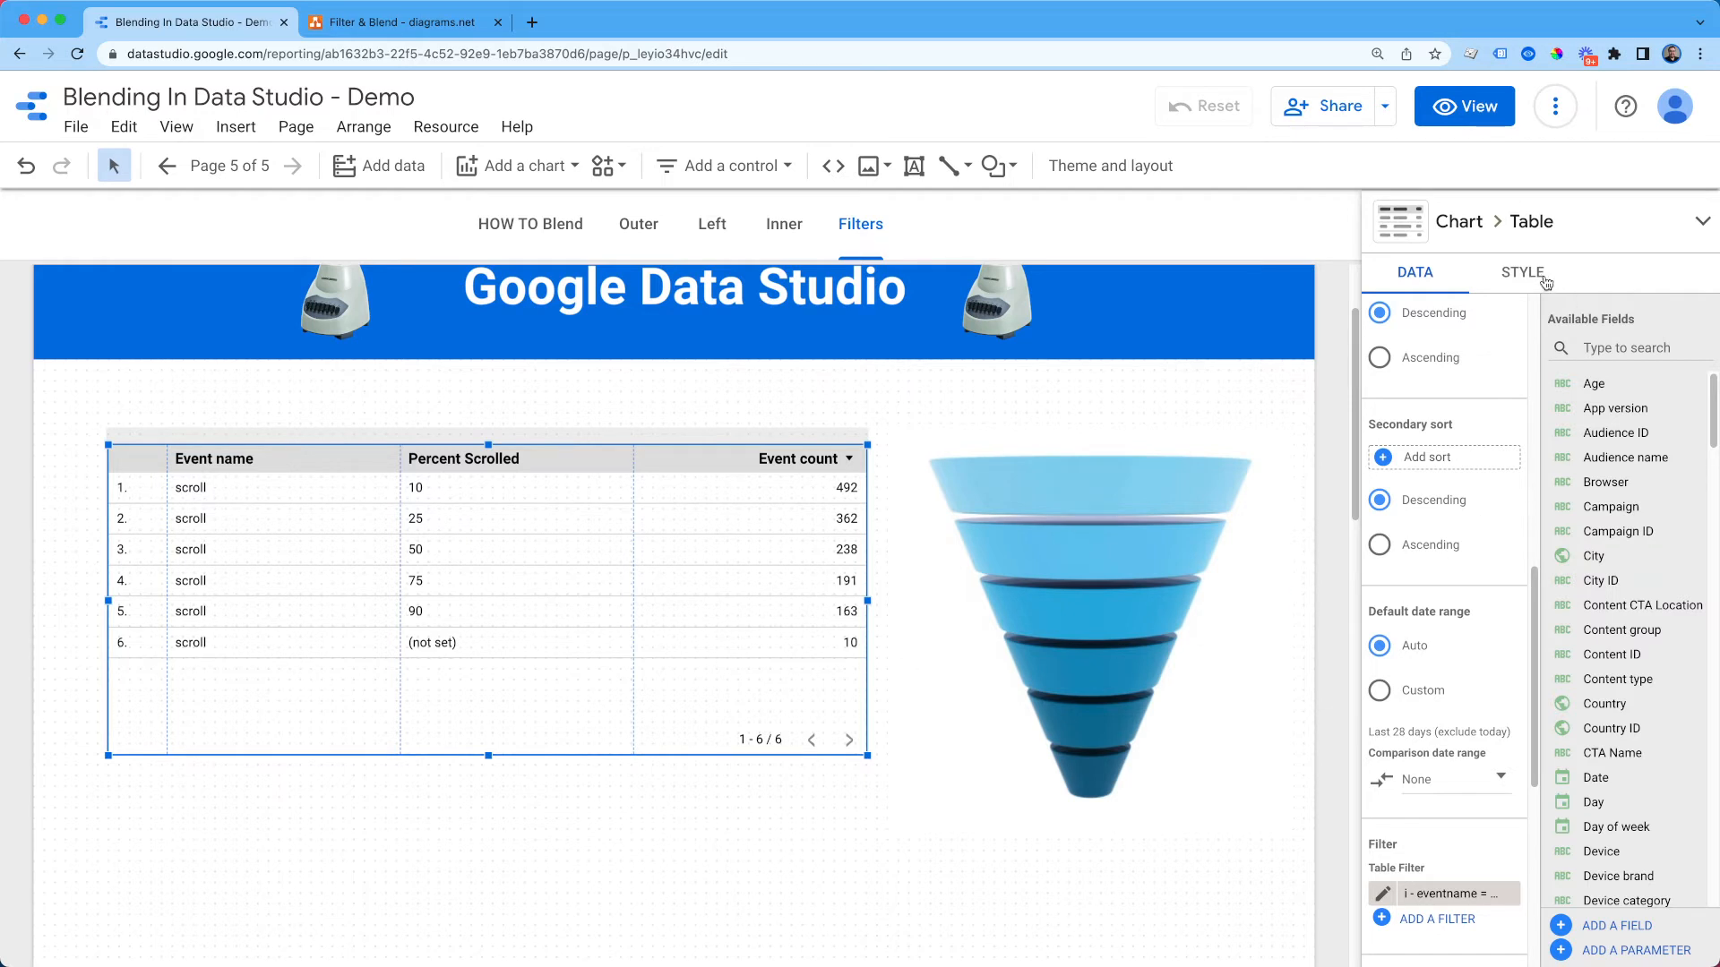
Step: In the table's Style settings show Event count as bars and widen that column
click(1523, 273)
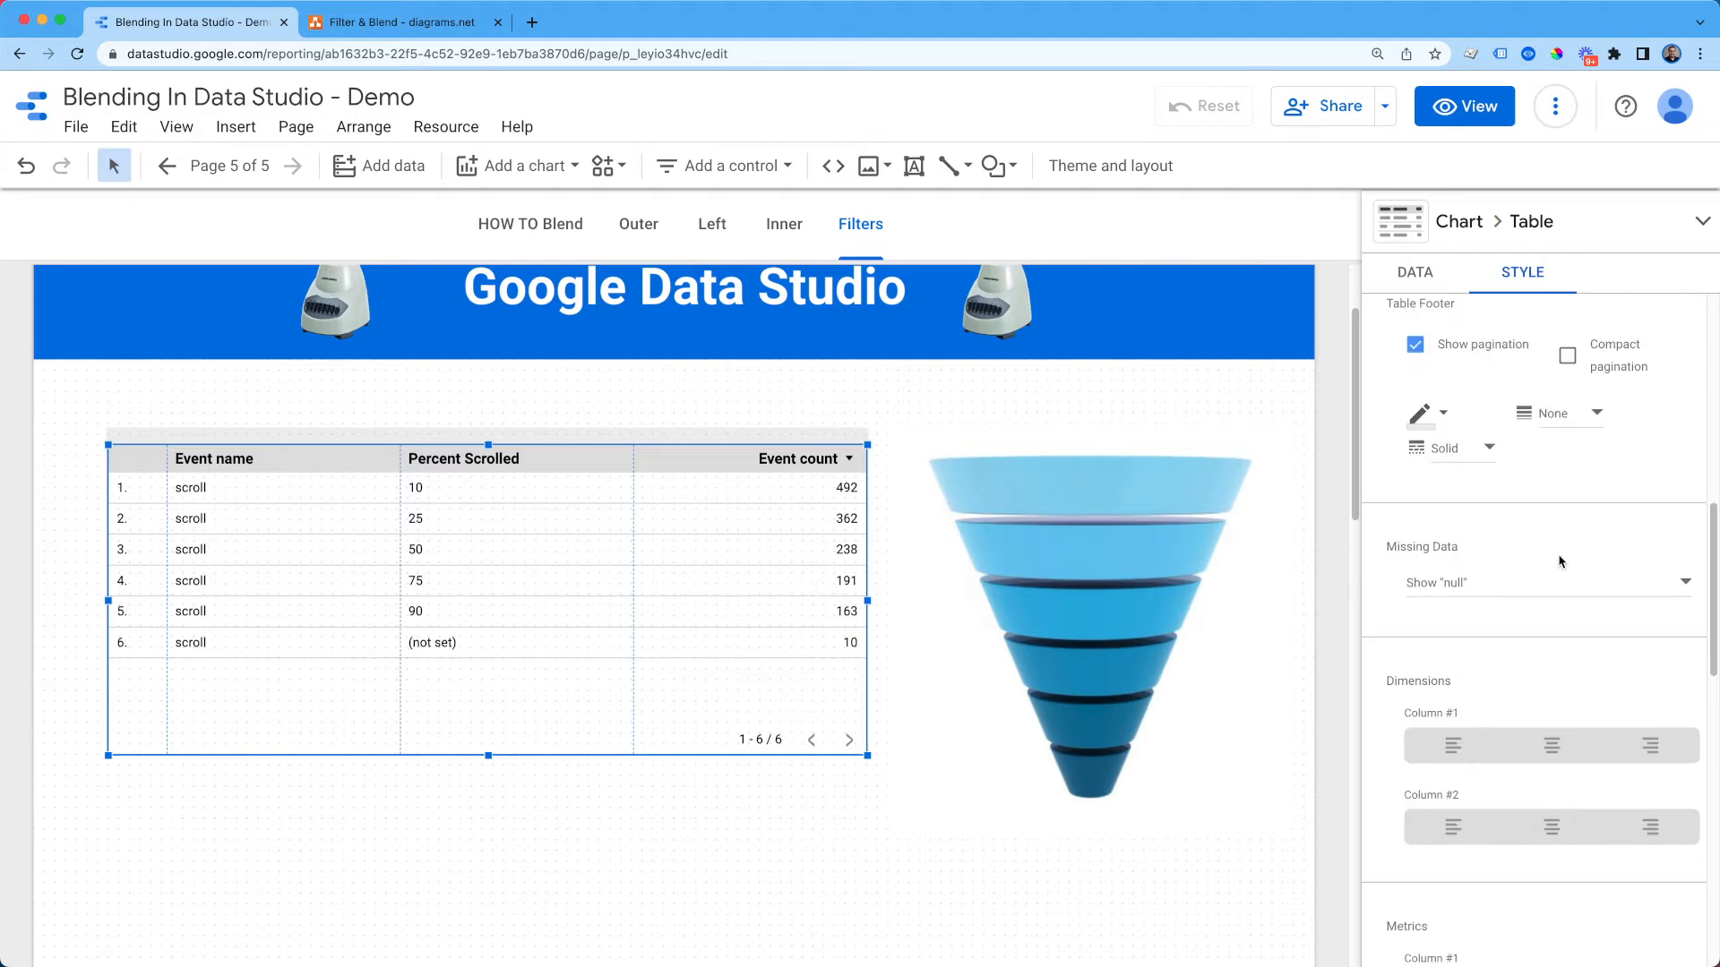
scroll(down, 3)
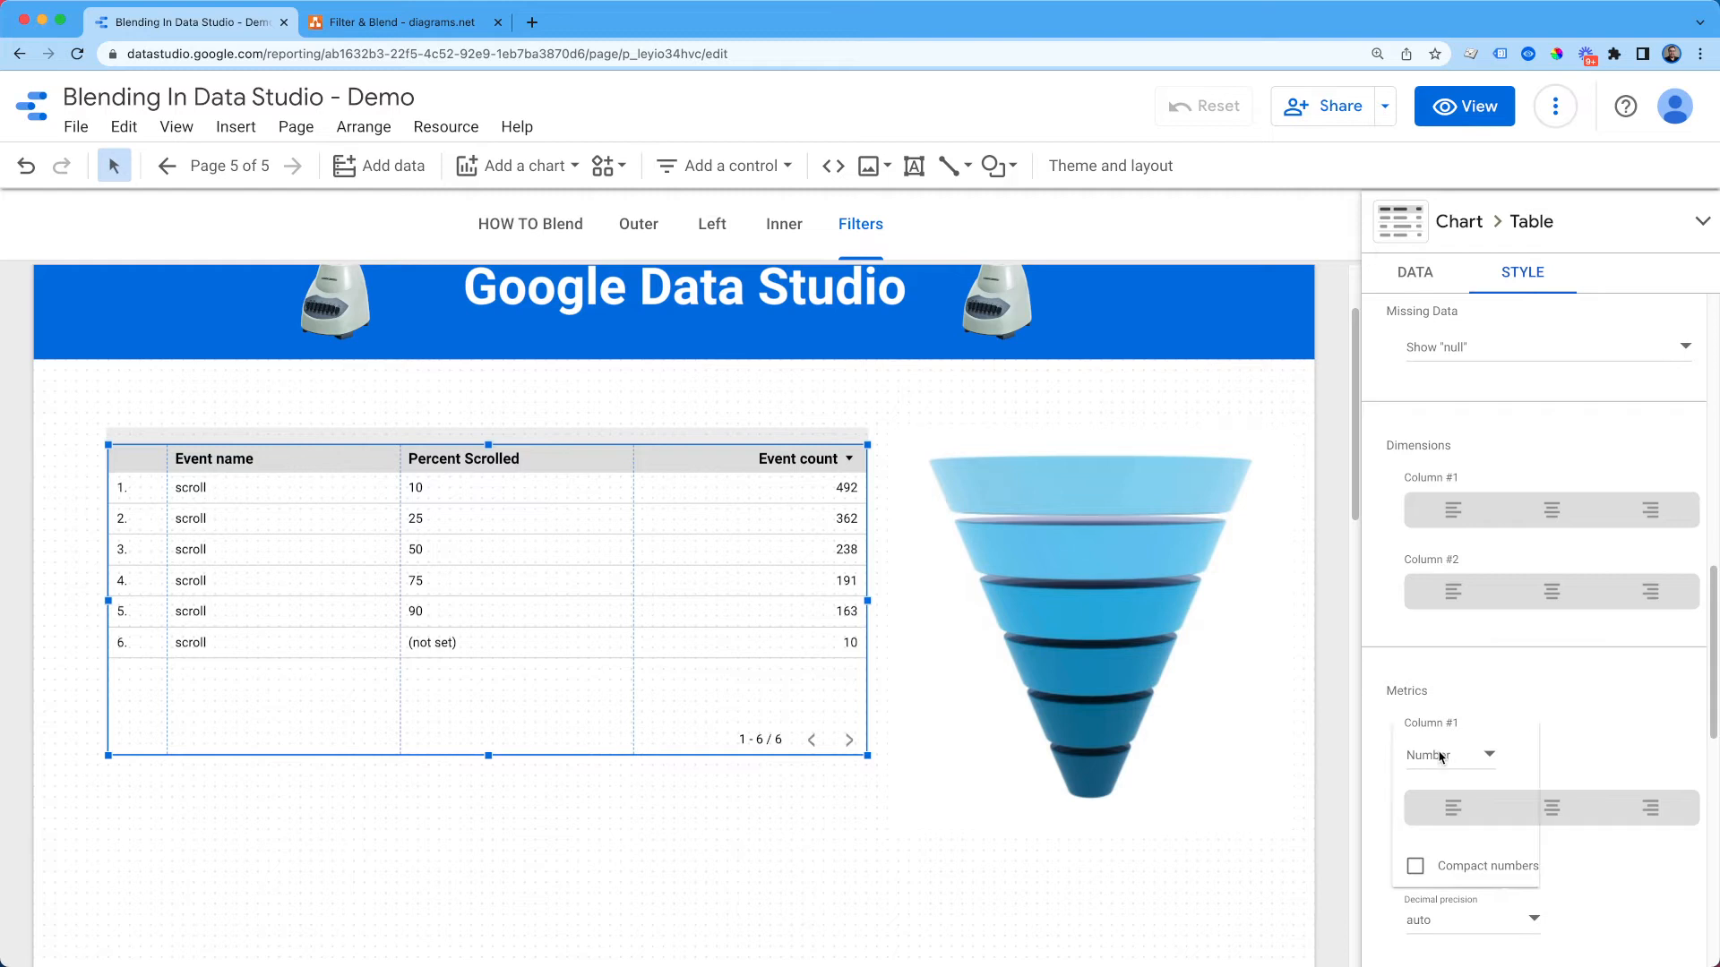
click(1451, 756)
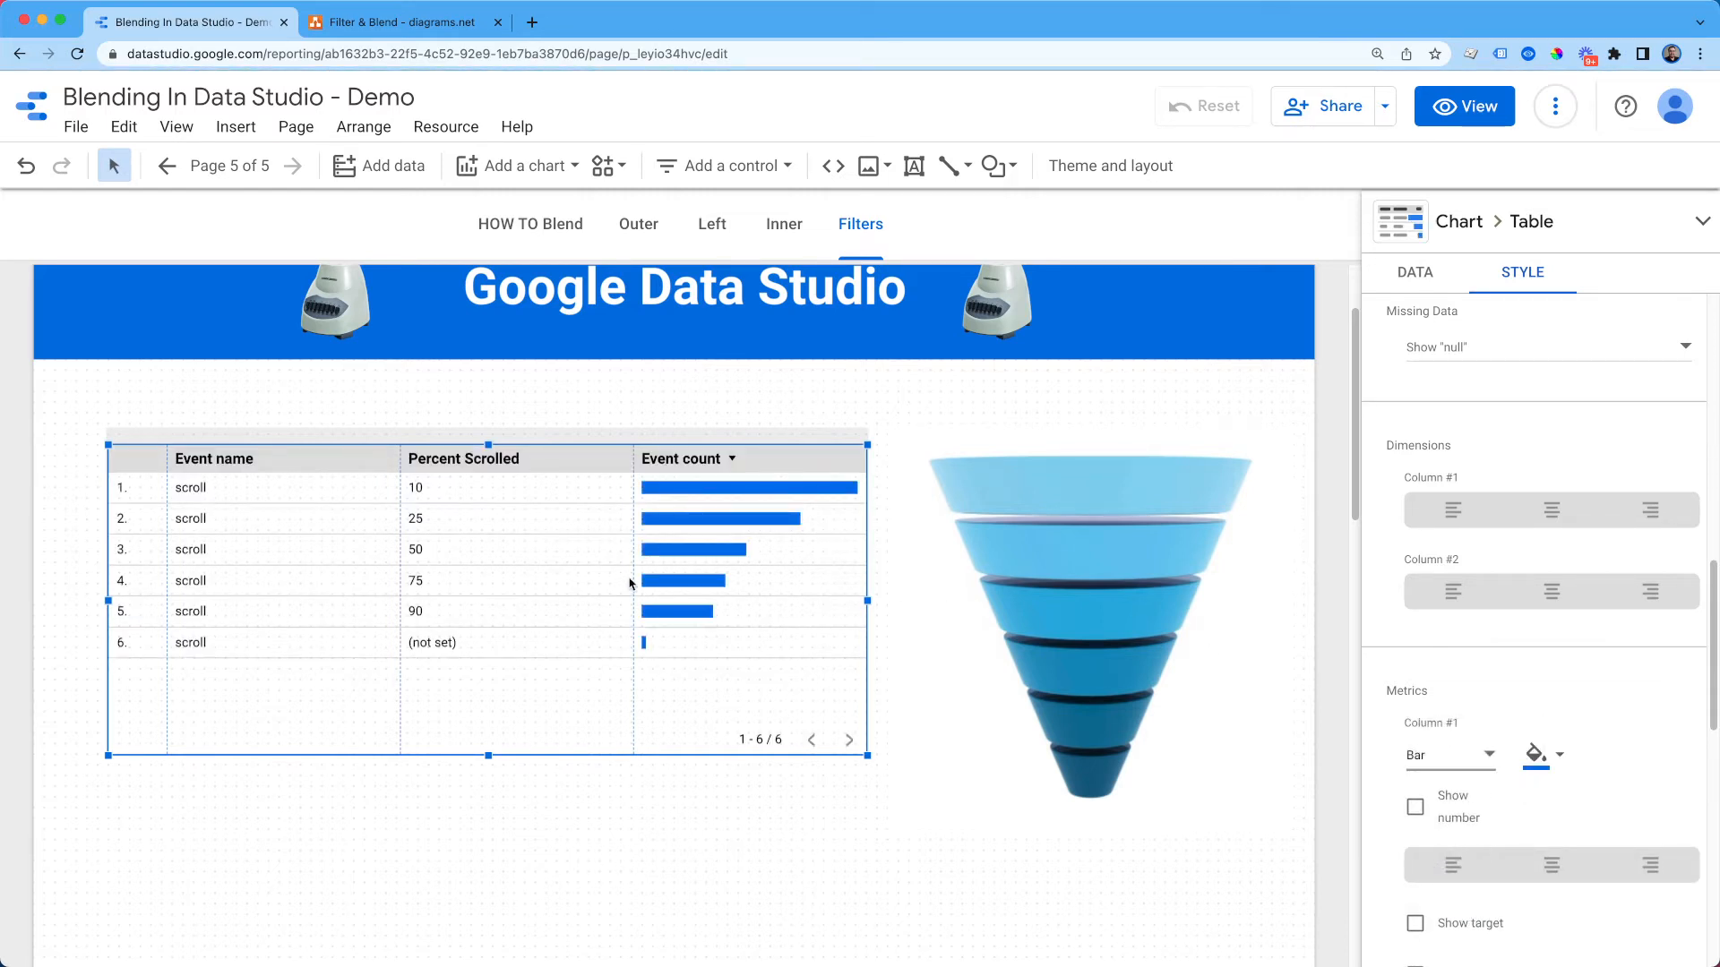
drag(632, 580, 532, 576)
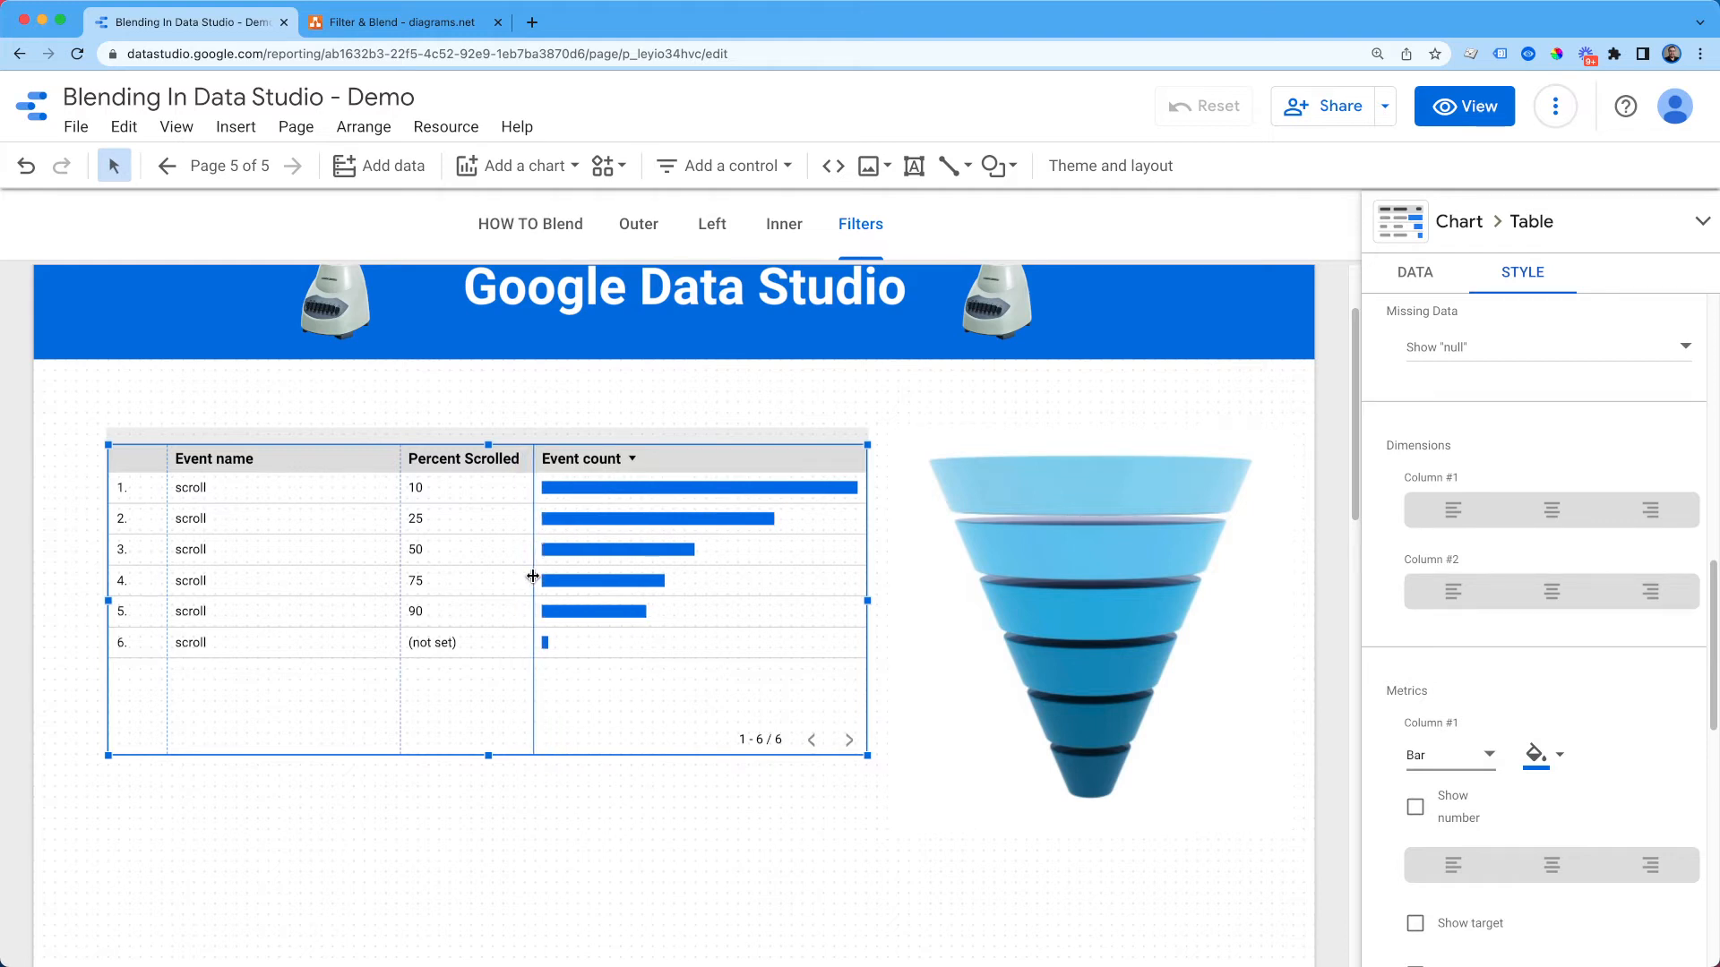
mouse_move(770, 534)
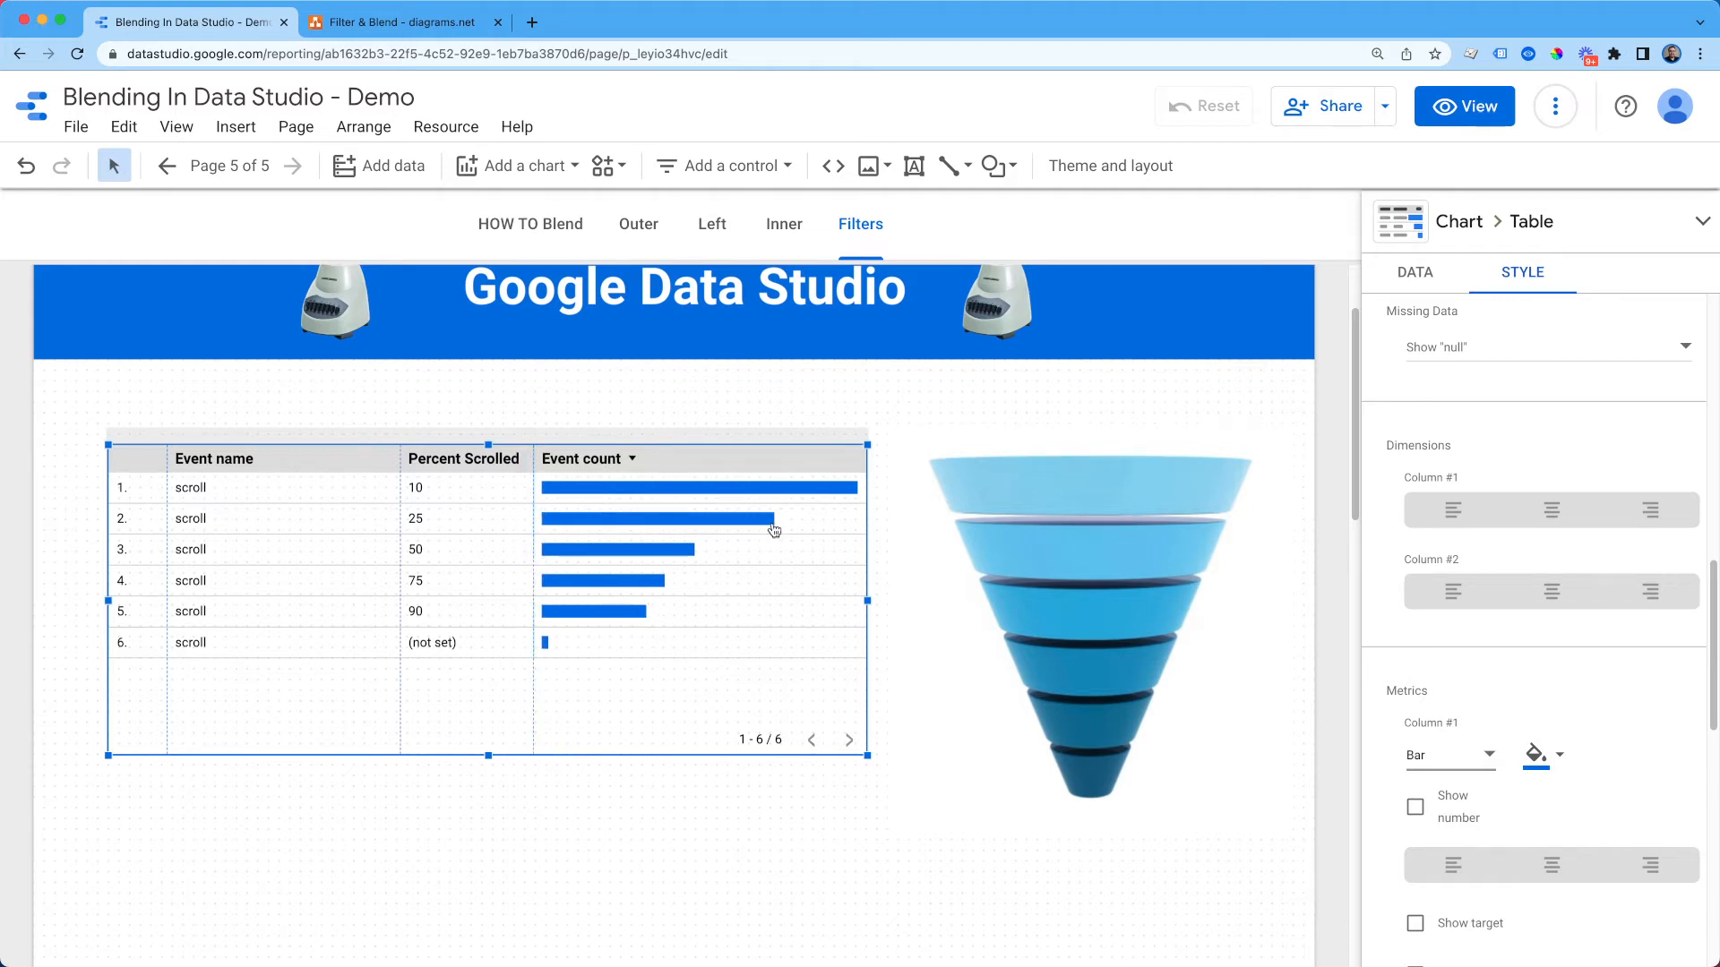
mouse_move(508, 519)
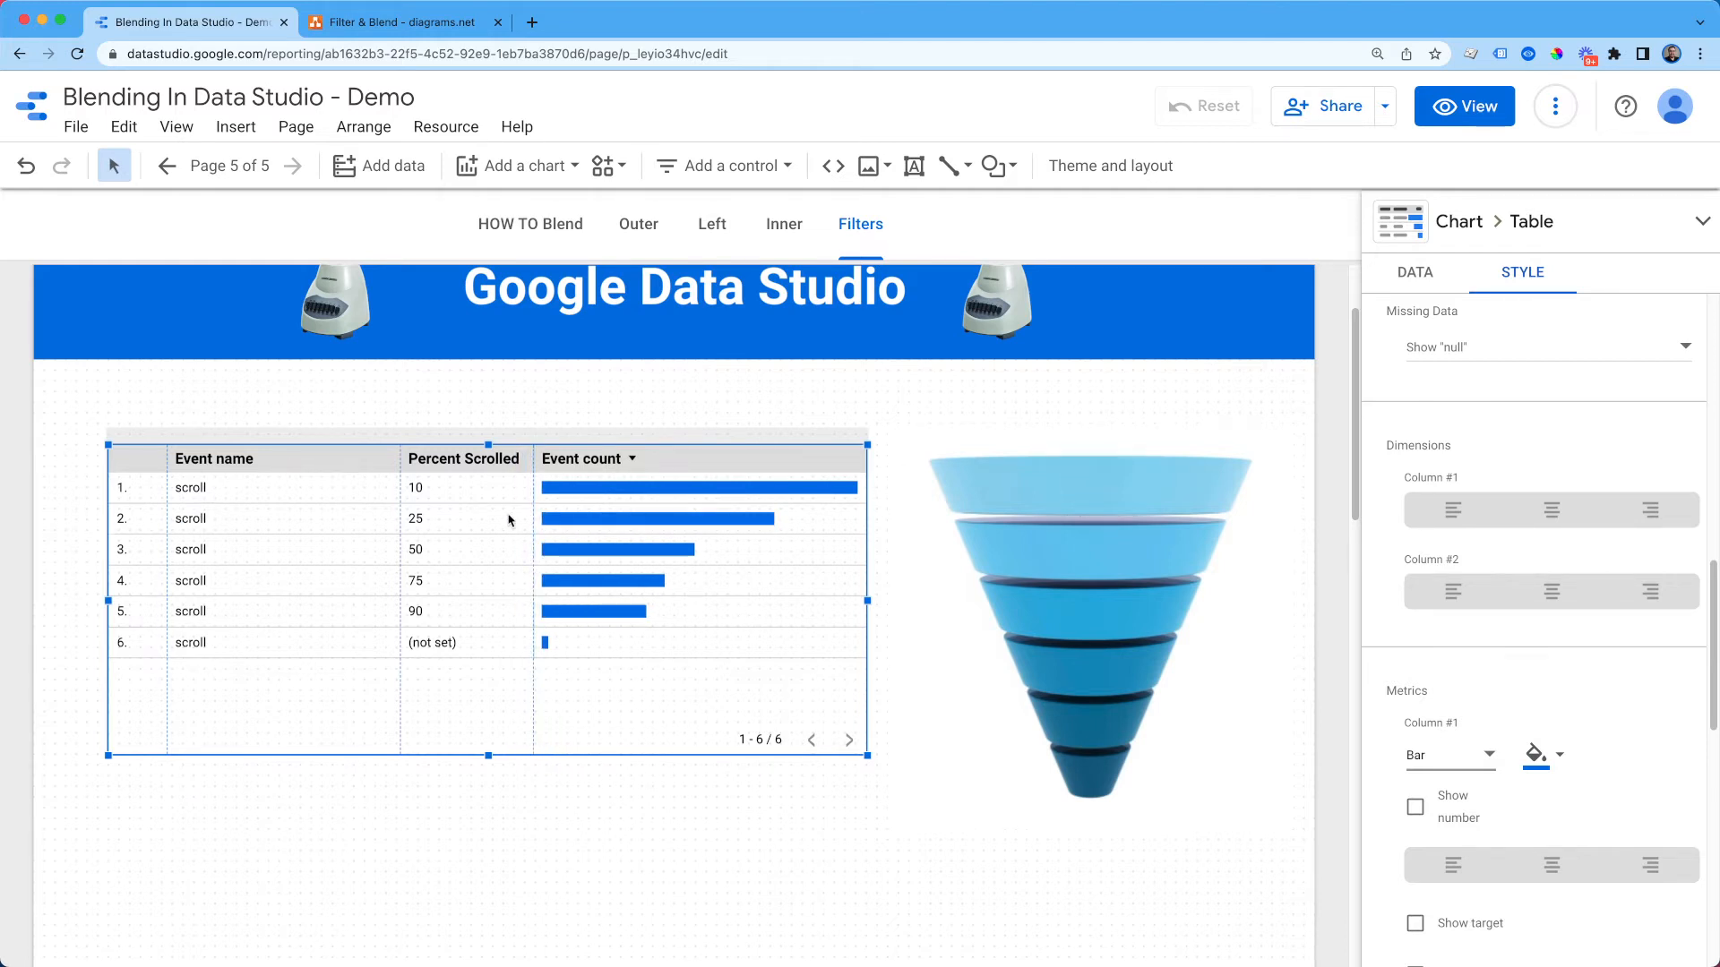
mouse_move(330, 612)
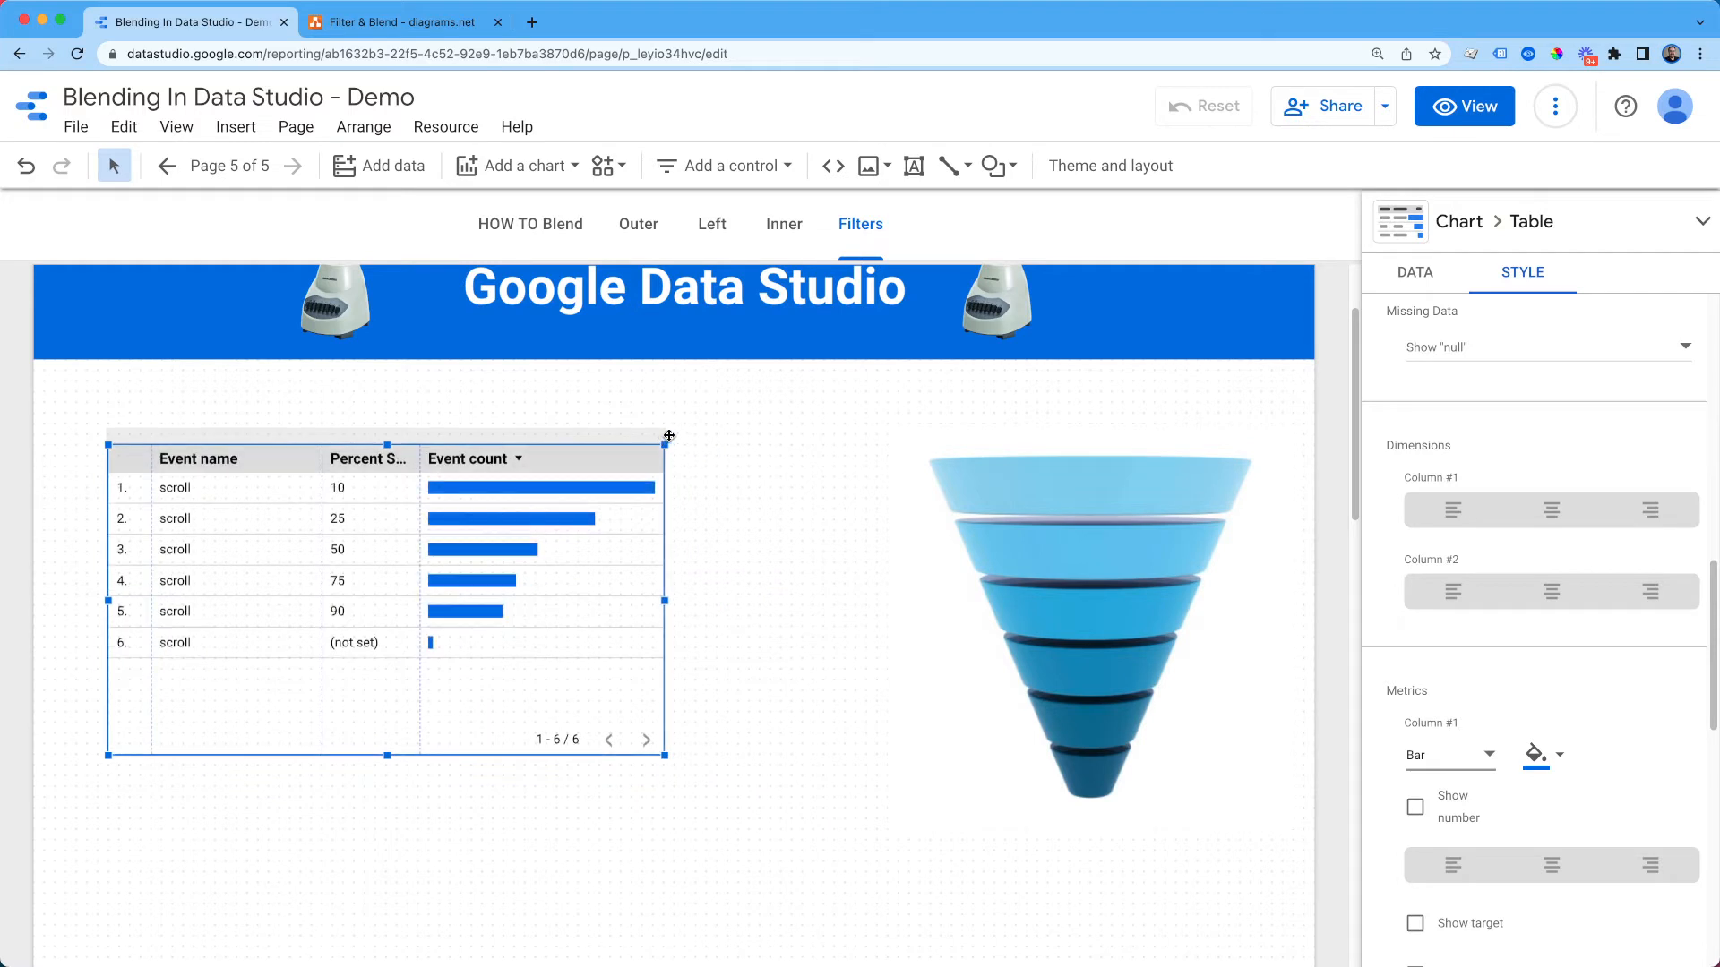
mouse_move(1426, 290)
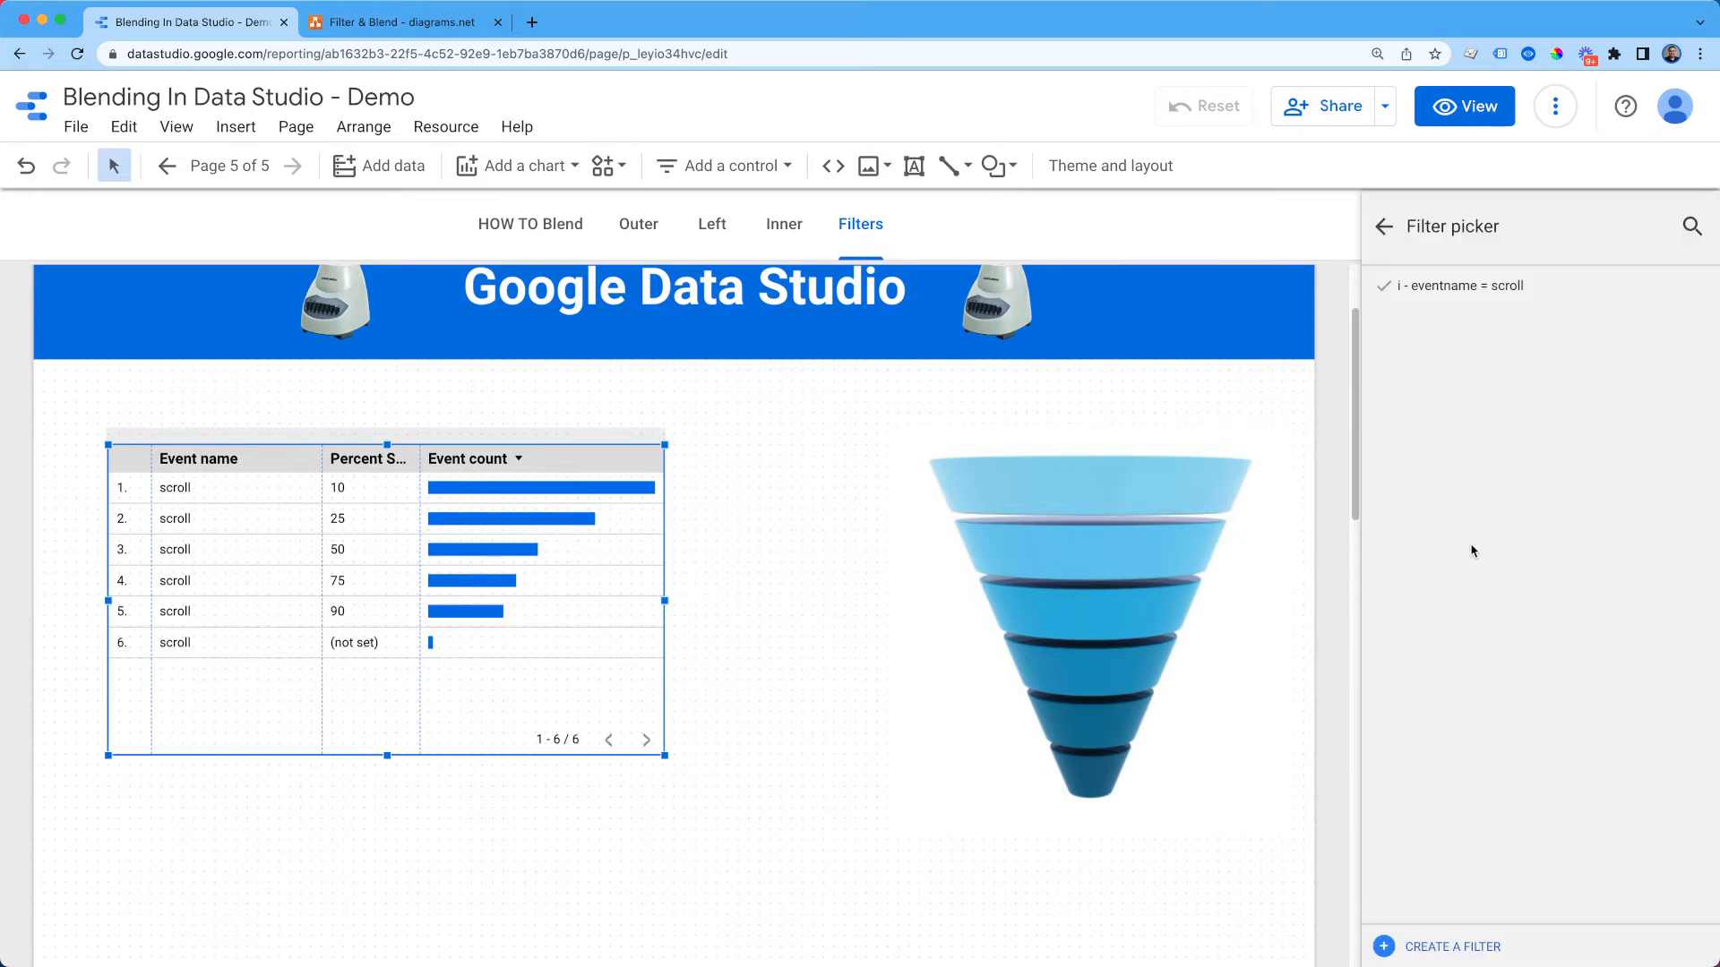
Step: Draft a new filter including Percent Scrolled equal to 10 and begin its 'i -' name
click(1451, 946)
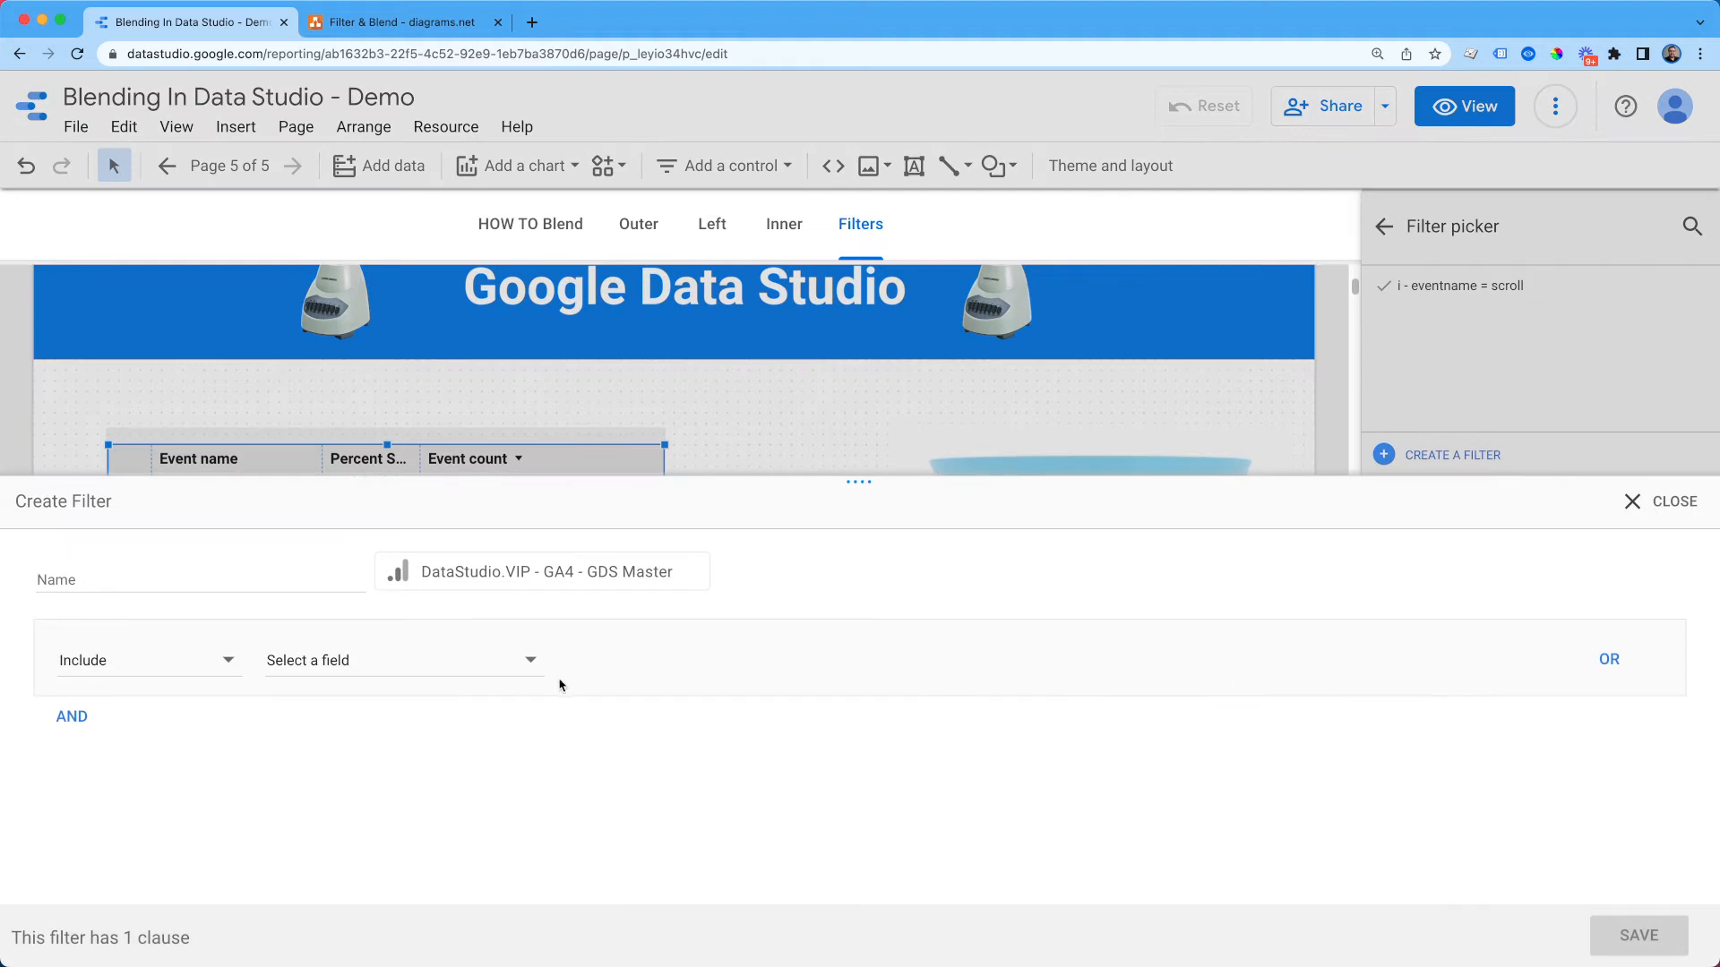
click(401, 659)
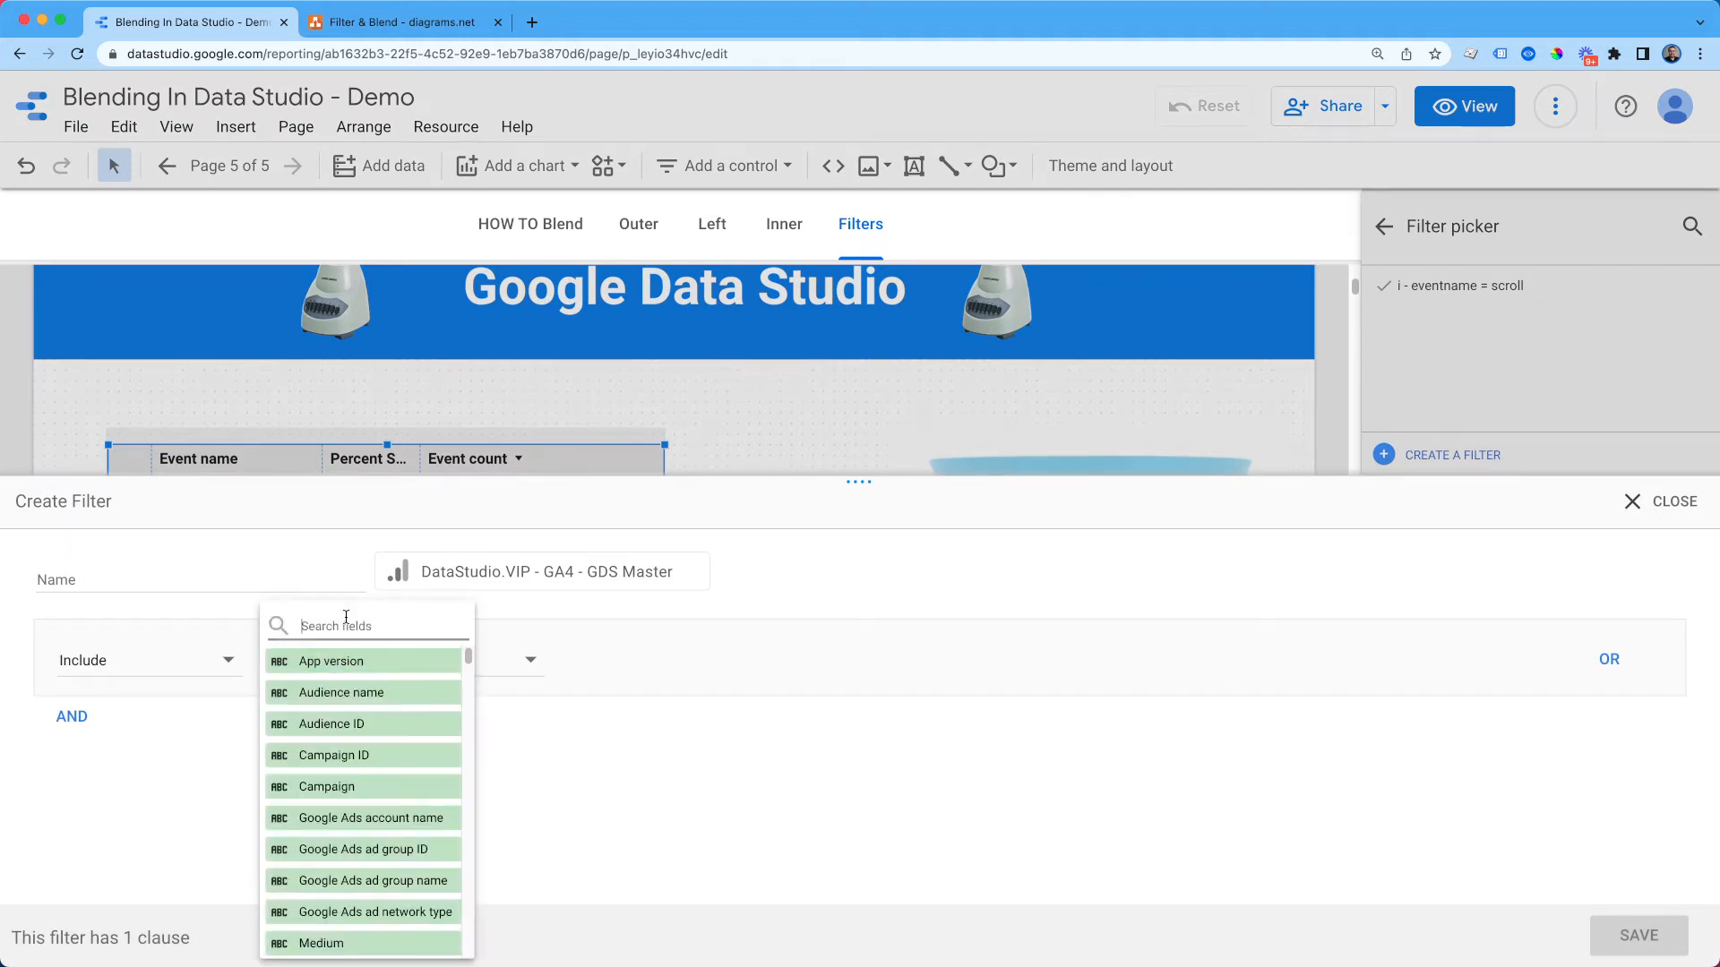
text(percen)
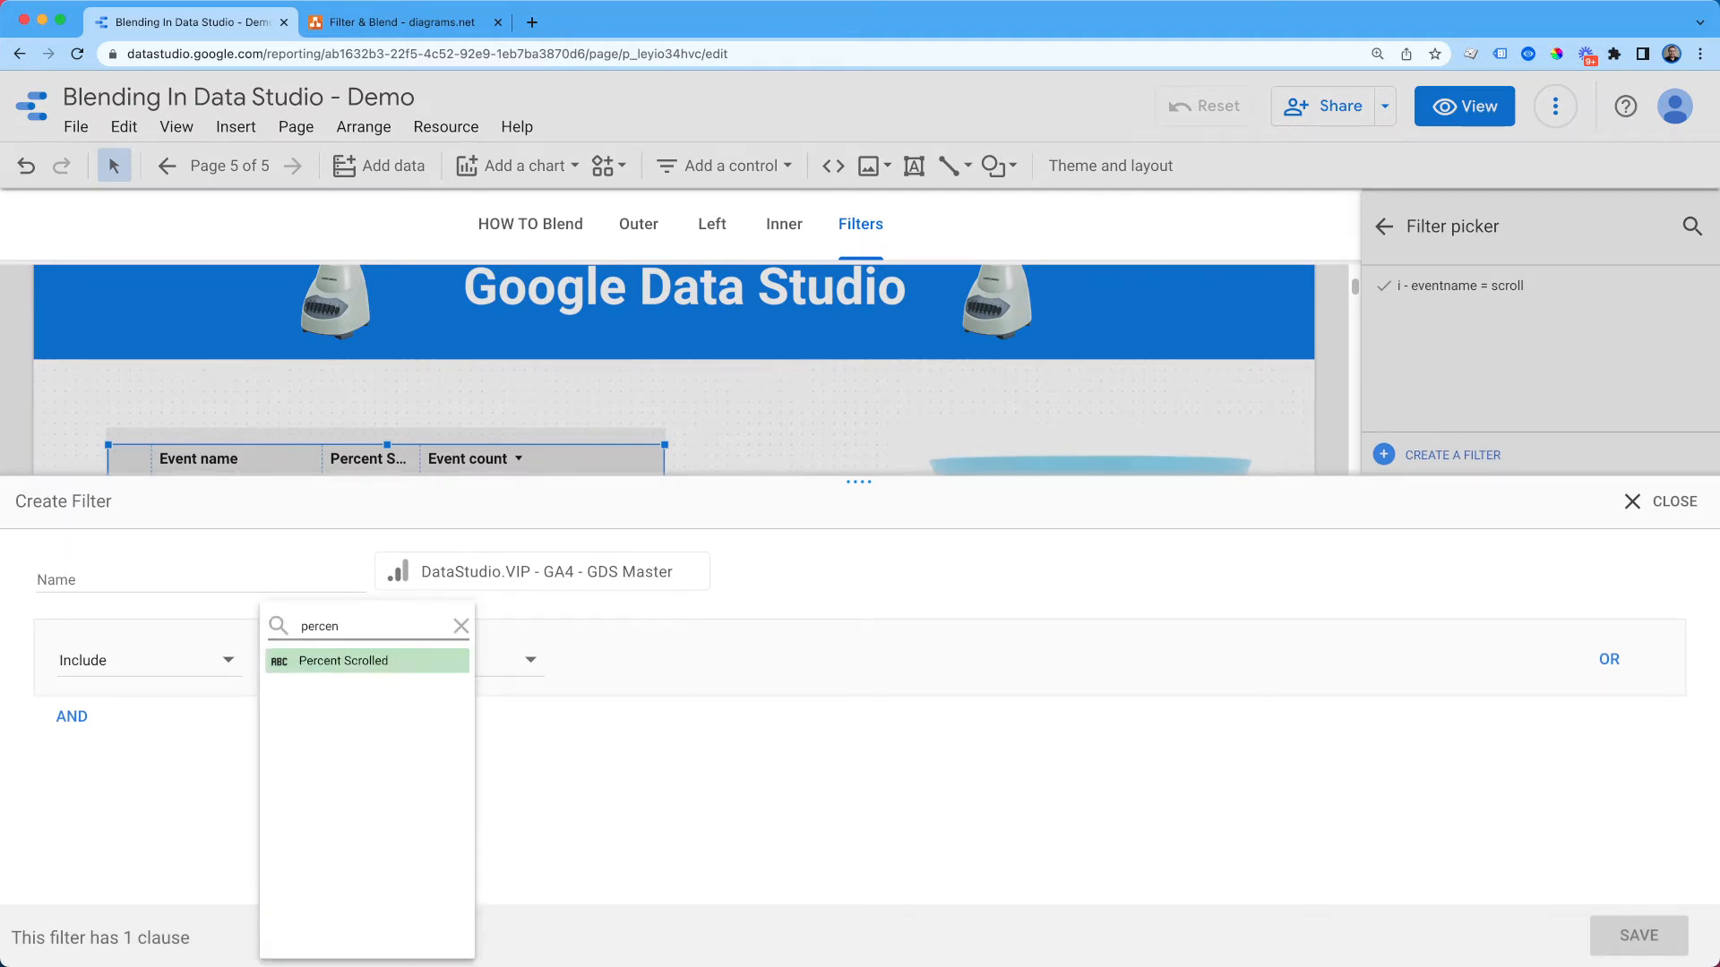
click(367, 661)
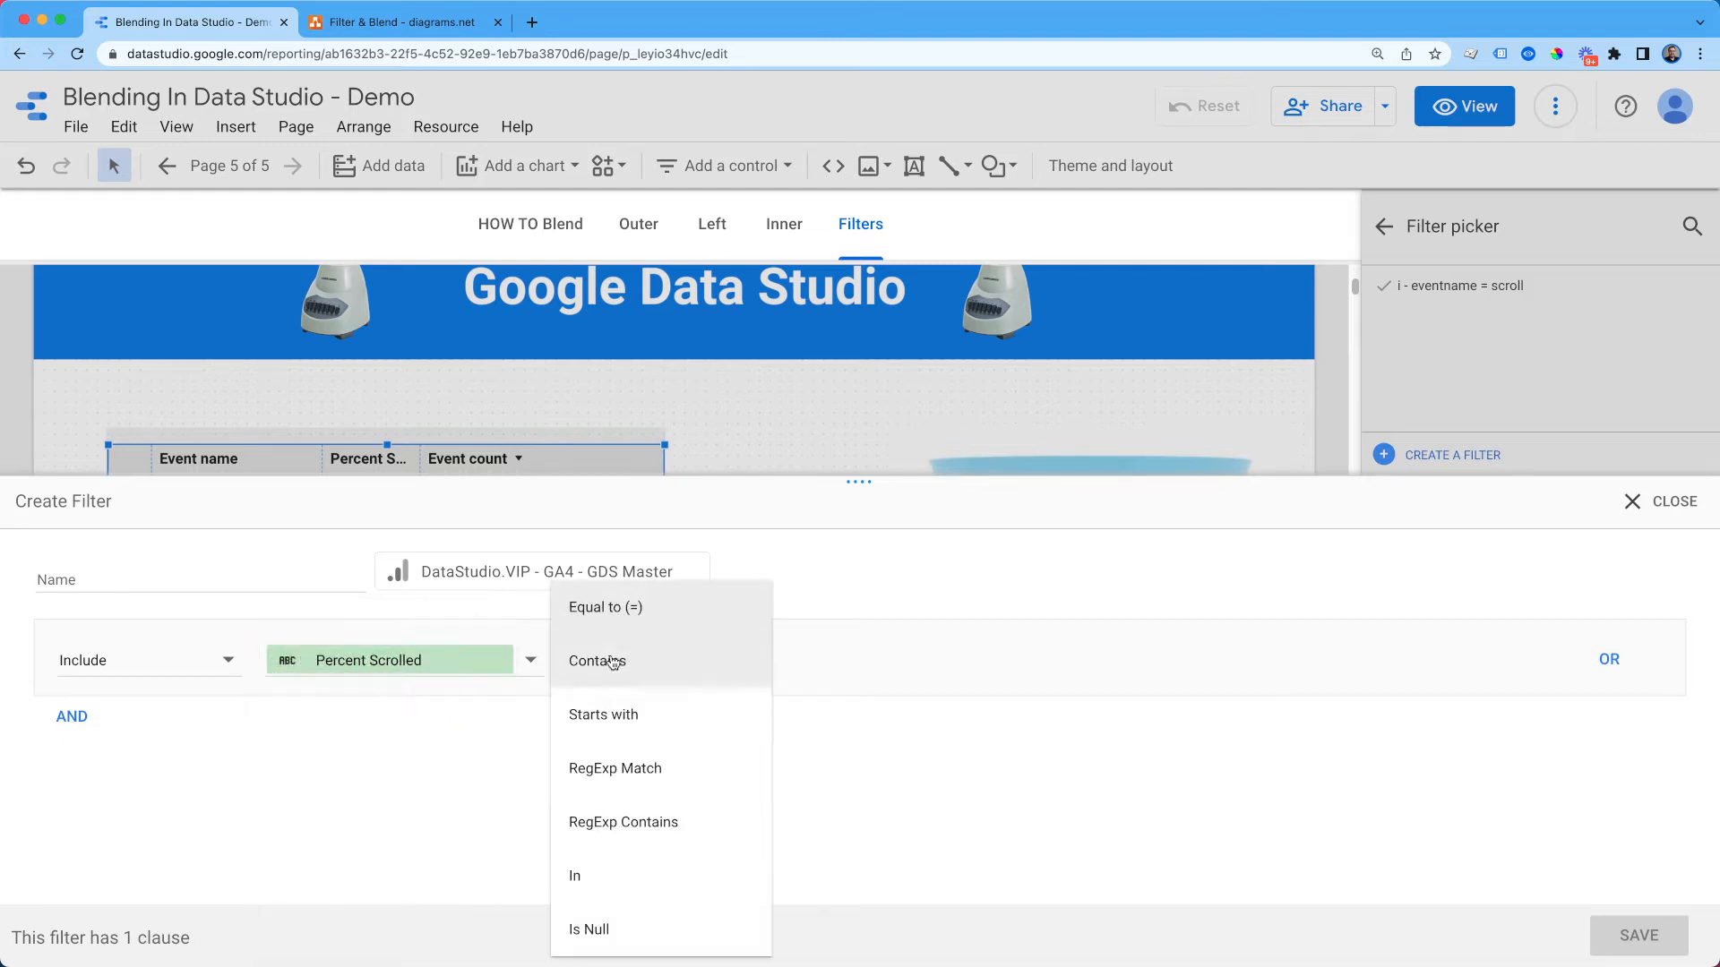
click(606, 607)
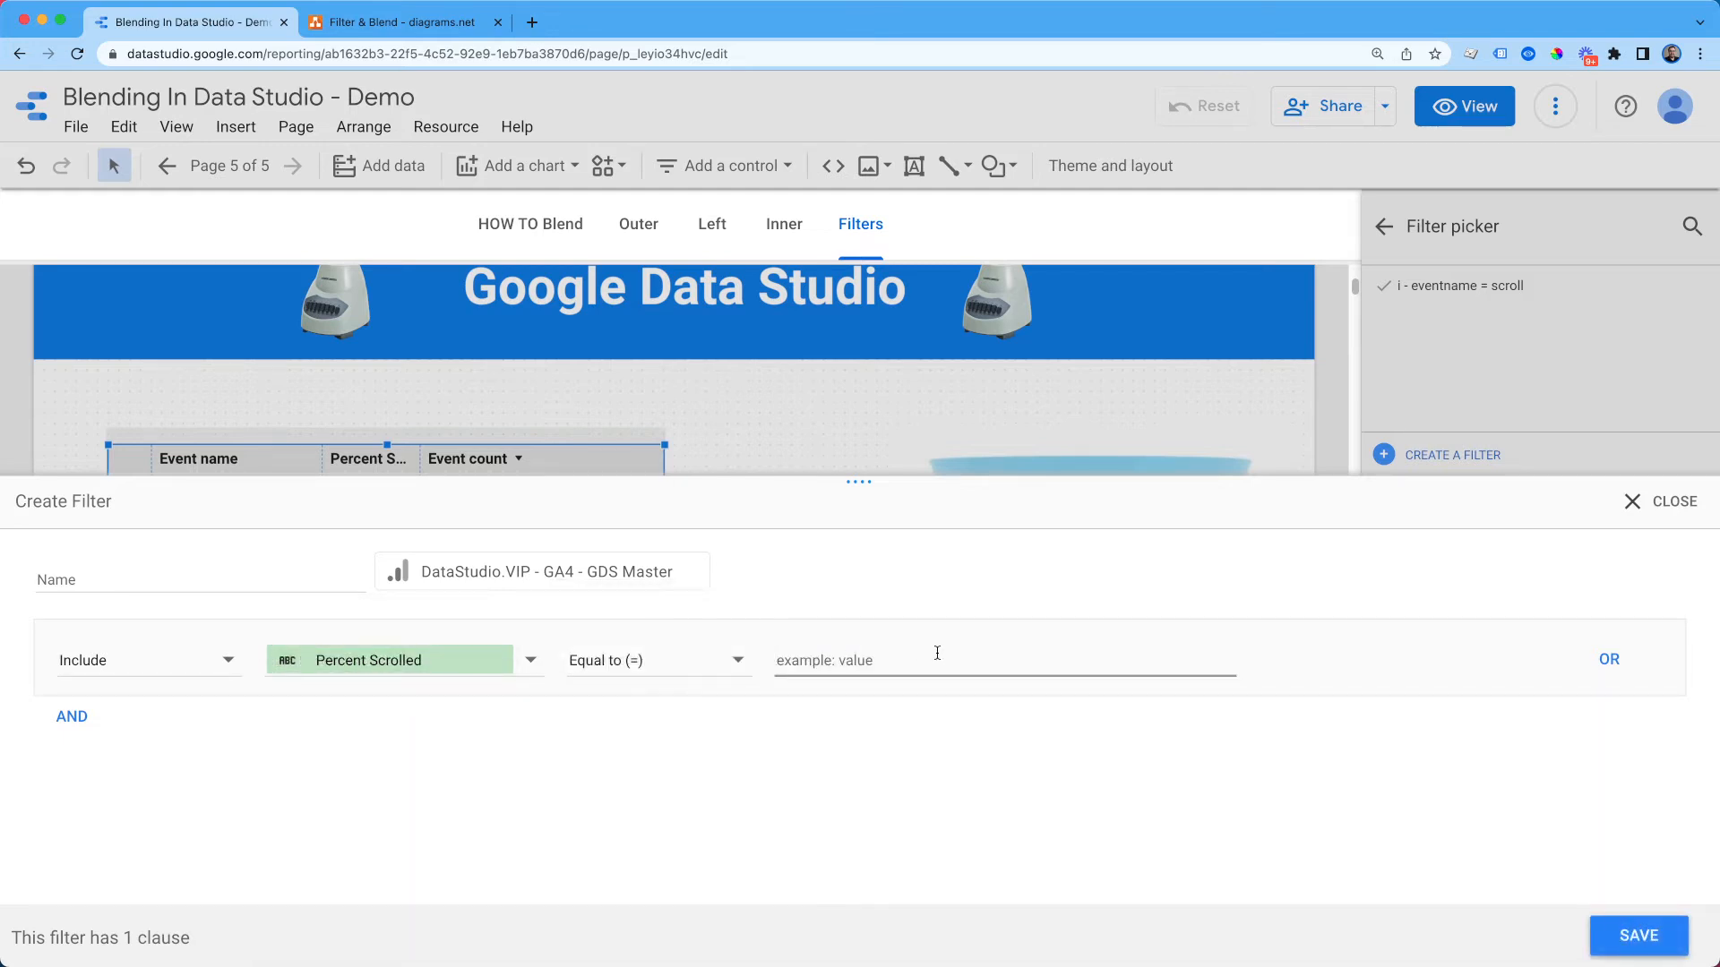
text(10)
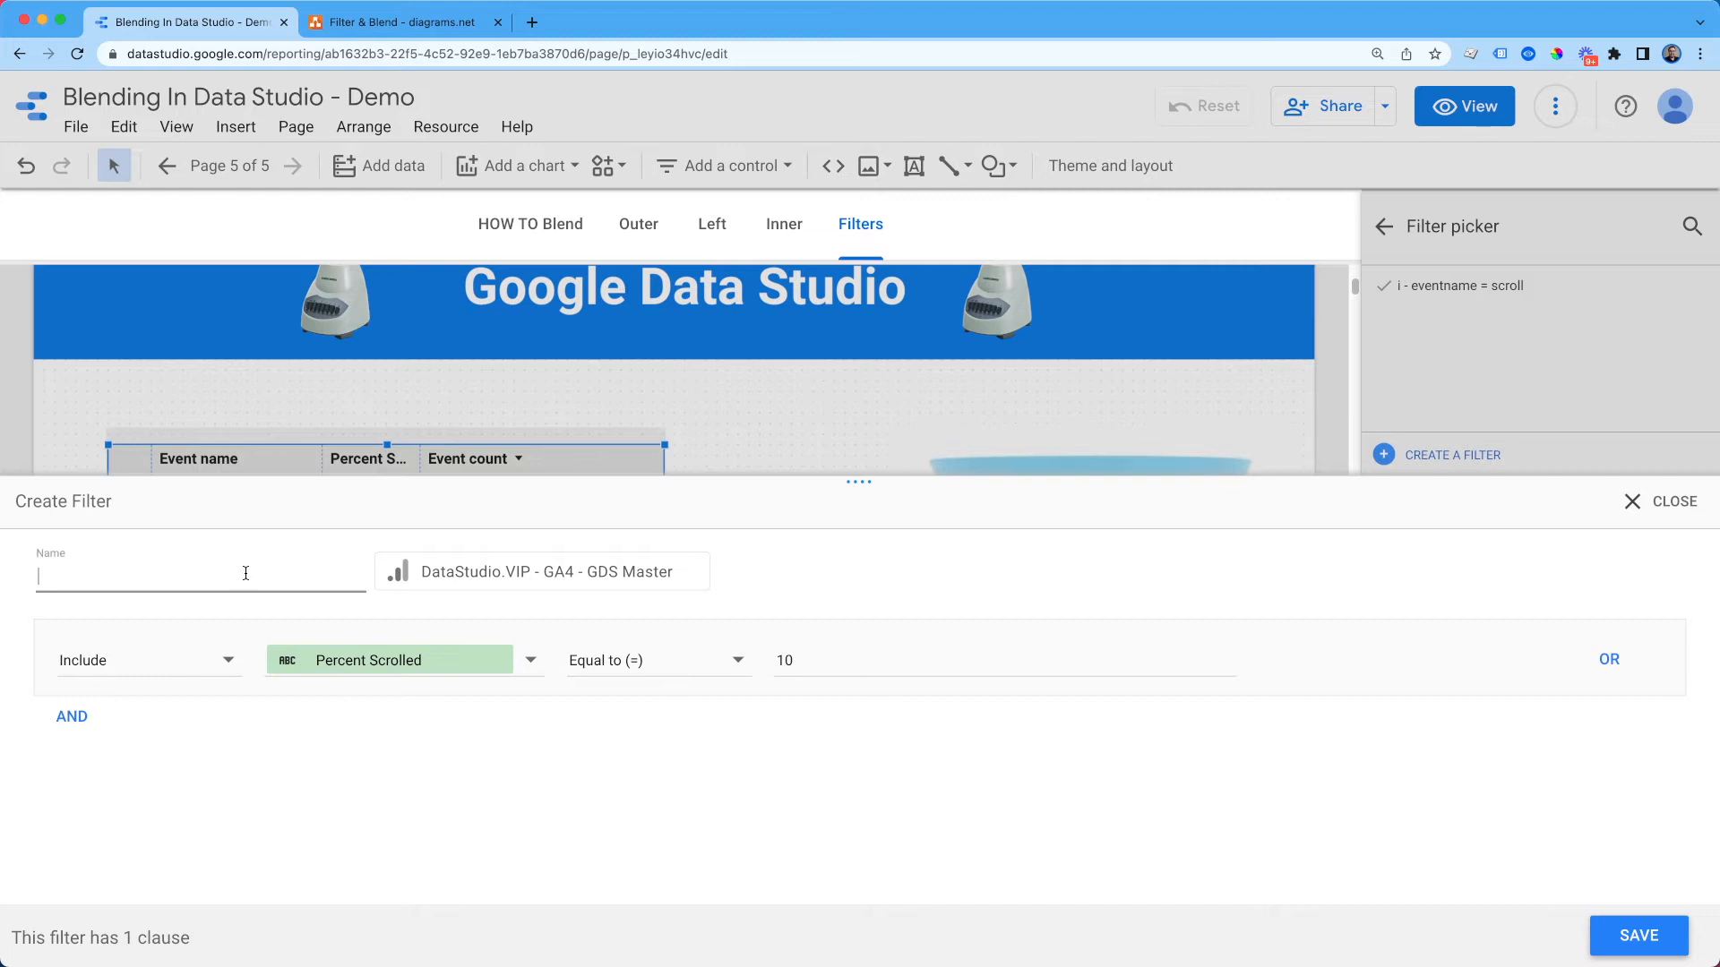
text(i =)
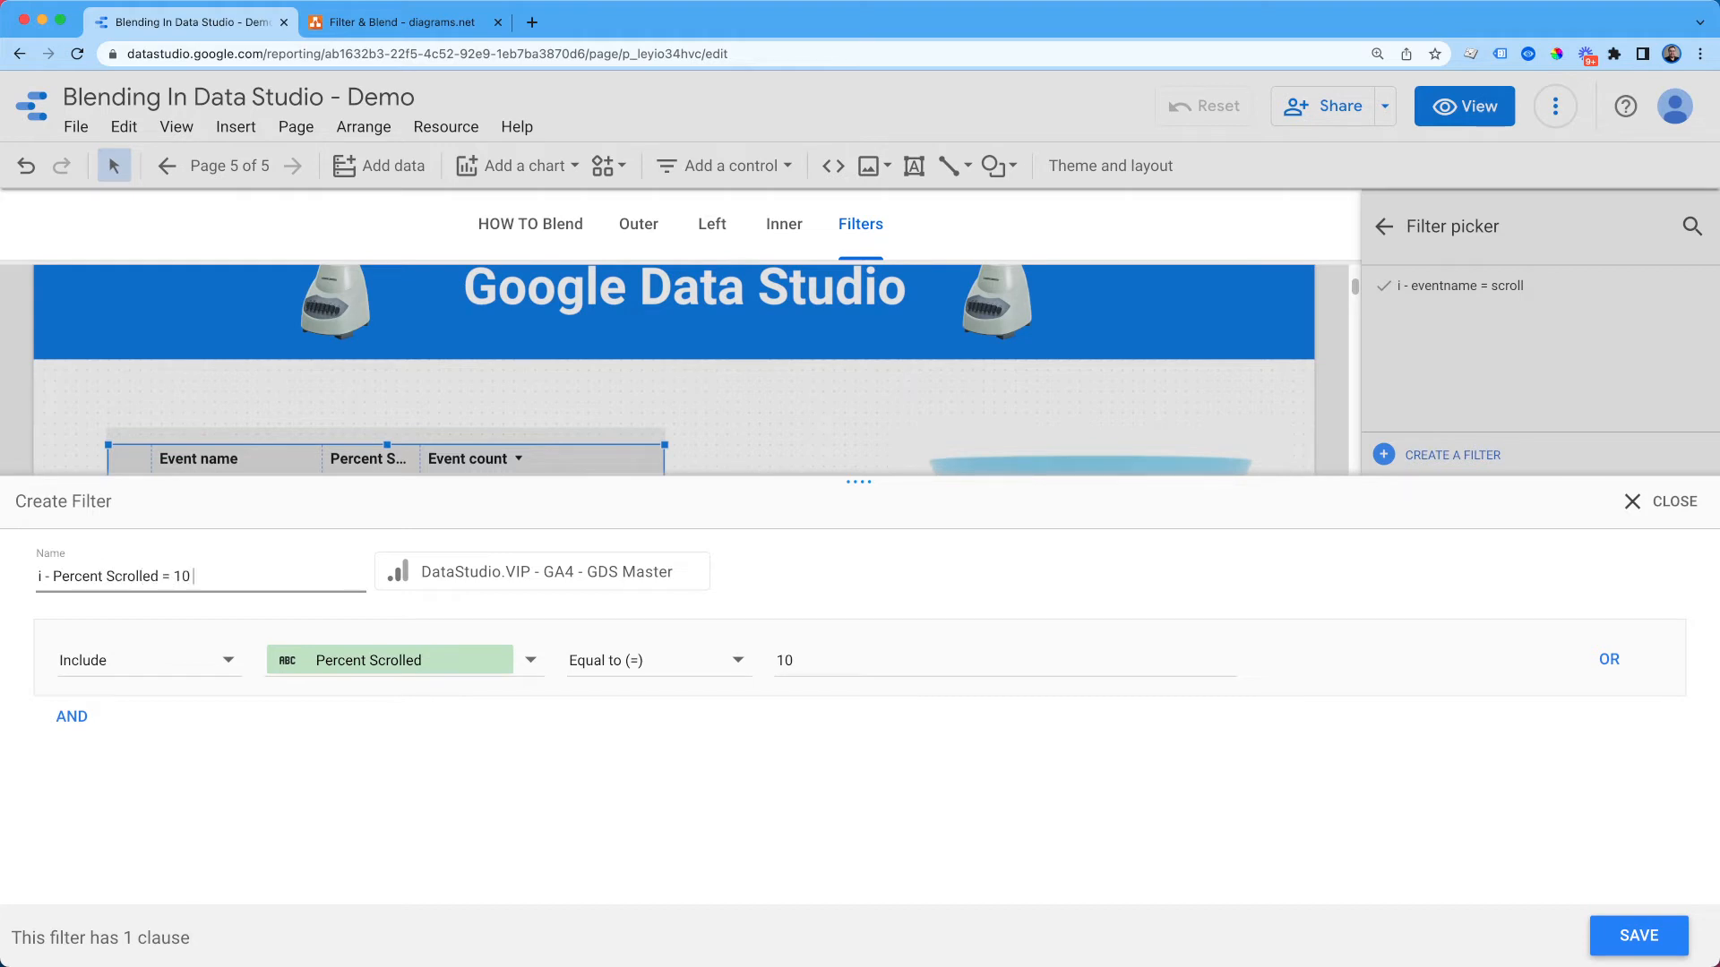
Step: Save the 'i - Percent Scrolled = 10' filter so the table keeps a single row
click(1637, 935)
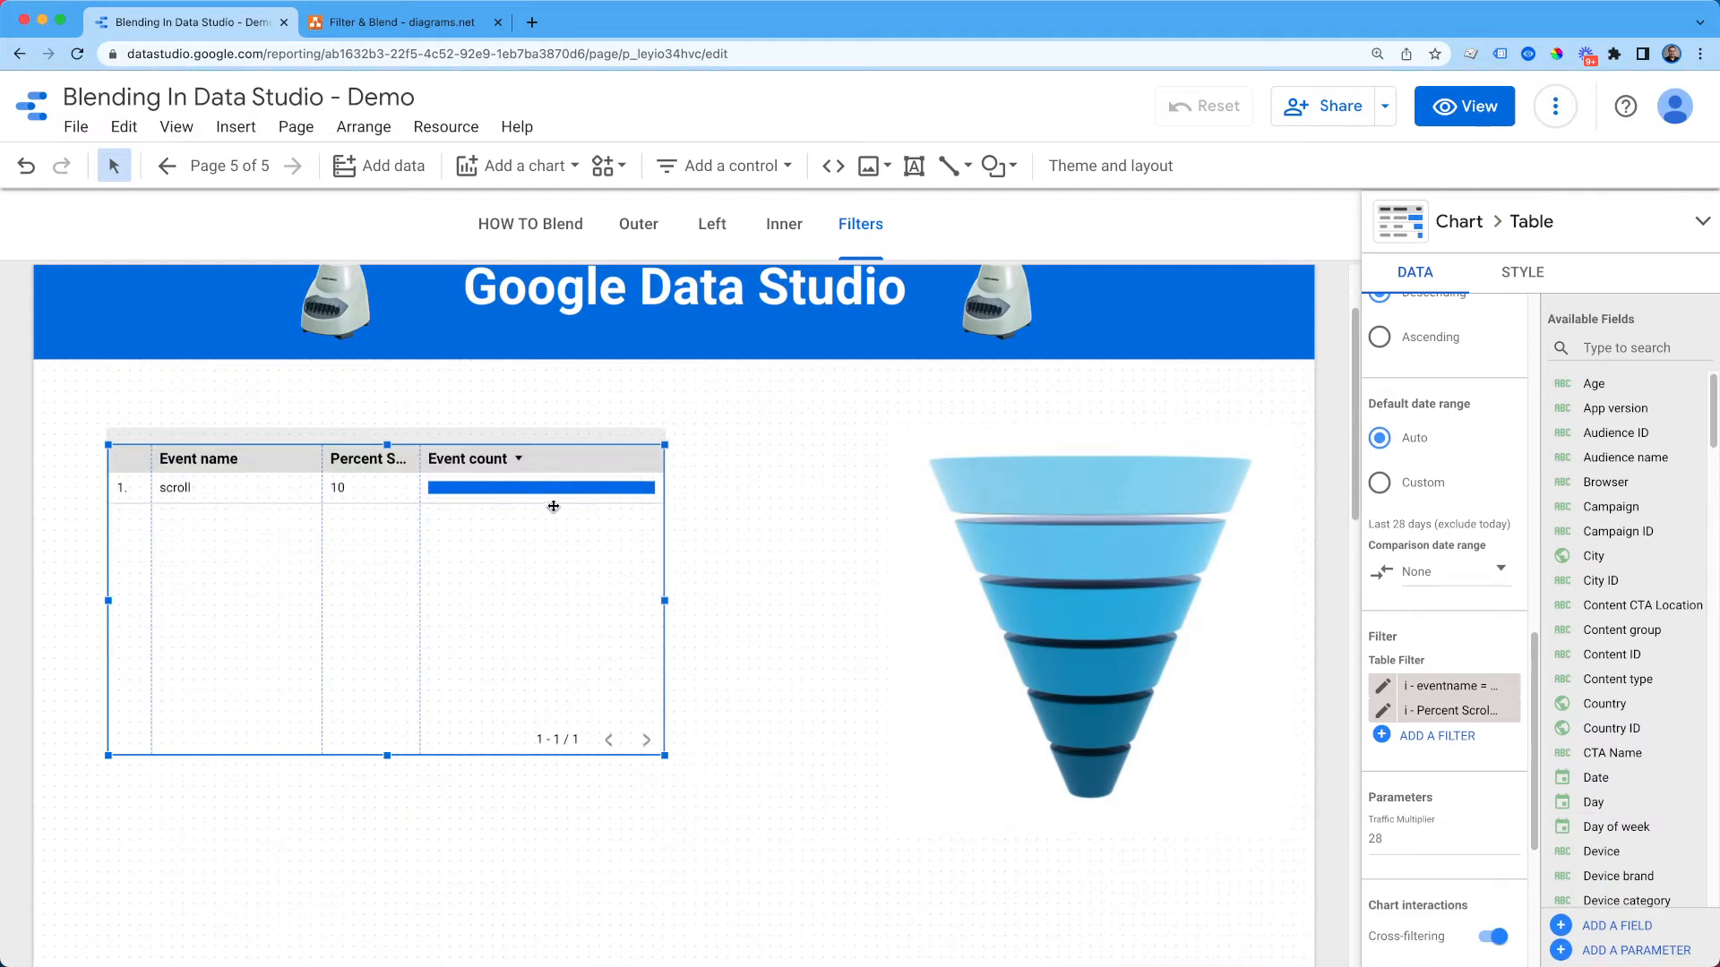
mouse_move(776, 392)
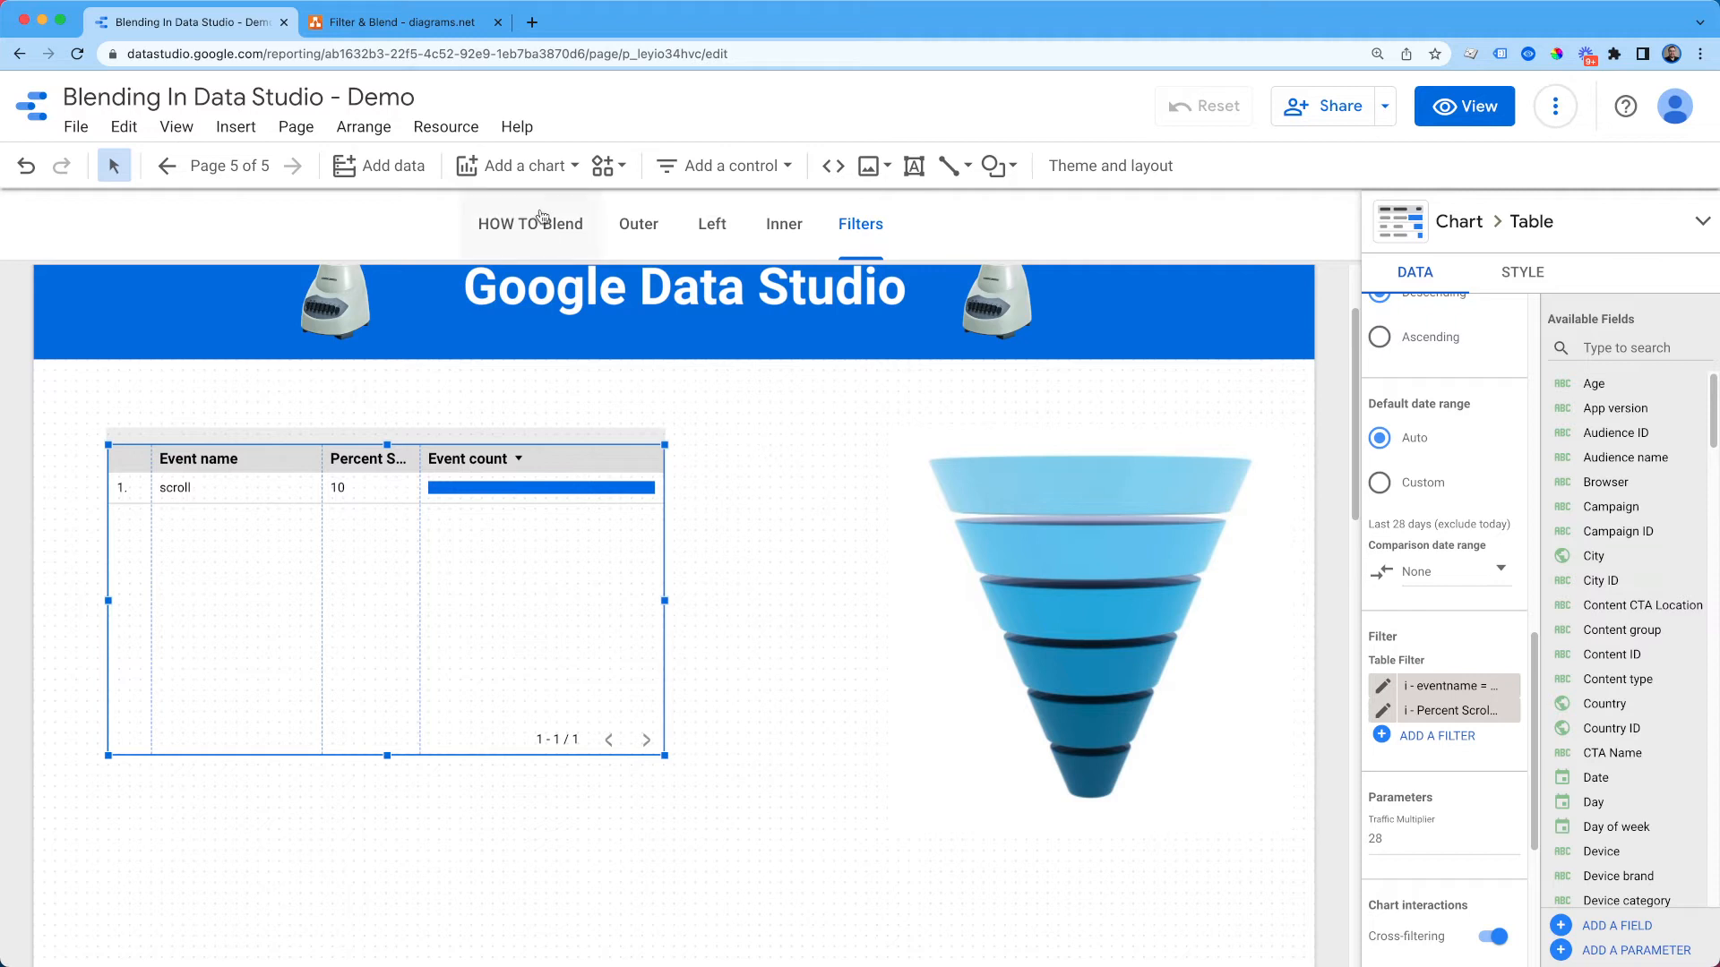
Step: In Resource > Manage filters, duplicate the Percent Scrolled = 10 filter three times
click(444, 125)
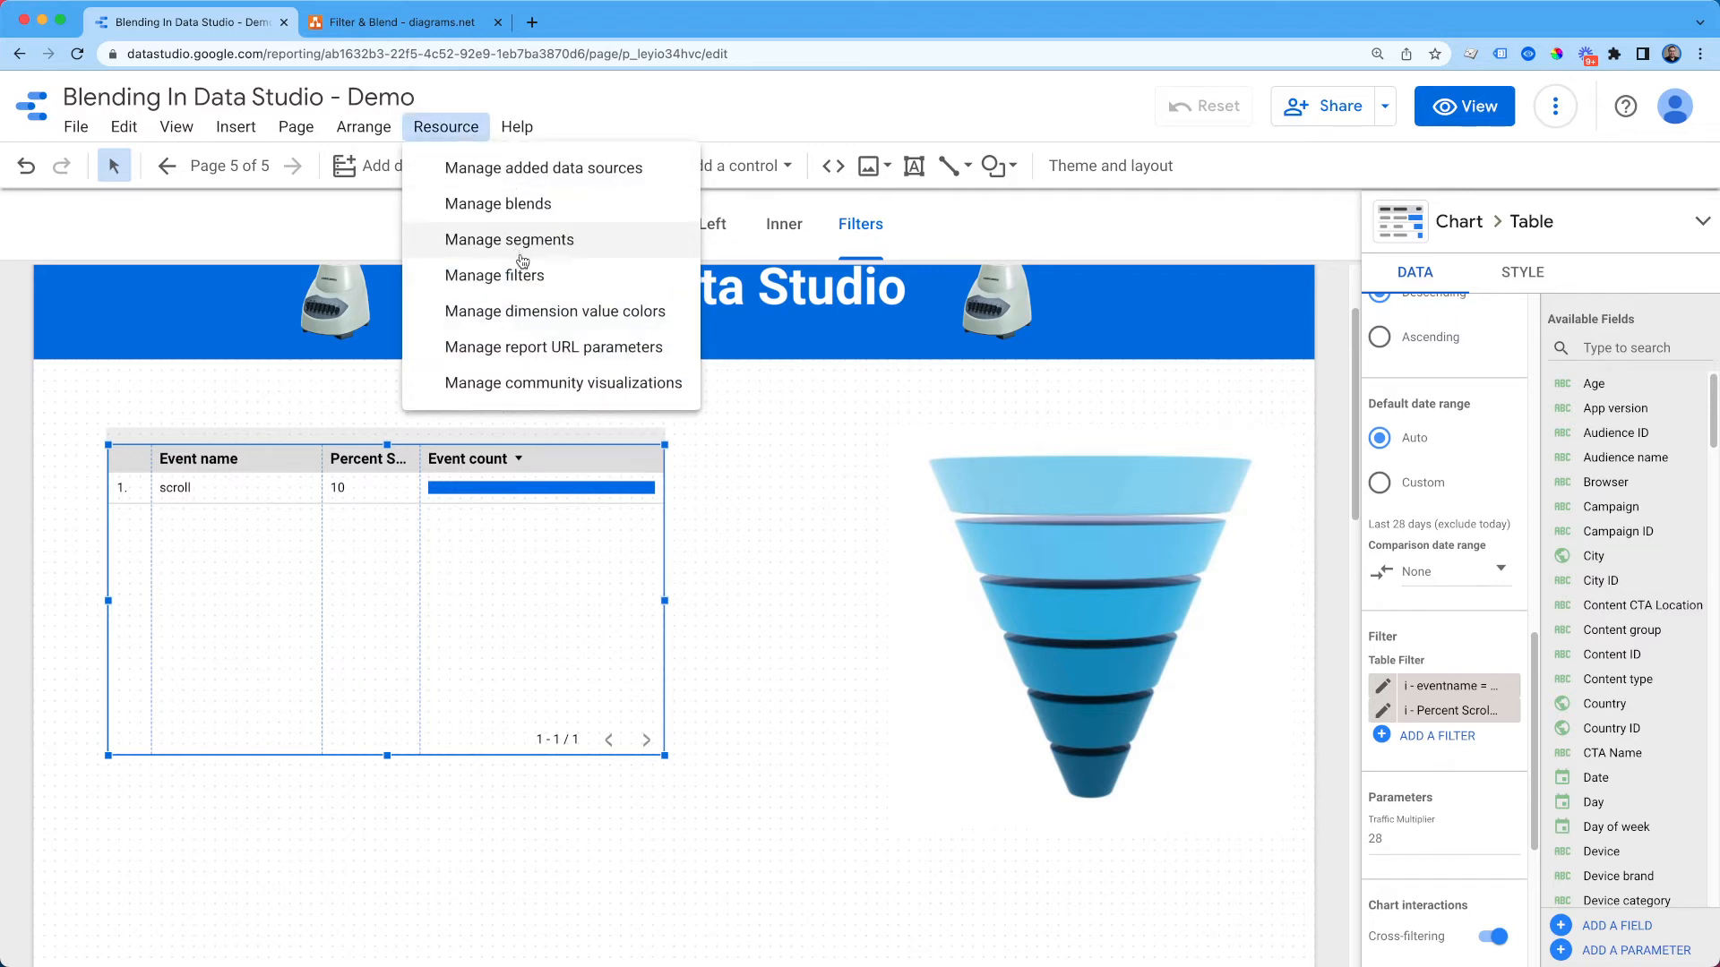
click(495, 276)
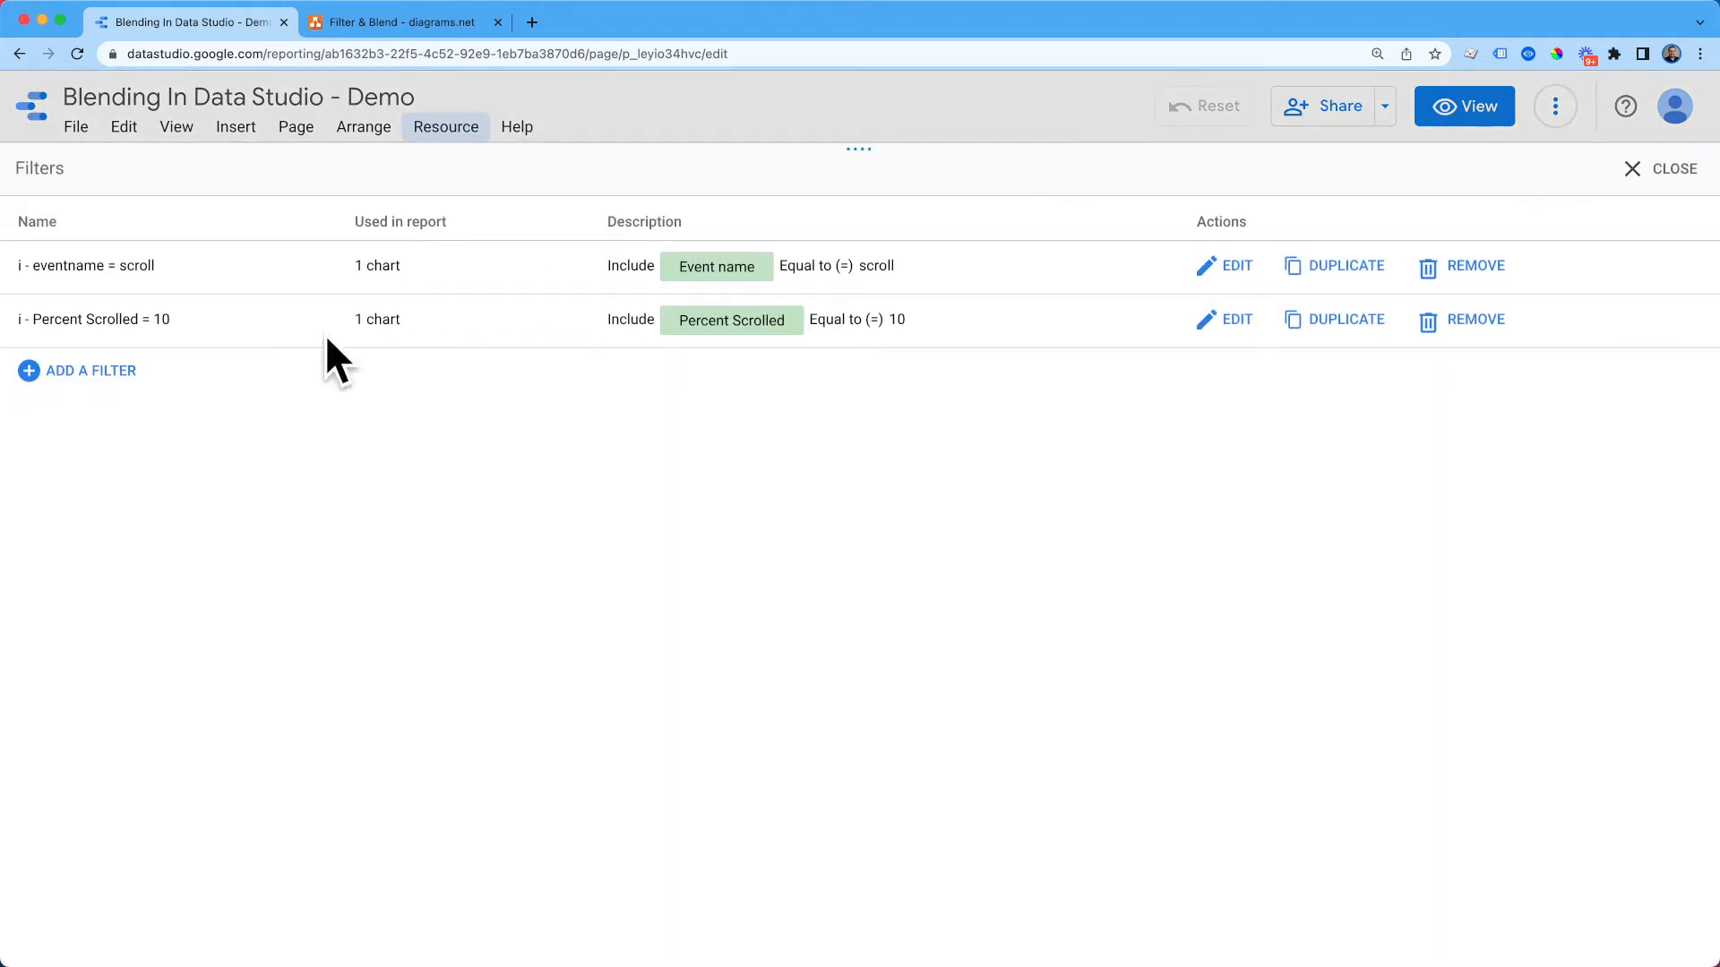
click(1346, 319)
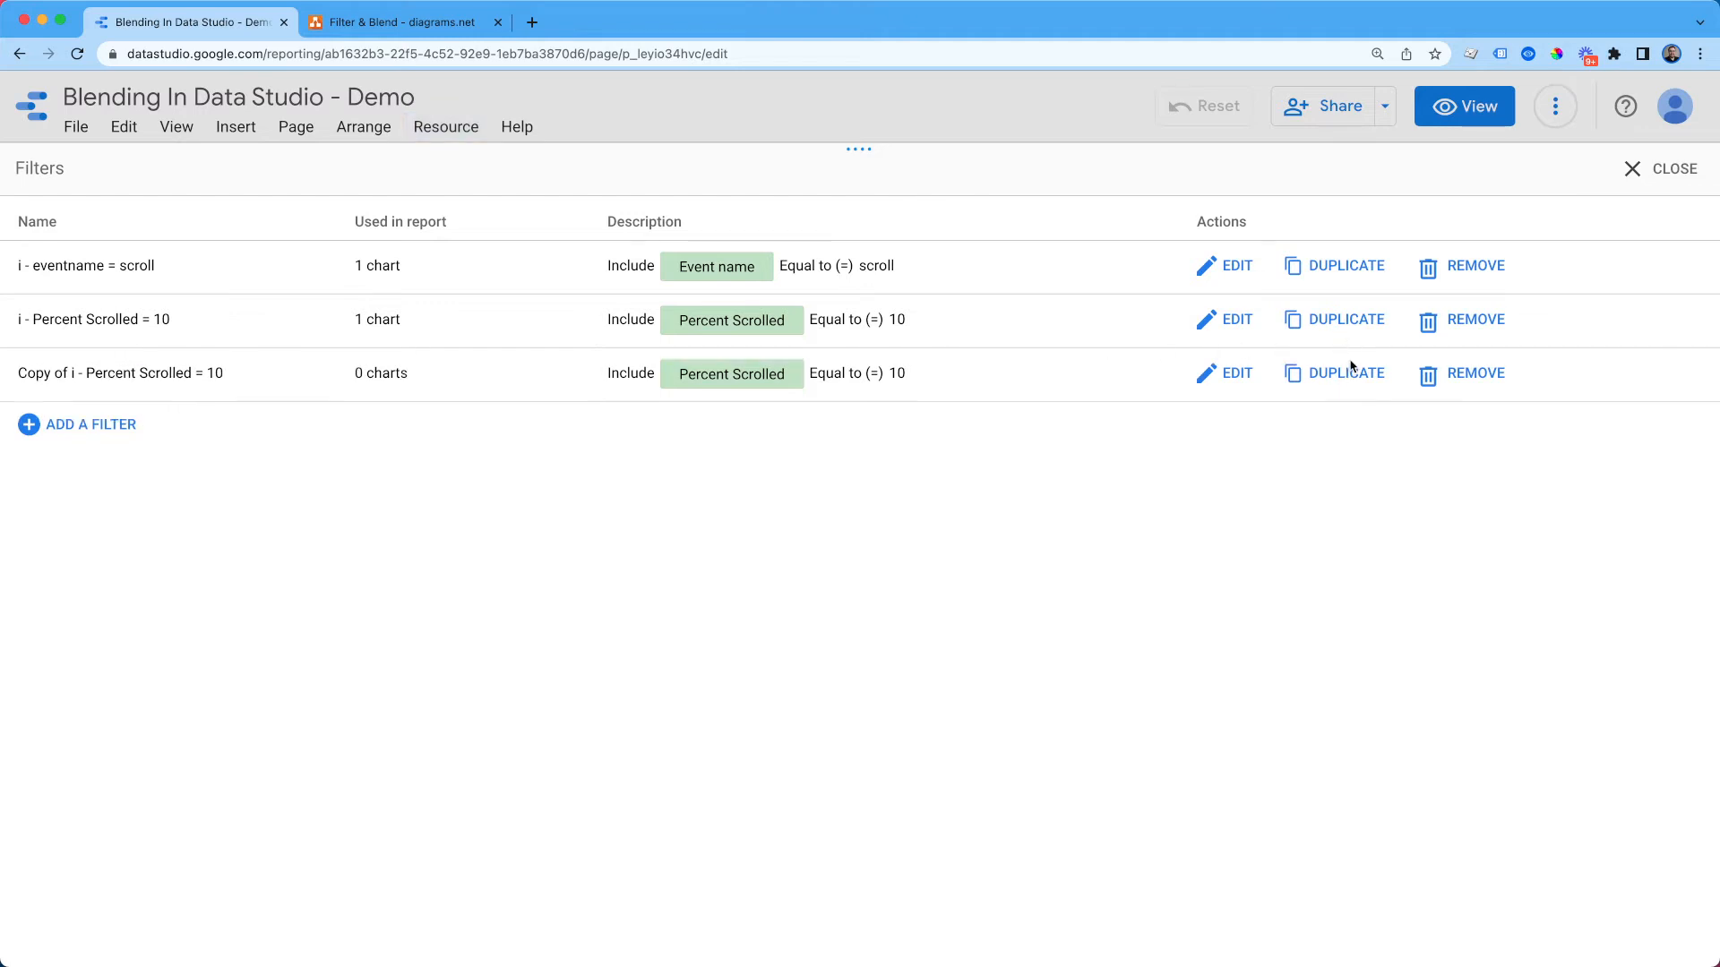
click(1343, 373)
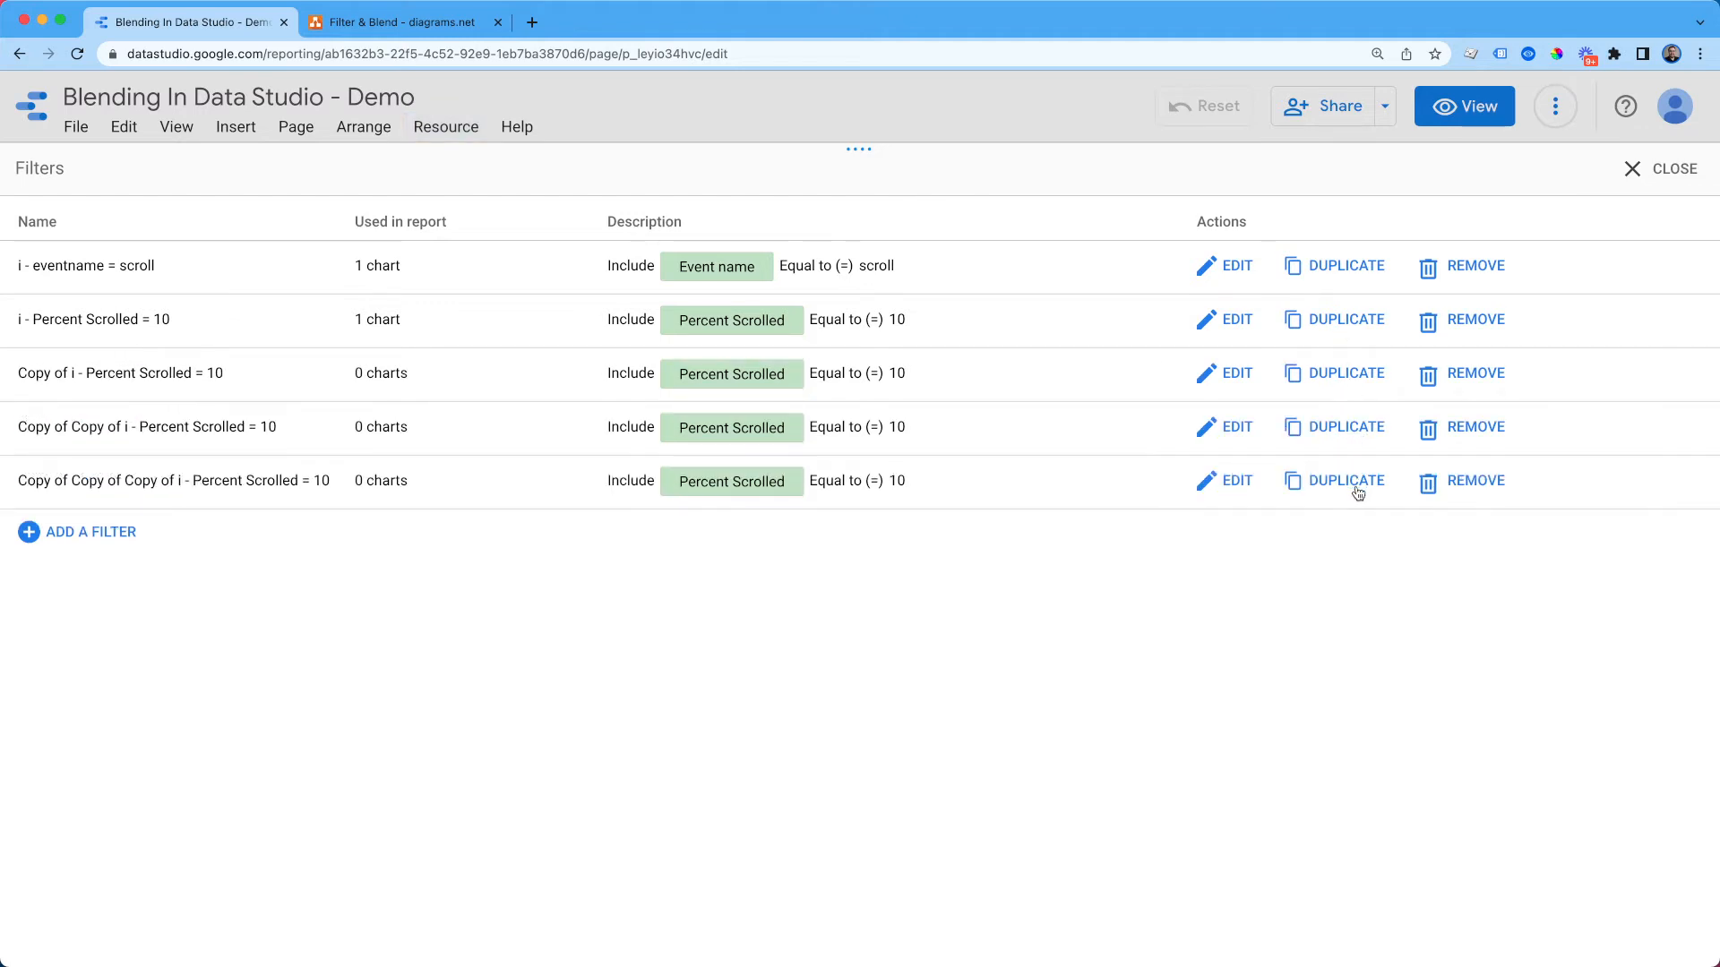
click(1343, 481)
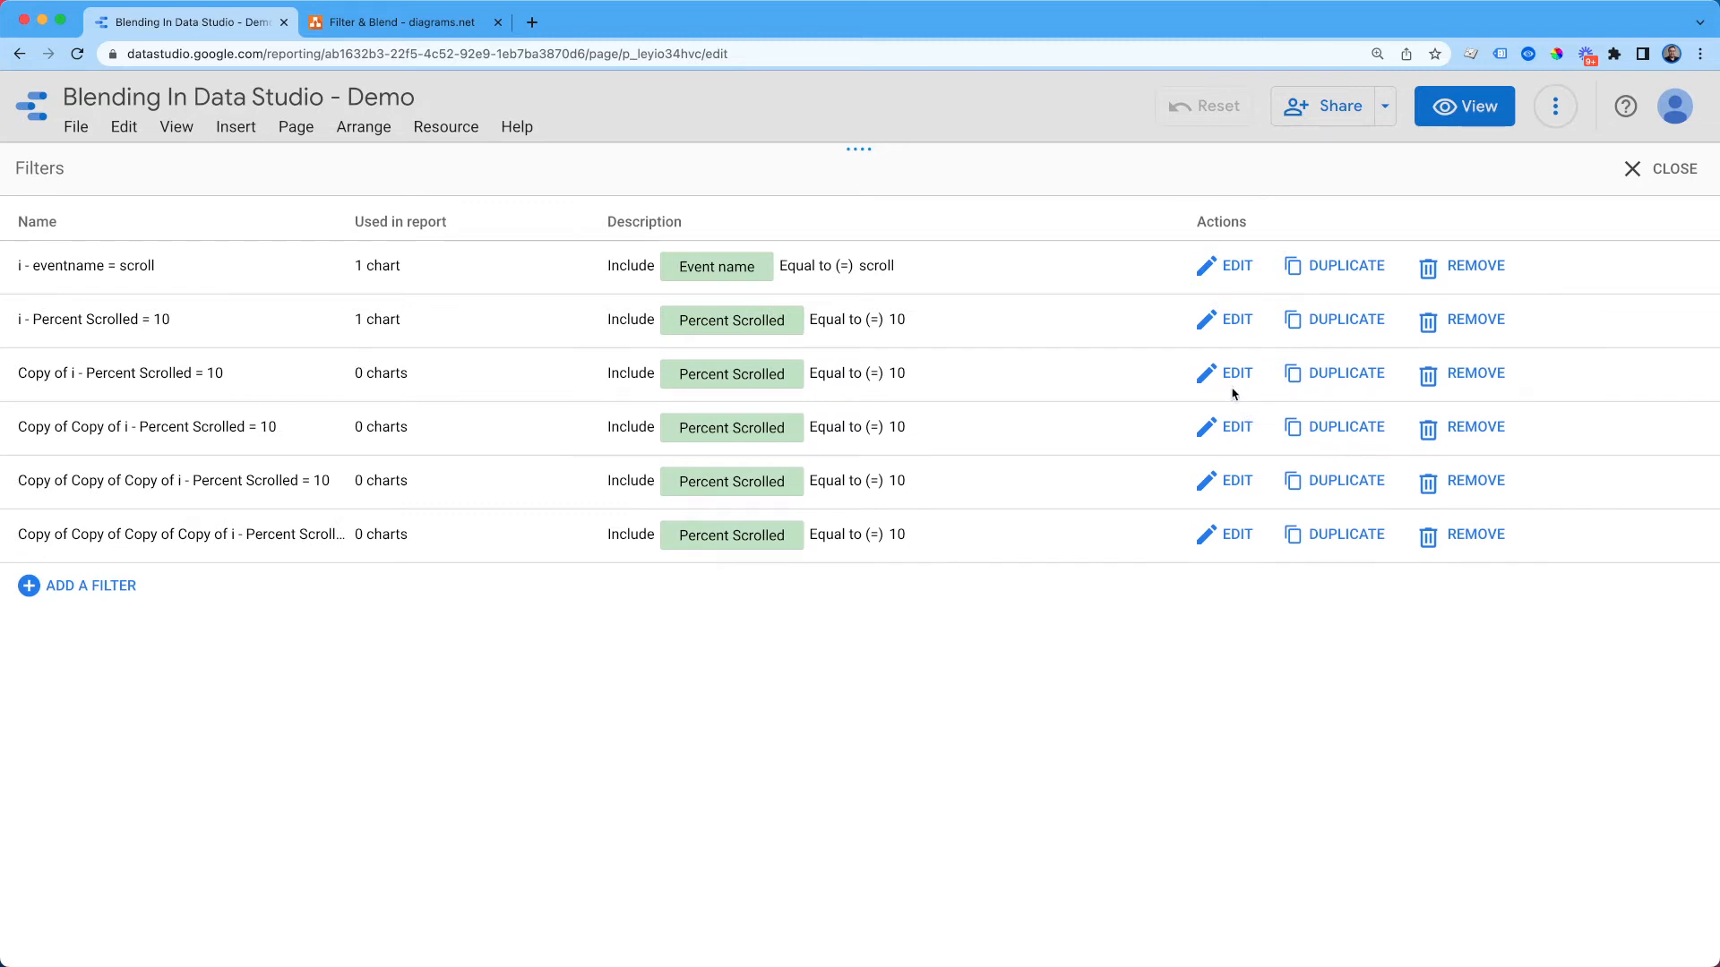
Step: Edit the first copy to match Percent Scrolled equal to 25 and save it
click(1226, 372)
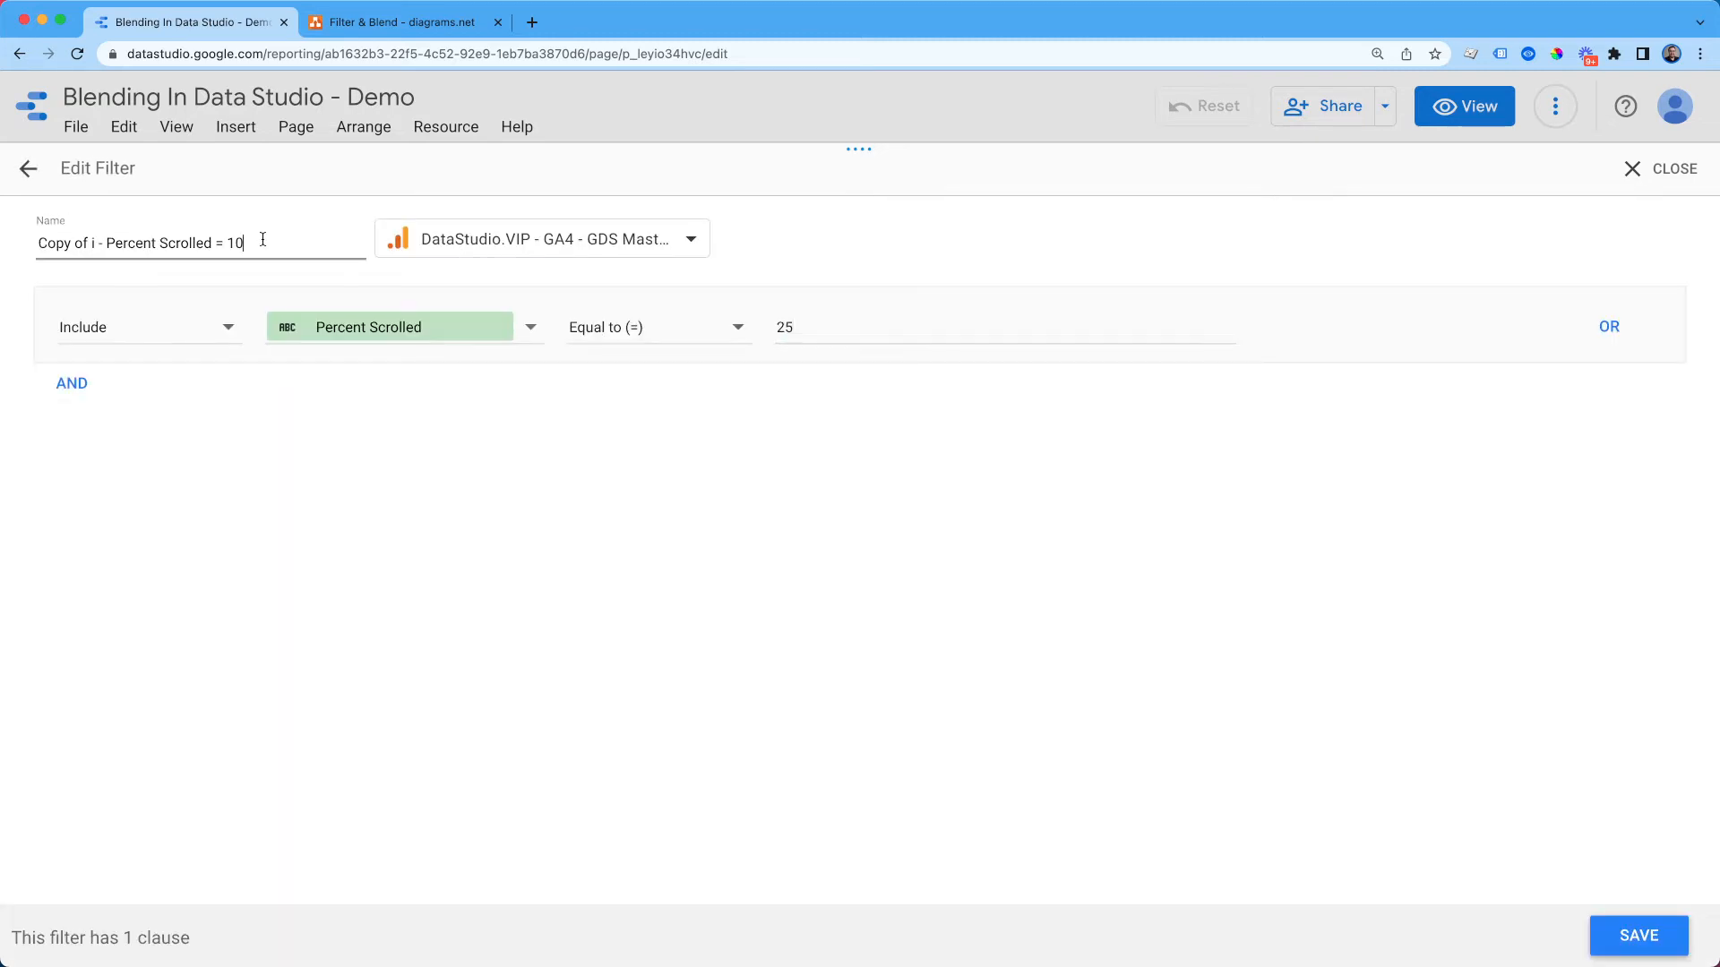
key(Backspace)
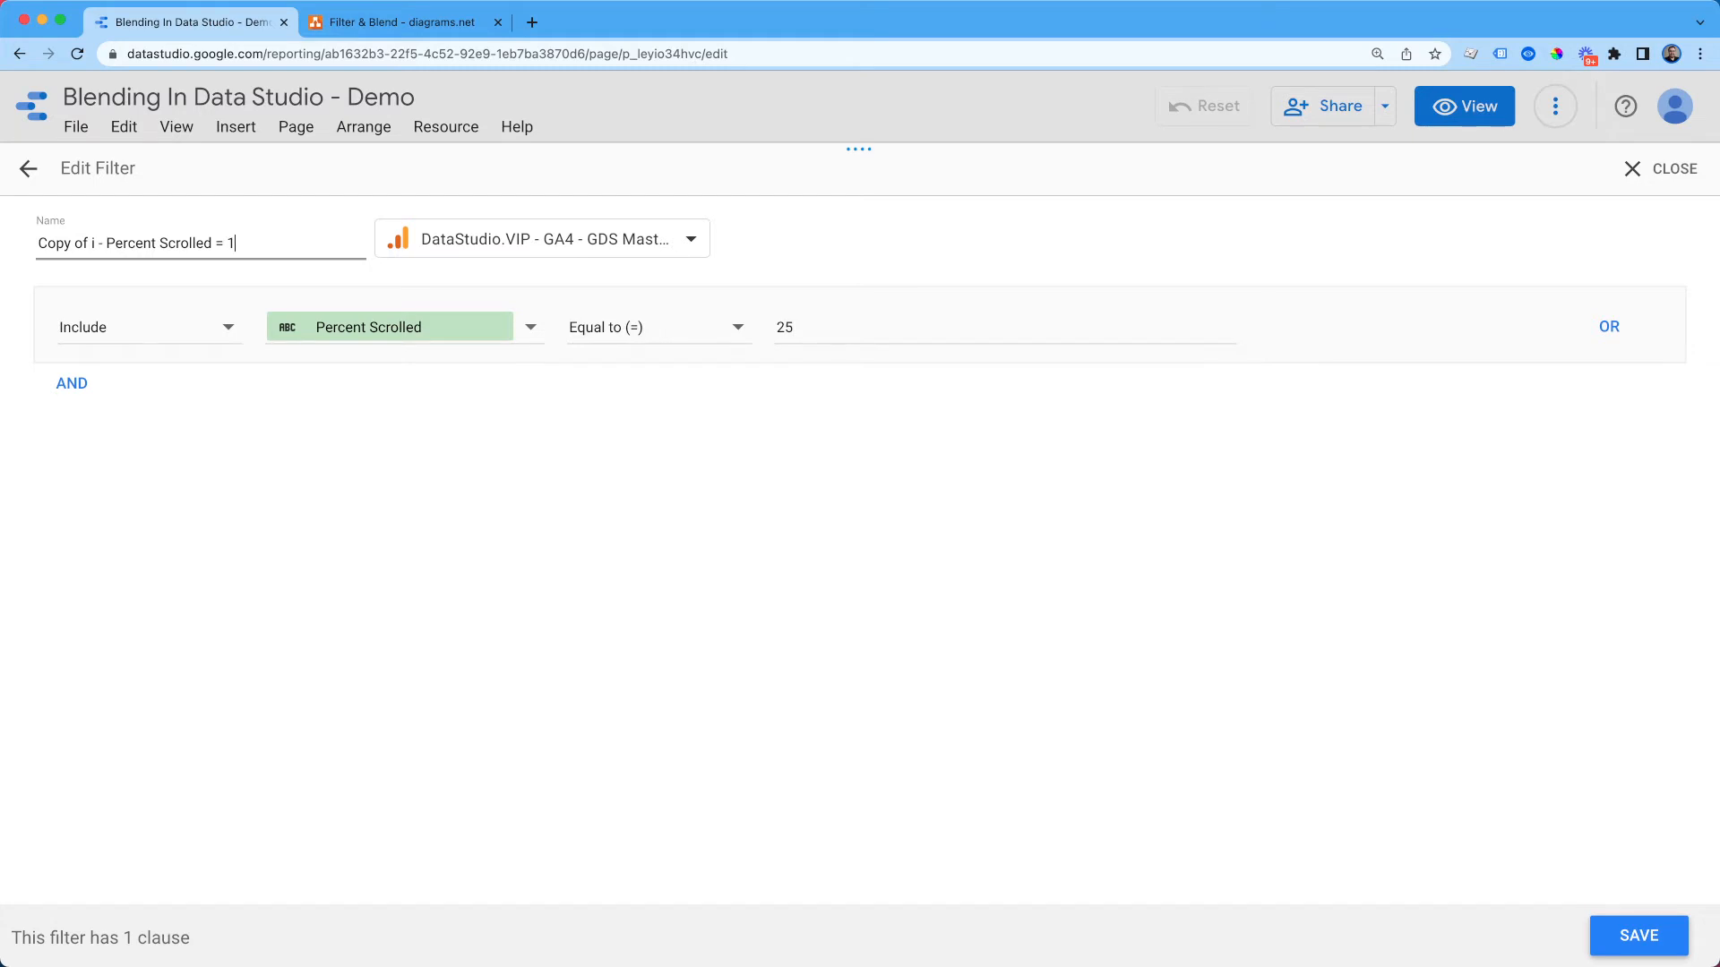
text(5)
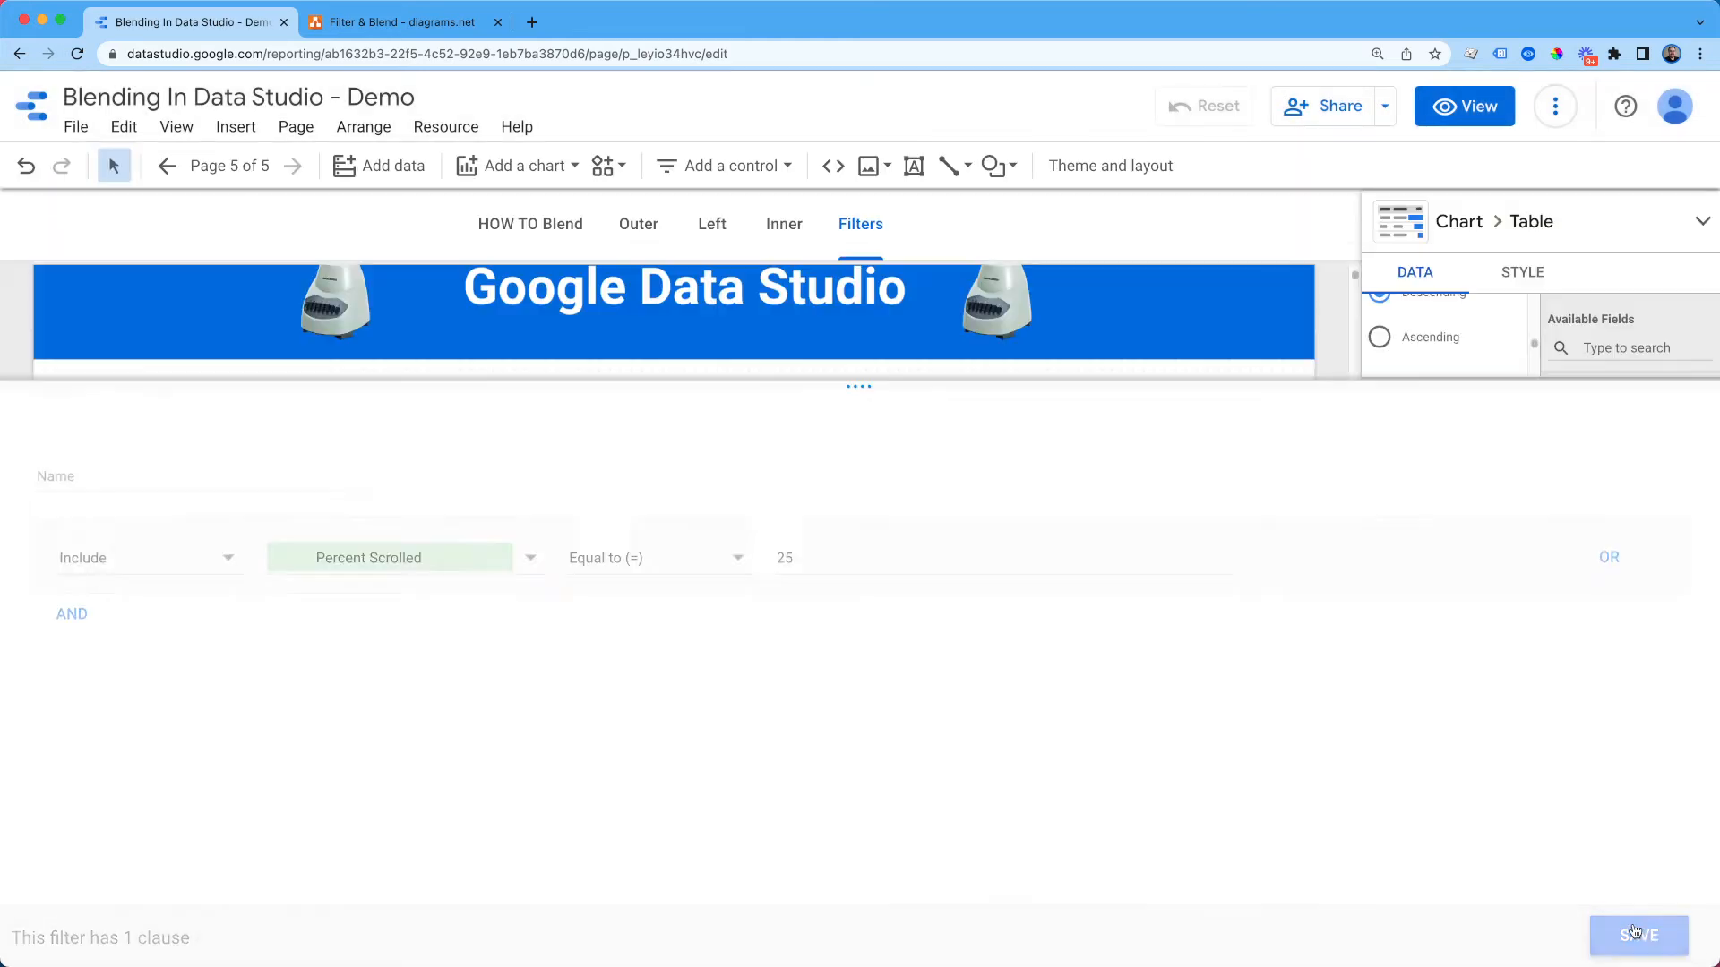
click(1637, 935)
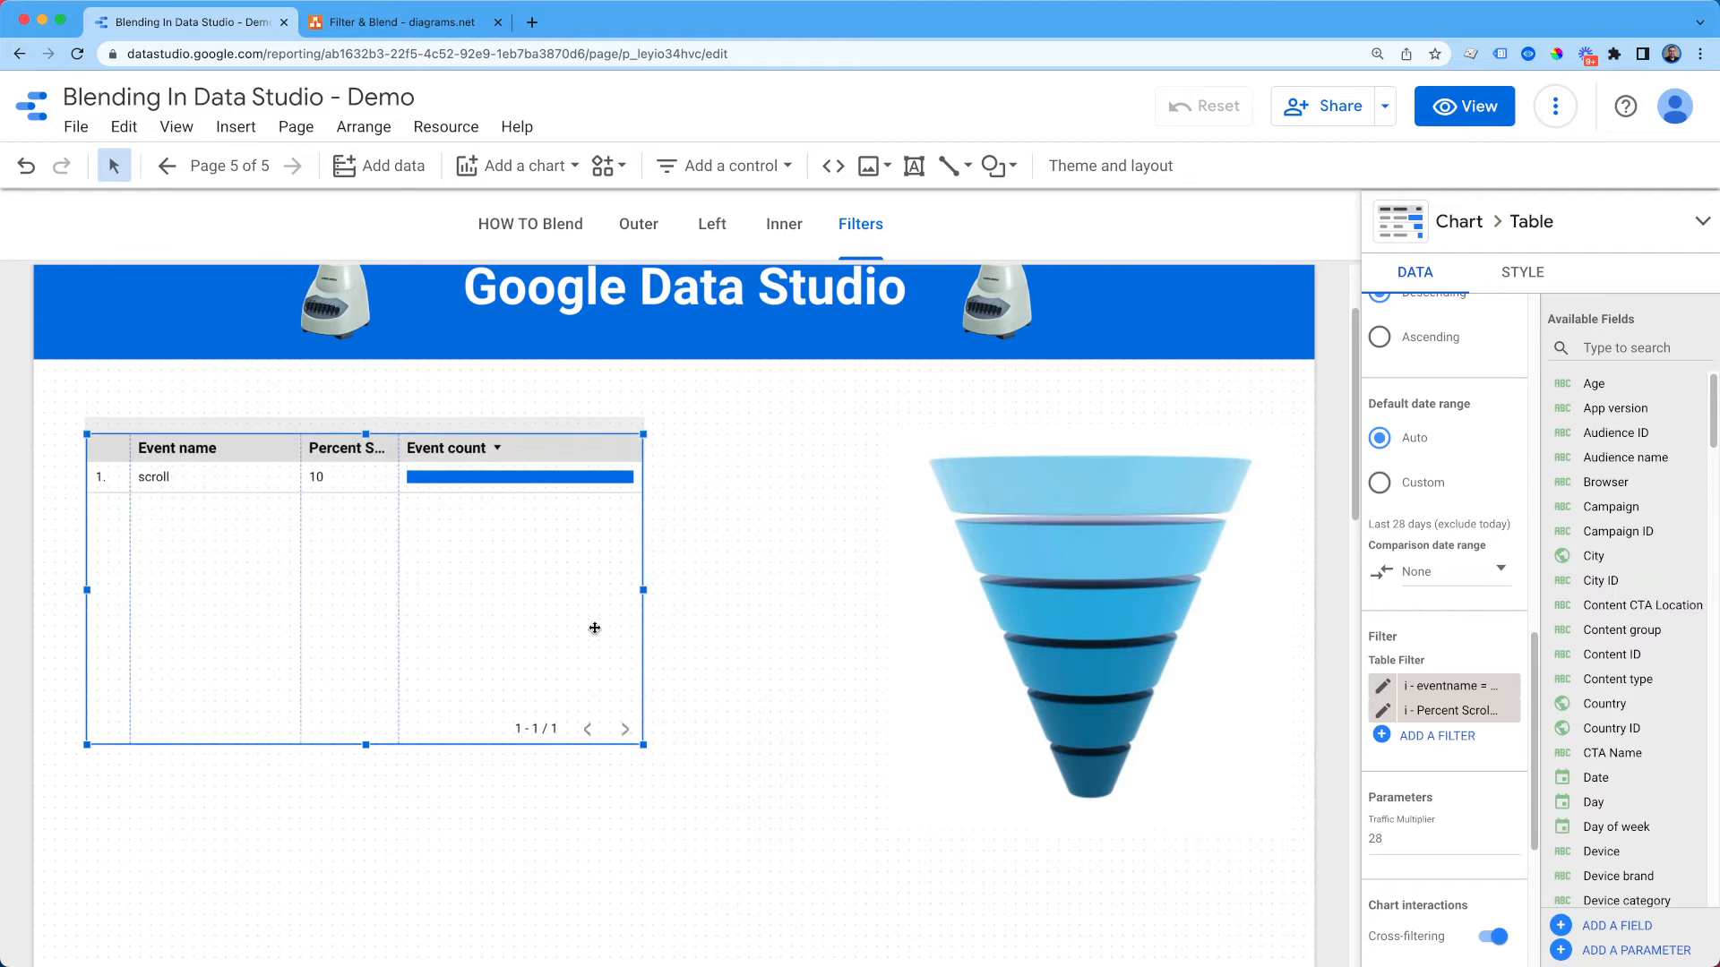
Step: Narrow the table, duplicate it, and give the copy the 'i - Percent Scrolled = 25' filter
drag(643, 589, 412, 590)
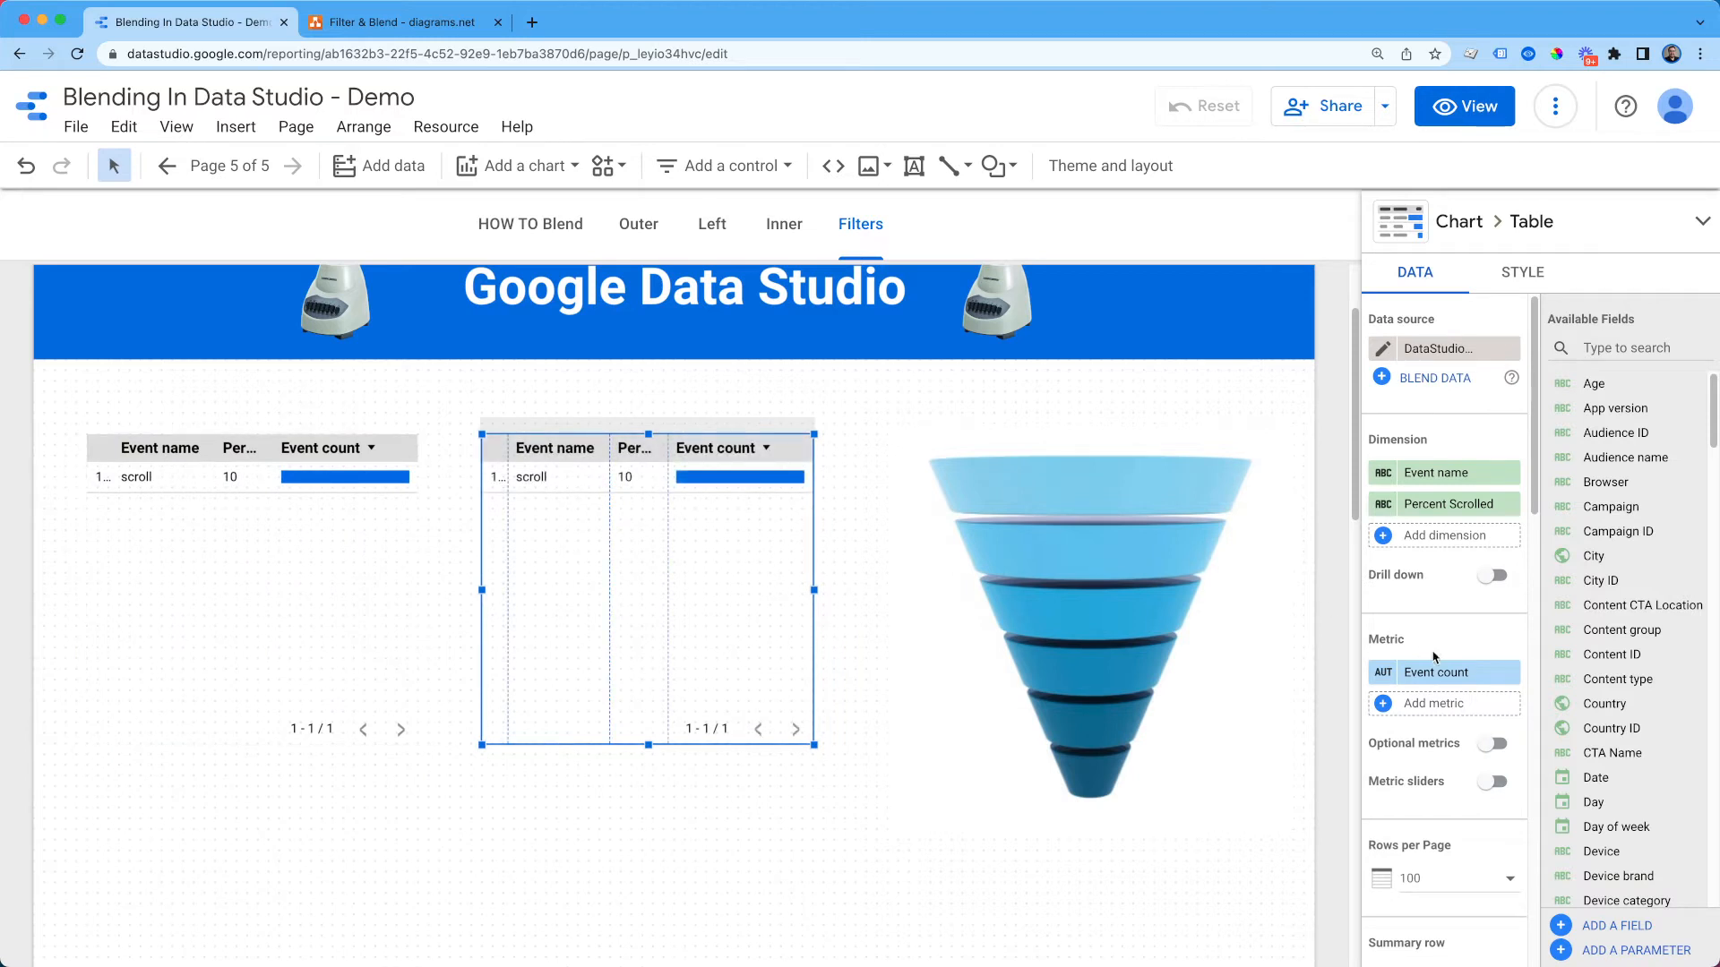
scroll(down, 3)
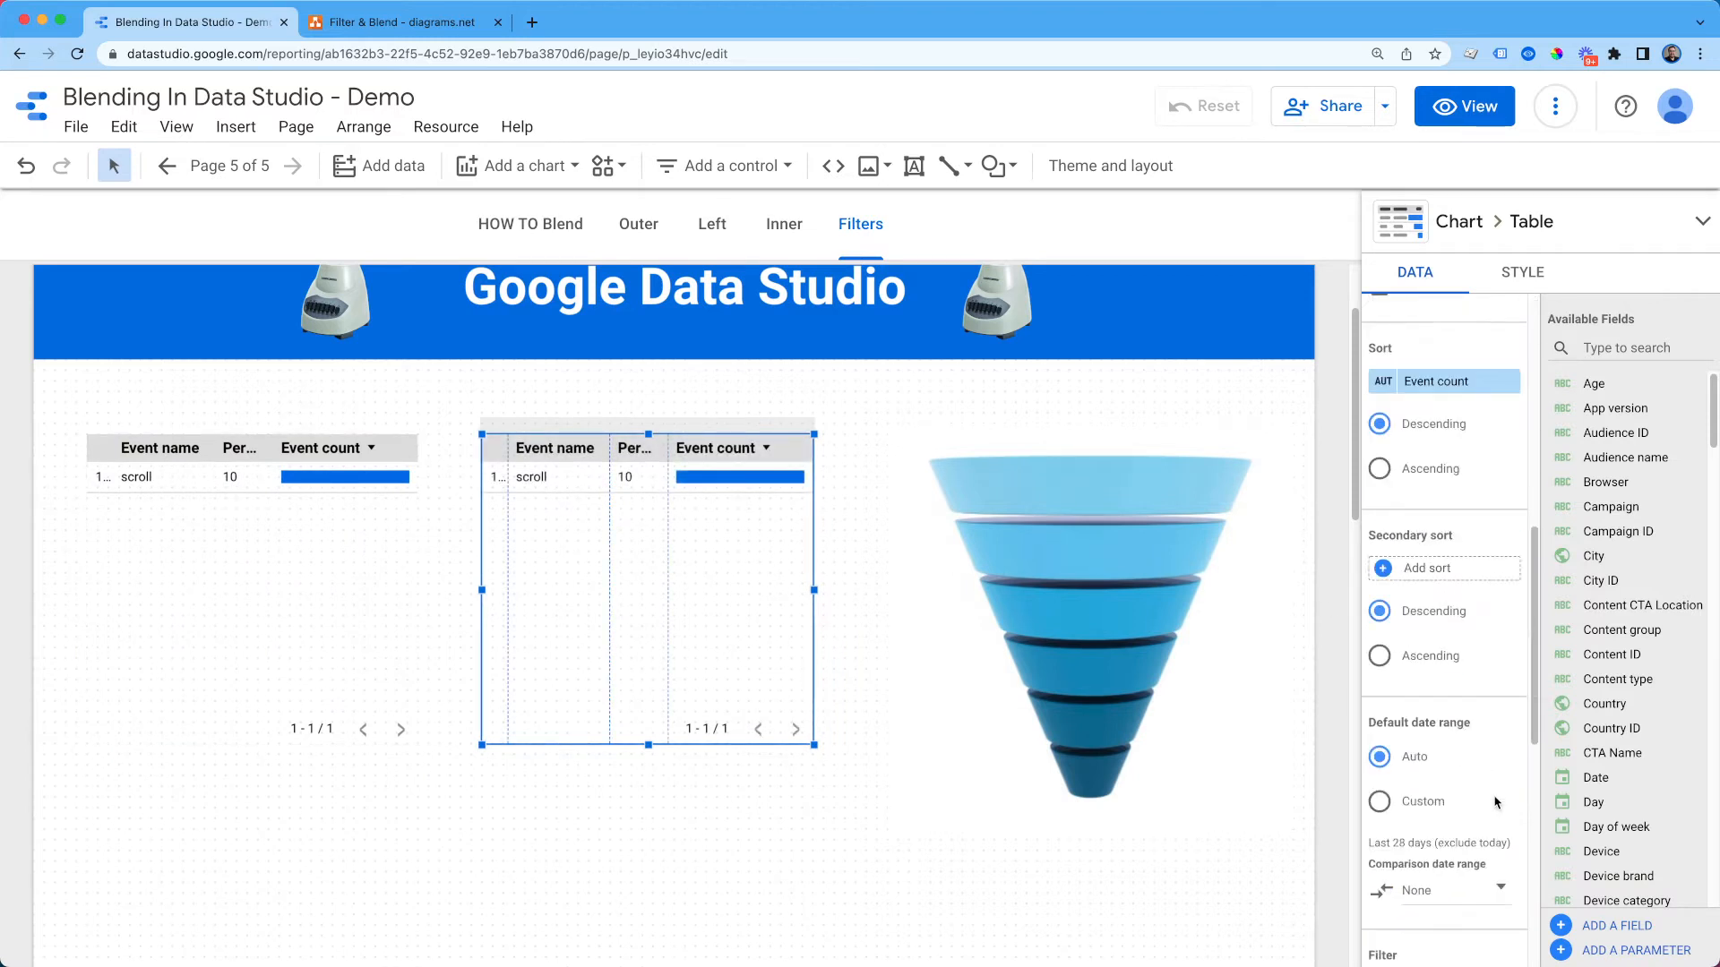
scroll(down, 3)
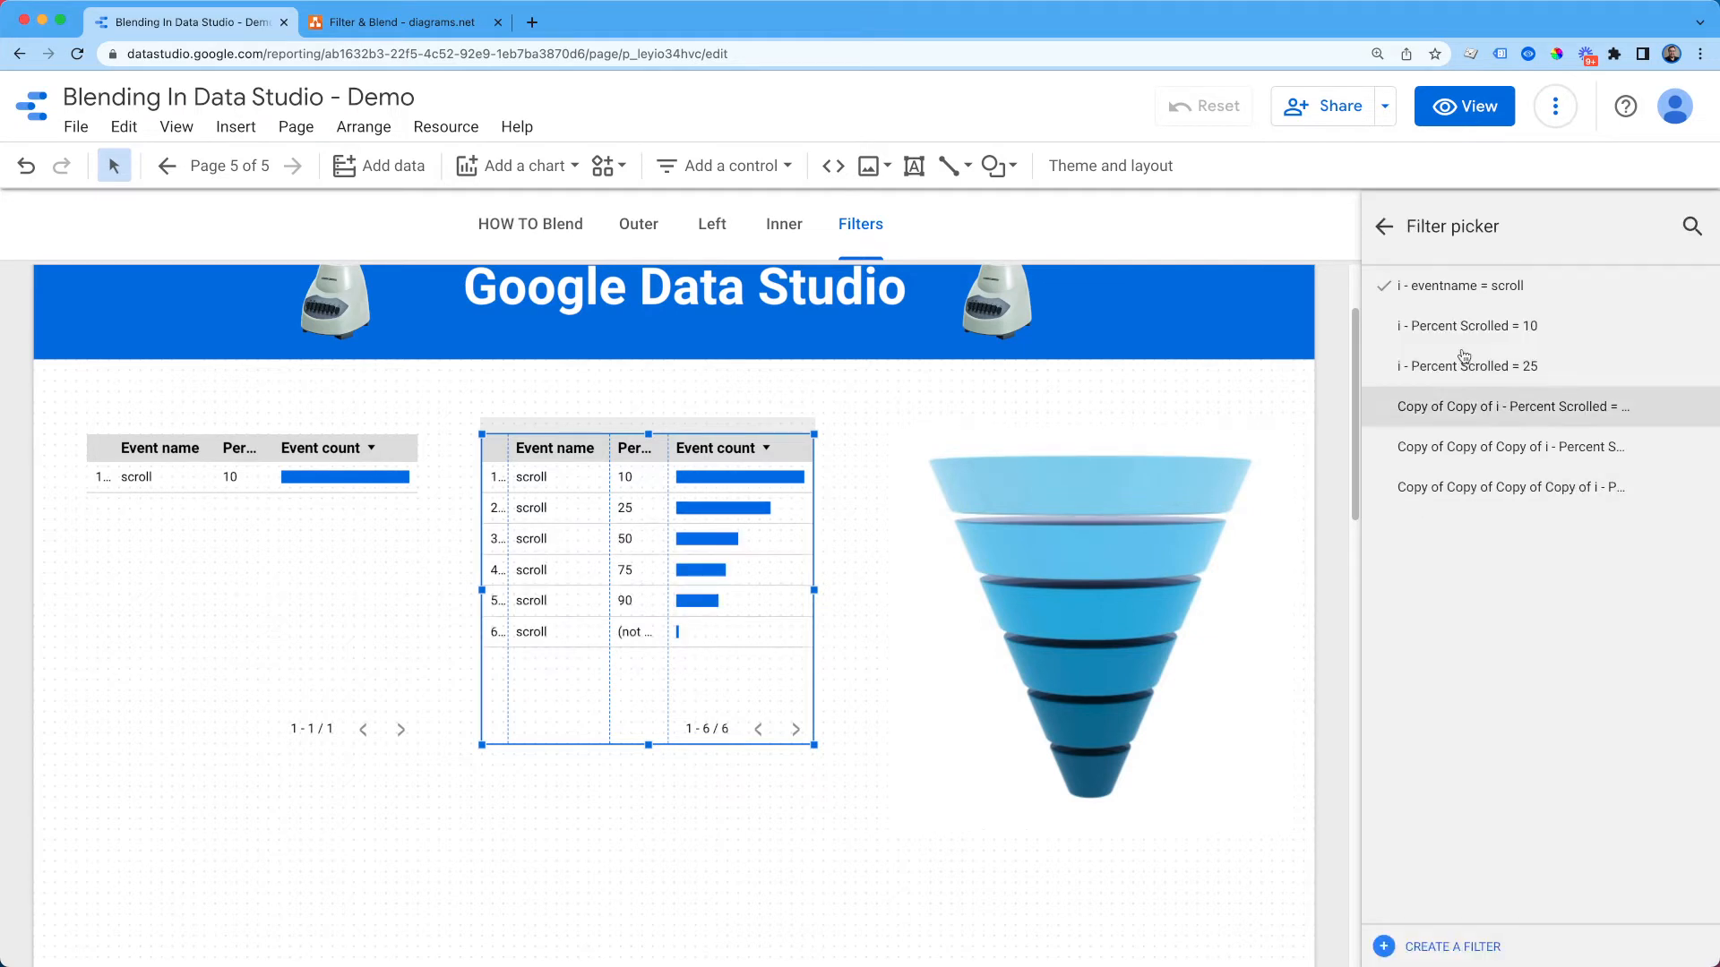
click(1467, 365)
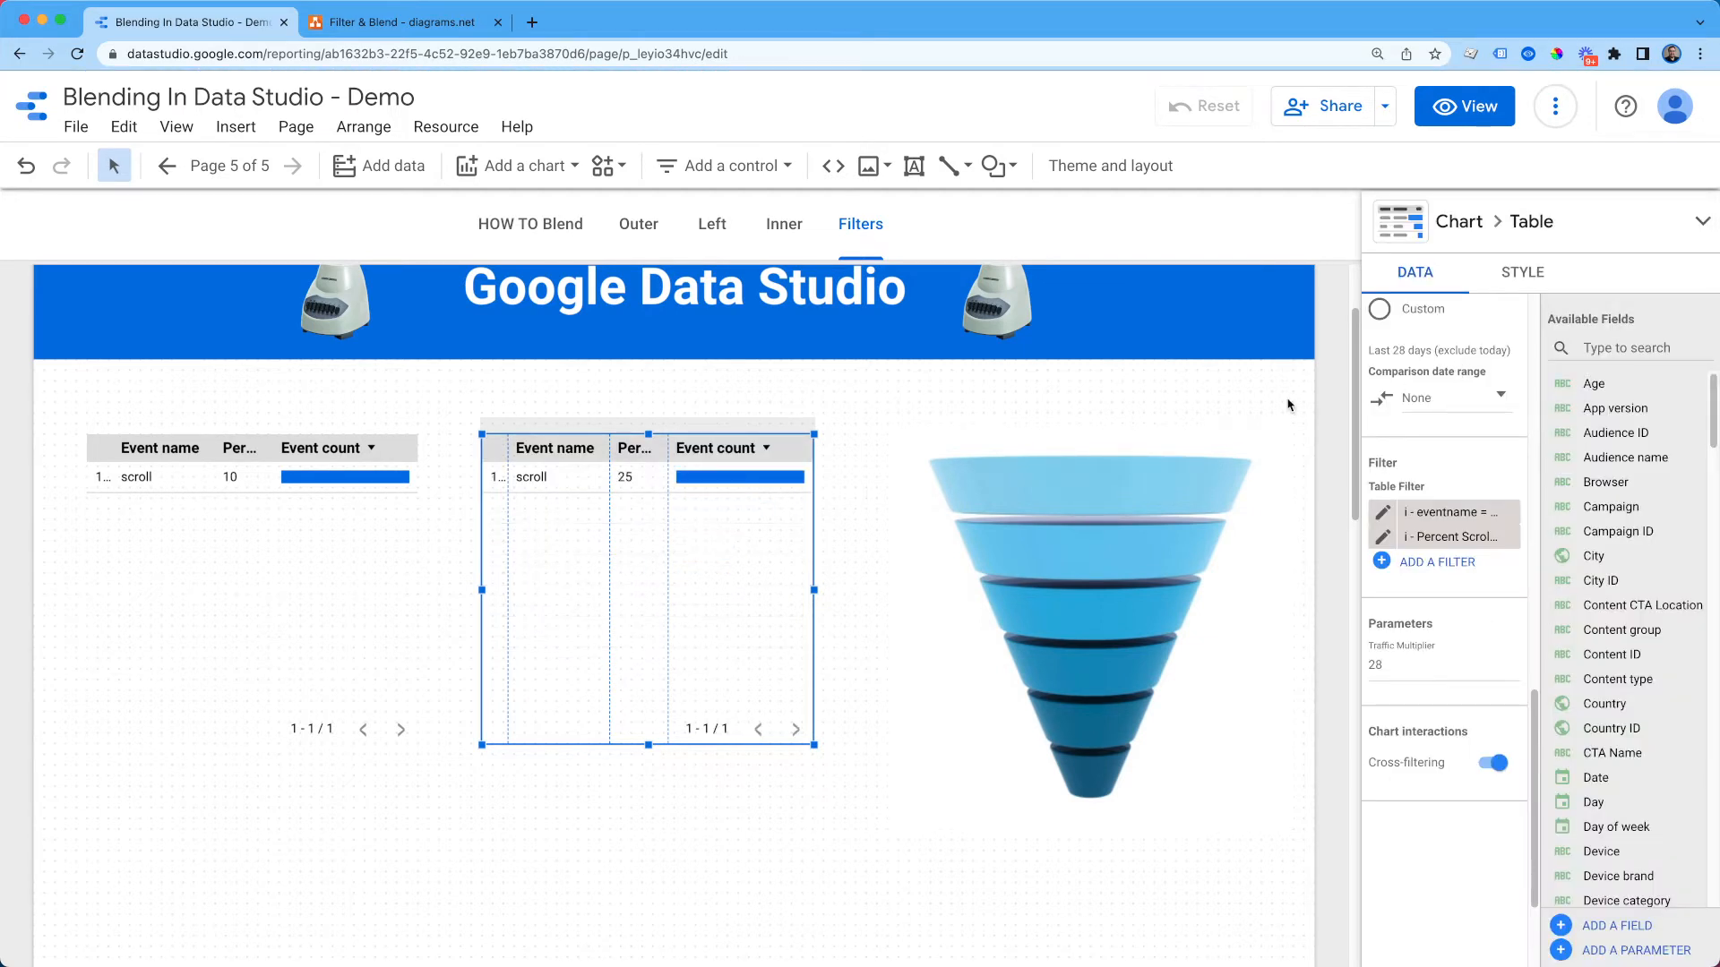
mouse_move(677, 447)
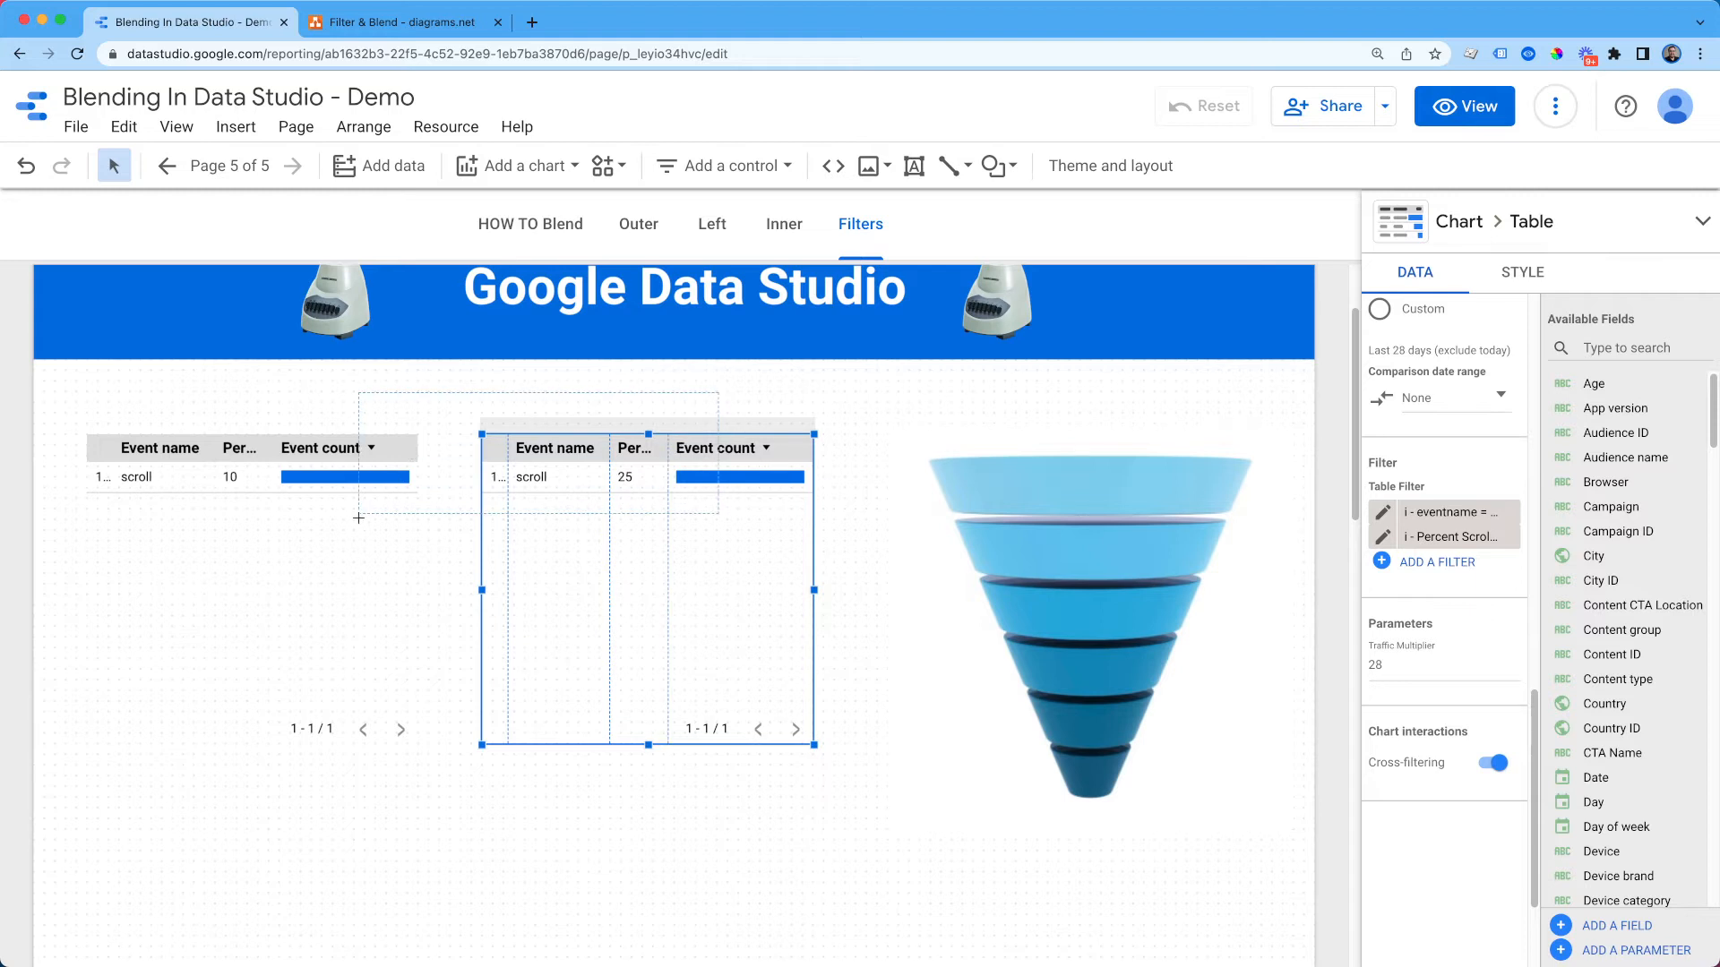
Step: Blend the two tables, adding Sessions and Total users to Table 1 and Sessions to Table 2
right_click(358, 519)
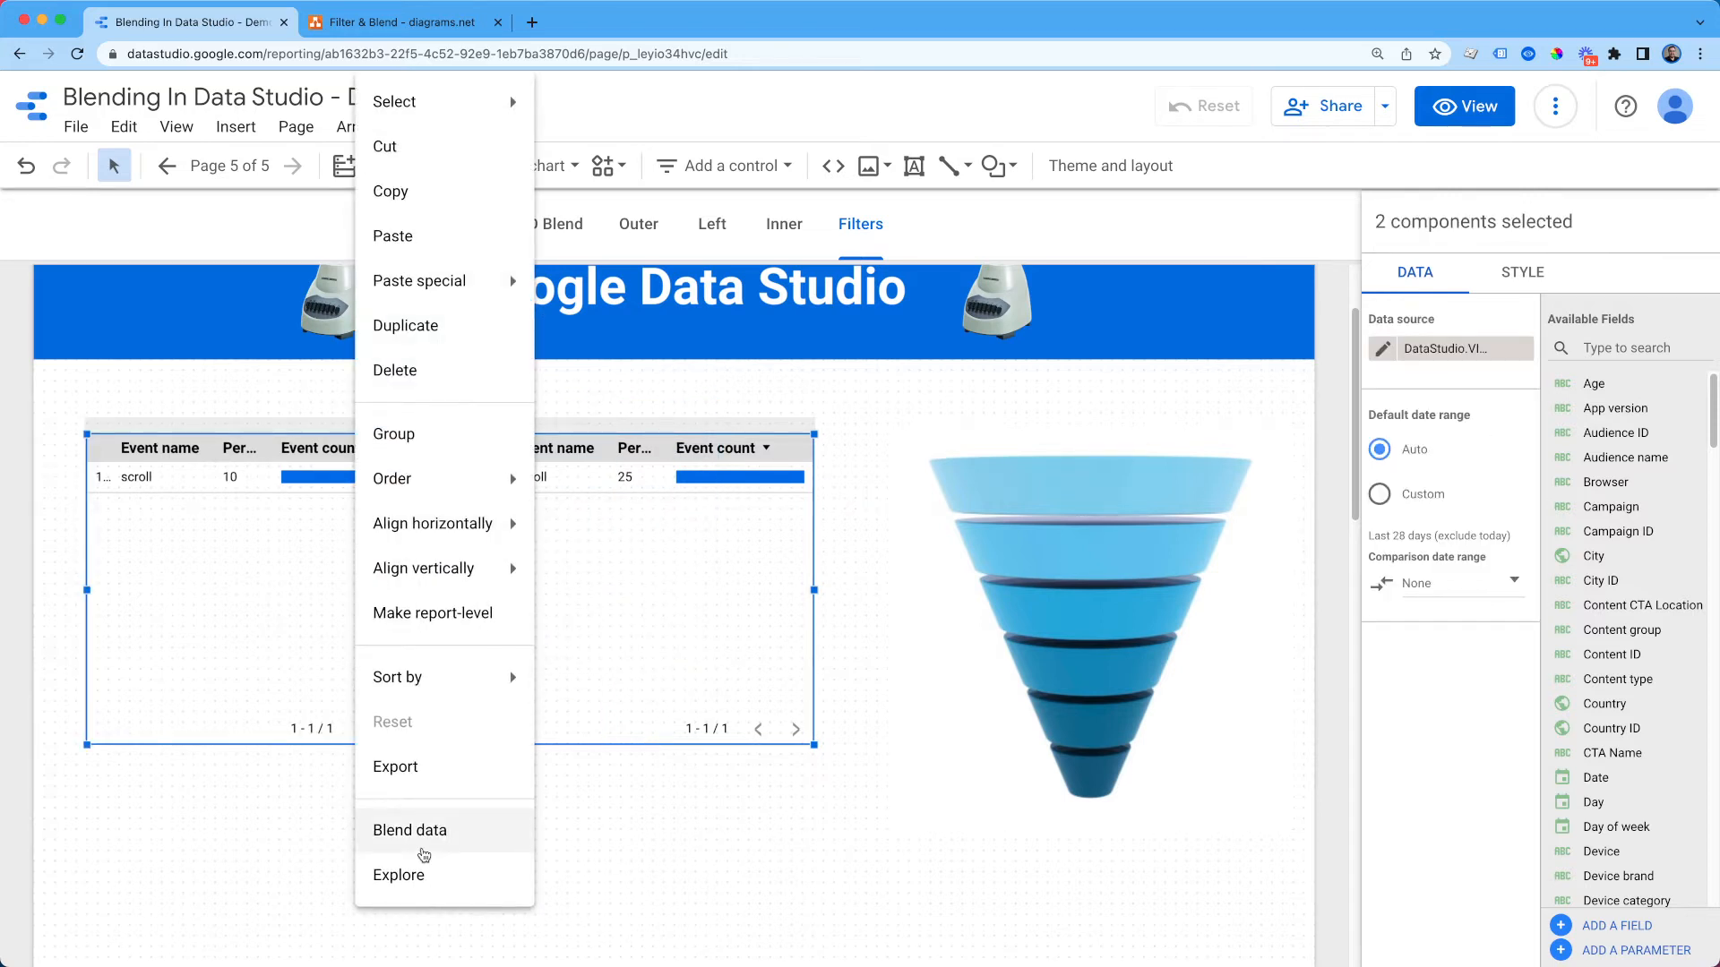
click(409, 832)
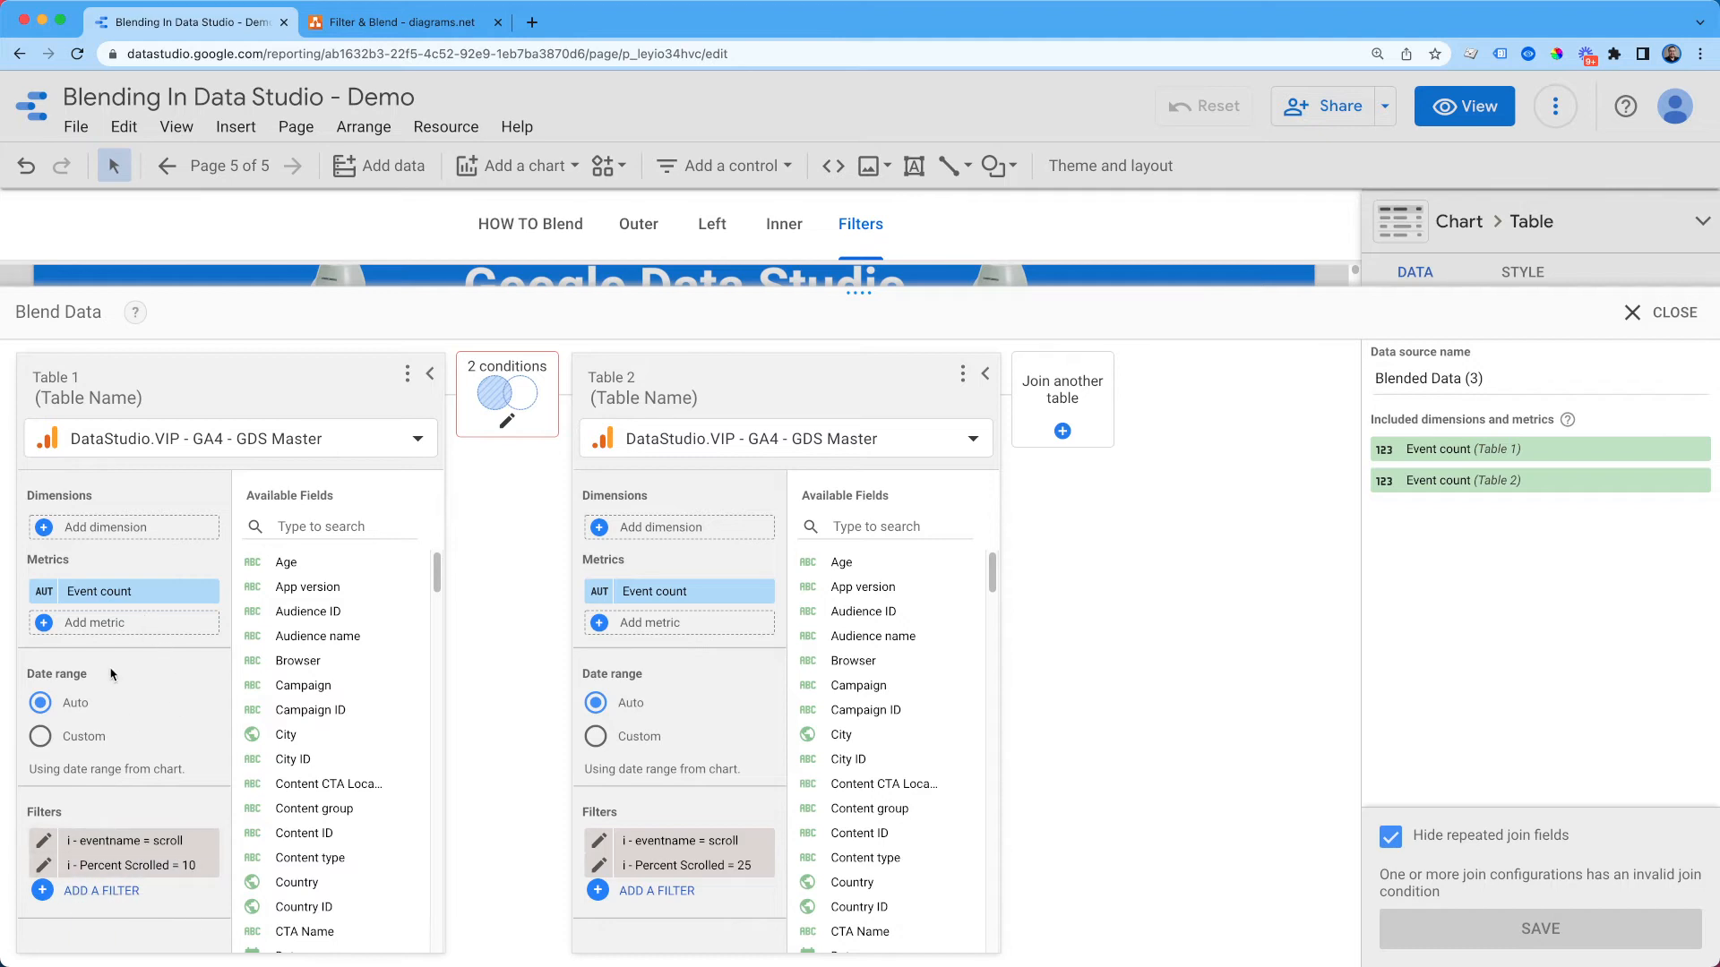
click(94, 623)
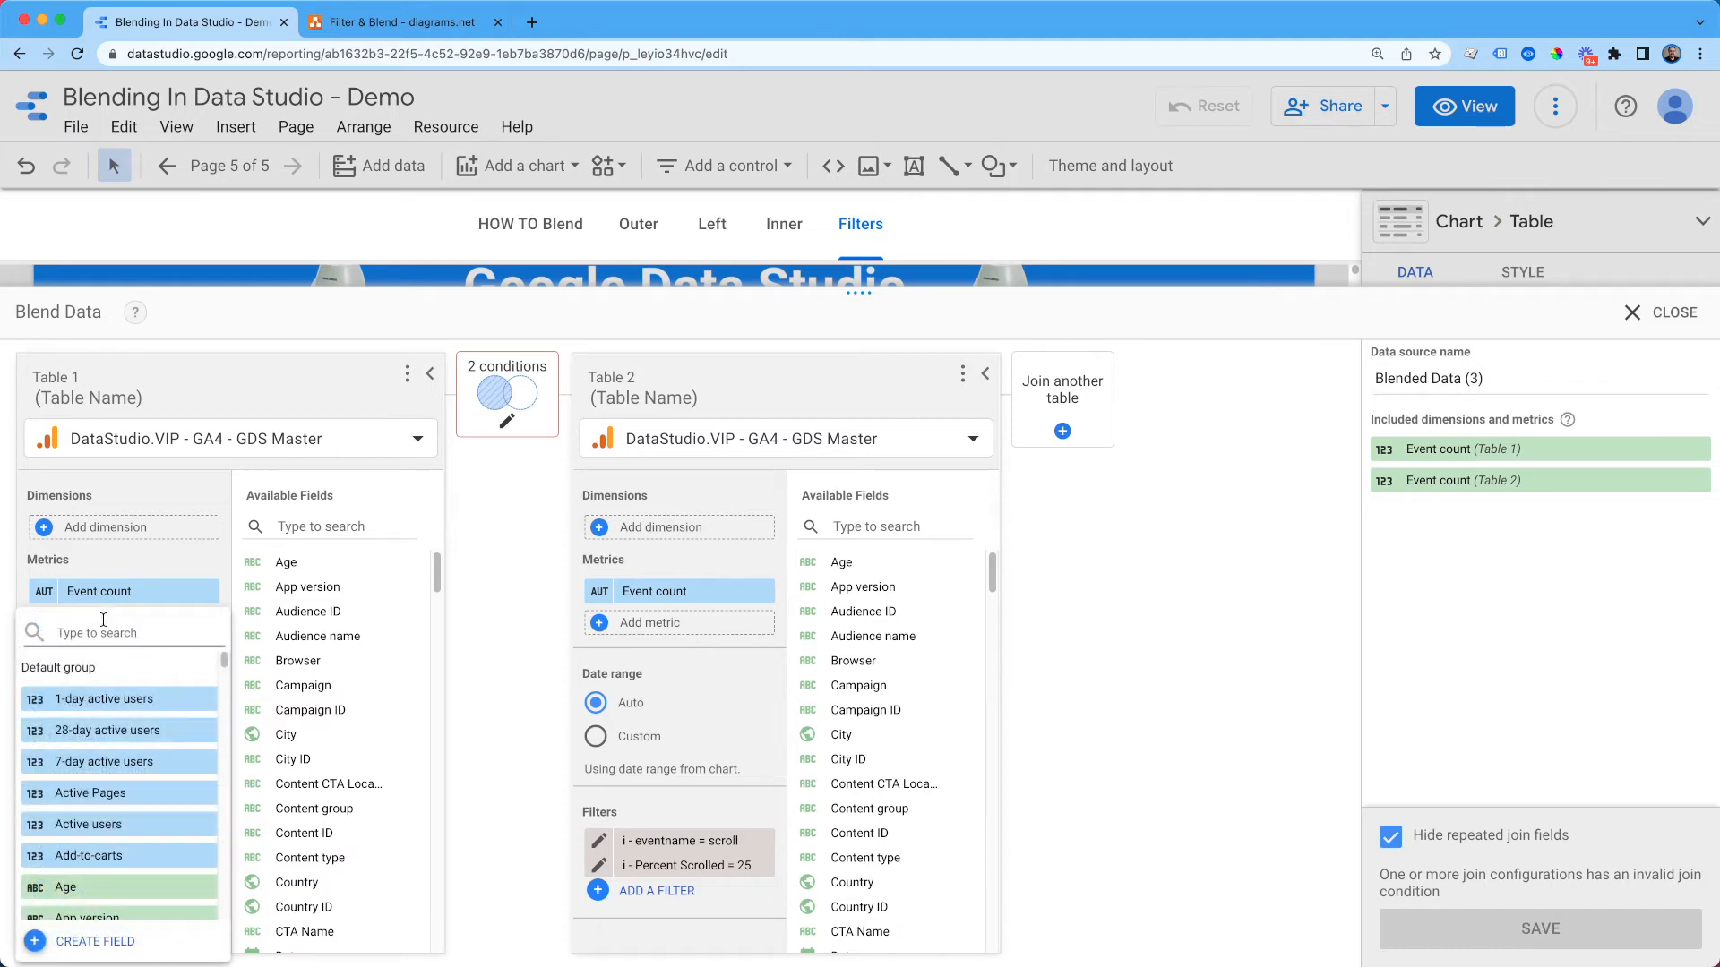
text(sessions)
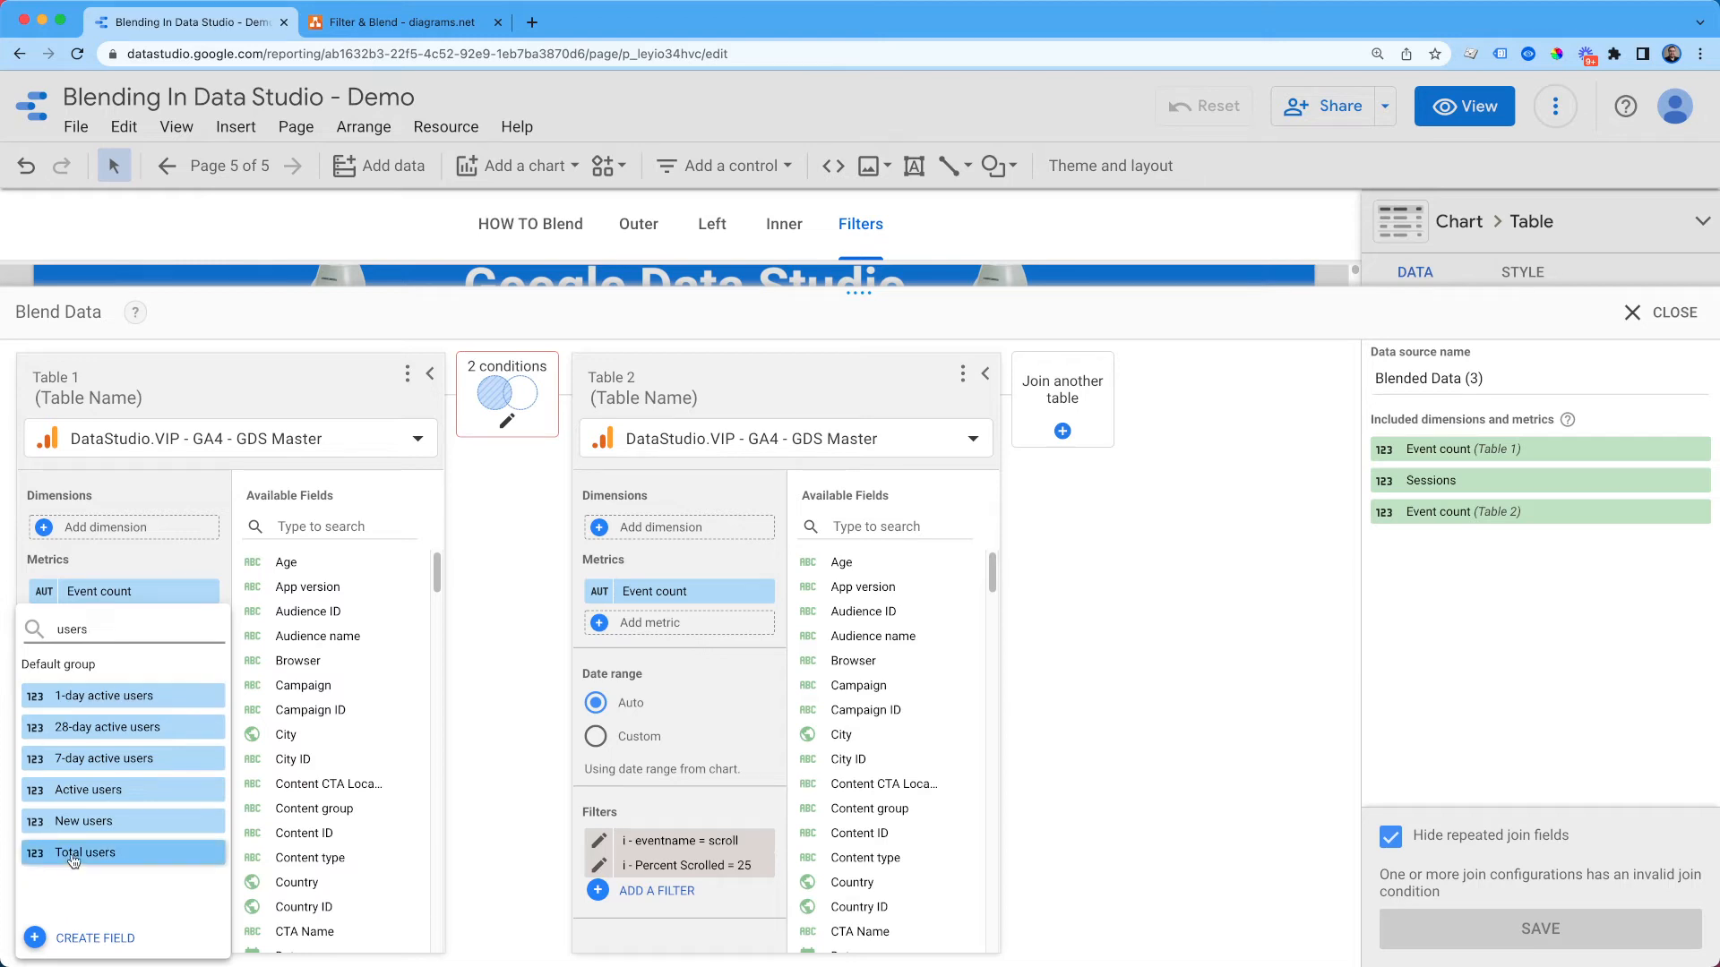
click(86, 853)
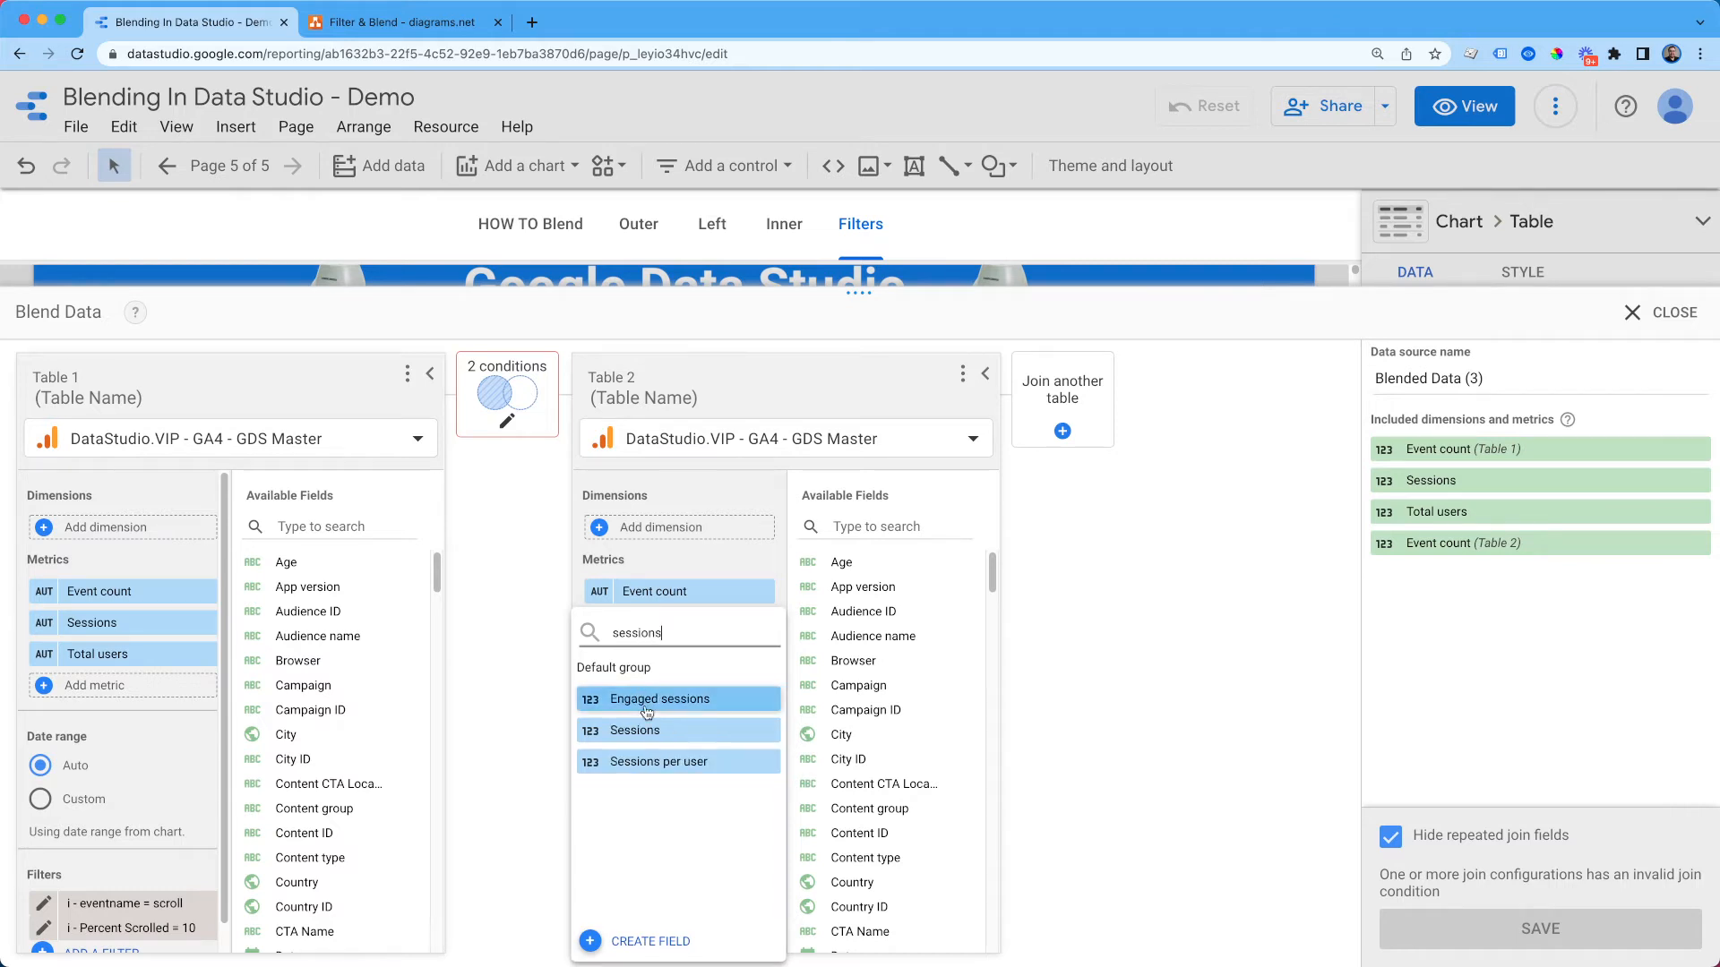
click(634, 731)
text(total)
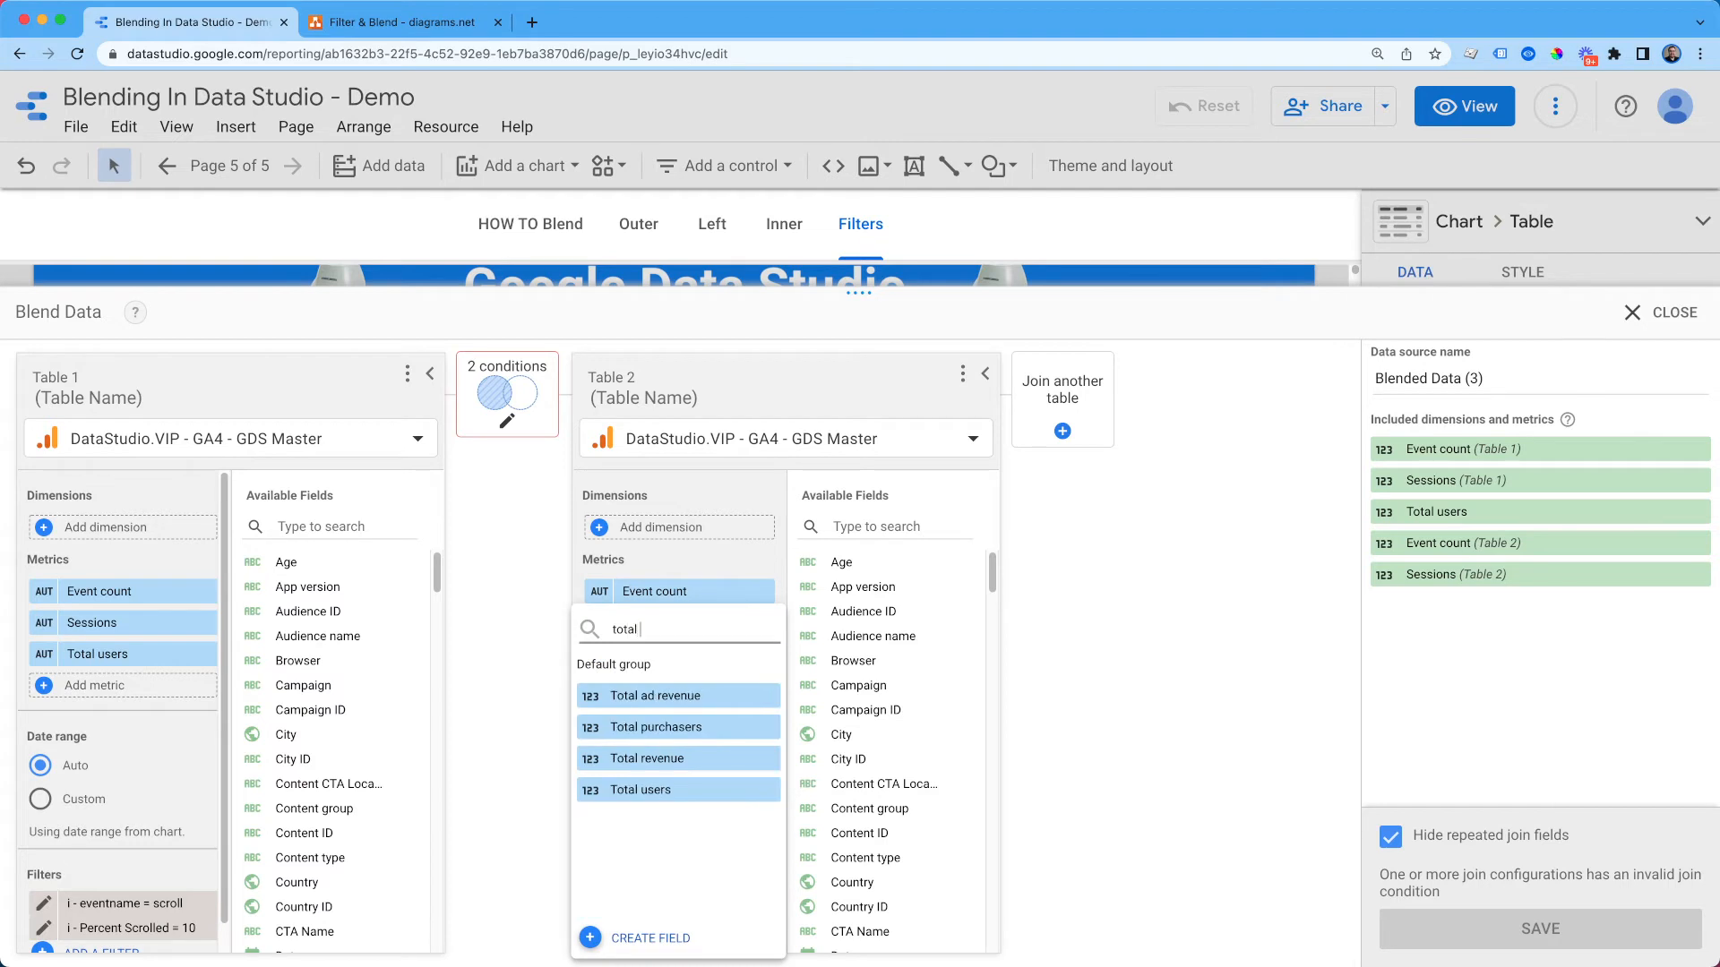
mouse_move(681, 807)
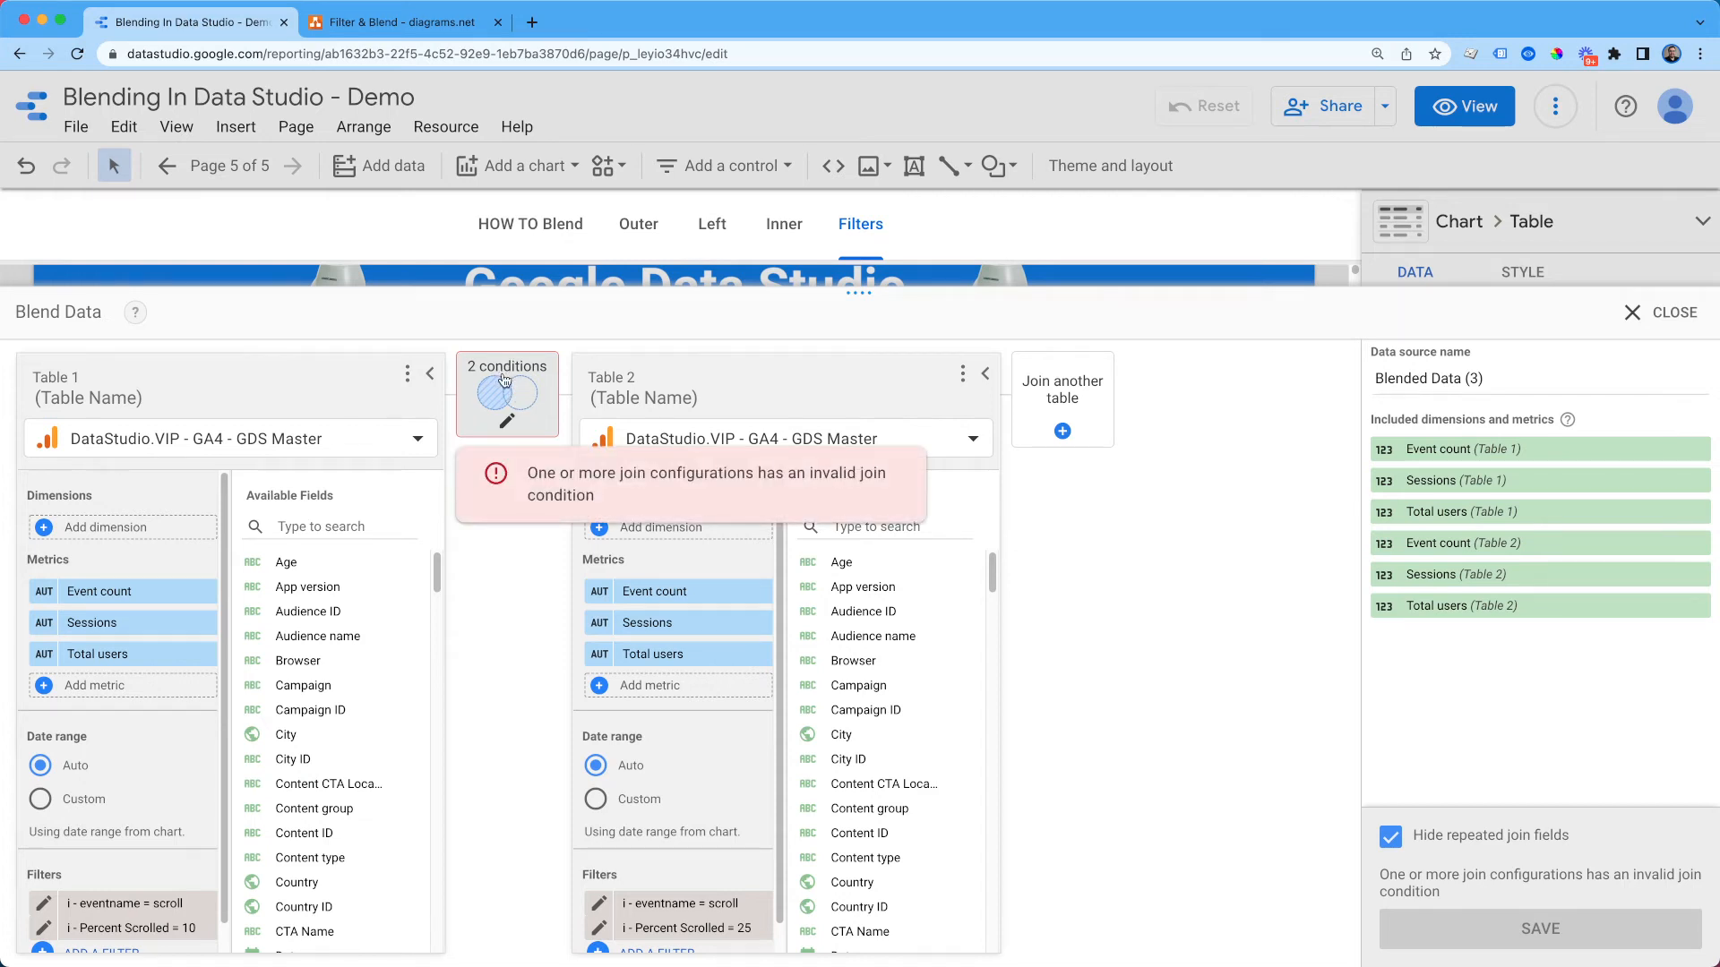
Step: Replace the invalid join conditions with a Cross join and save the configuration
click(505, 394)
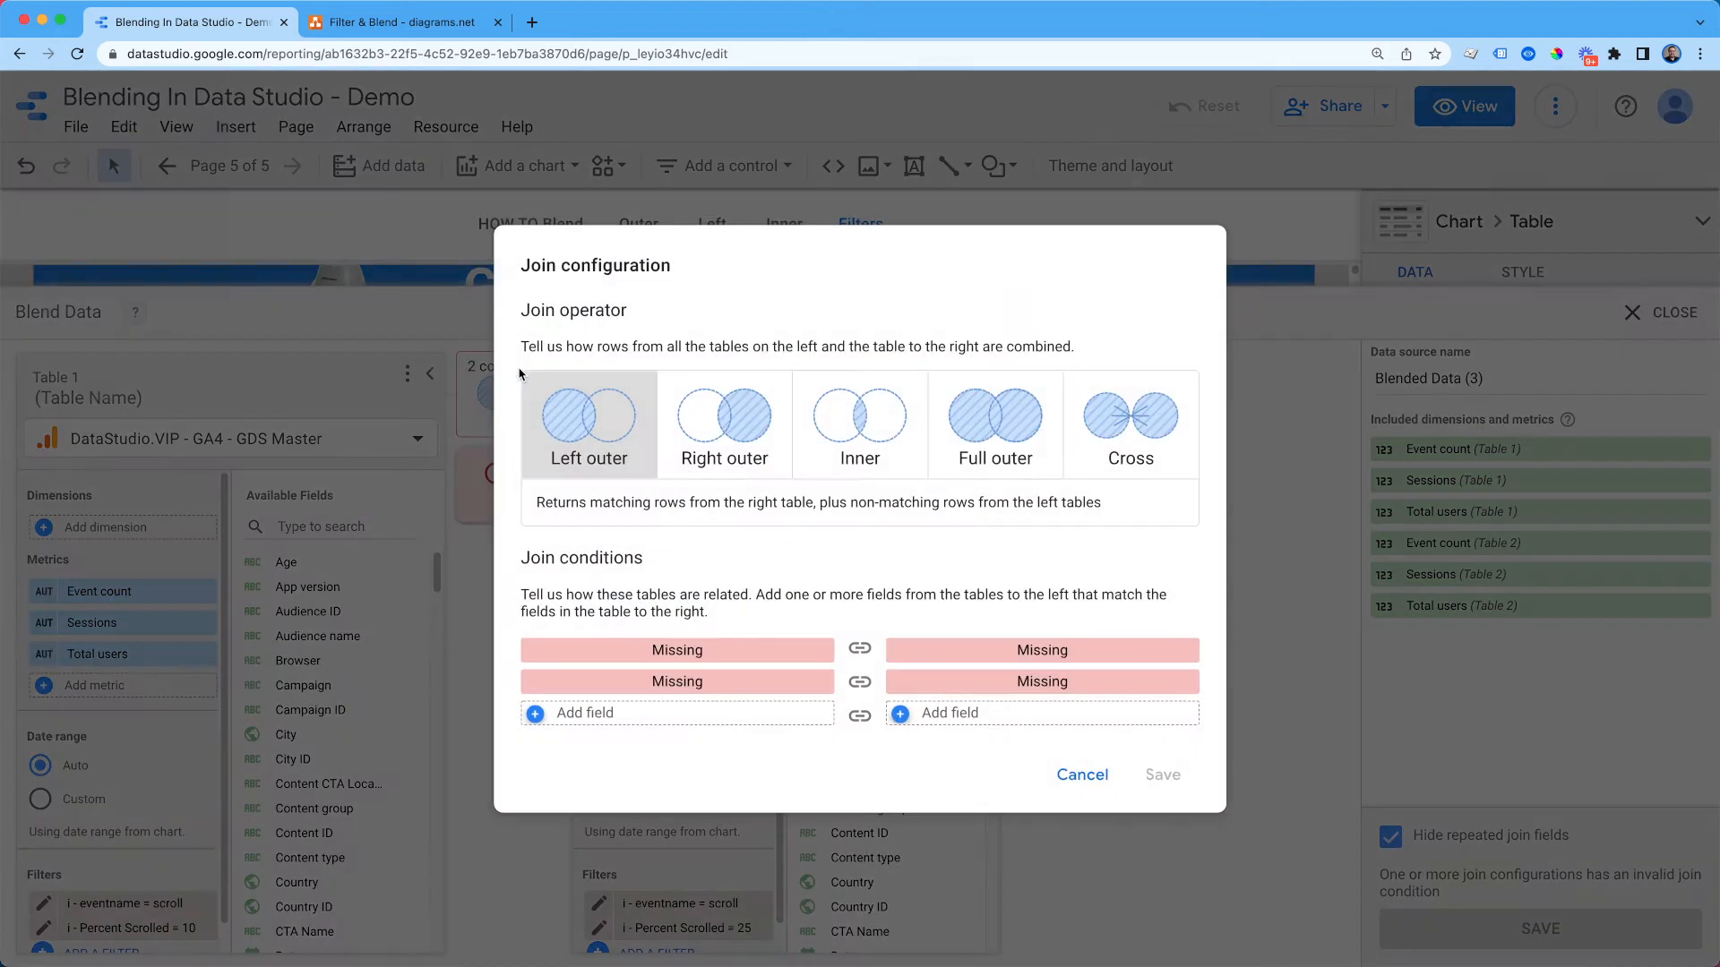
click(677, 650)
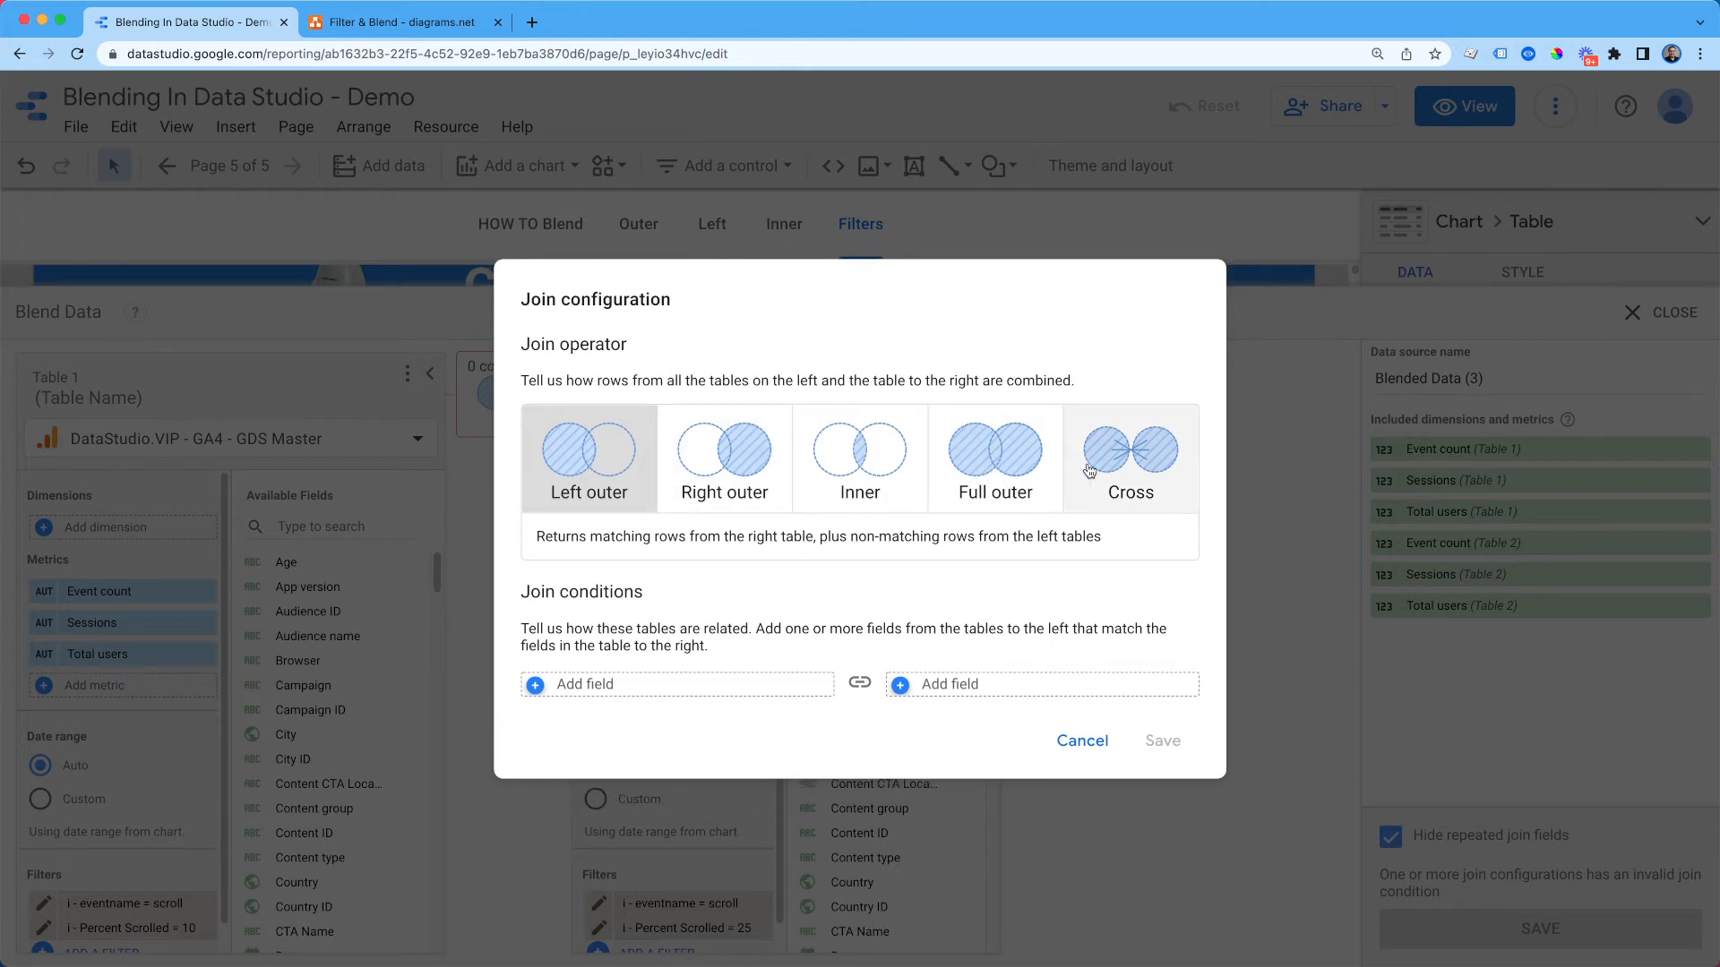
click(1130, 448)
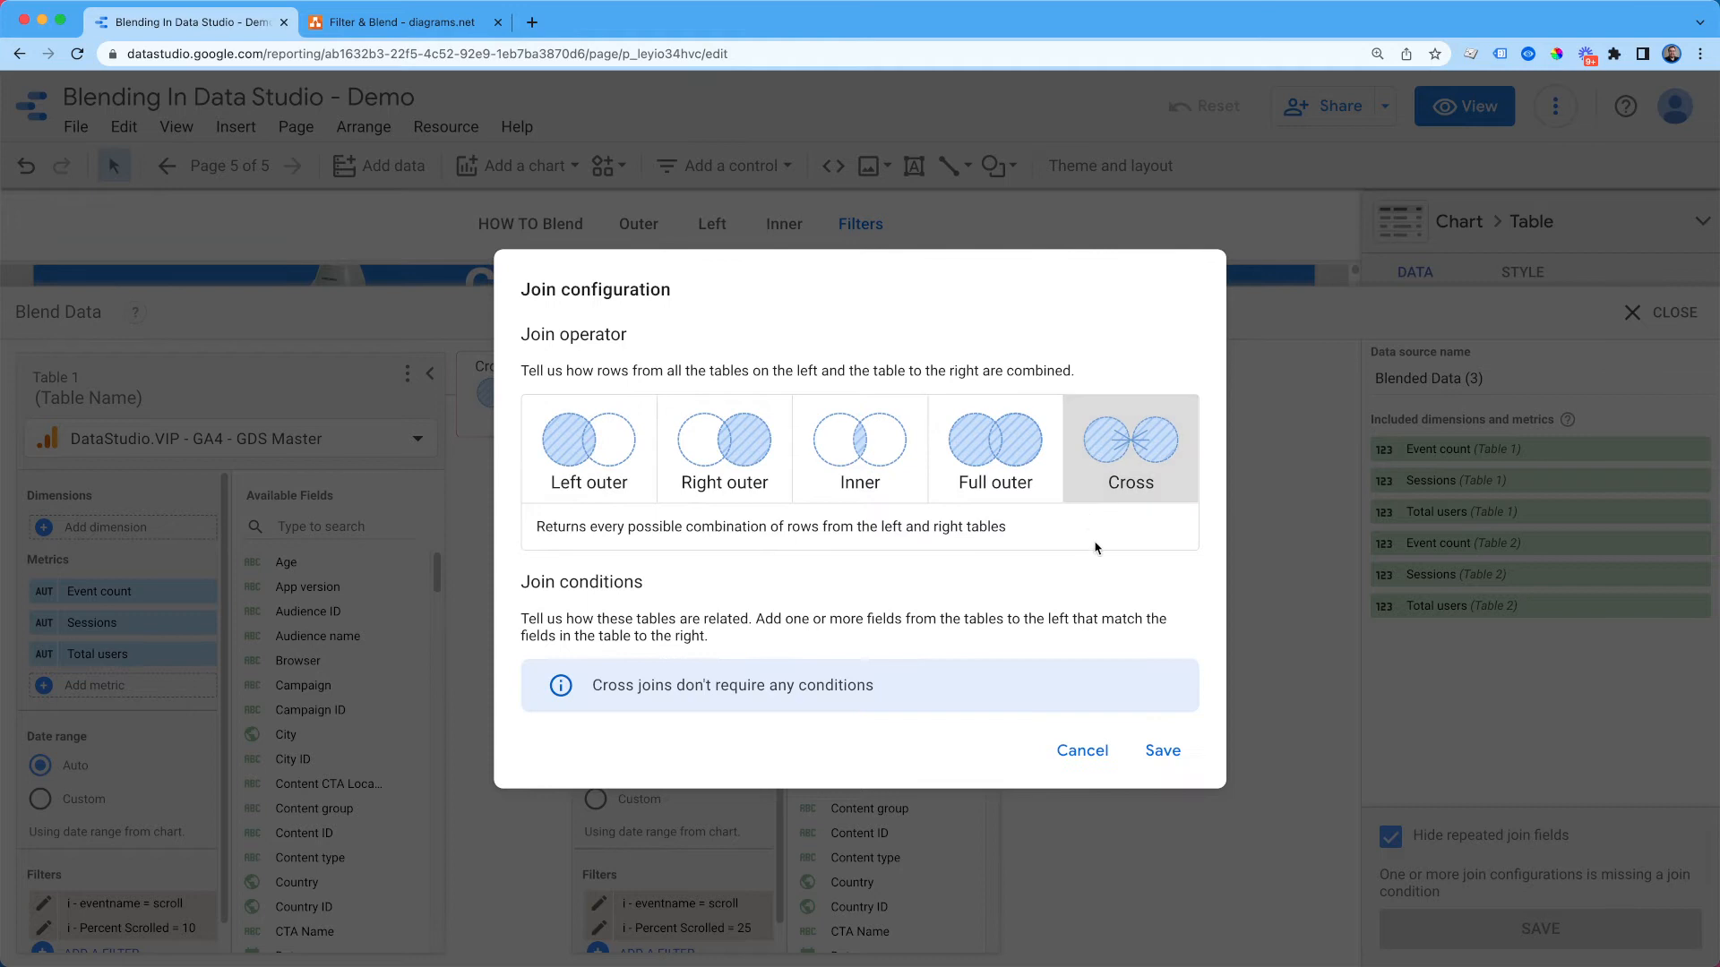
click(1163, 751)
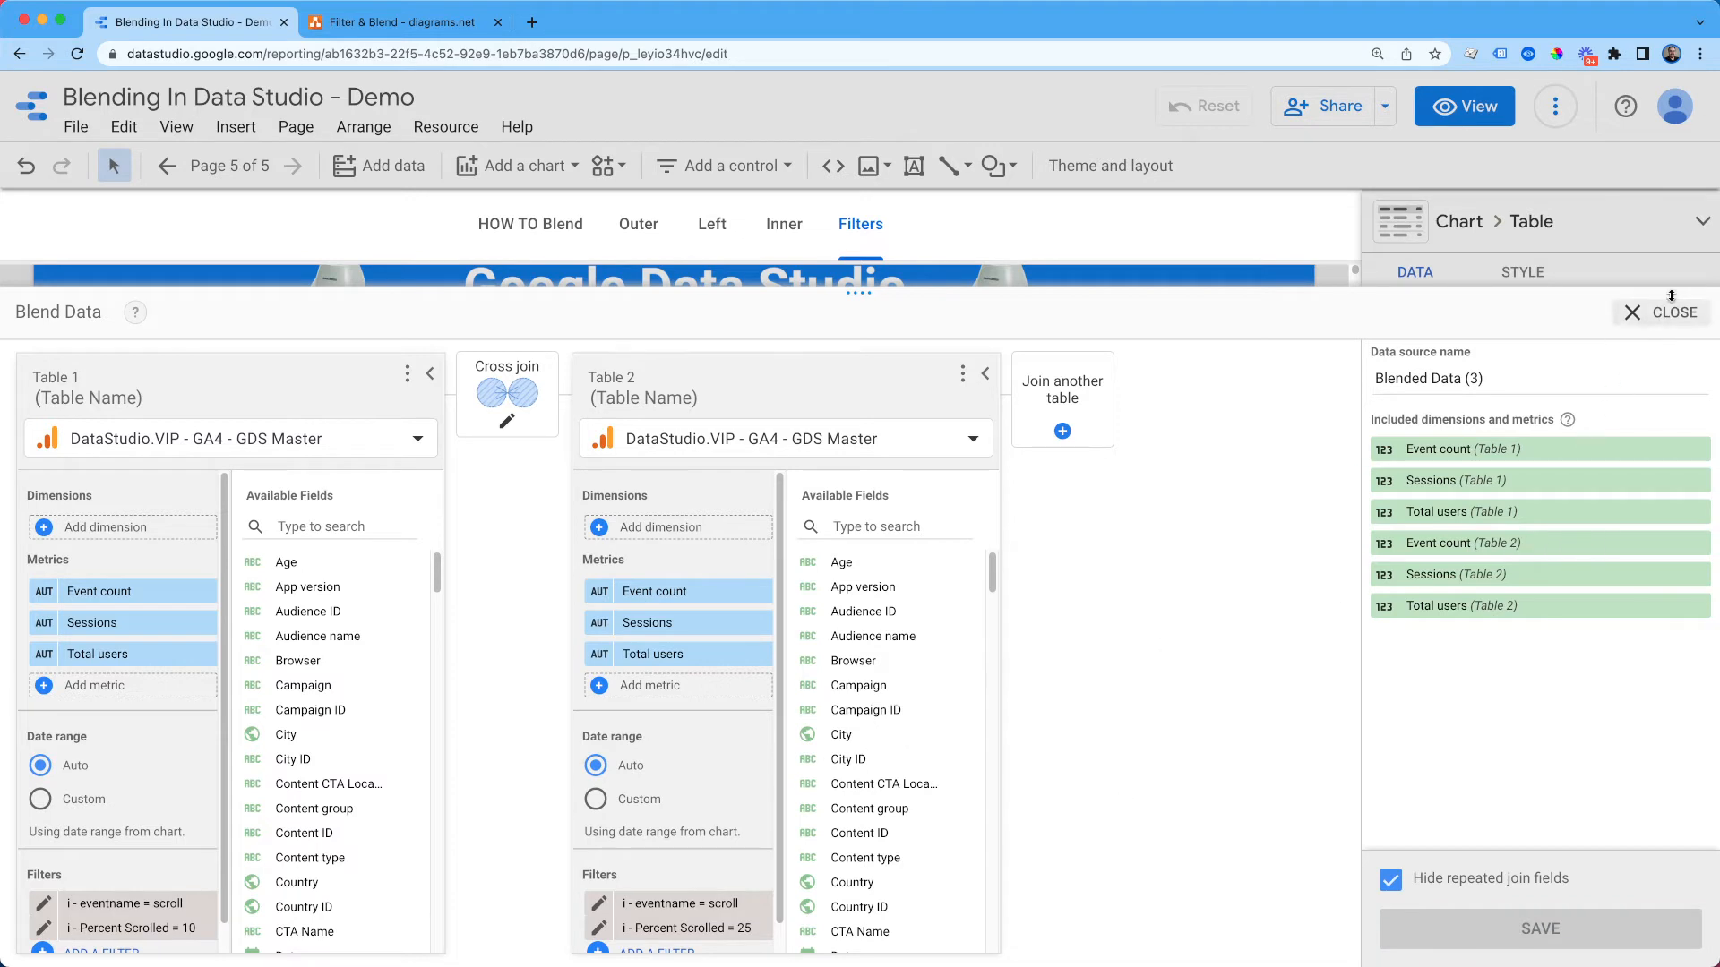
Step: Name the blended source 'Scroll Depth', save it and close the Blend Data panel
click(1498, 380)
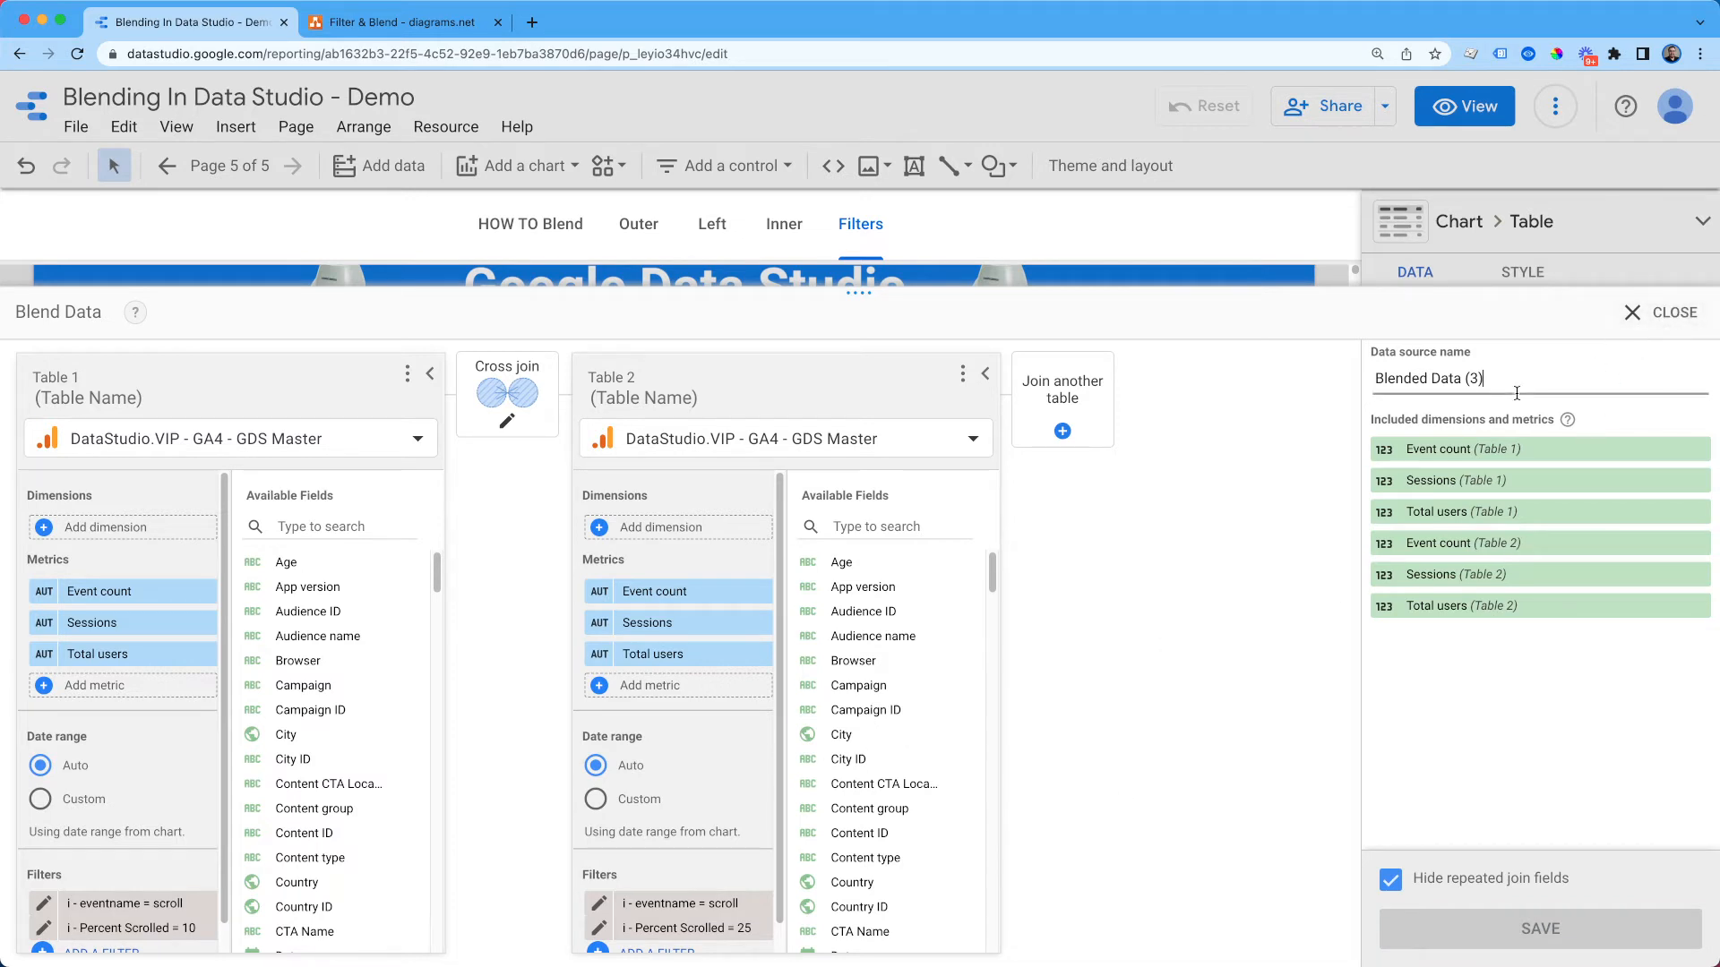
text(Scroll)
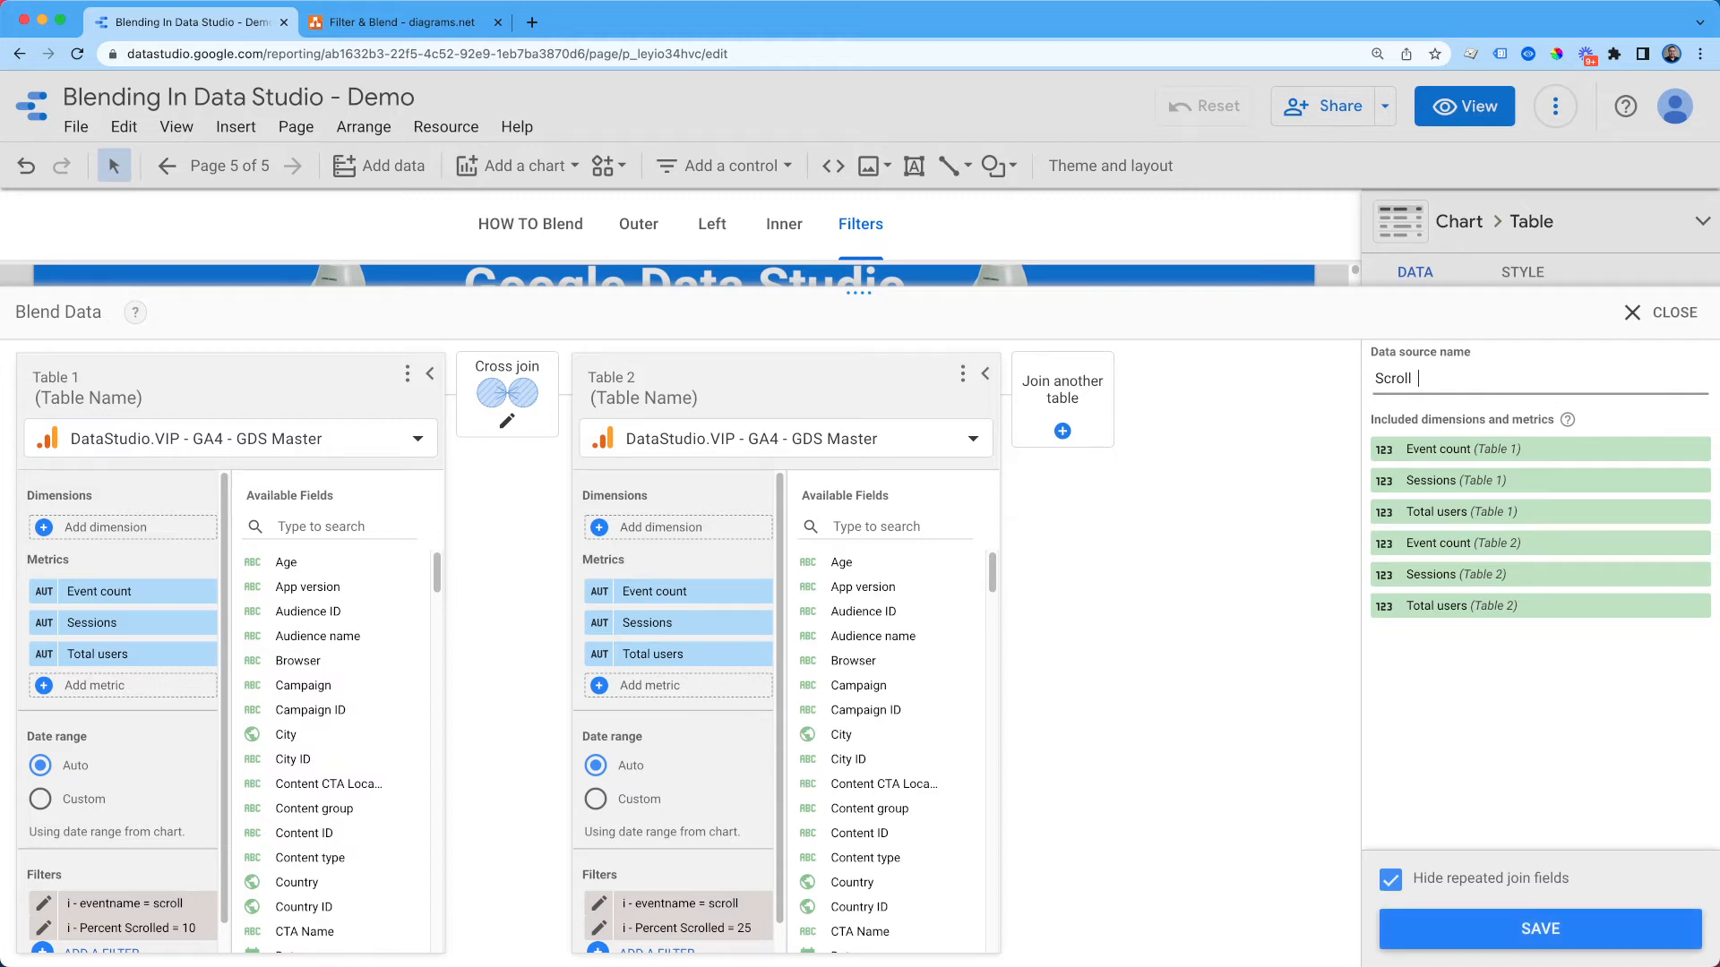
text(Depth)
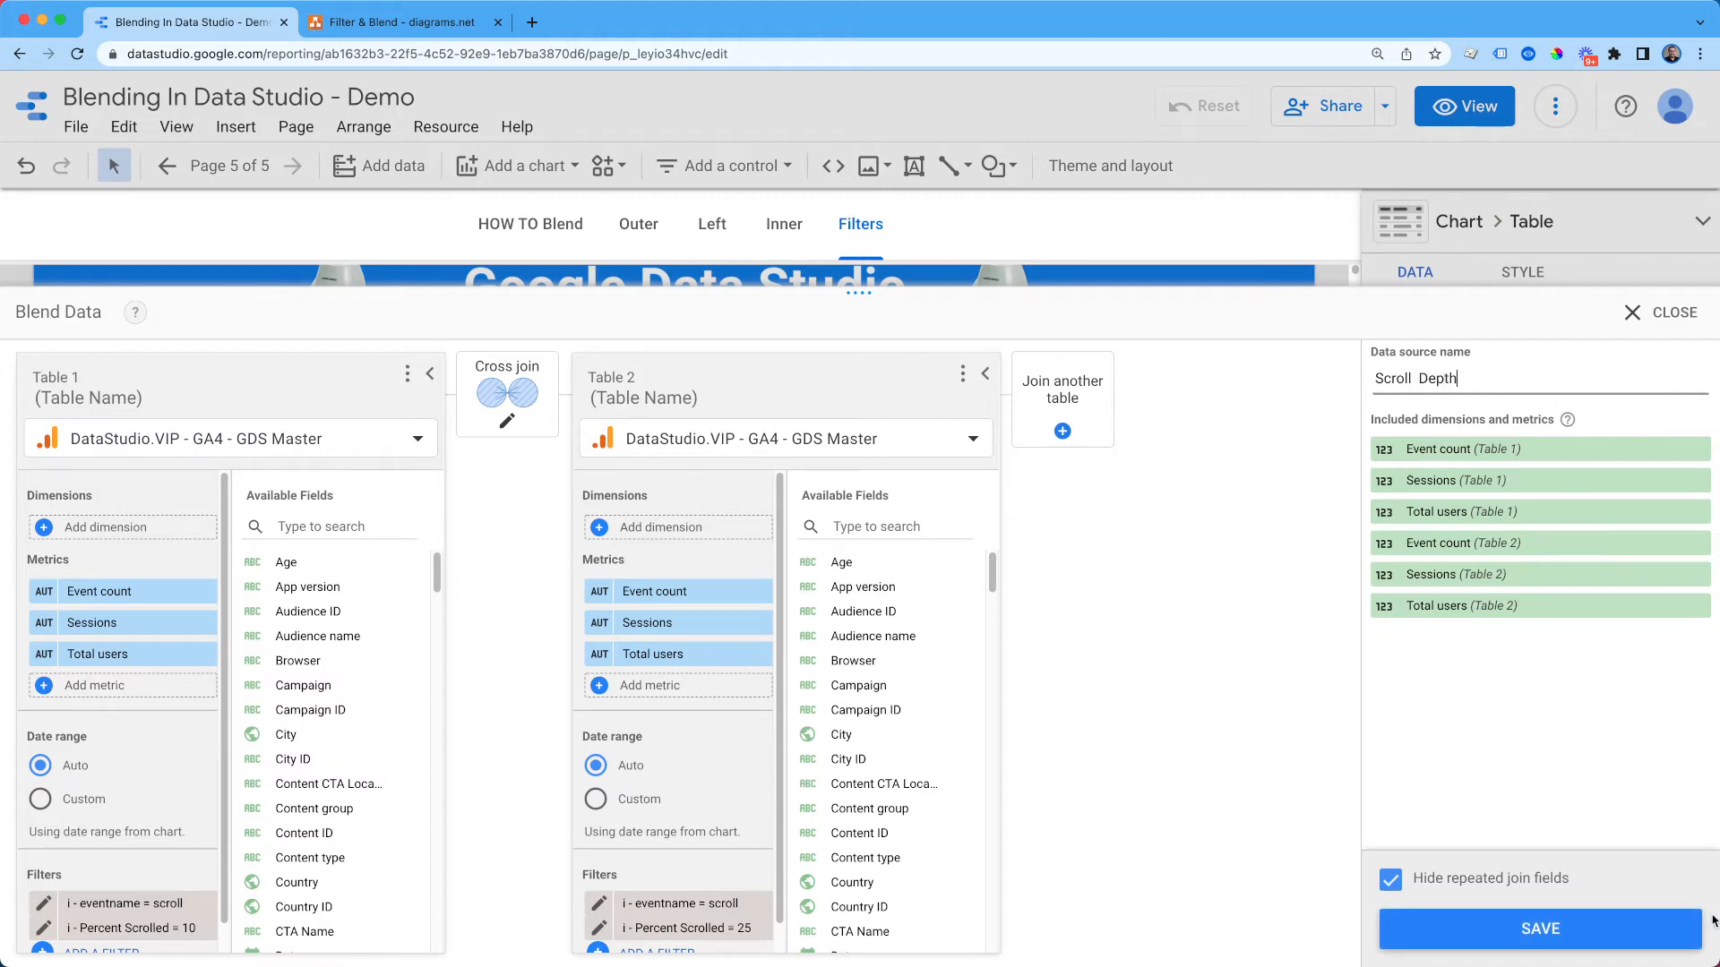
click(1541, 928)
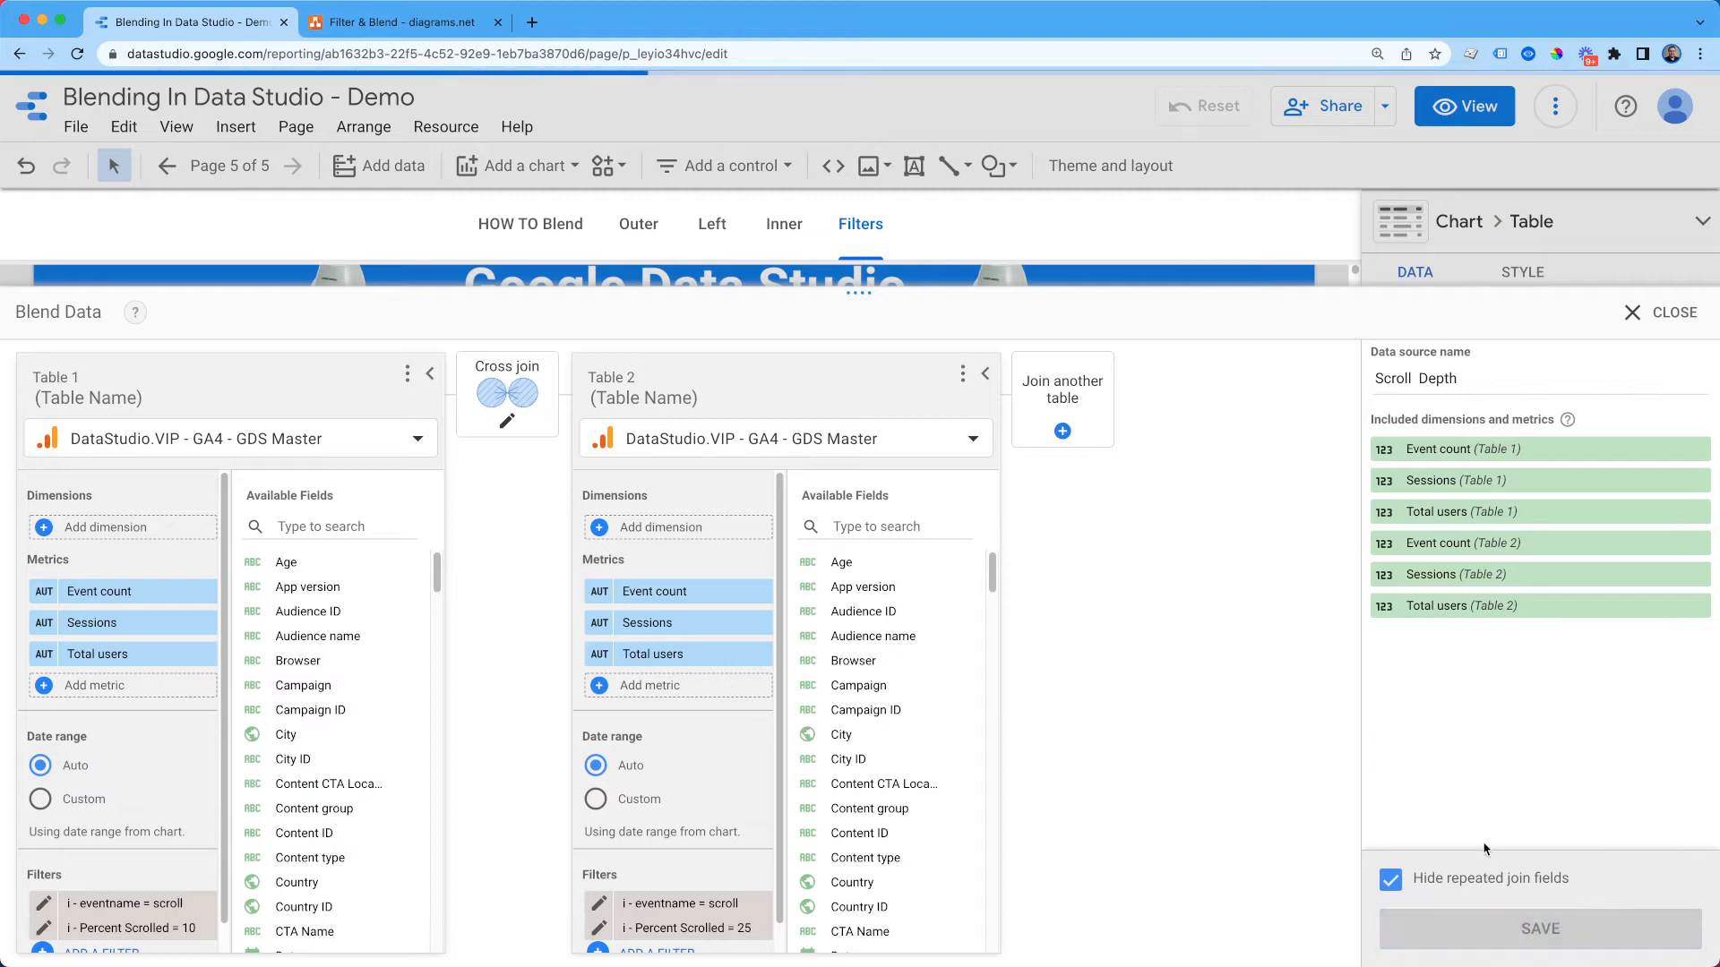
click(1541, 928)
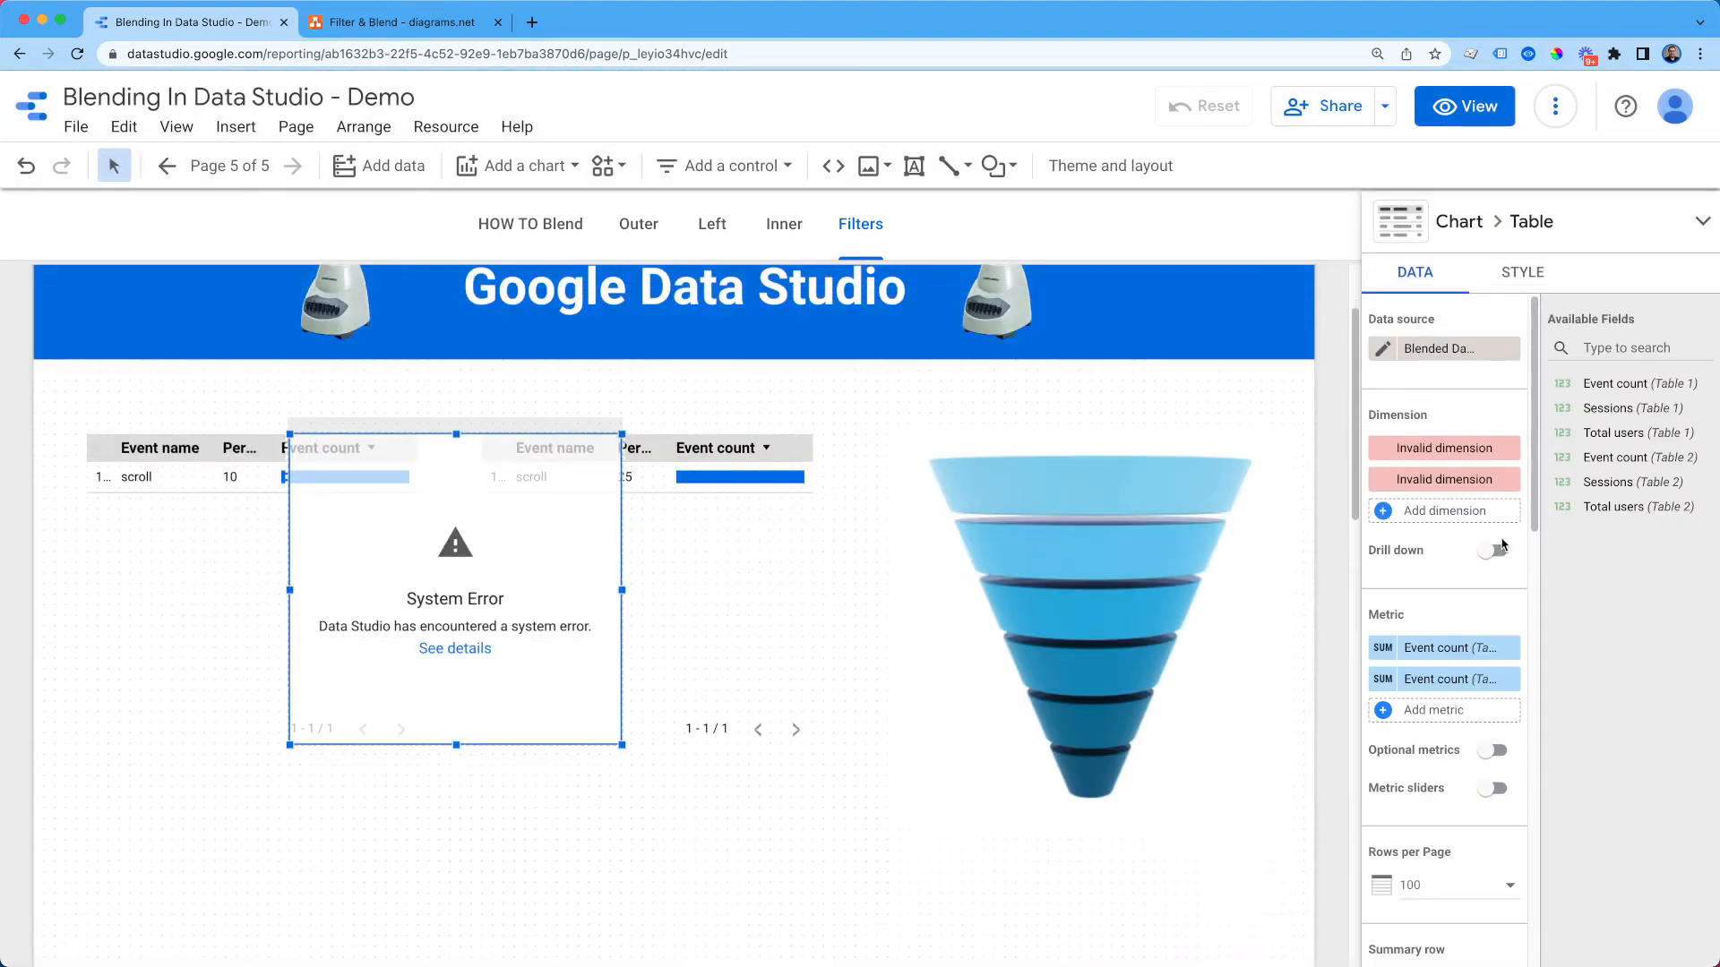
Step: Reposition the blended Sessions table beneath the second scroll table
drag(453, 598, 496, 729)
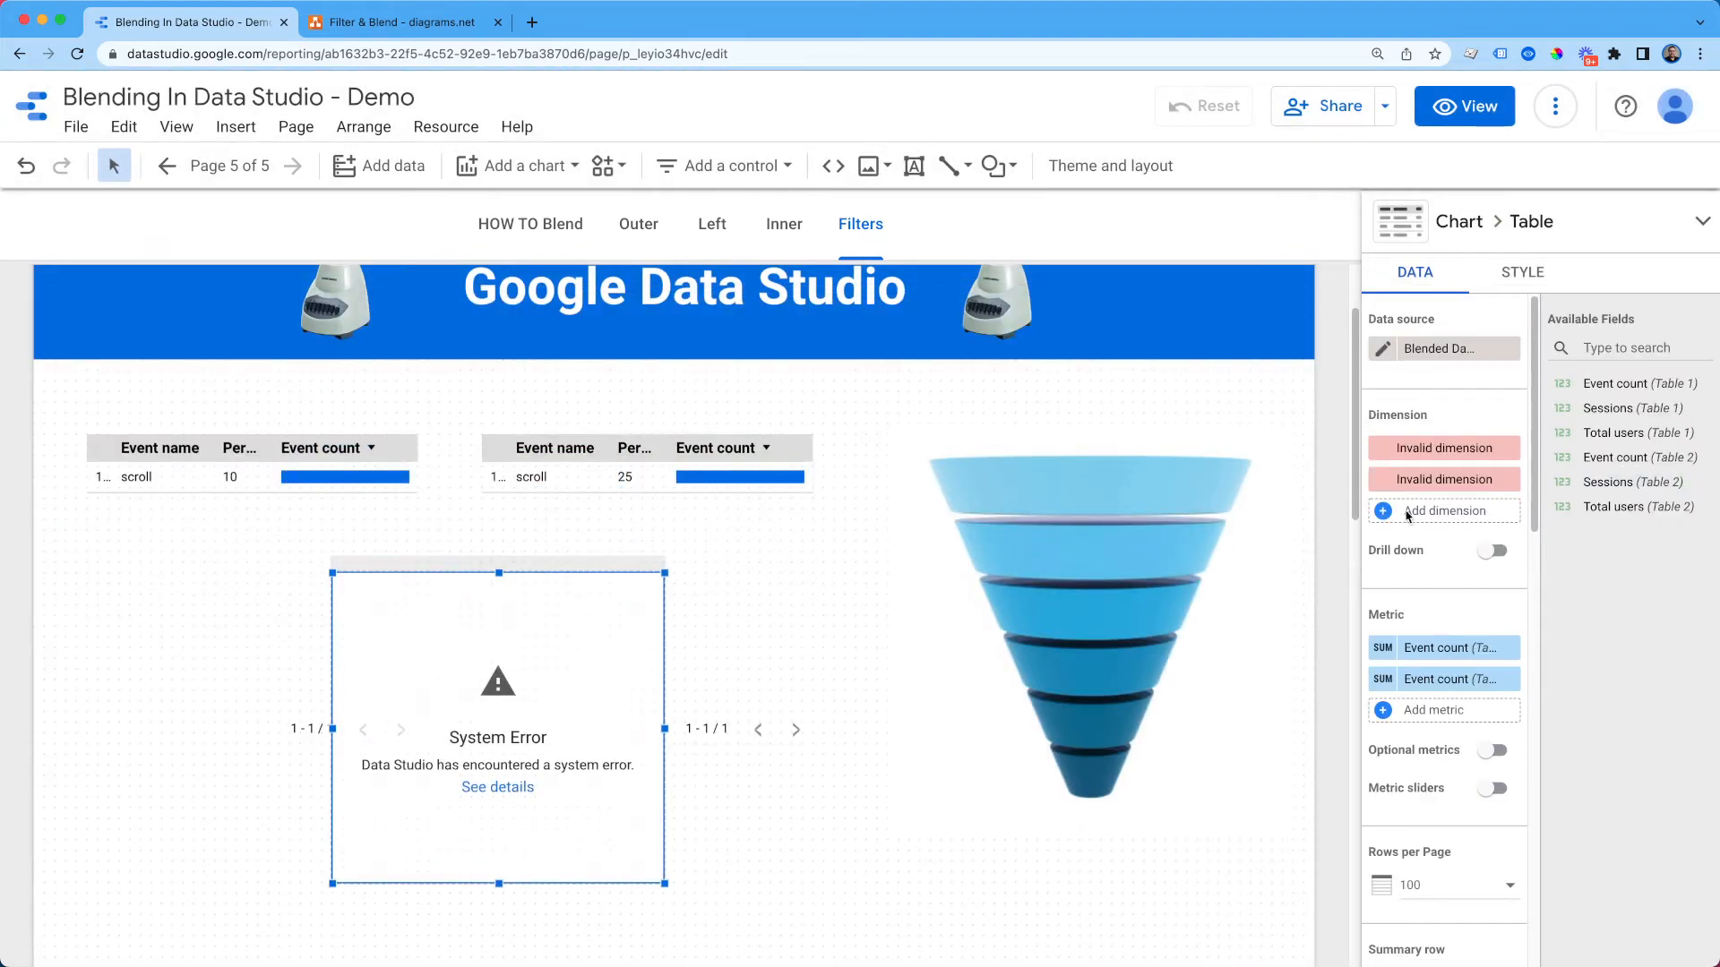
mouse_move(1641, 387)
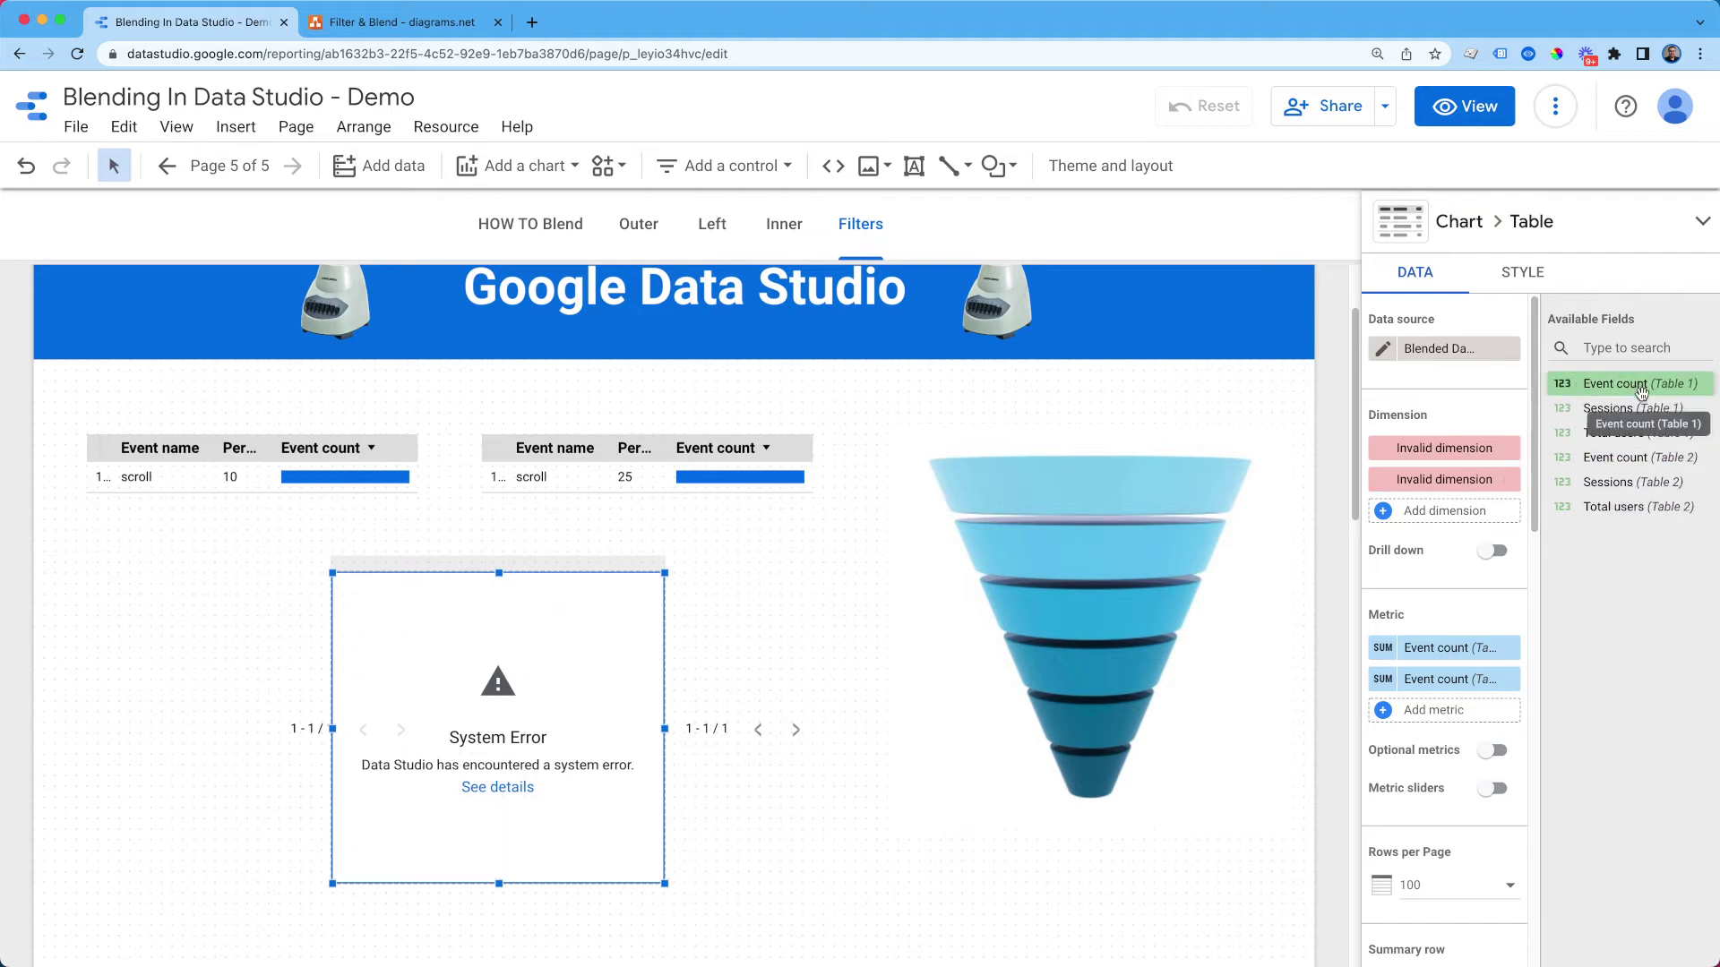
mouse_move(1627, 482)
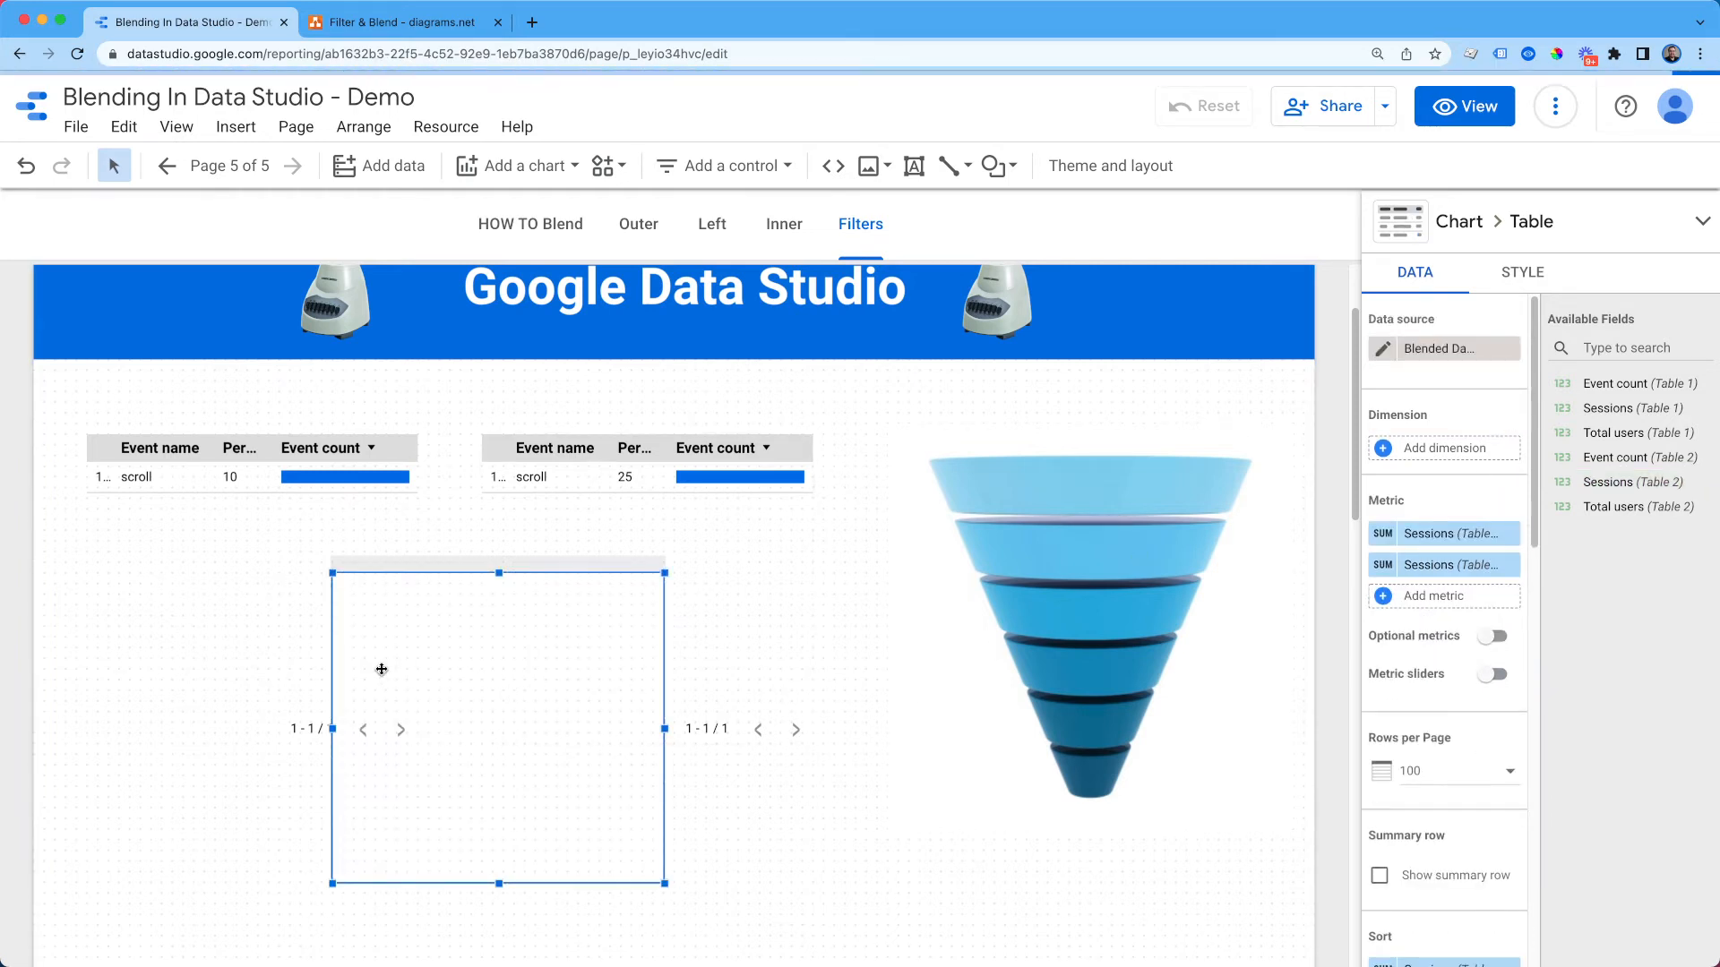
drag(380, 668, 509, 649)
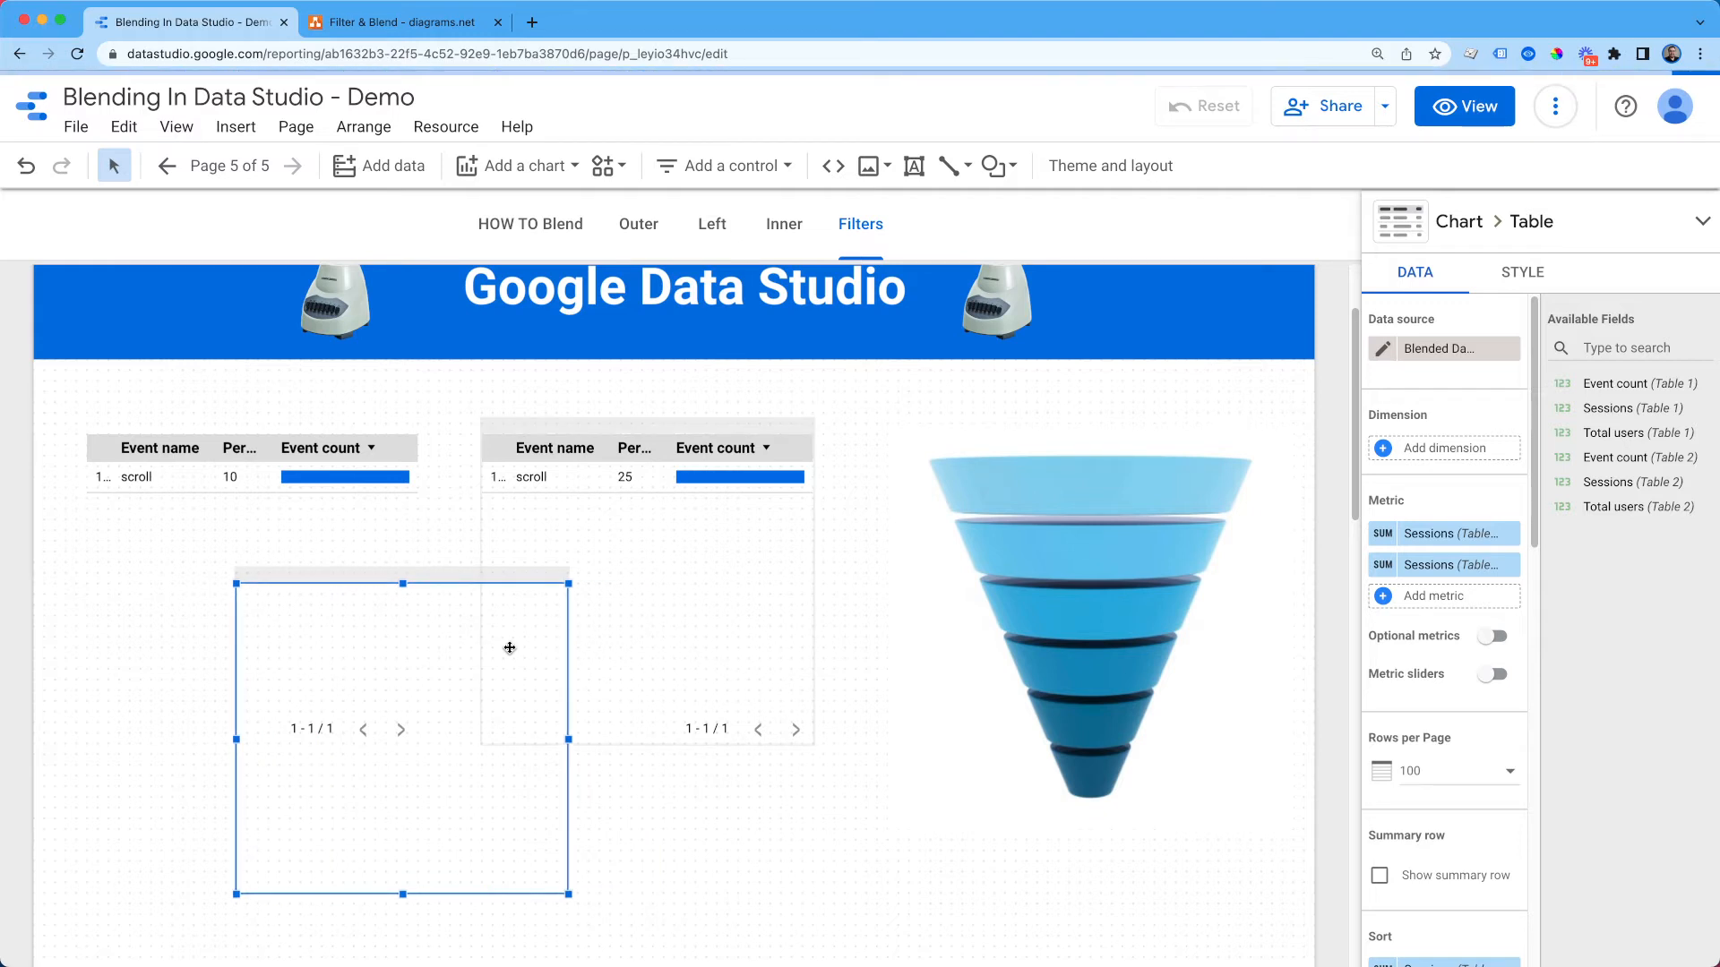
mouse_move(562, 737)
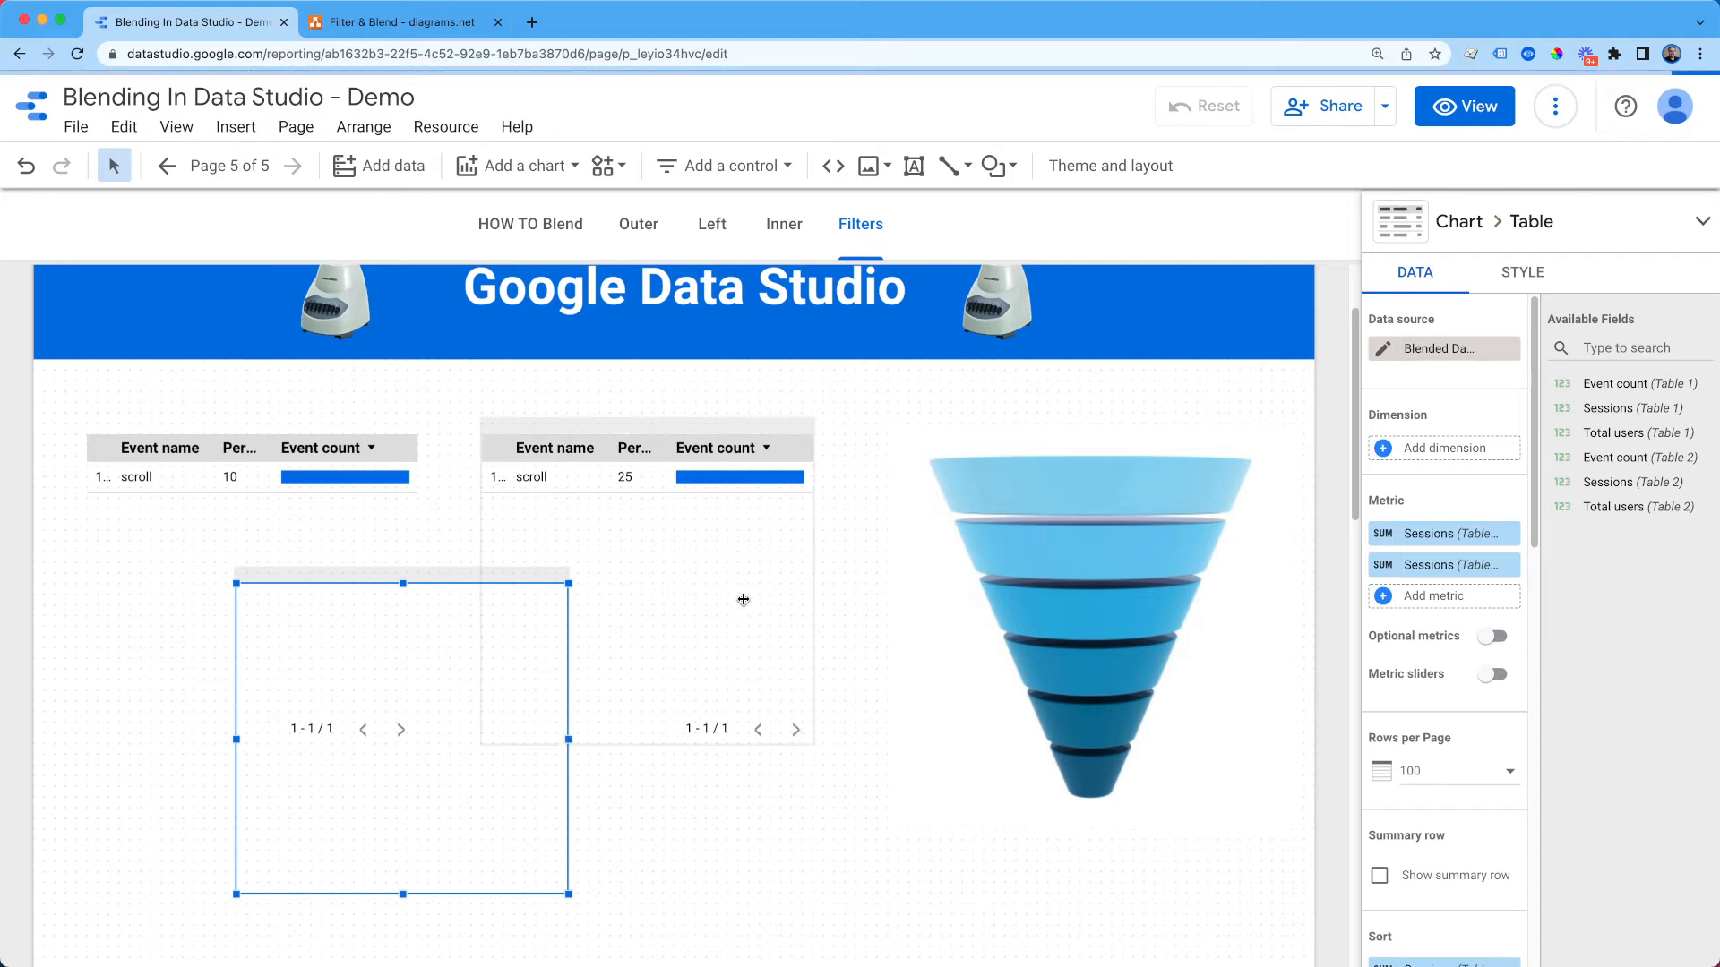
drag(403, 732, 681, 727)
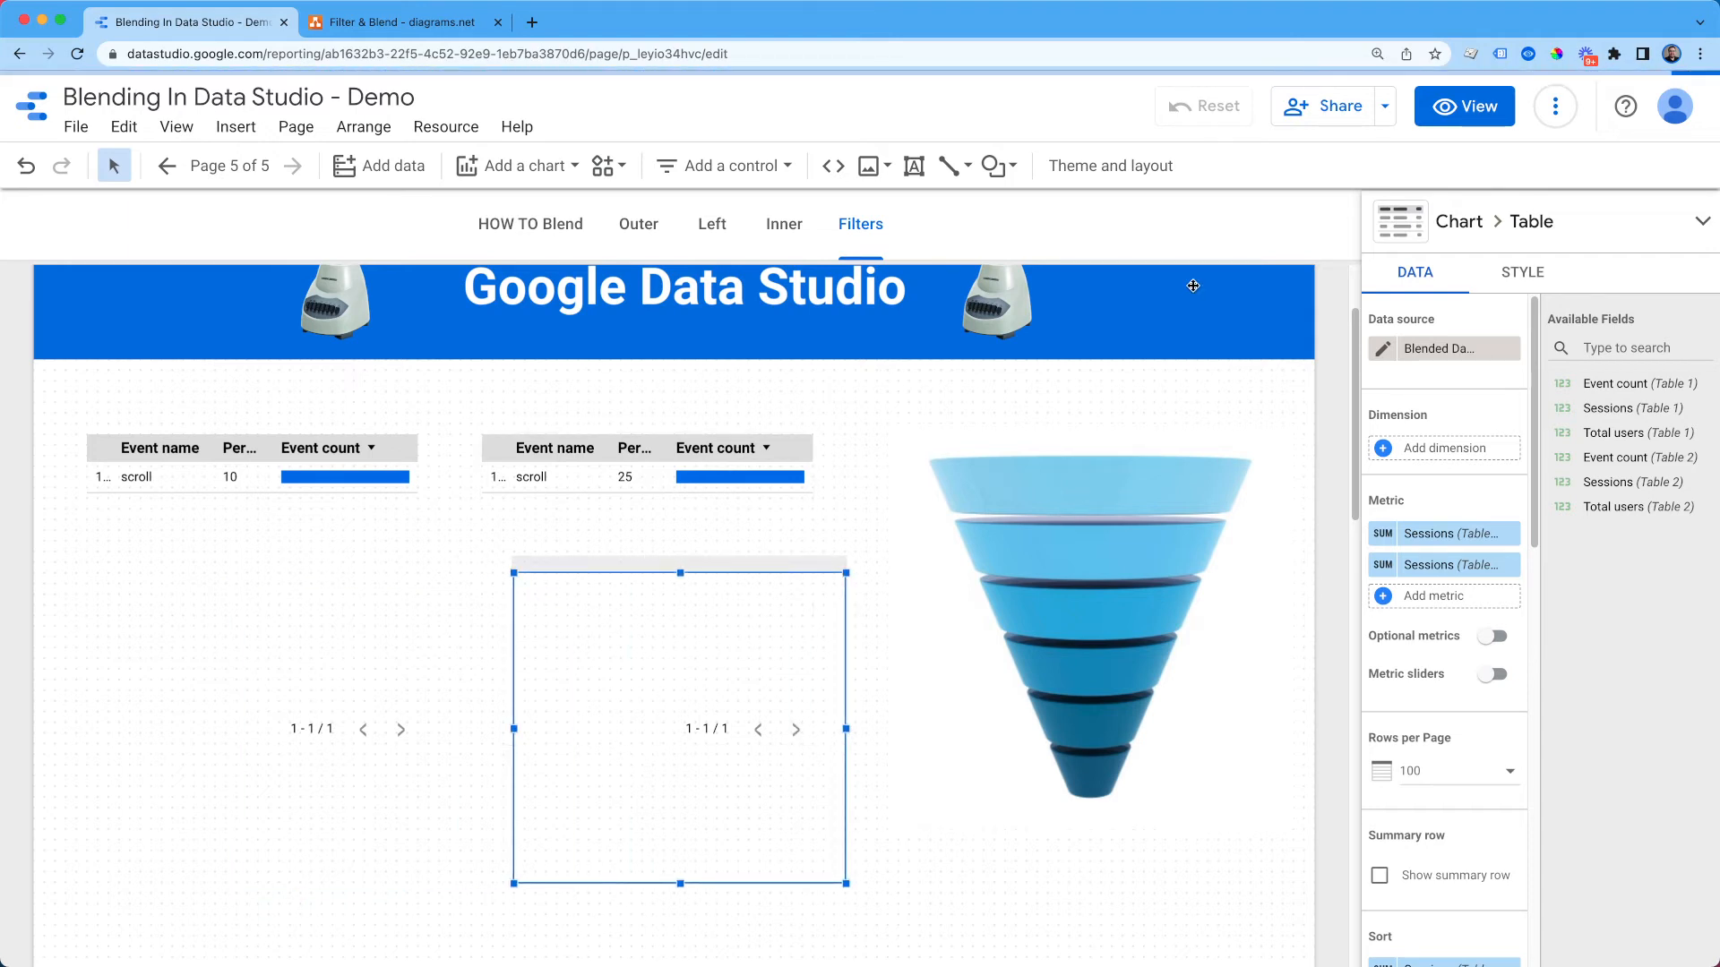
mouse_move(1168, 292)
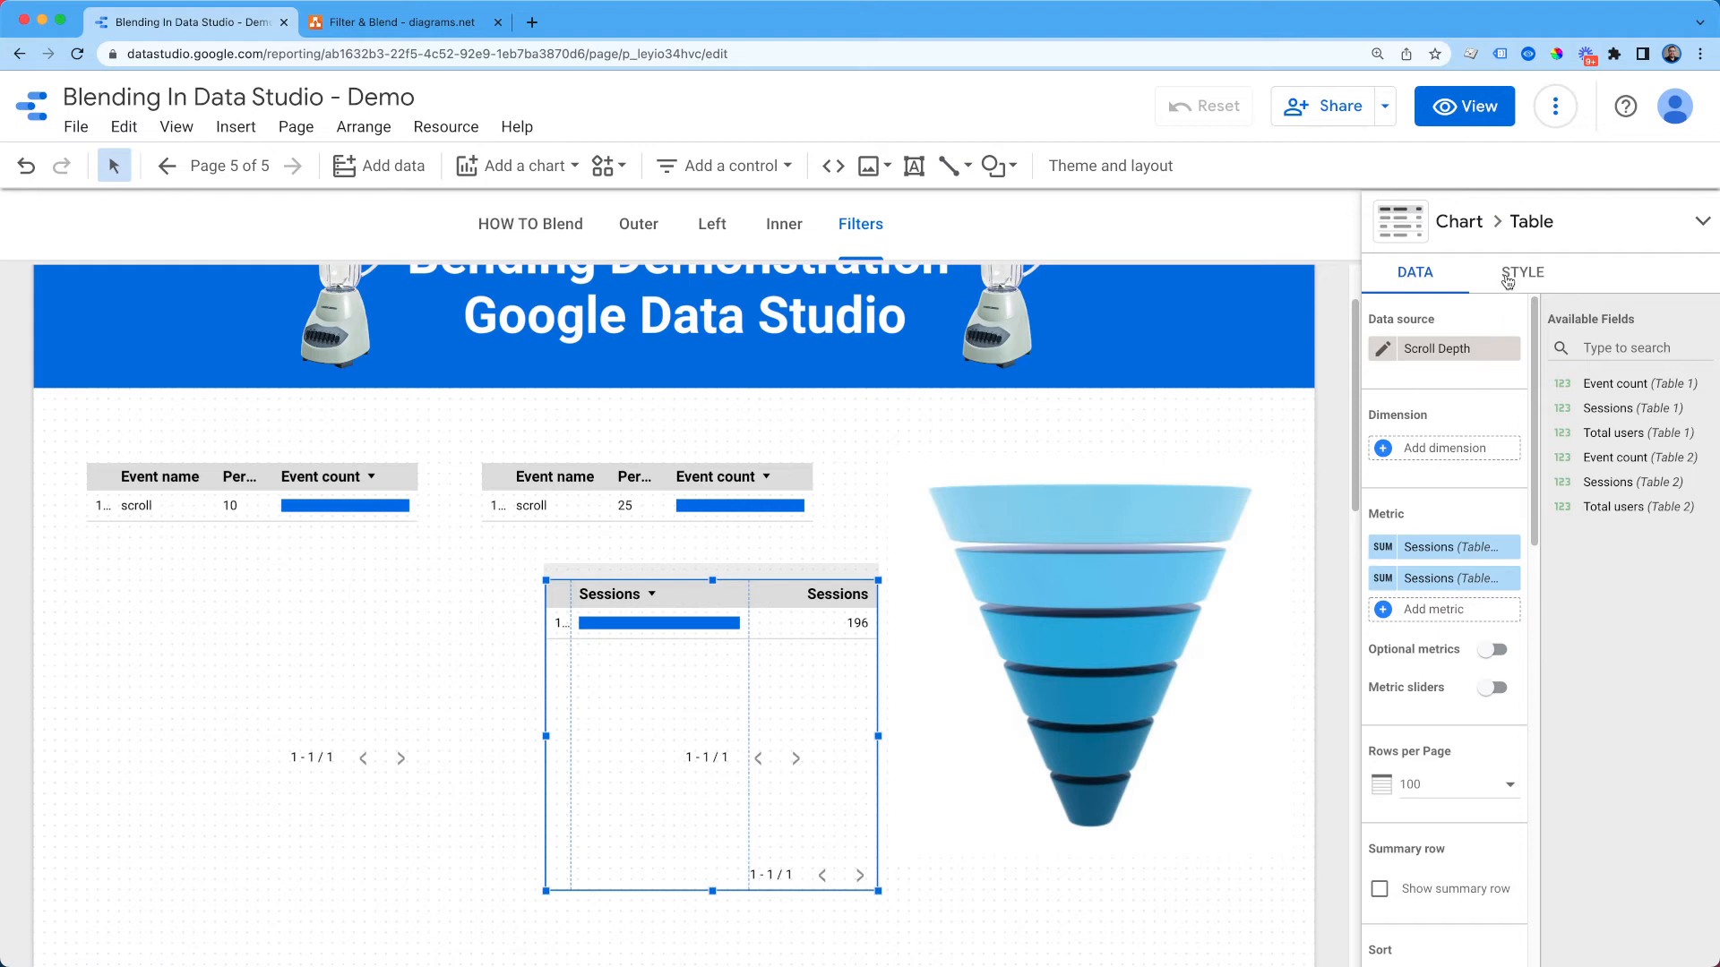
Step: In Style, show Column #1 as a plain Number instead of a bar, then nudge the table lower
click(1520, 272)
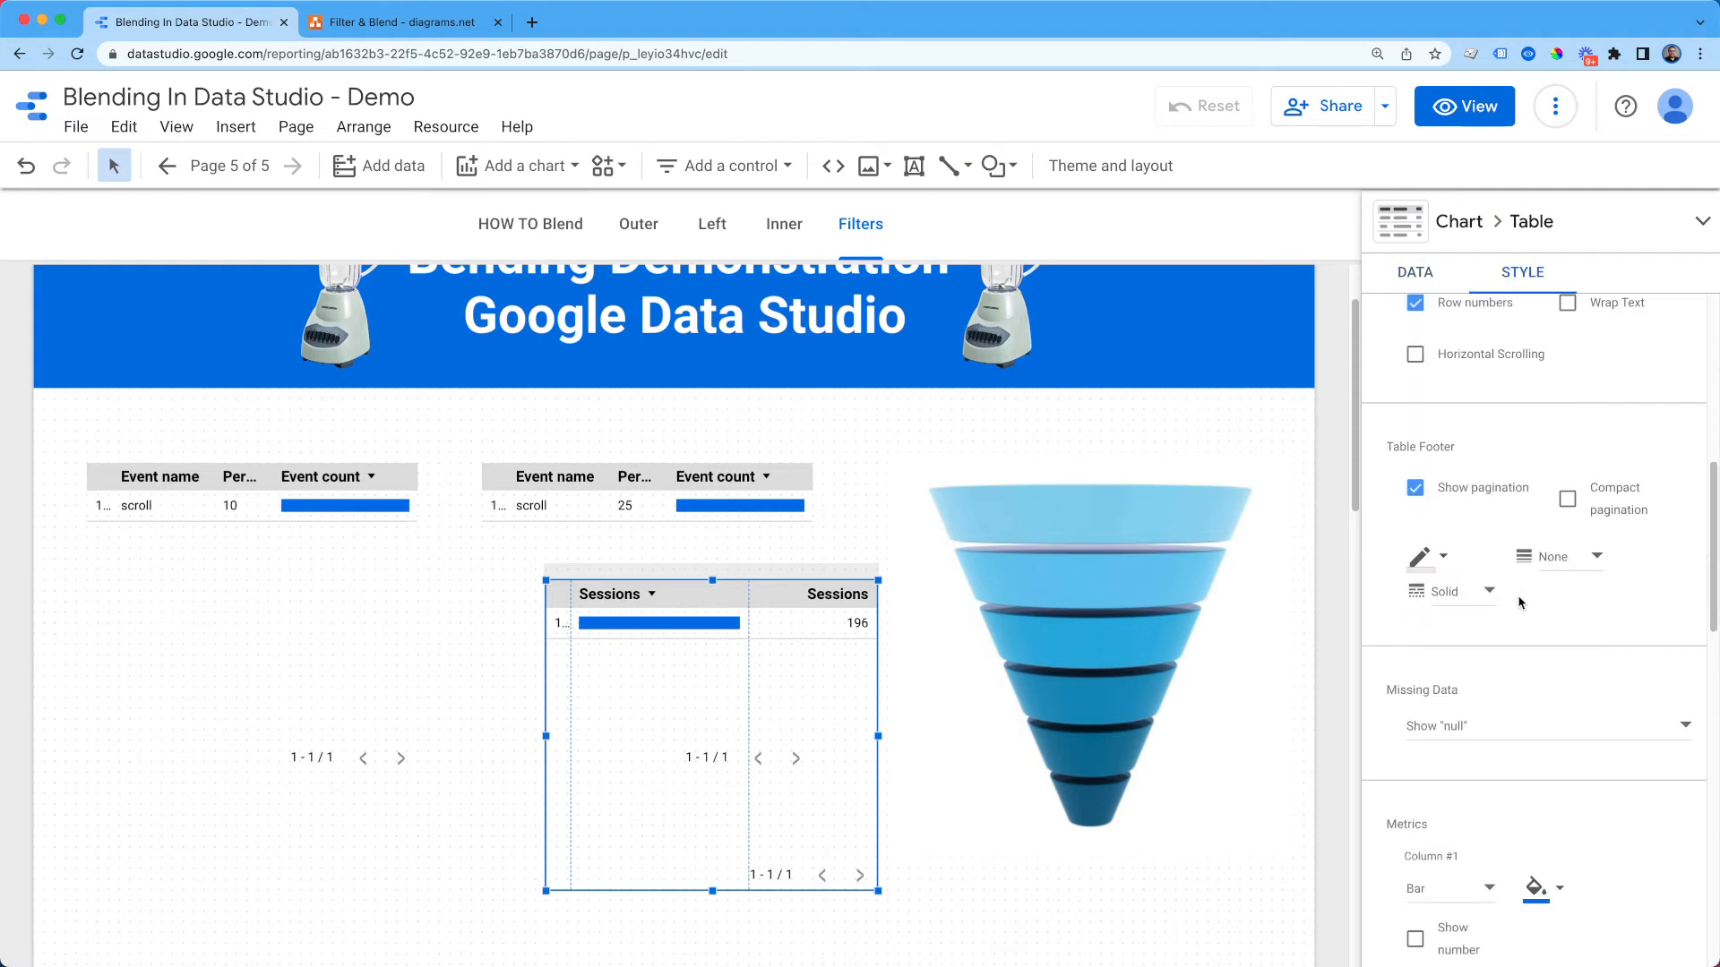
click(1447, 887)
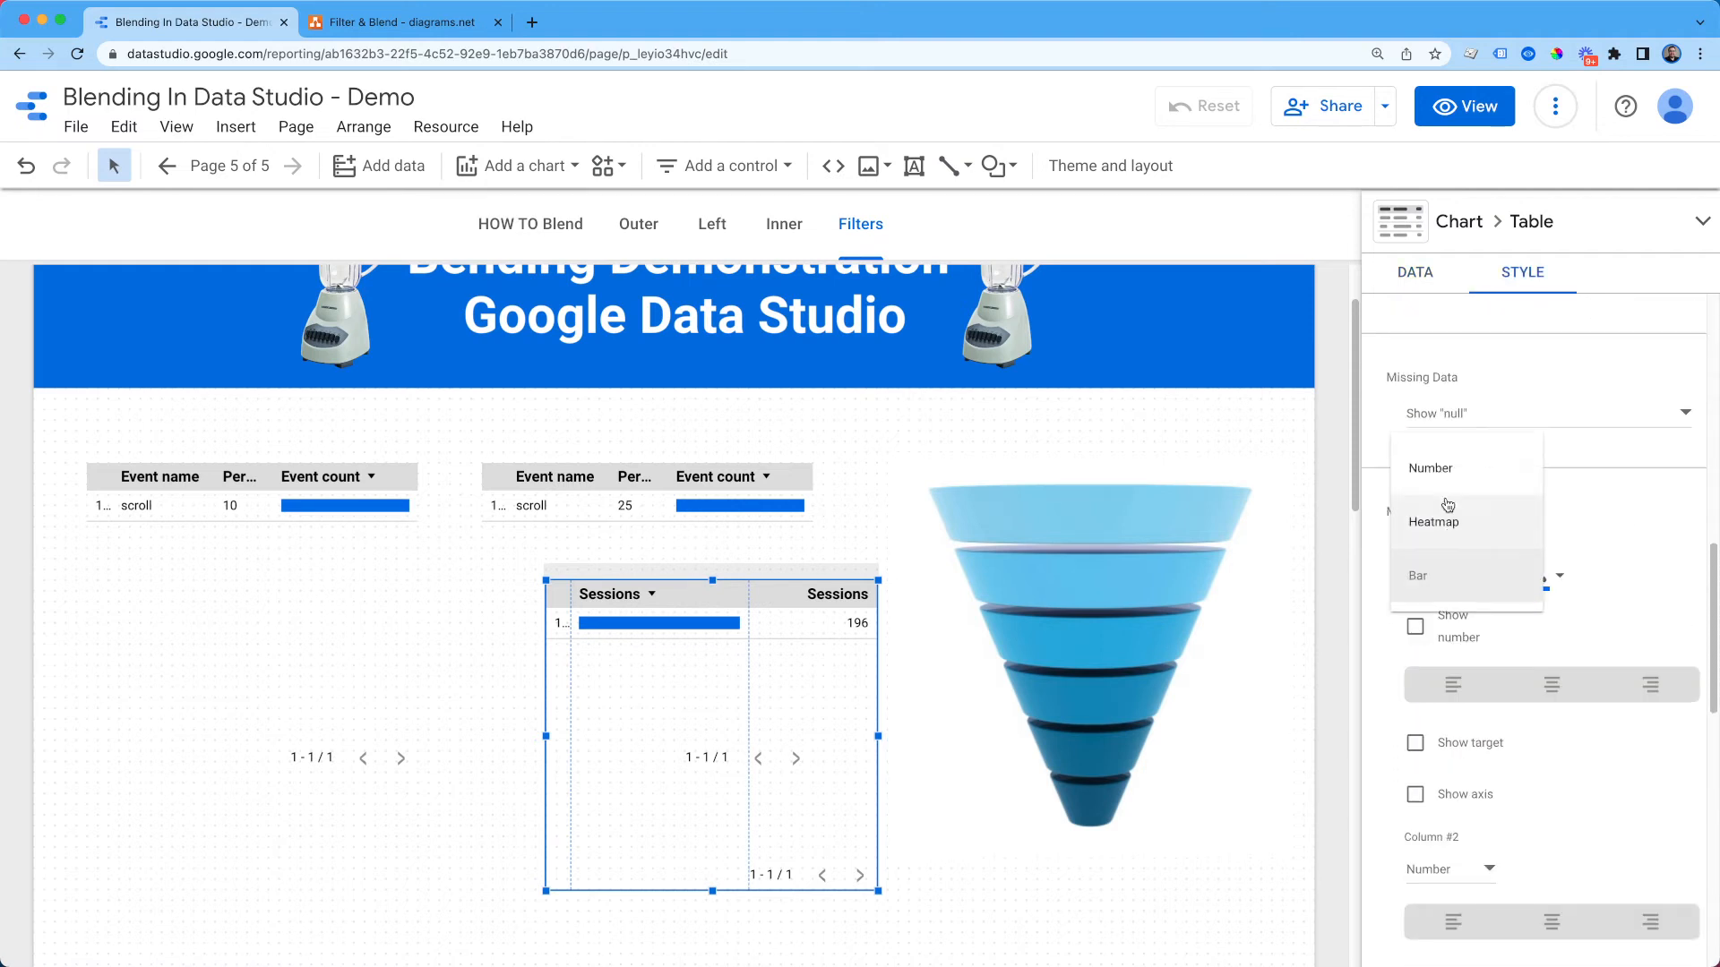
click(1429, 469)
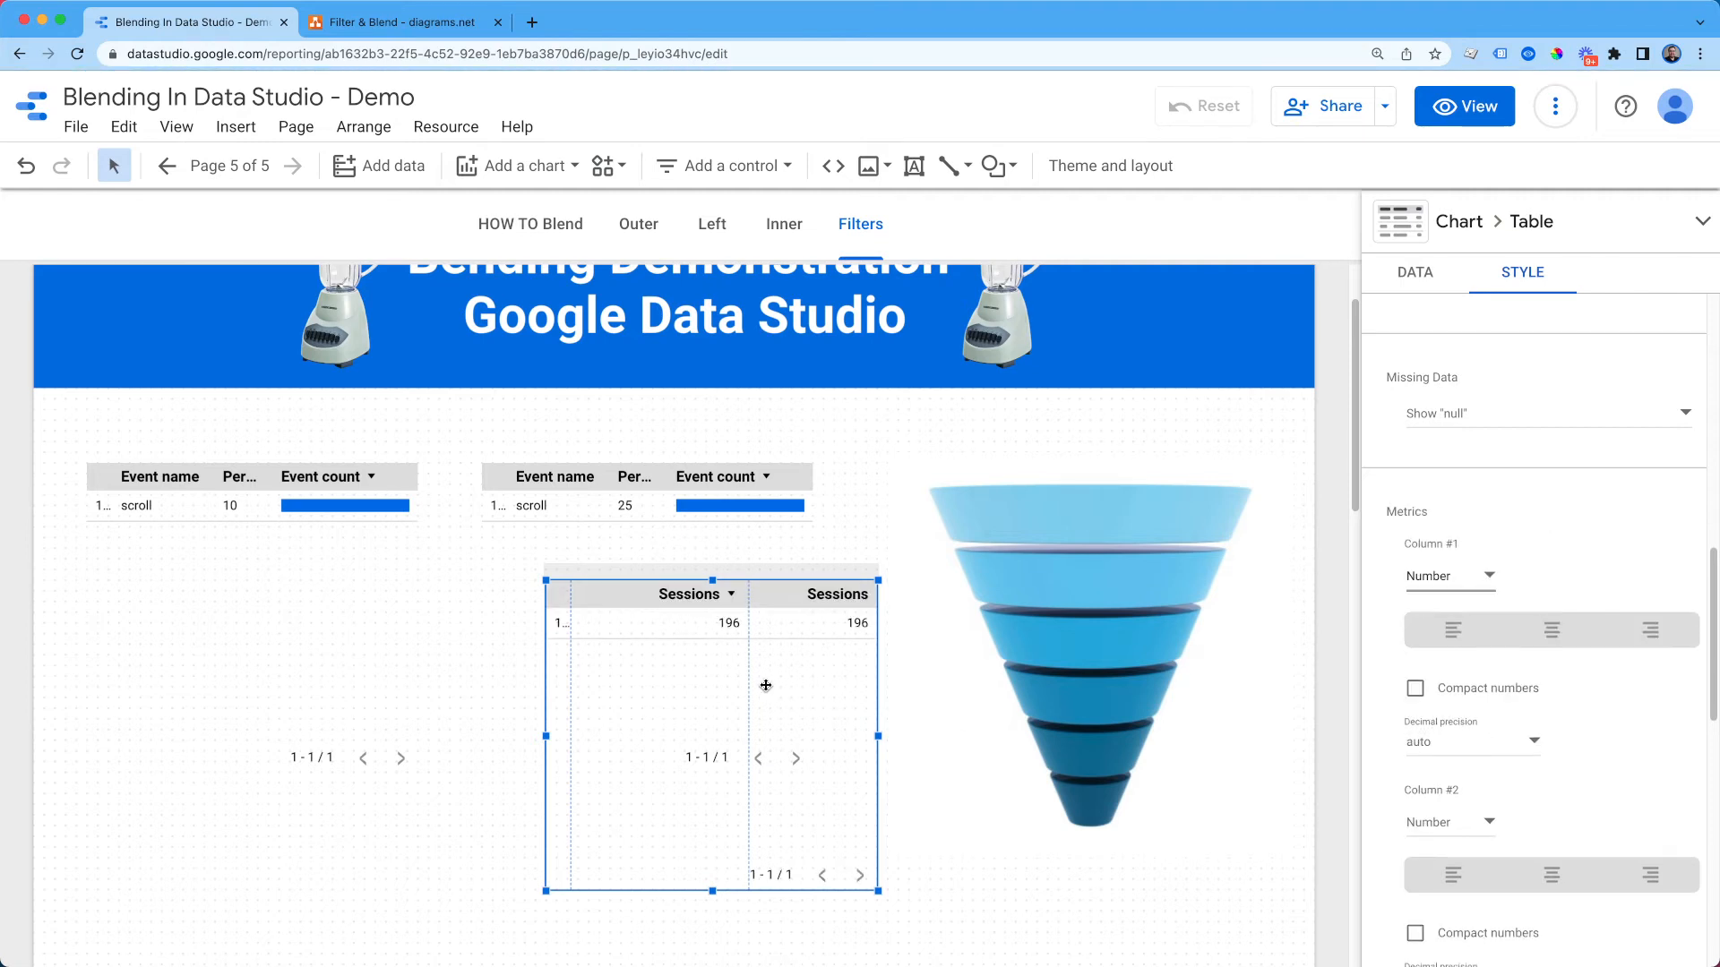
drag(765, 686, 745, 702)
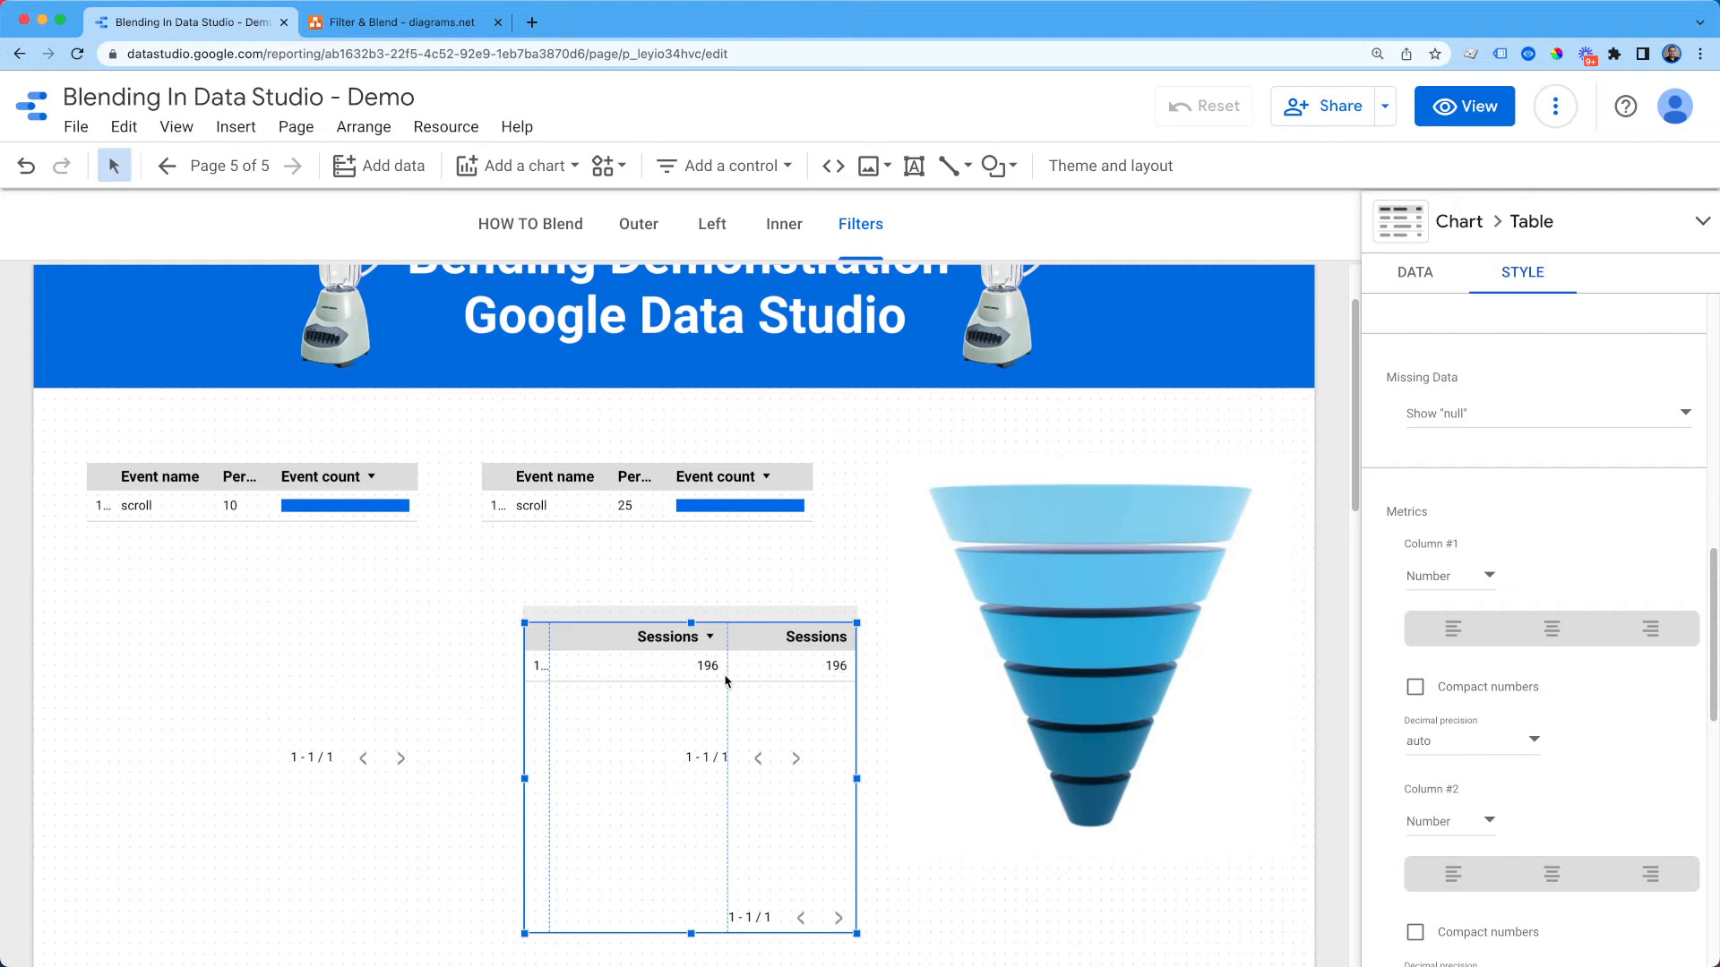
mouse_move(908, 703)
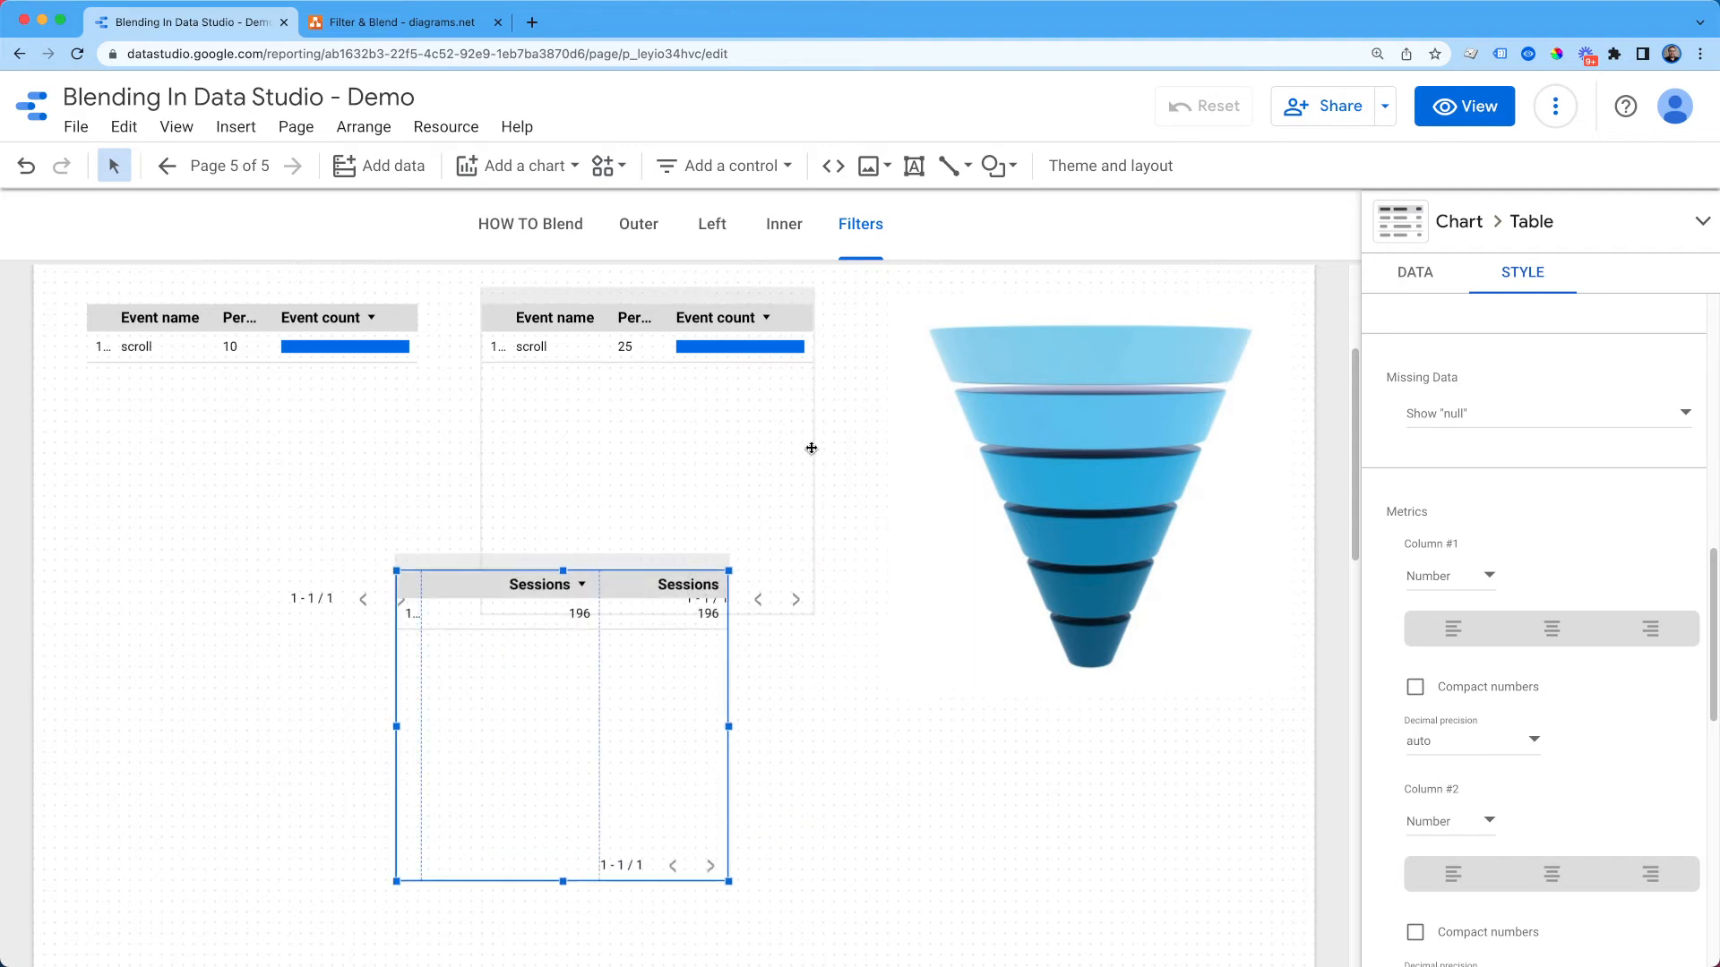
mouse_move(680, 623)
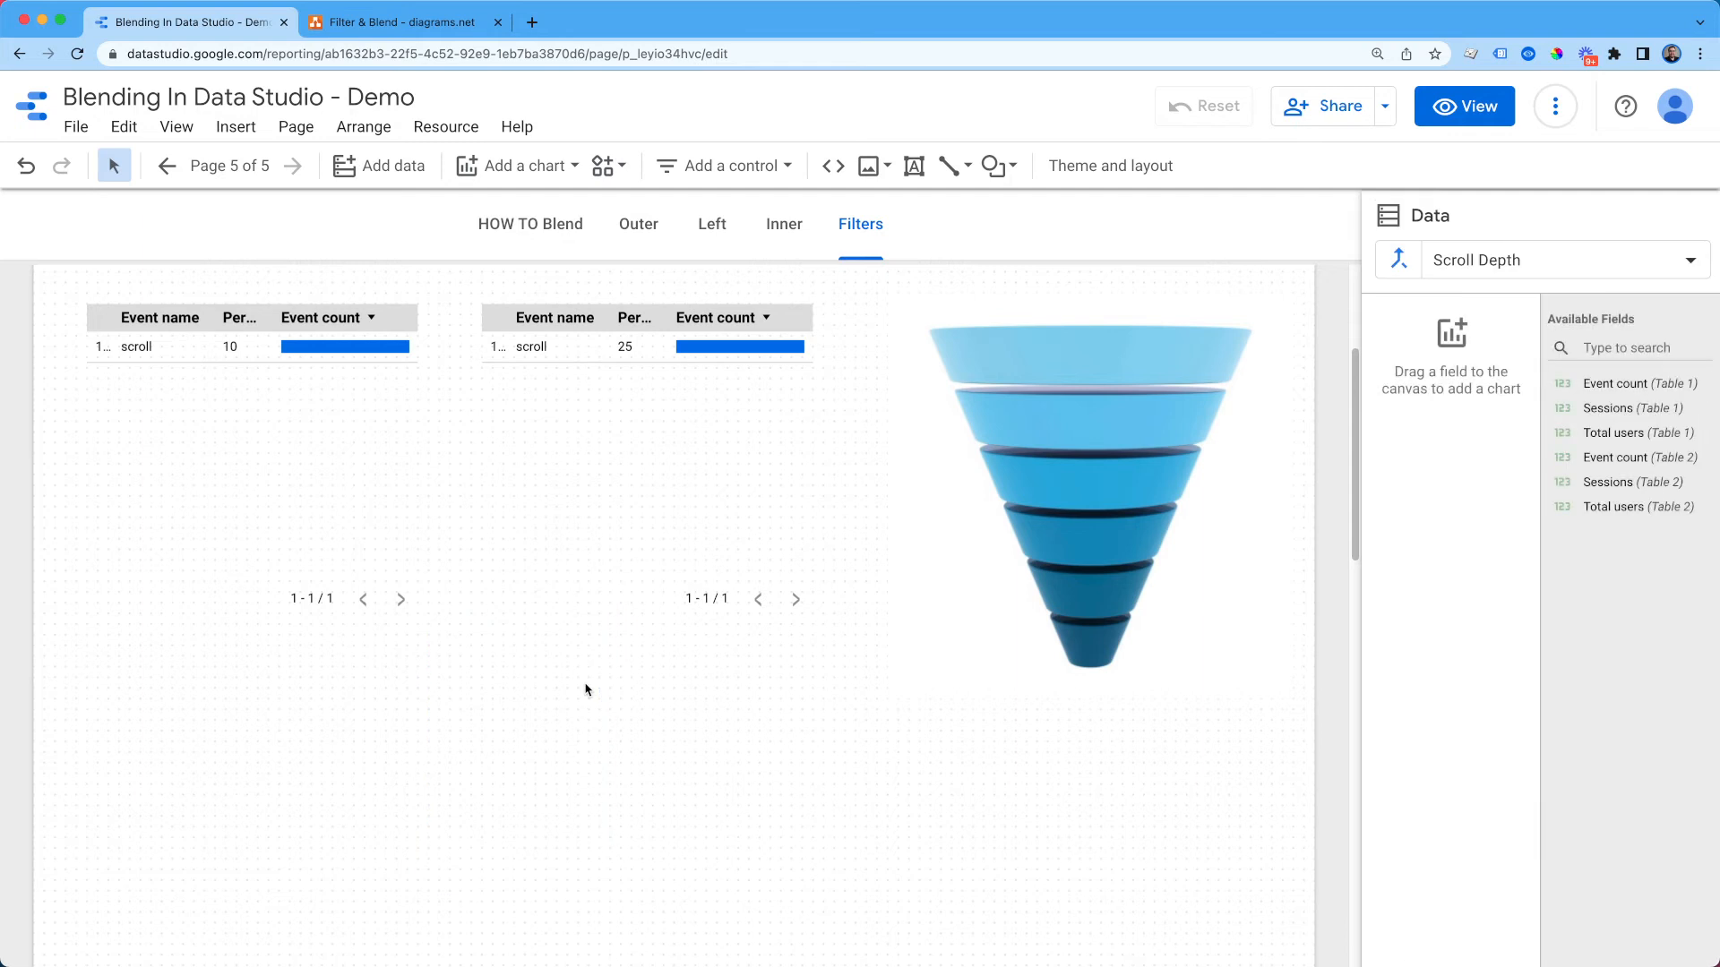
Step: Give the first scroll table the dimension Full Page URL - Clean and widen it
click(206, 348)
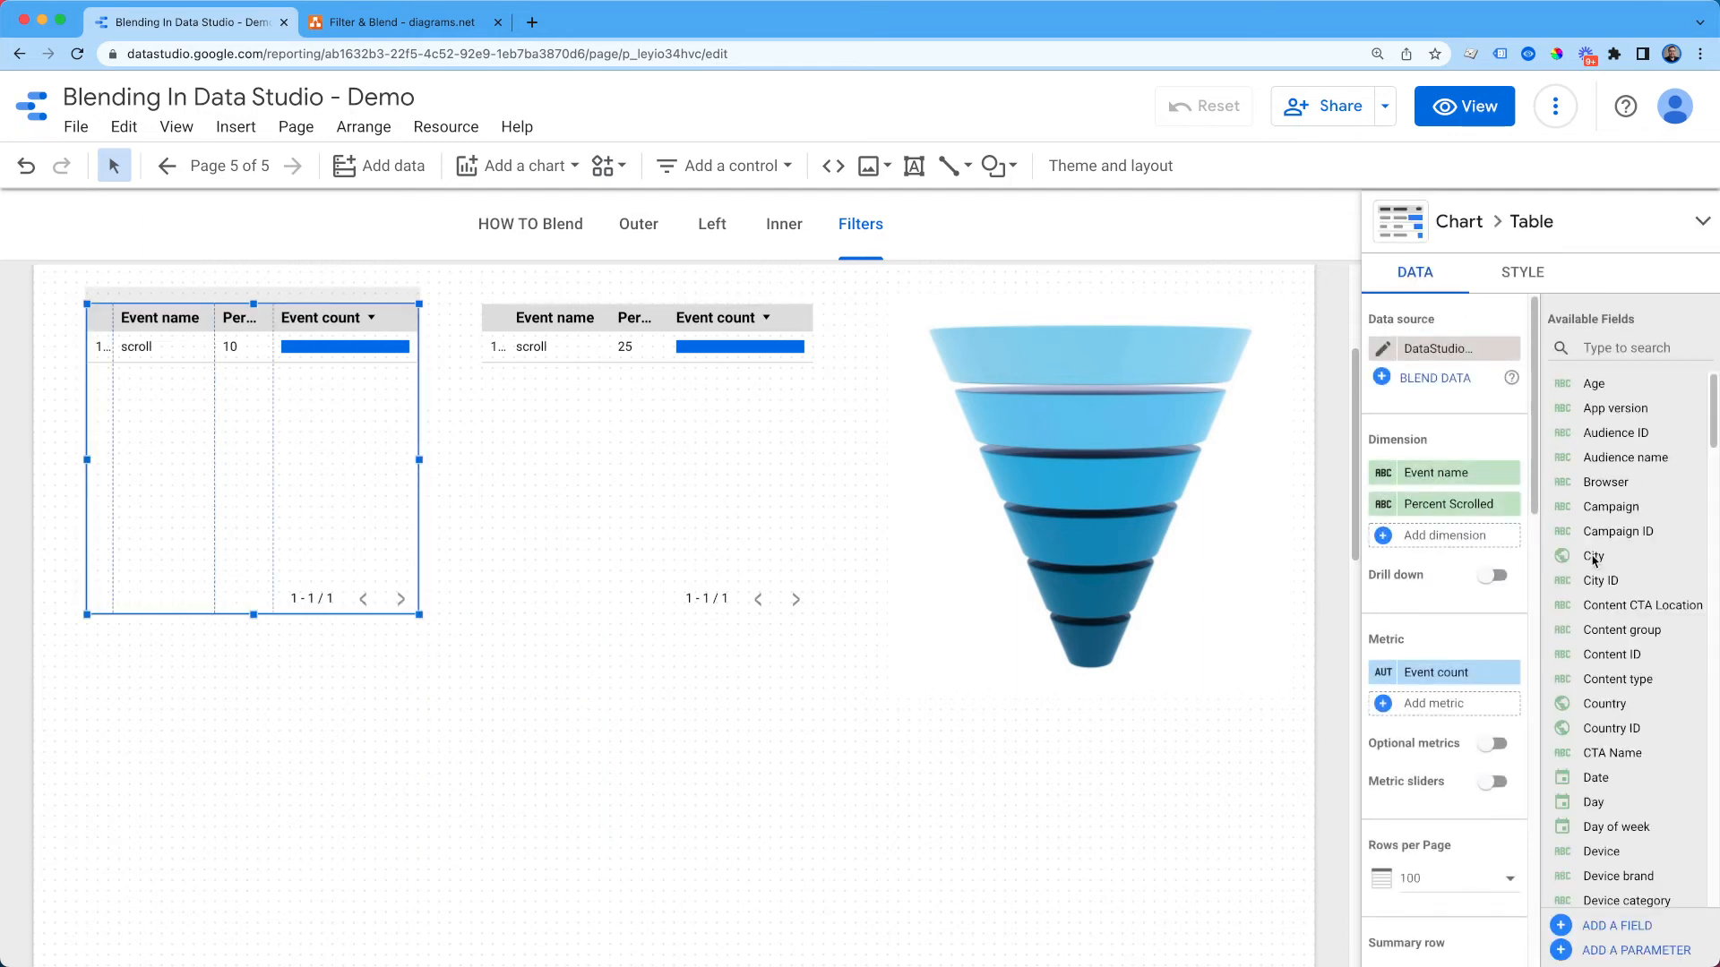
scroll(down, 3)
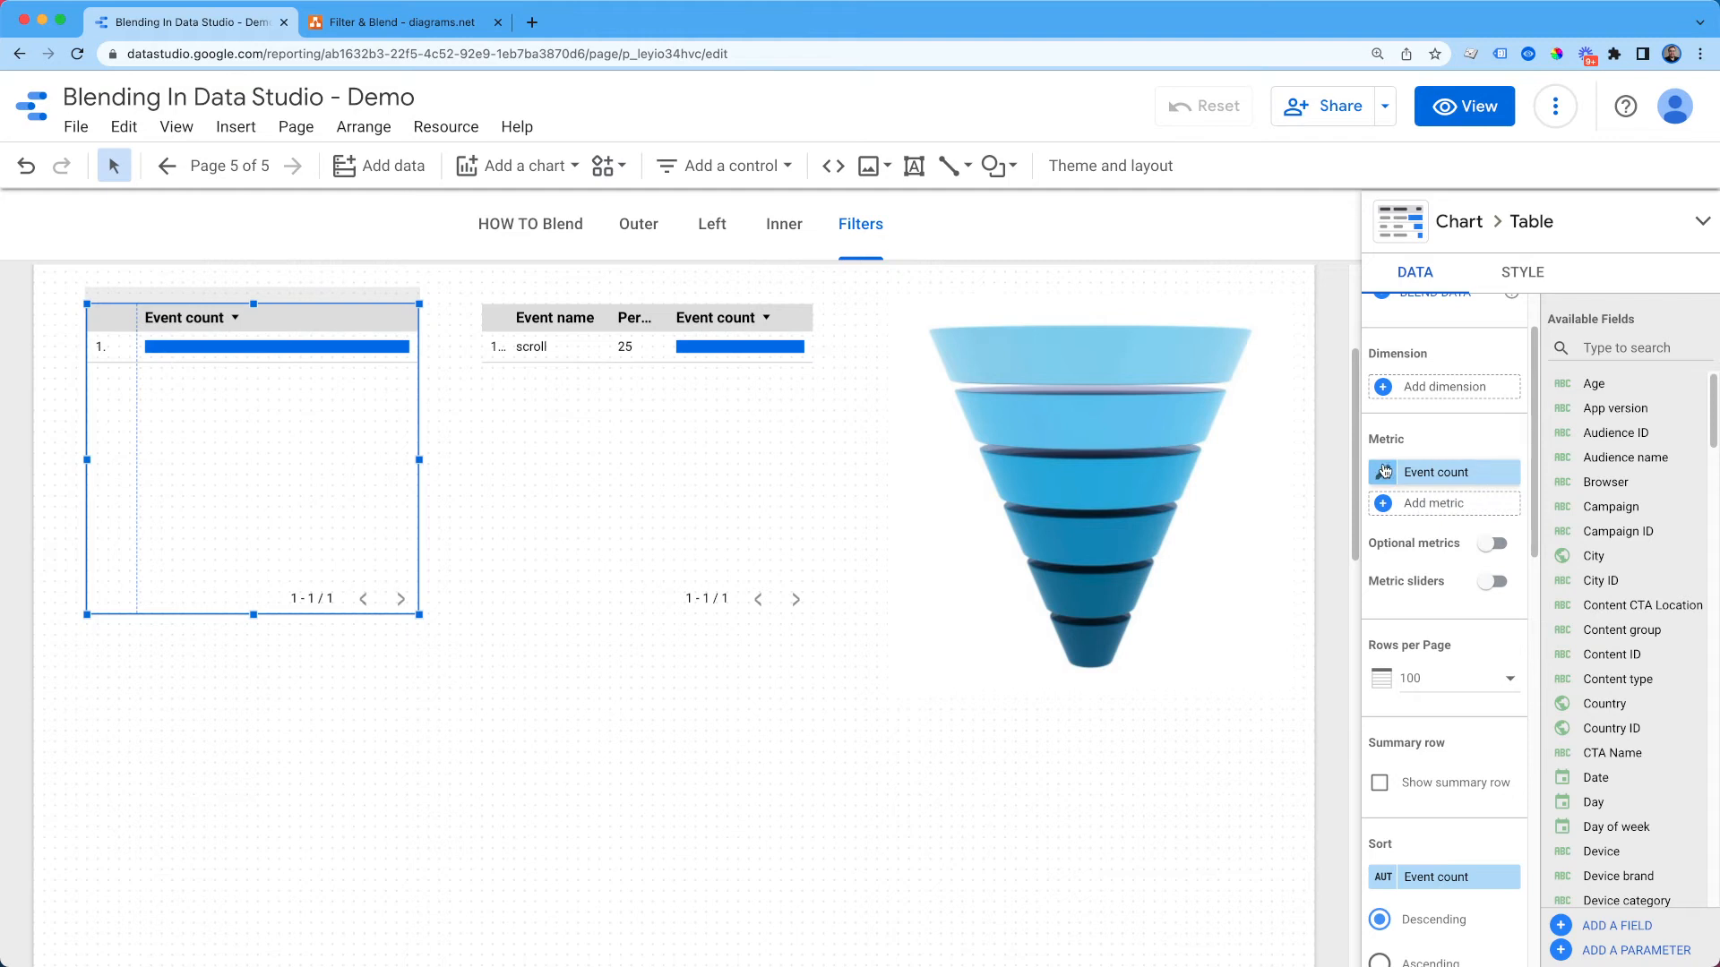
click(1444, 387)
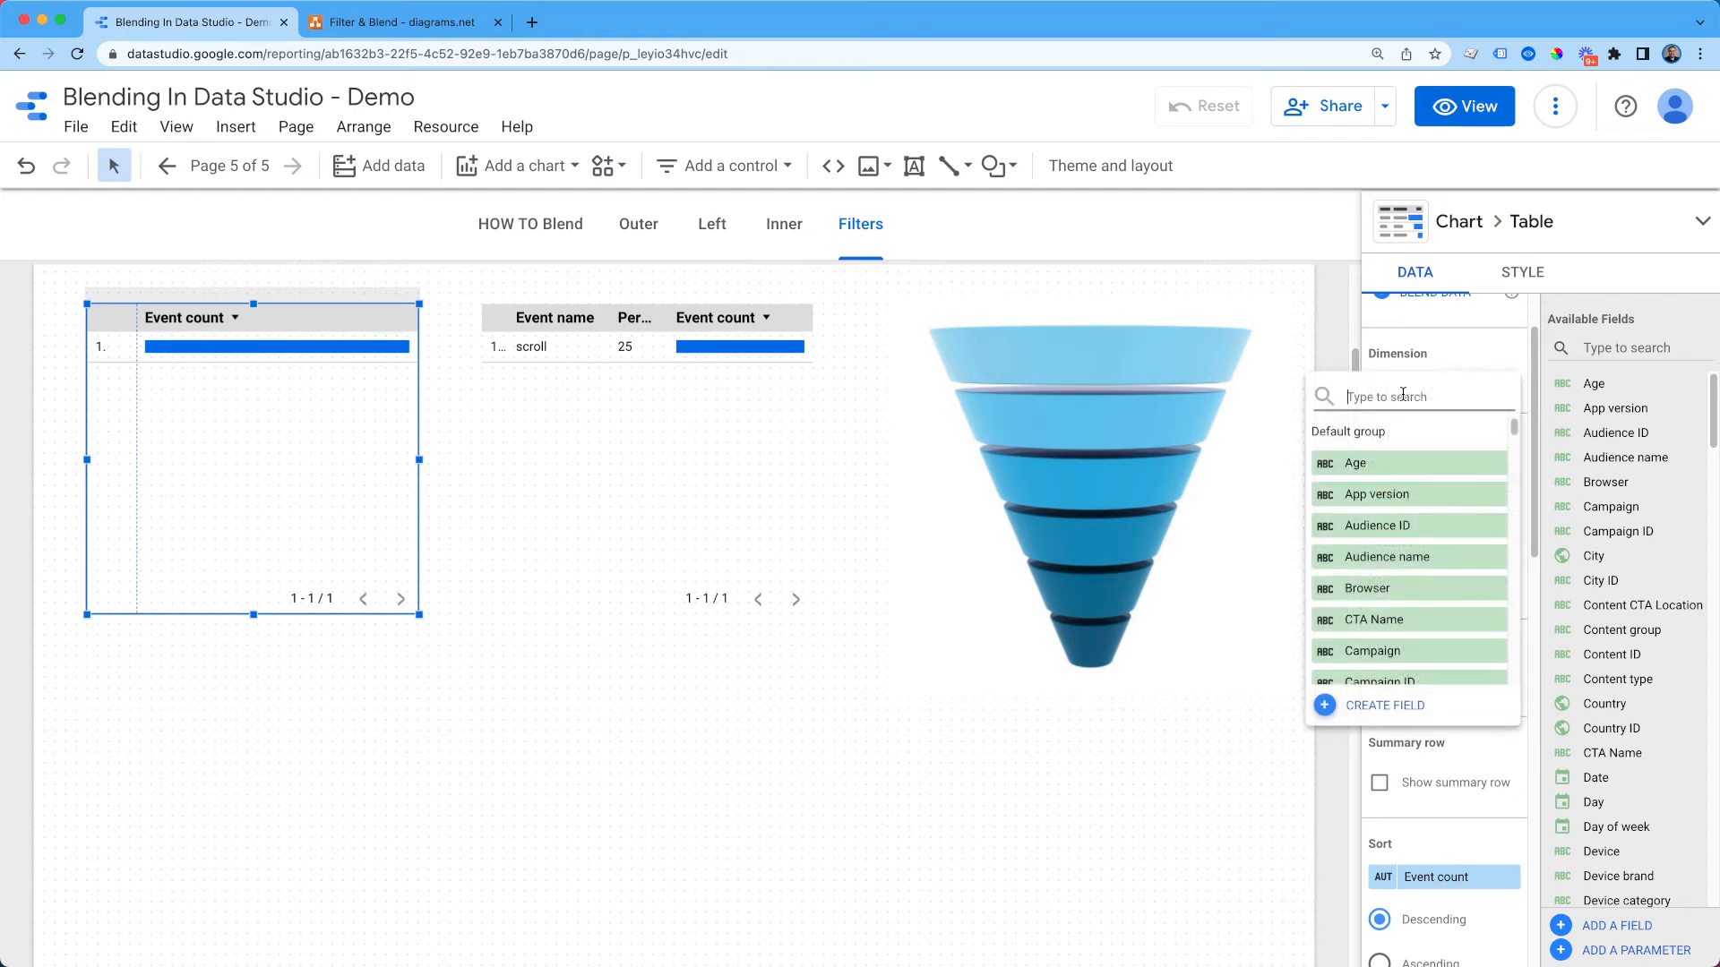
text(full)
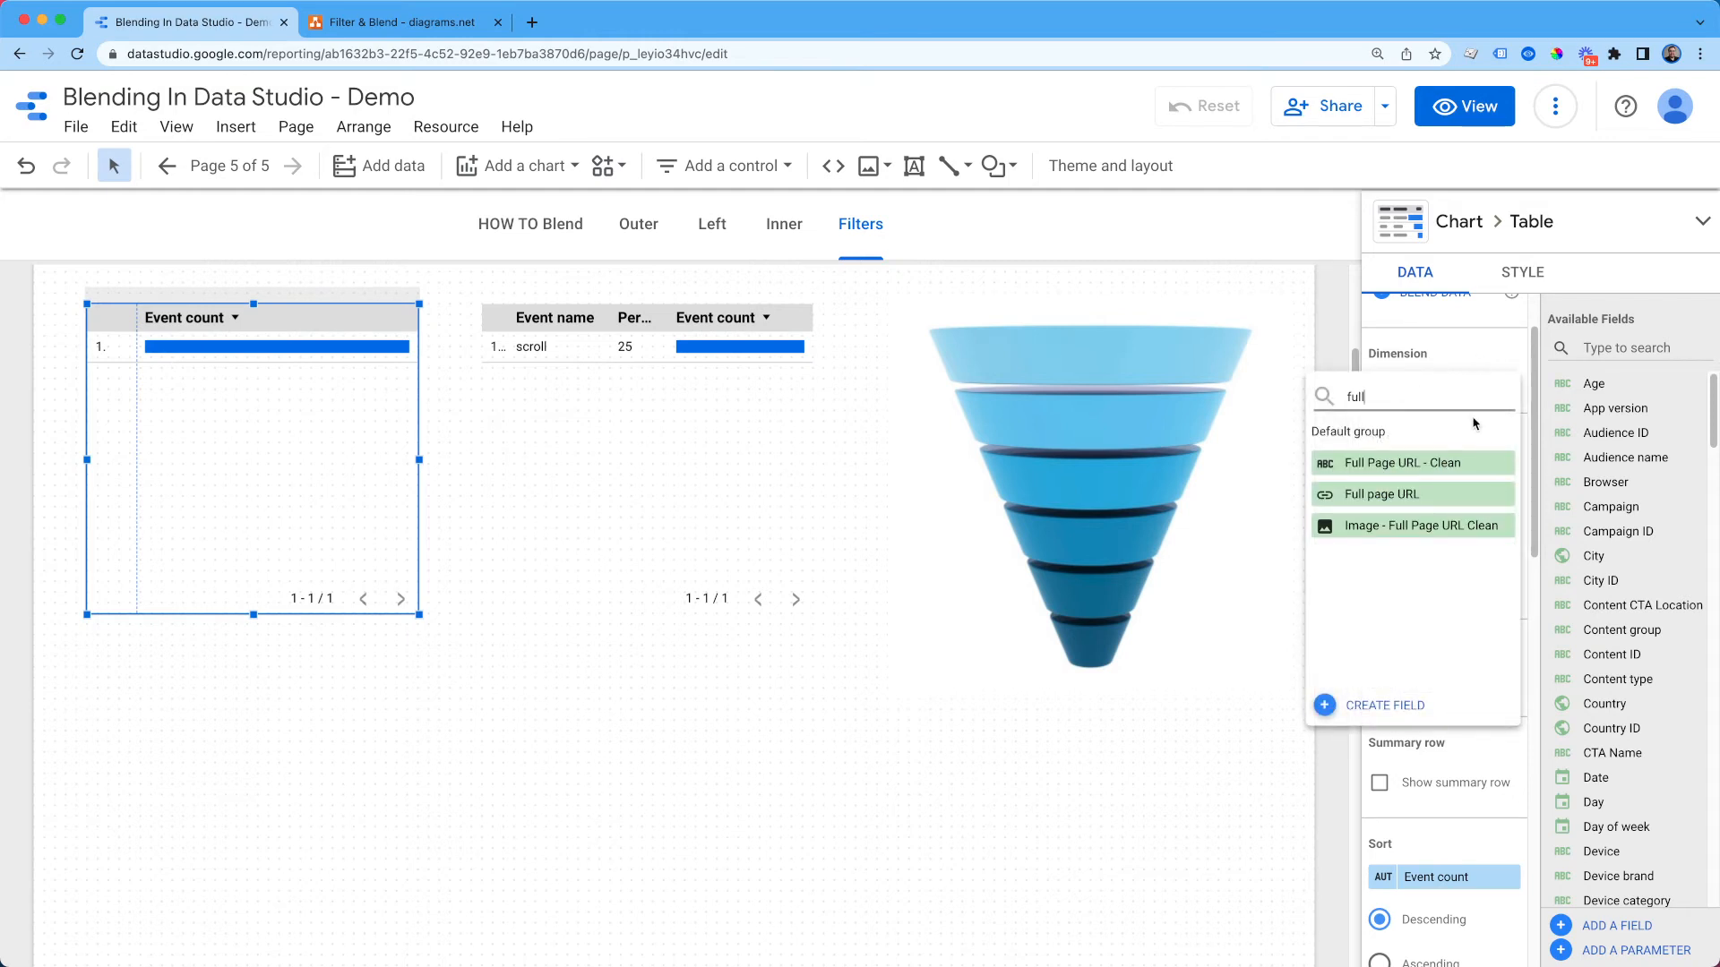
click(1412, 462)
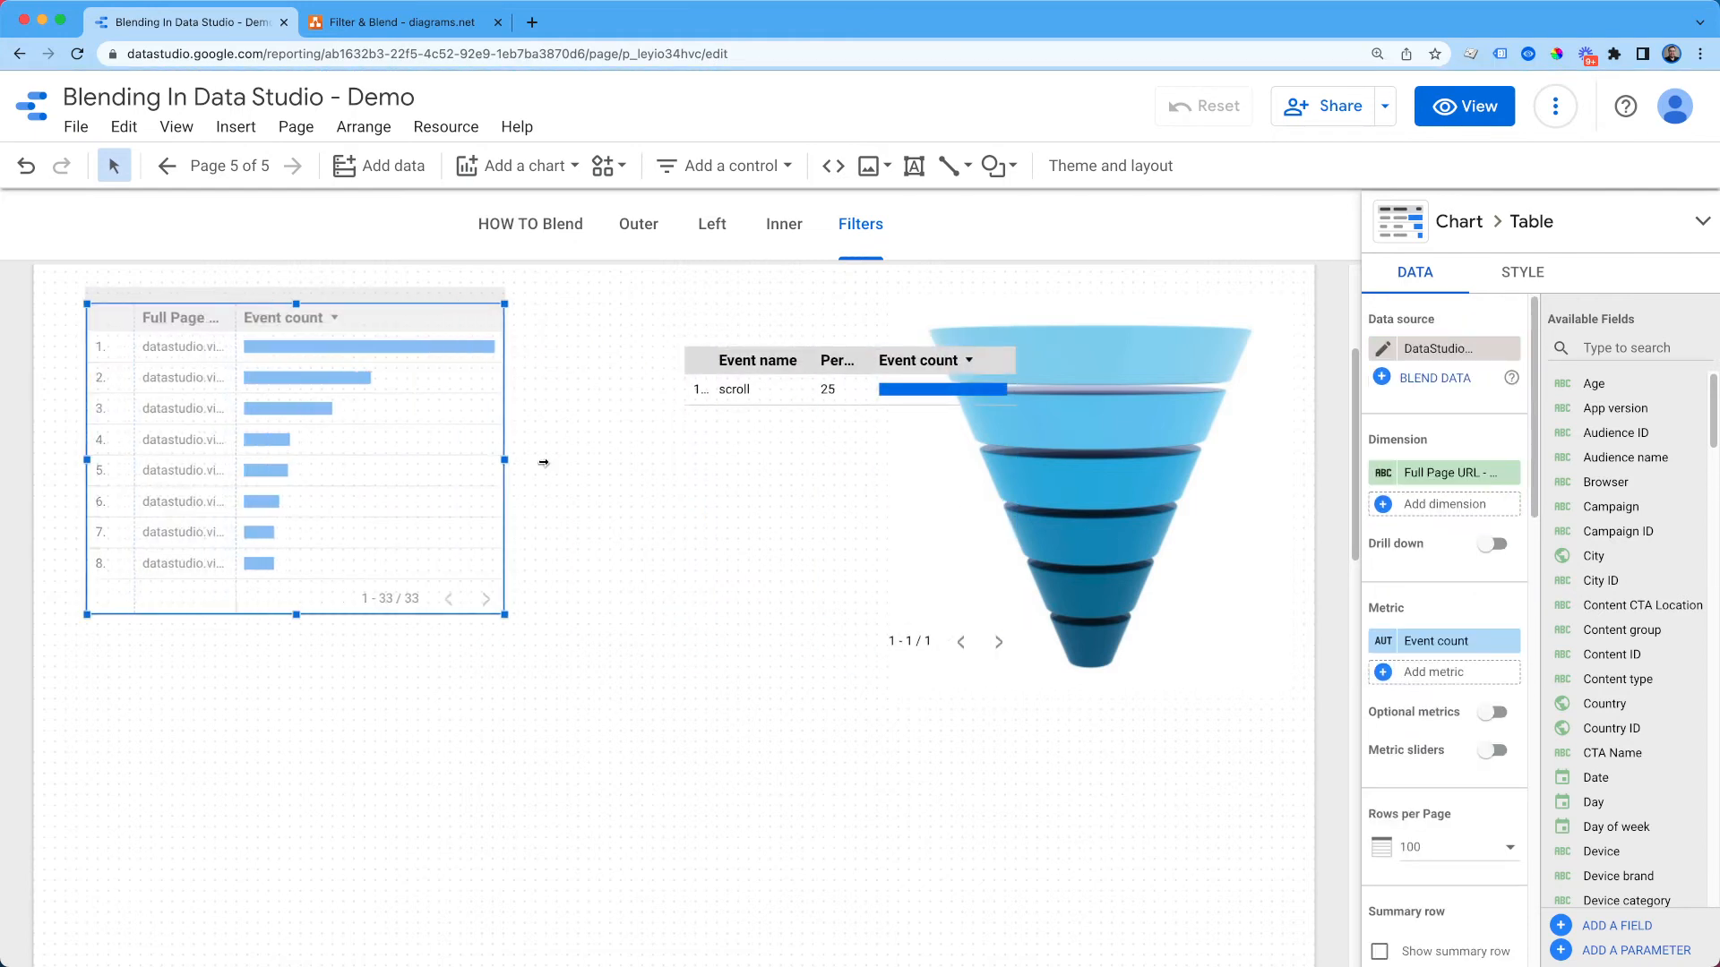
drag(505, 460, 582, 461)
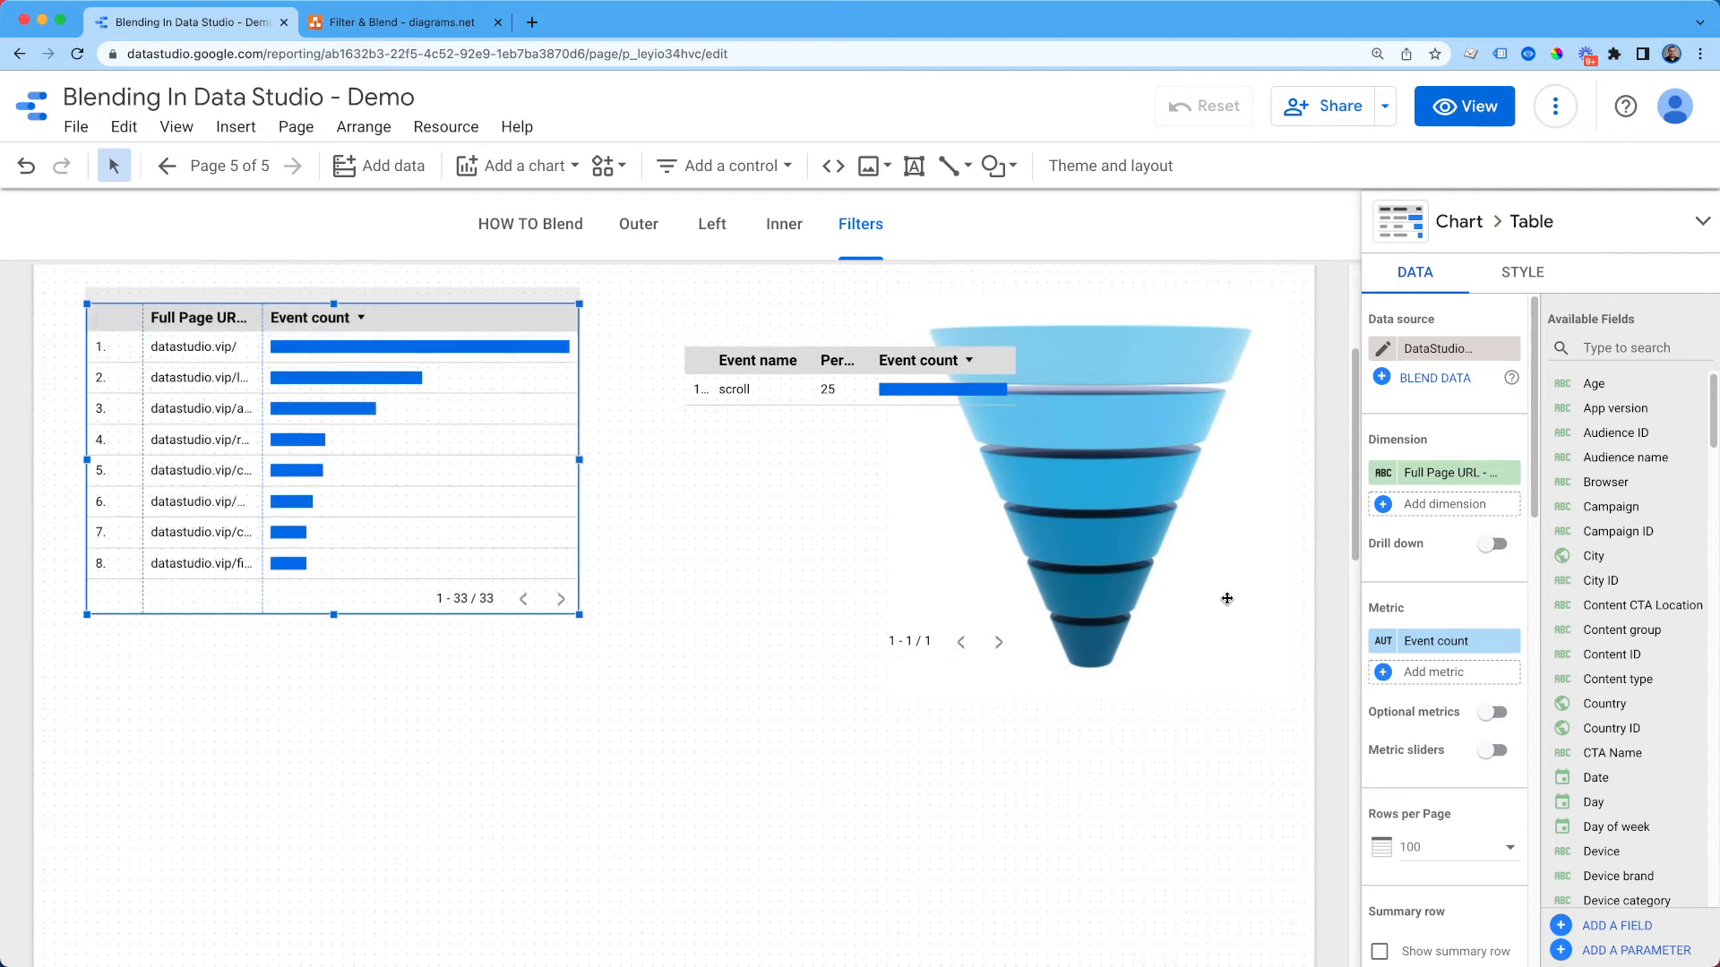
mouse_move(1210, 419)
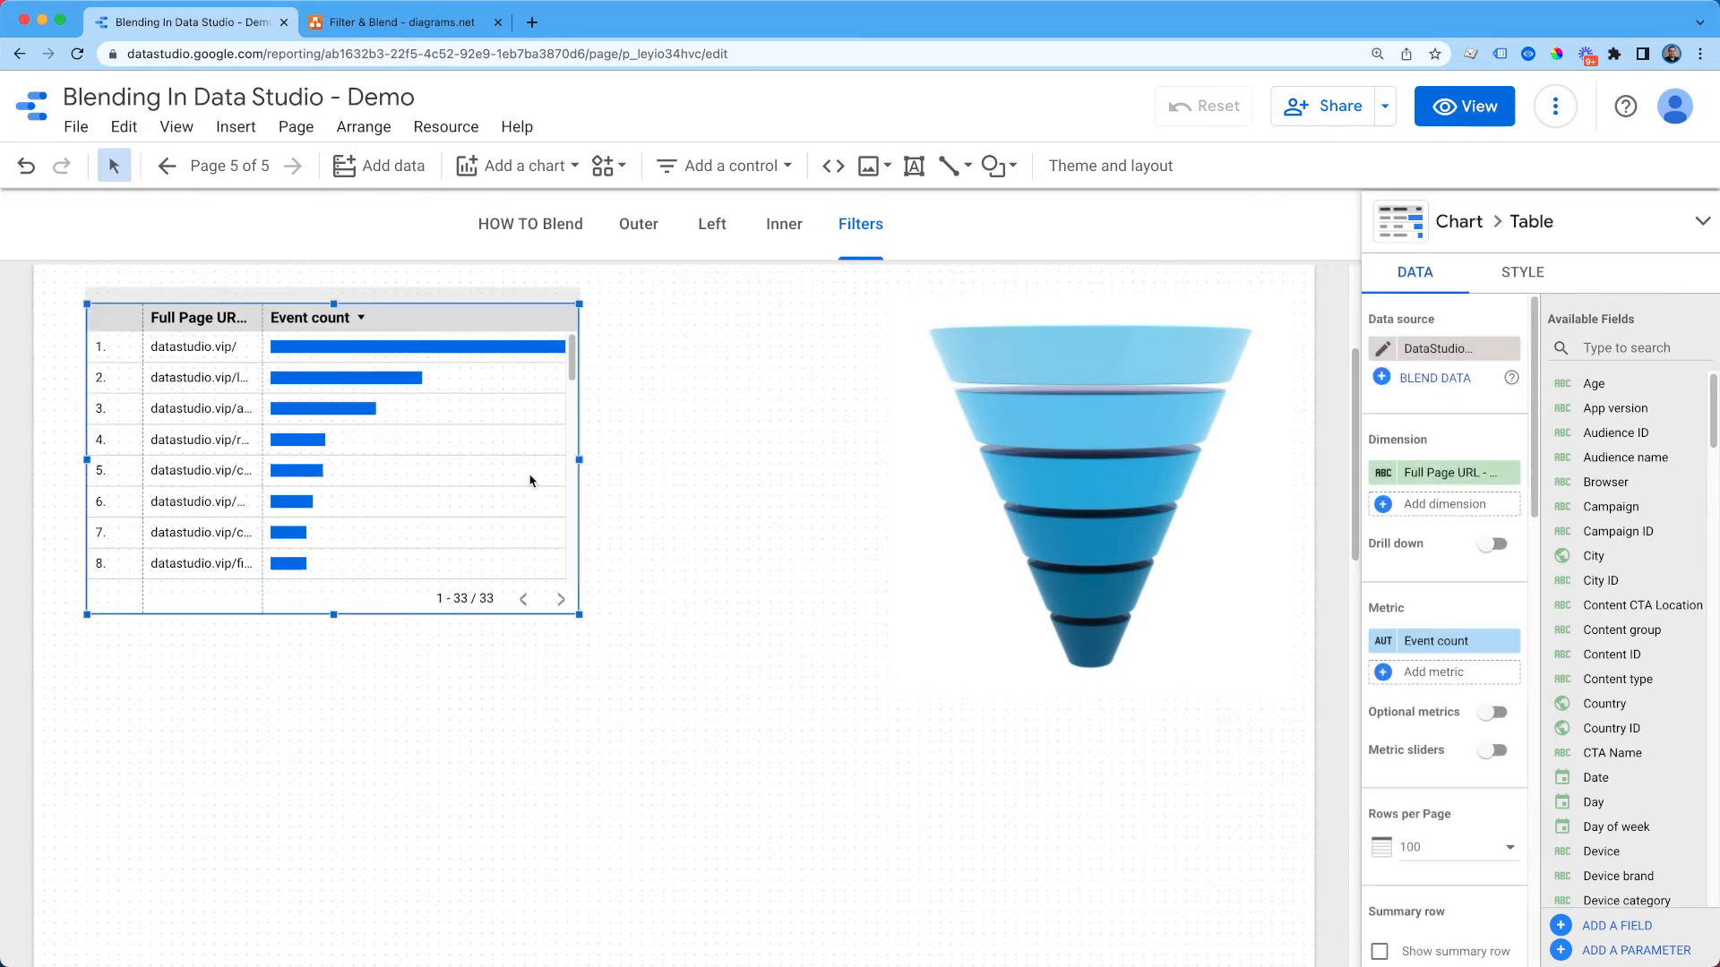
Step: Widen the URL table, rename the copy's metric '25 Percent Scrolled', and add another Percent Scrolled filter
drag(581, 461, 733, 460)
text(10)
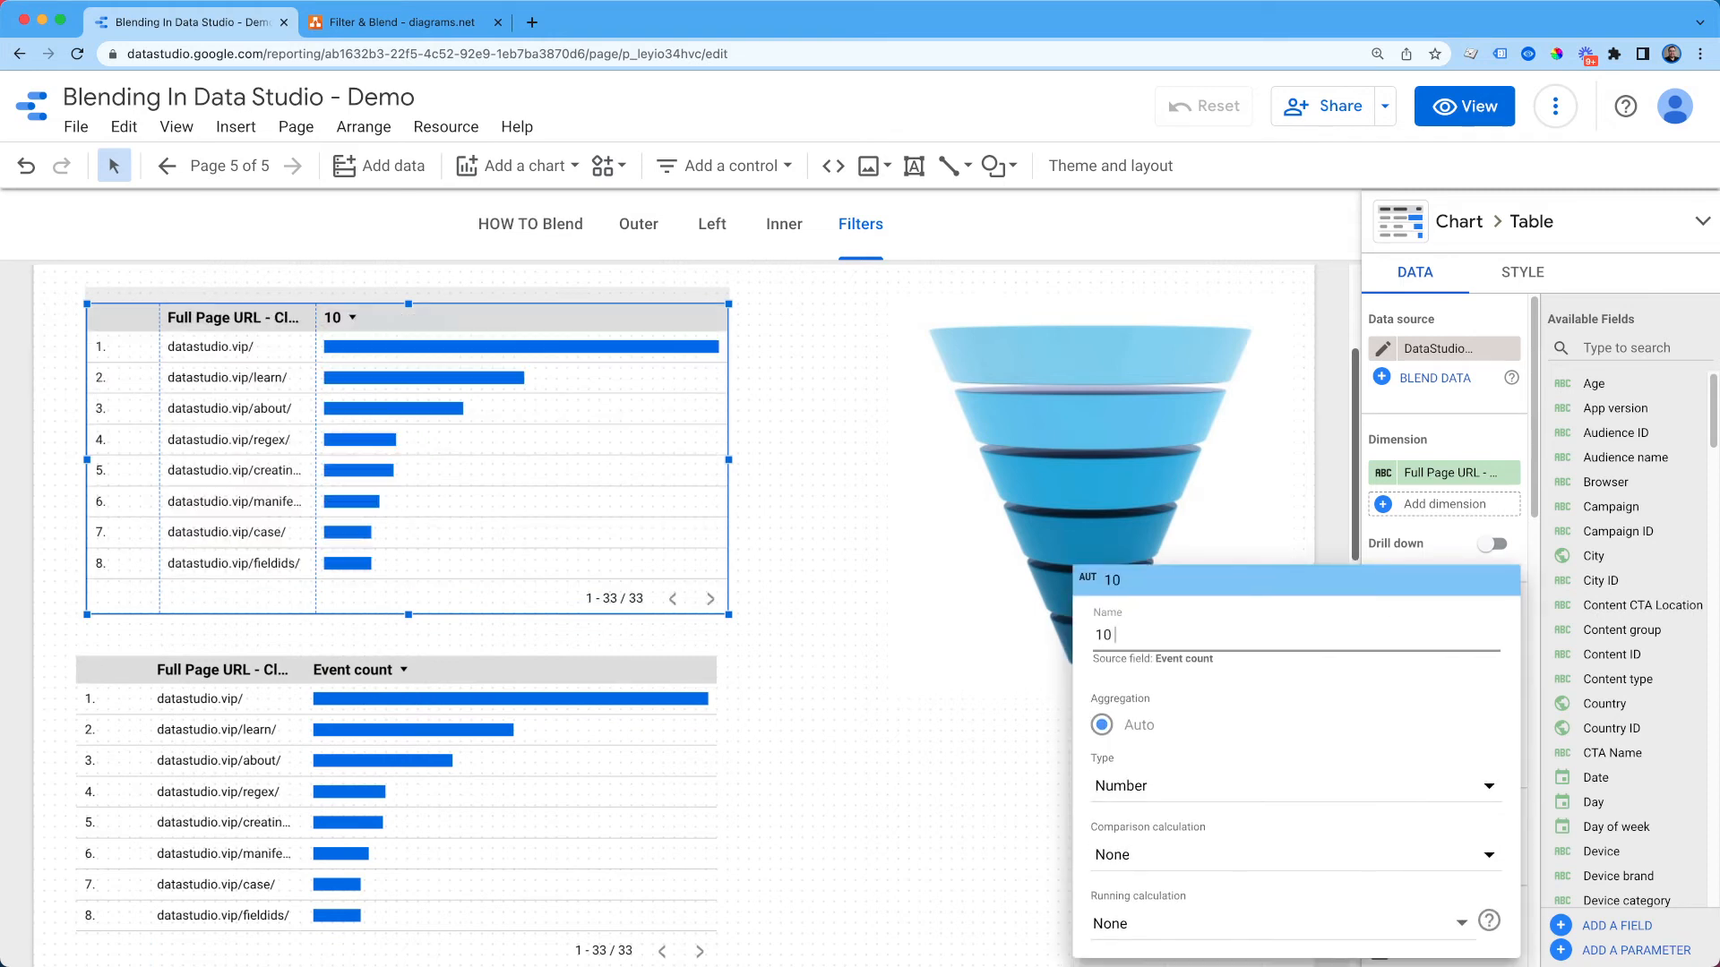
text(Percent Sc)
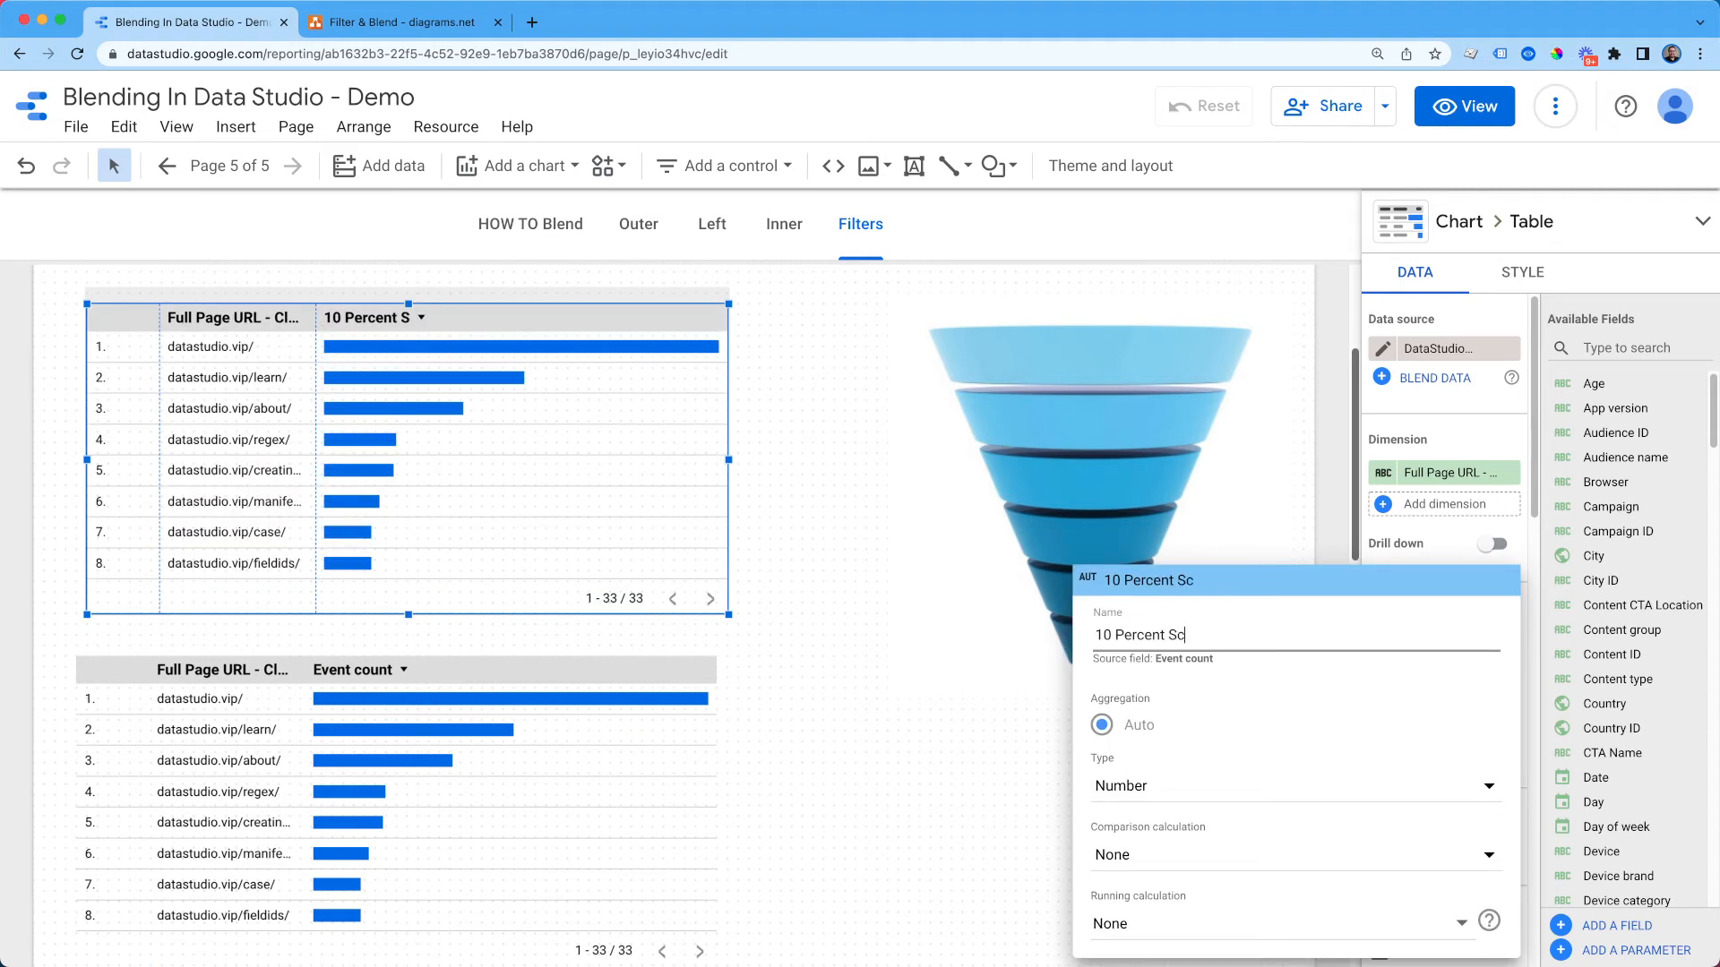
text(rolled)
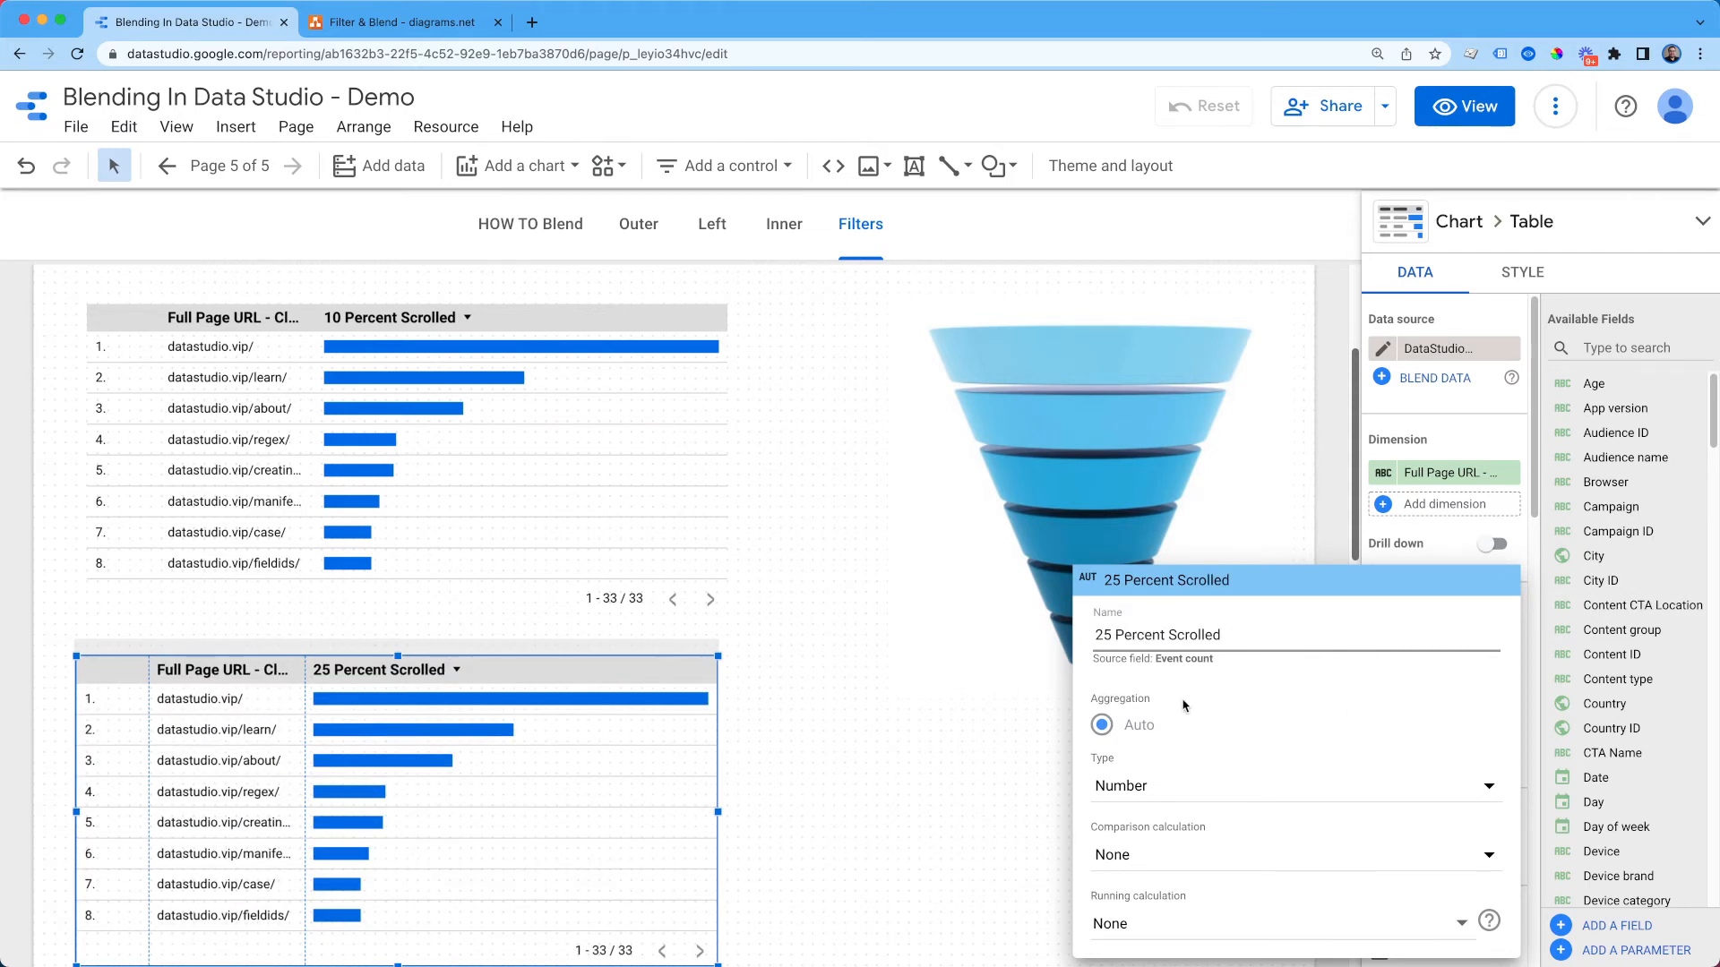
click(966, 573)
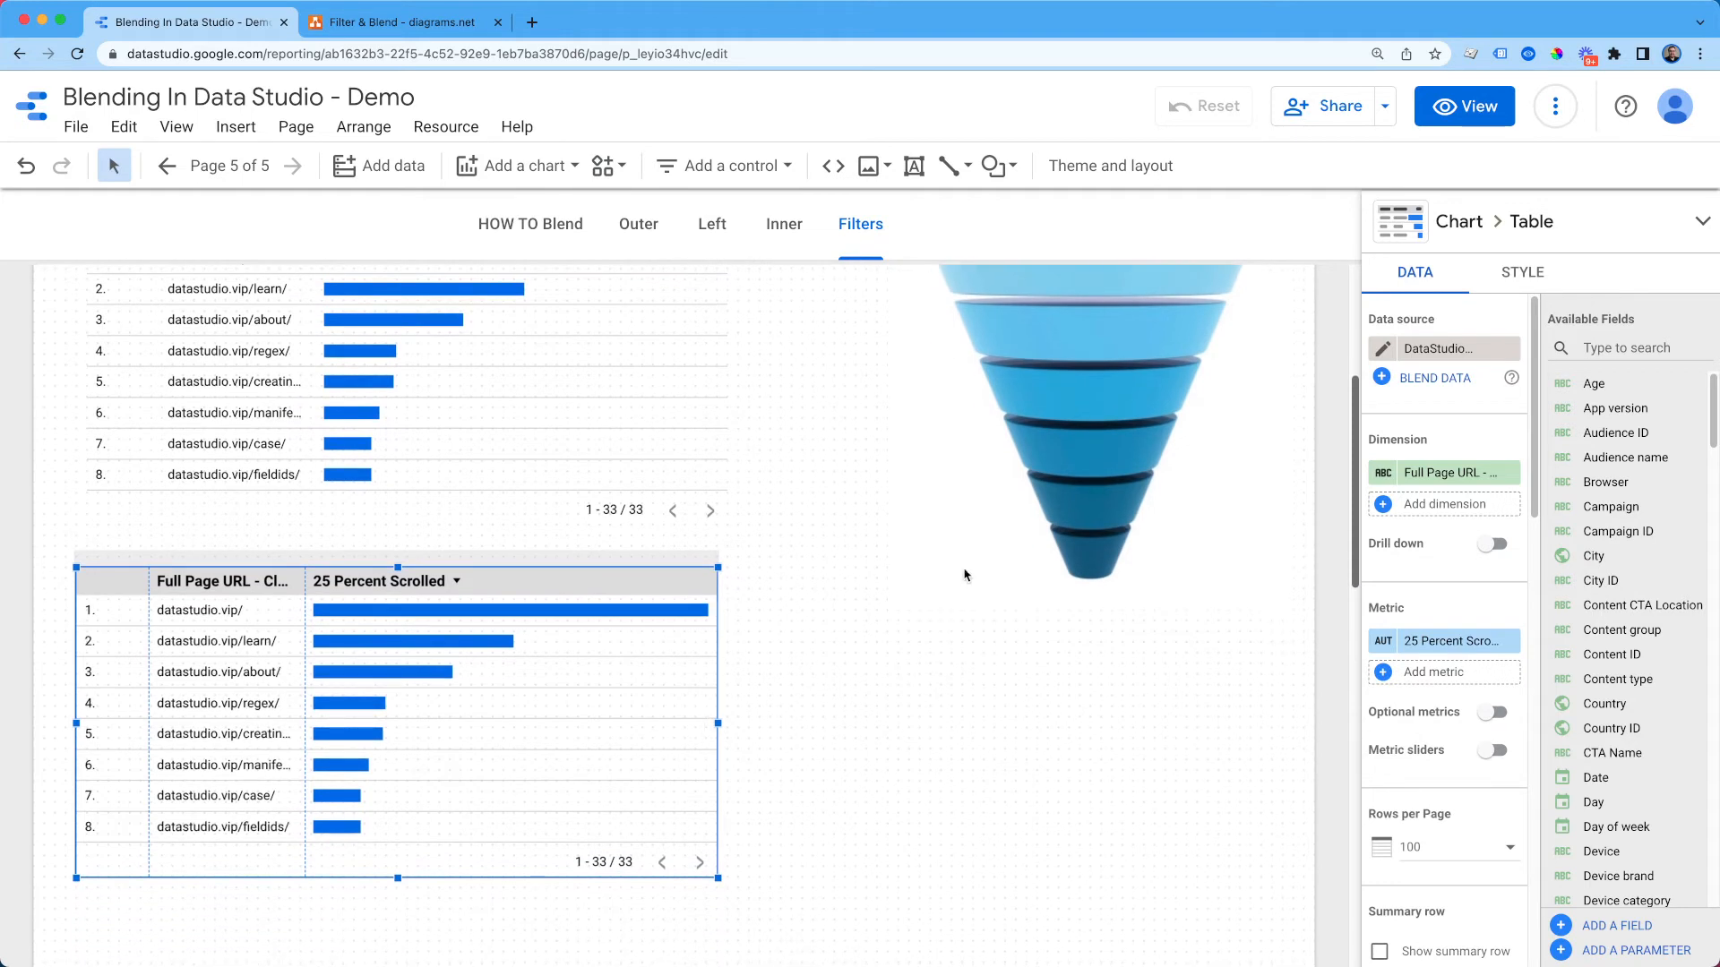
scroll(down, 3)
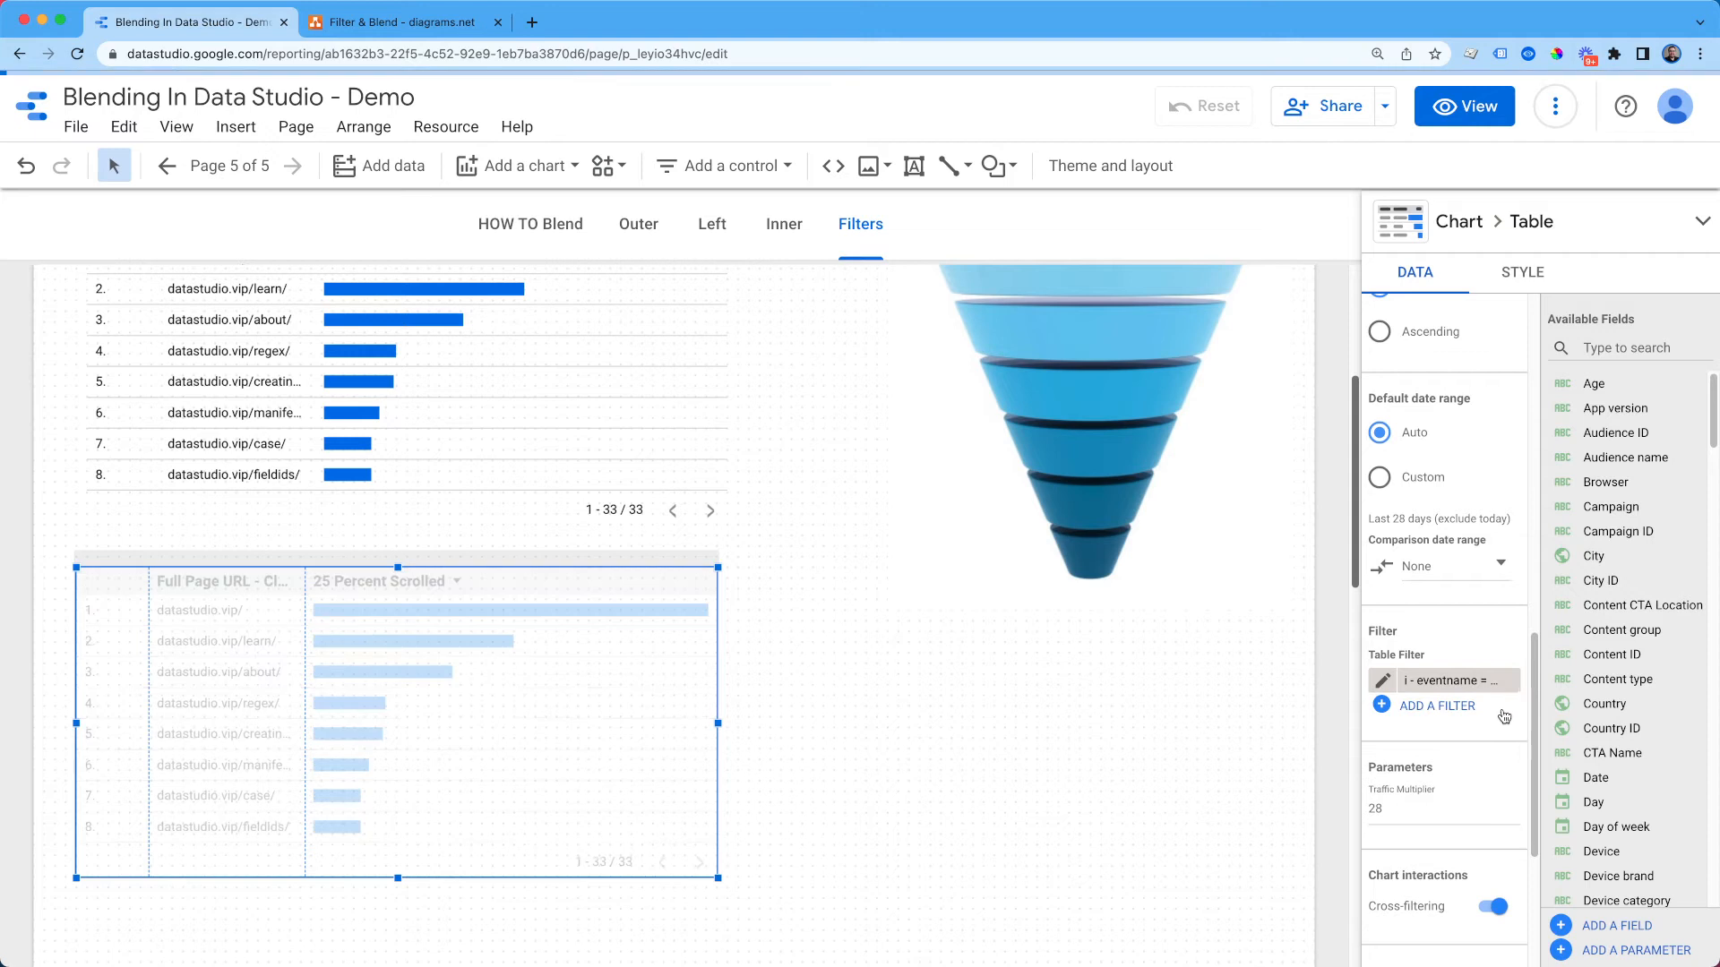
click(1437, 706)
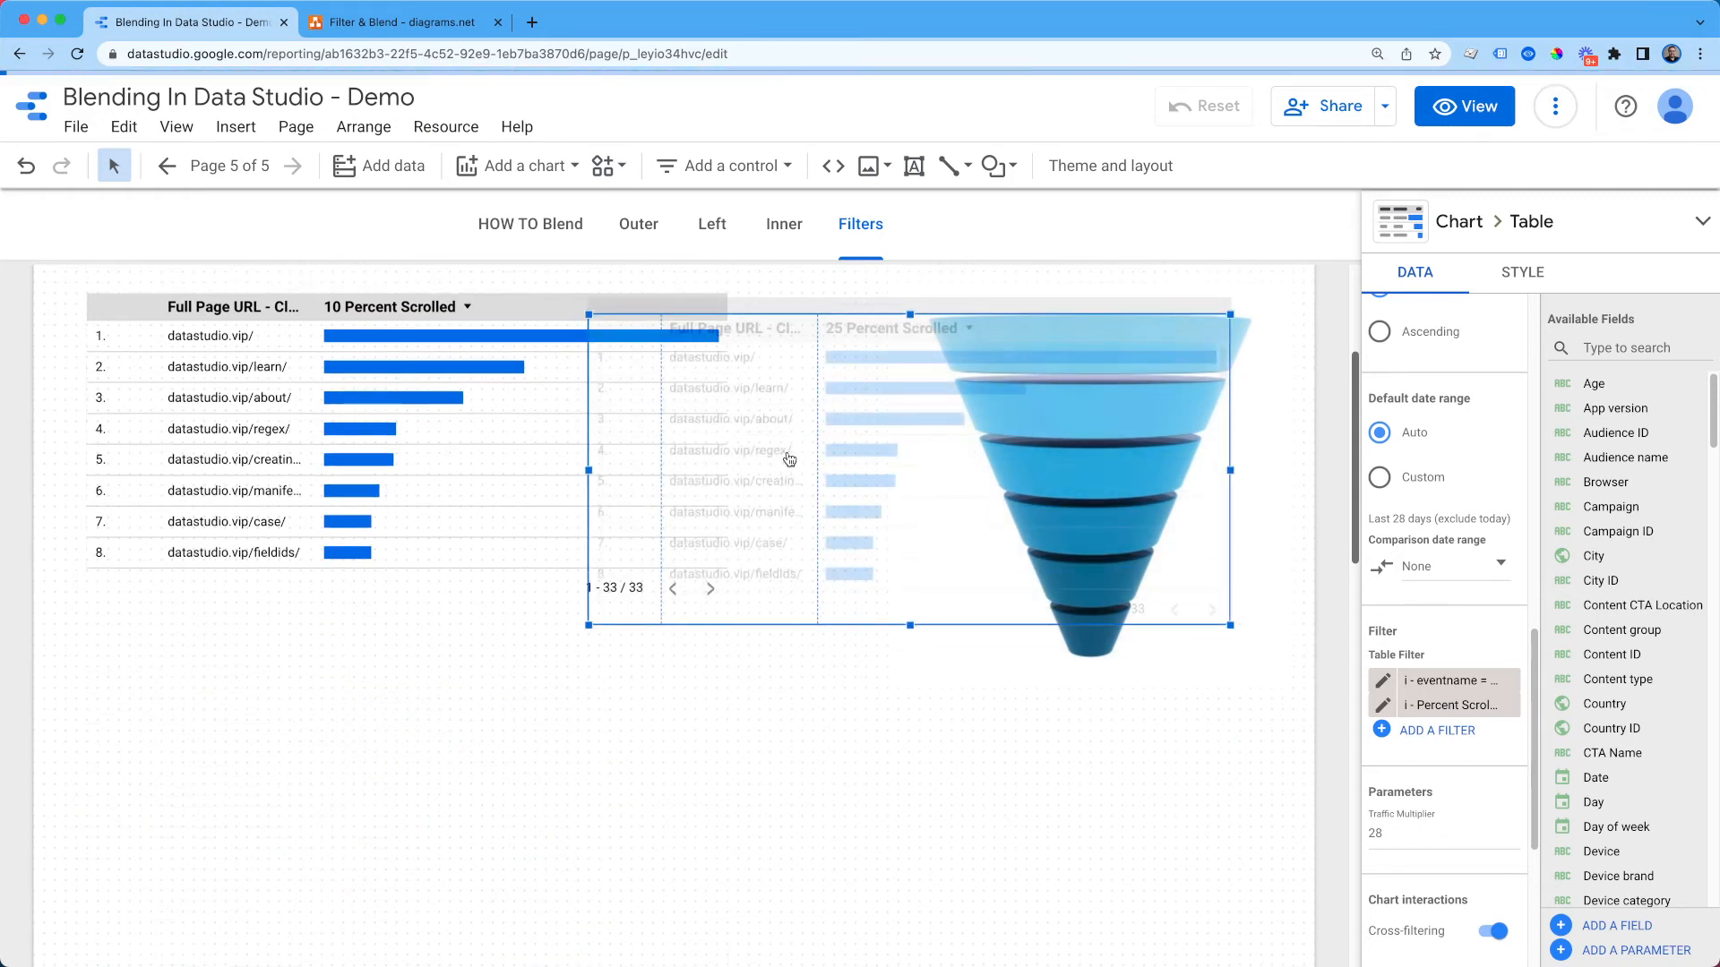
Step: Via Resource > Manage filters, edit the first copy to 'i - Percent Scrolled = 50' matching 50 and save
click(444, 126)
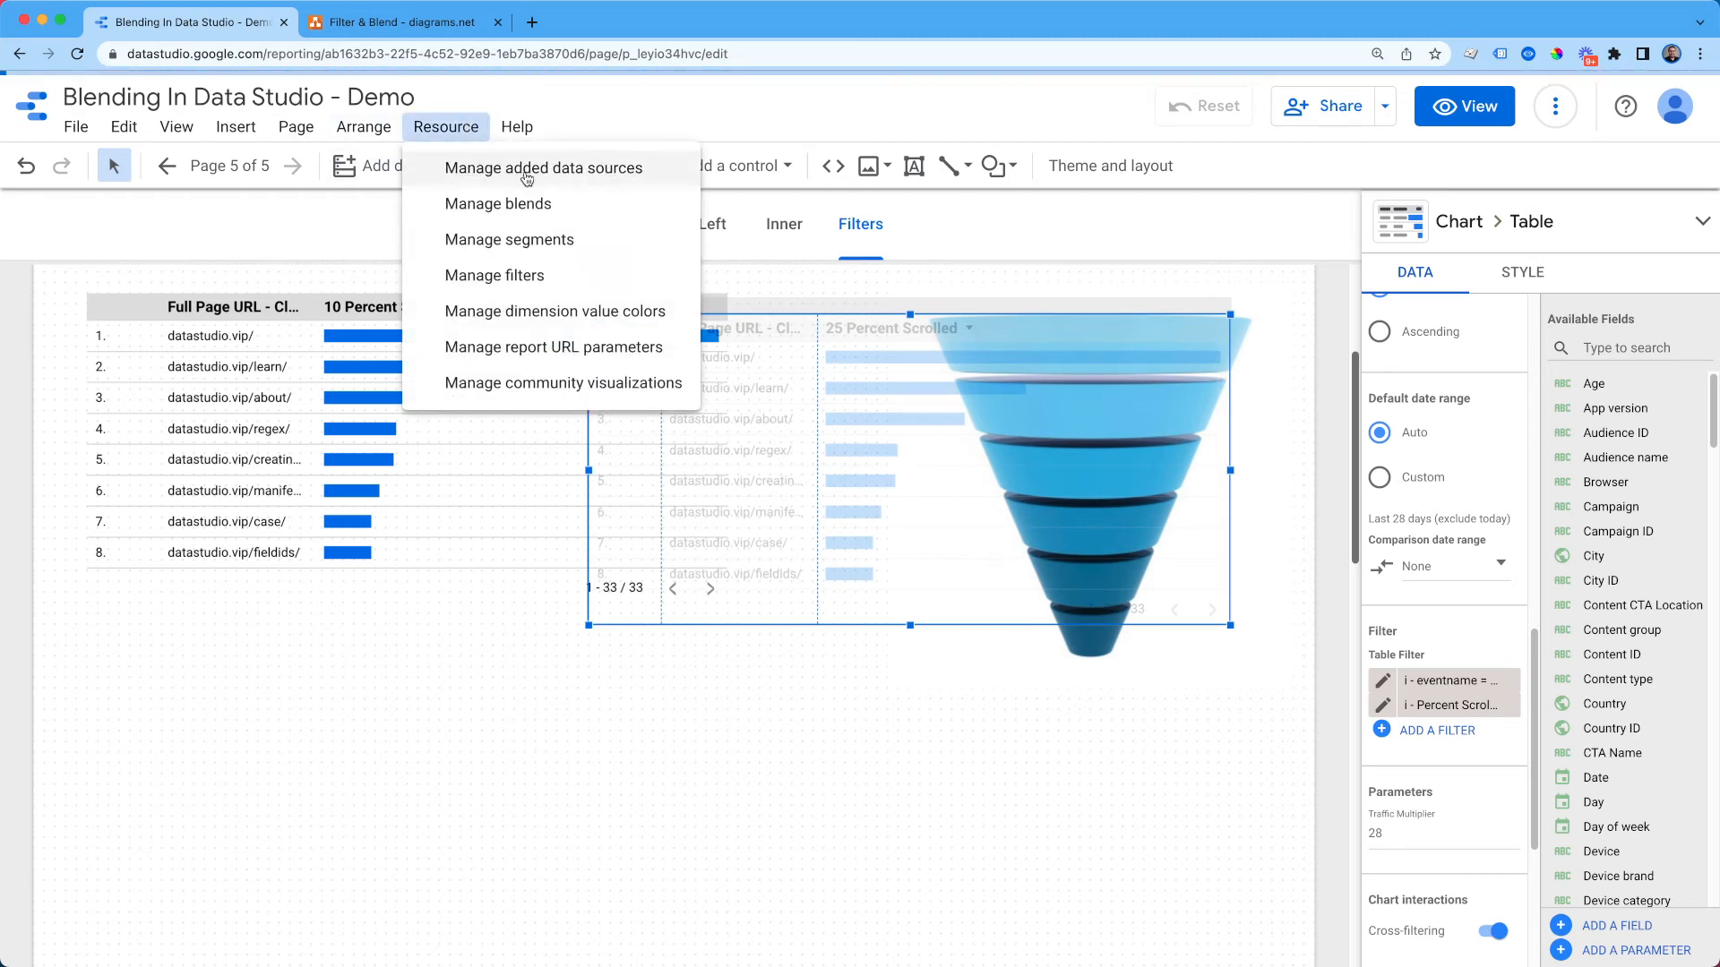
click(494, 275)
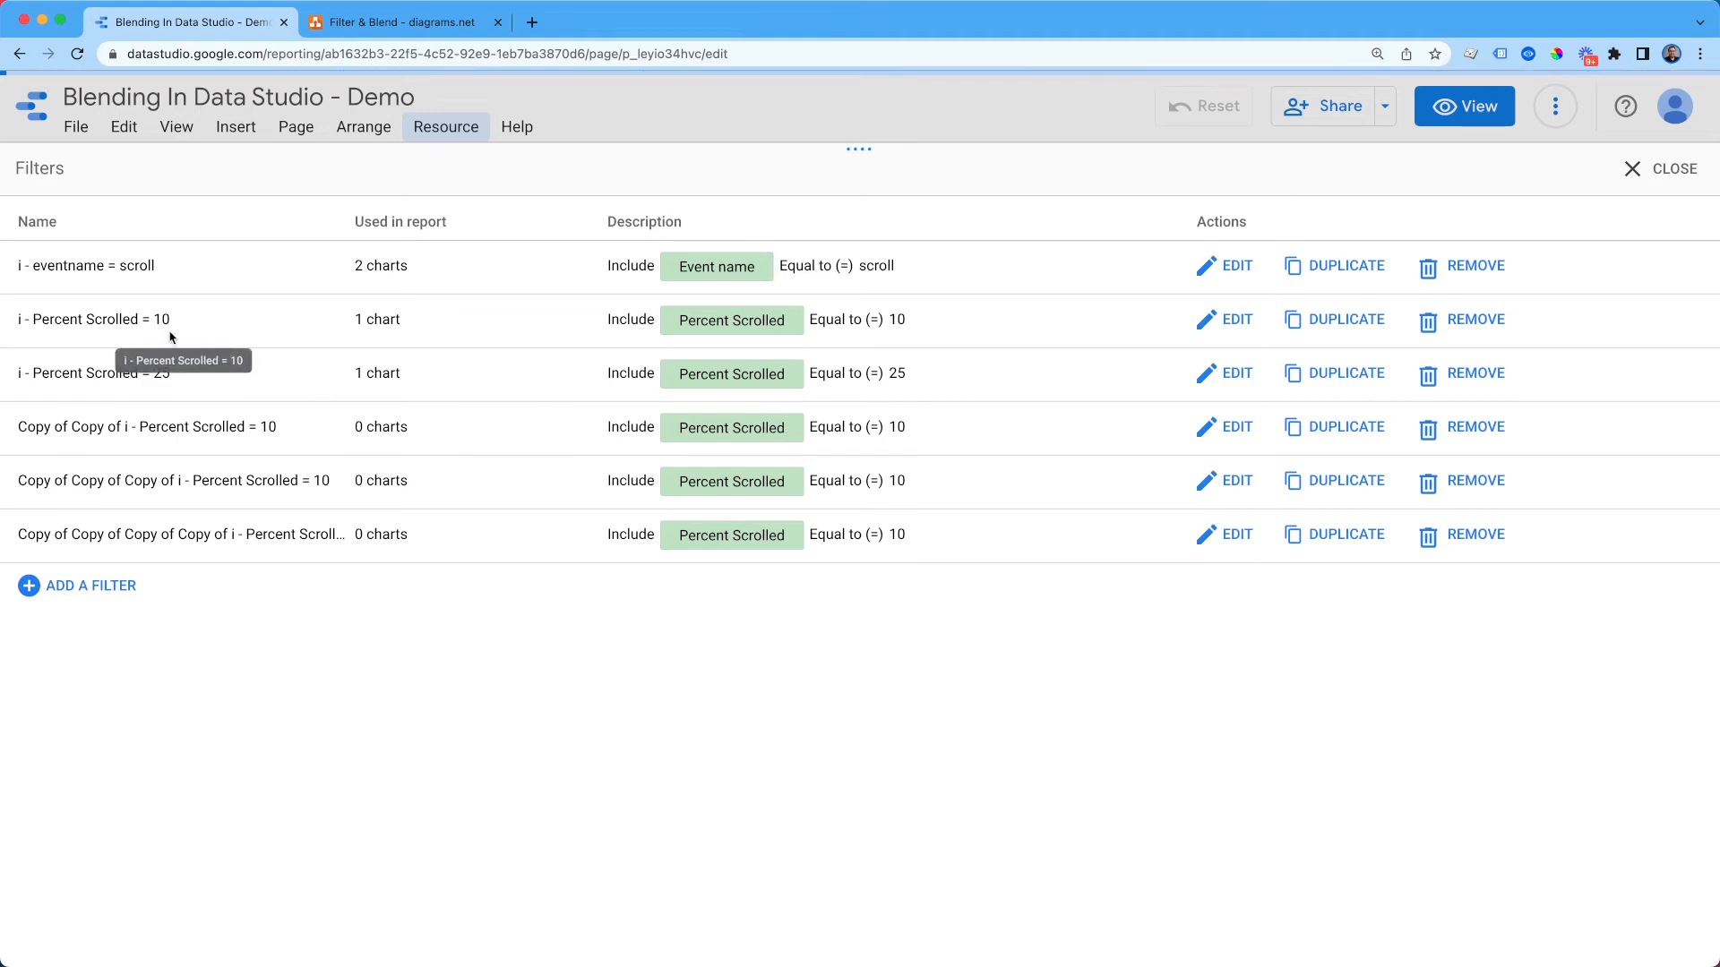
mouse_move(1209, 433)
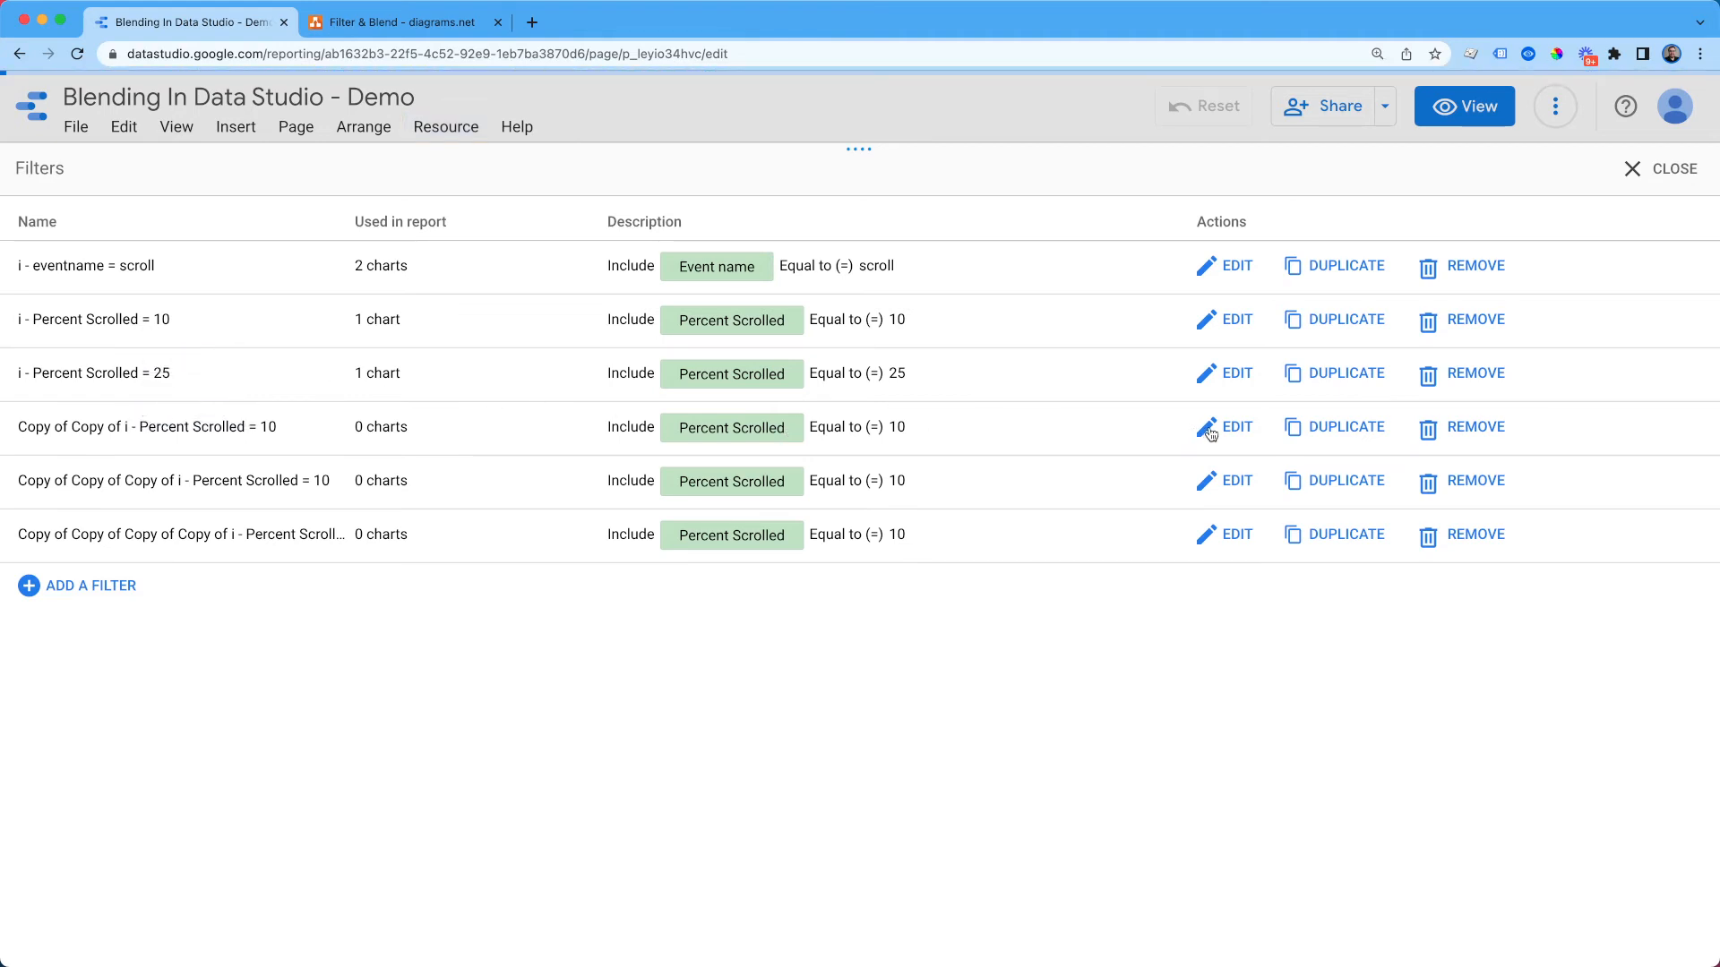
click(1224, 427)
text(i - Percent Scrolled = 5)
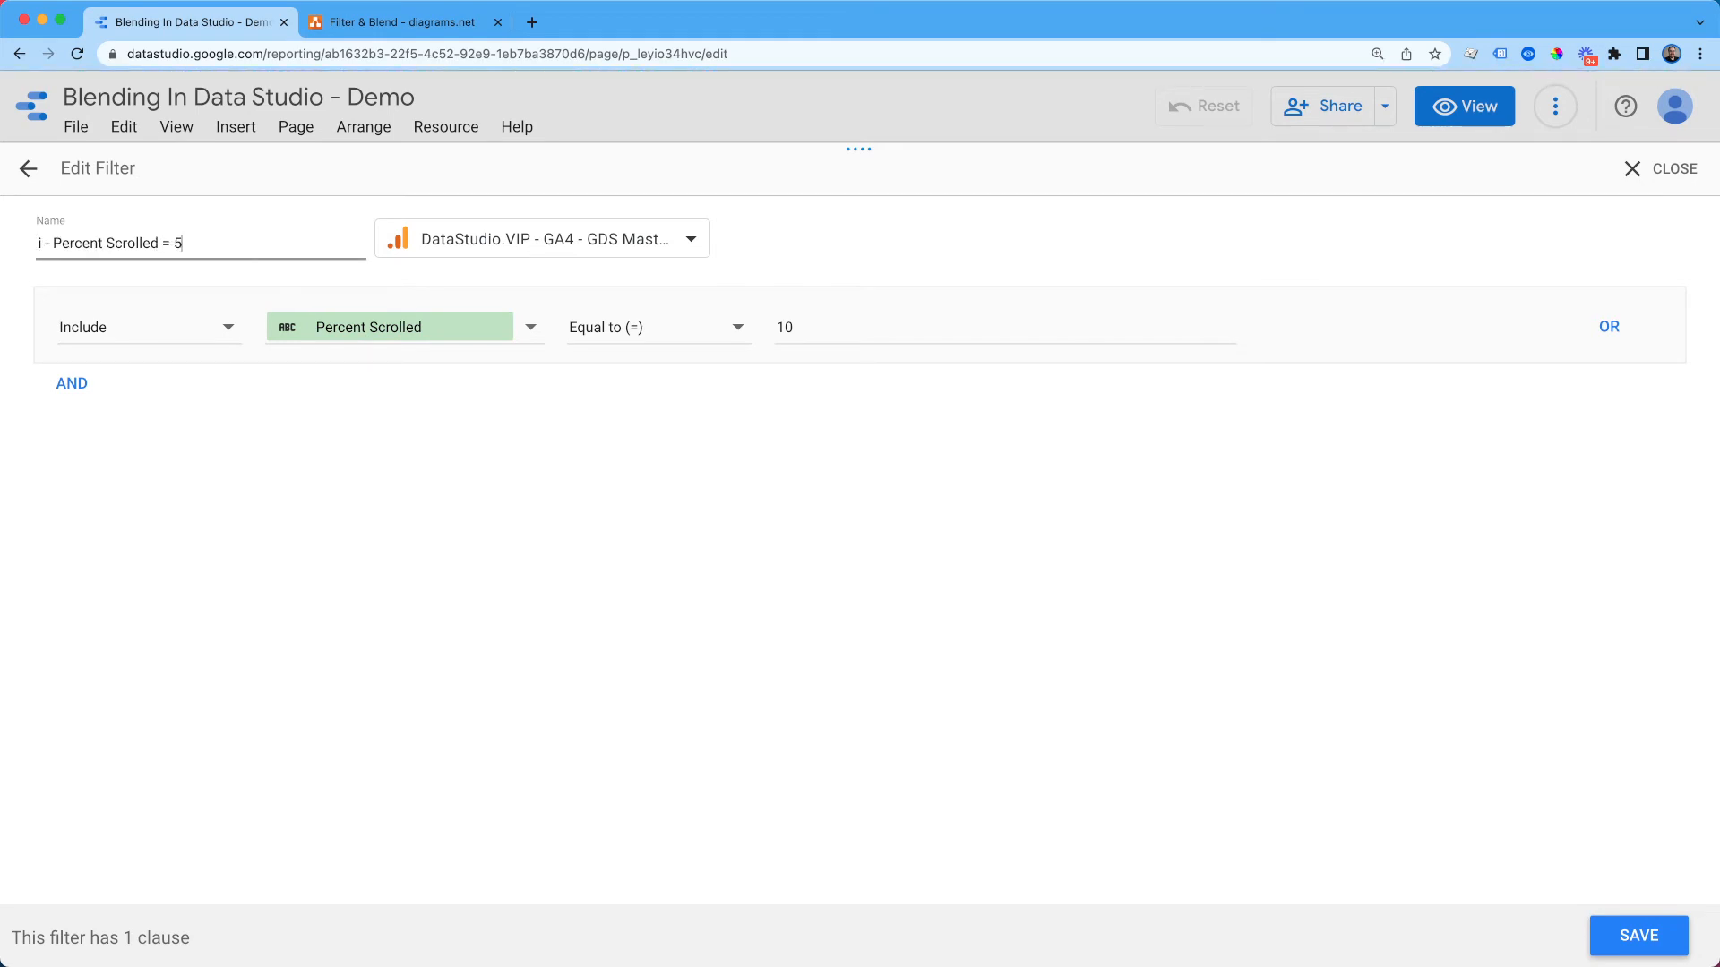
text(0)
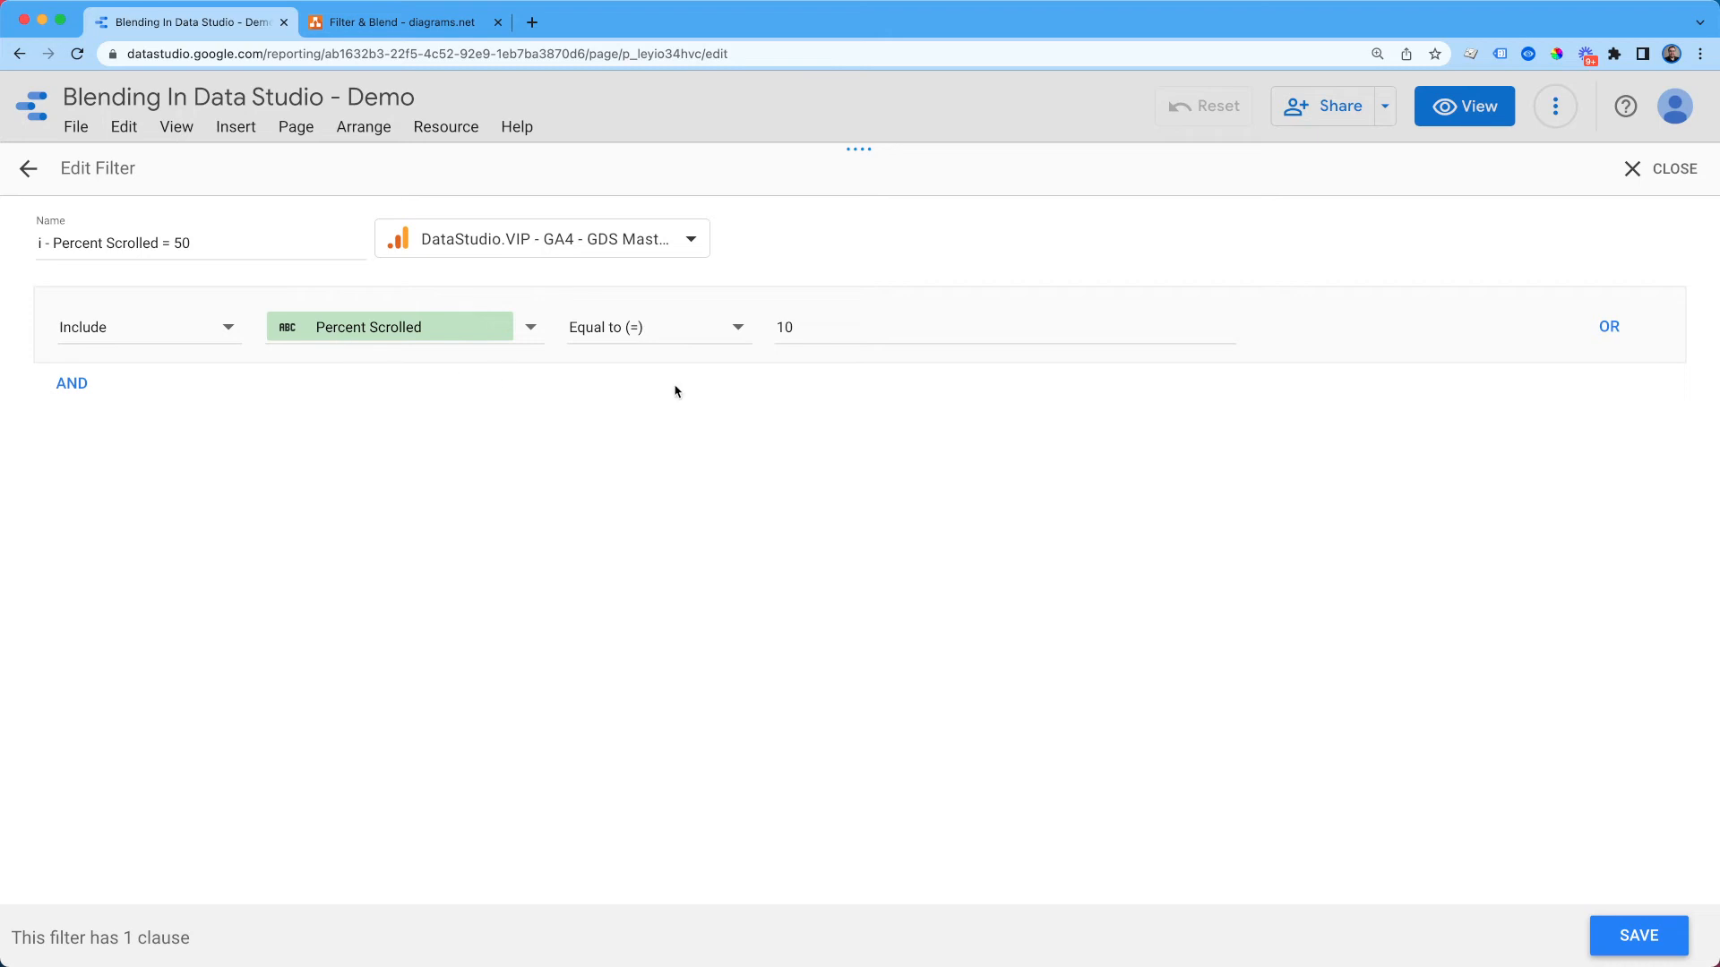
text(5)
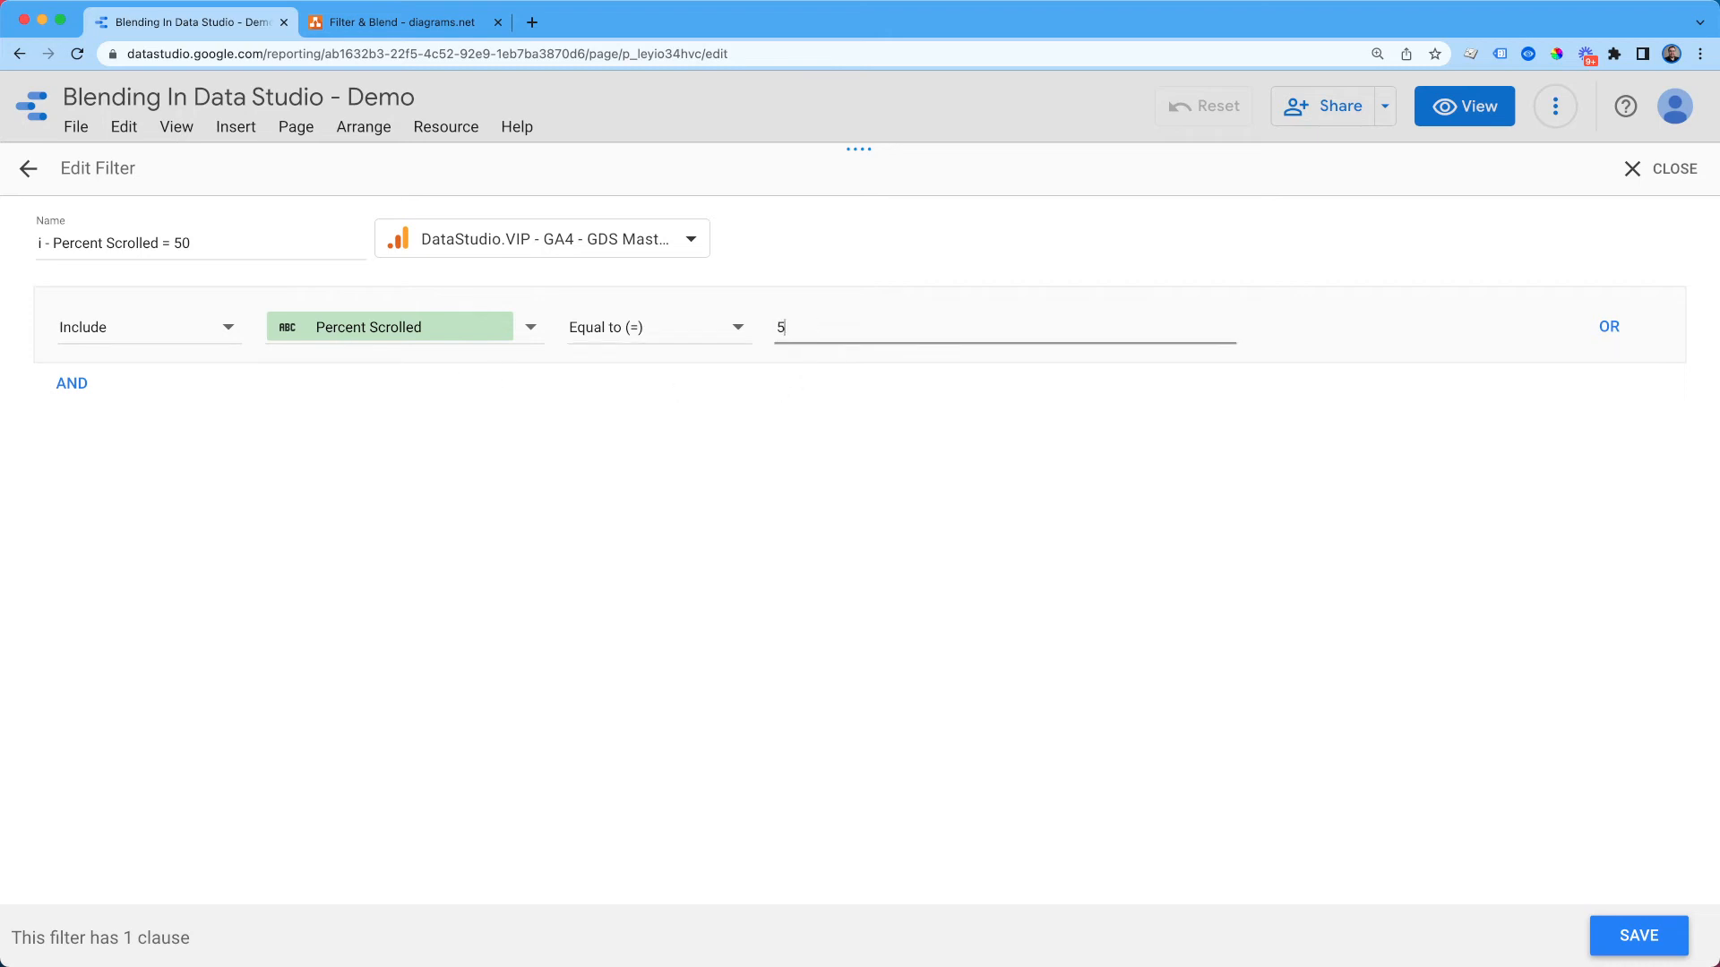
text(0)
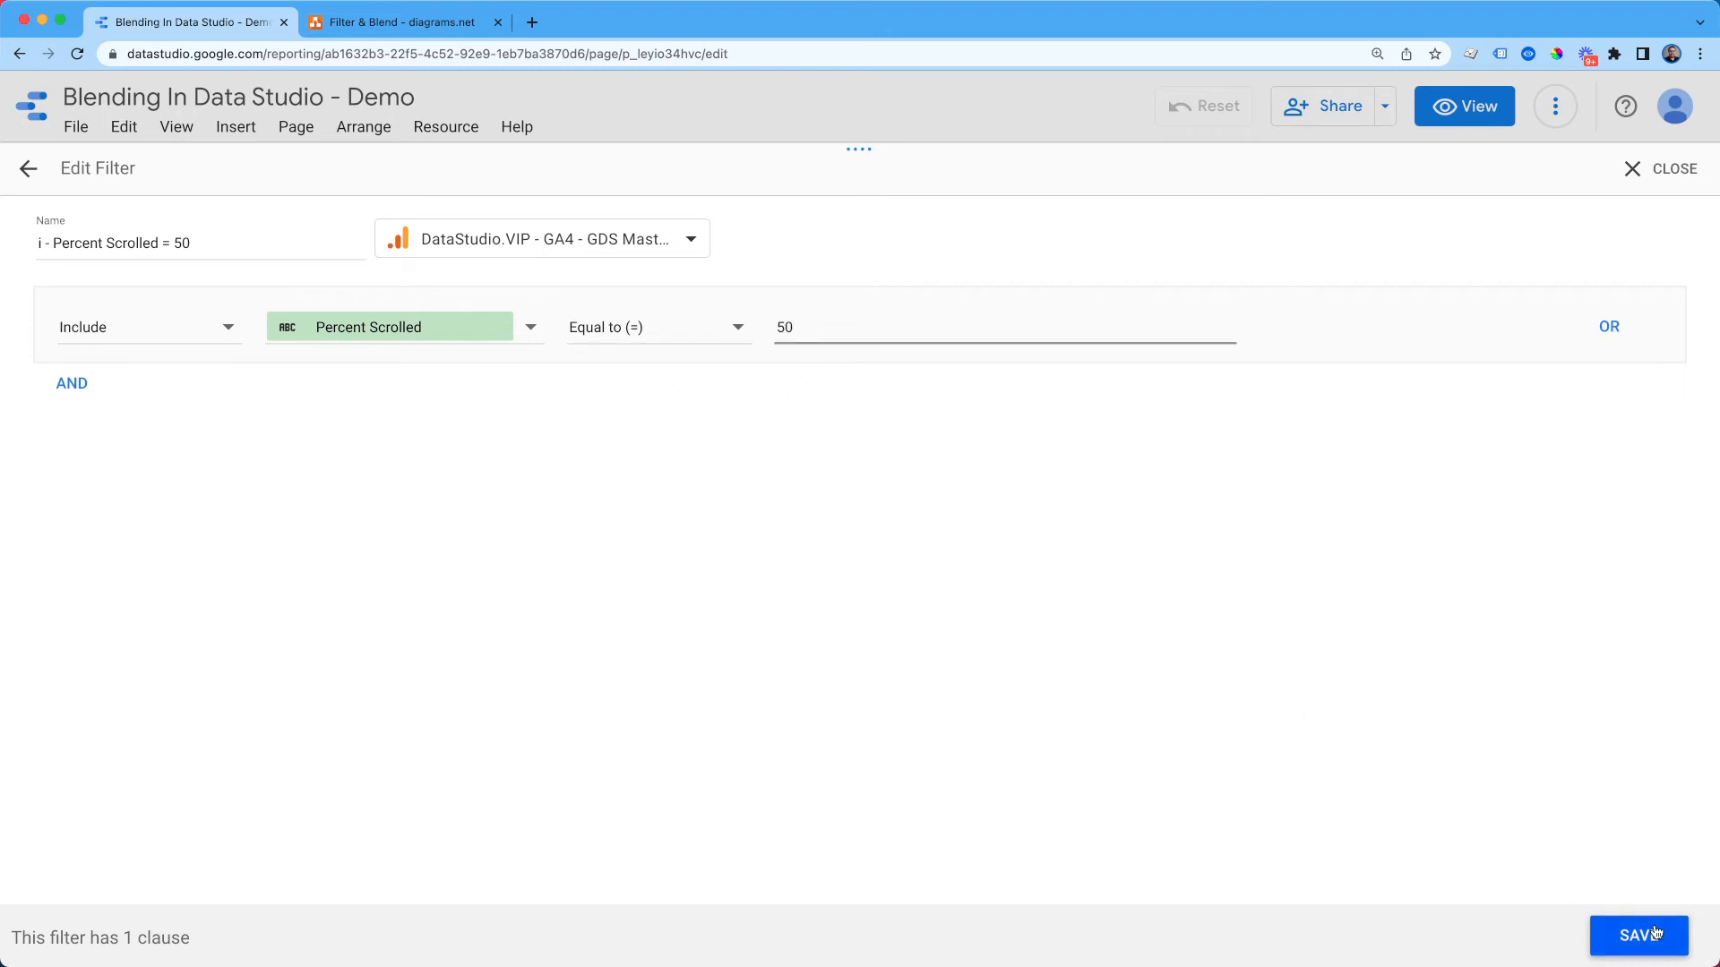
click(1640, 935)
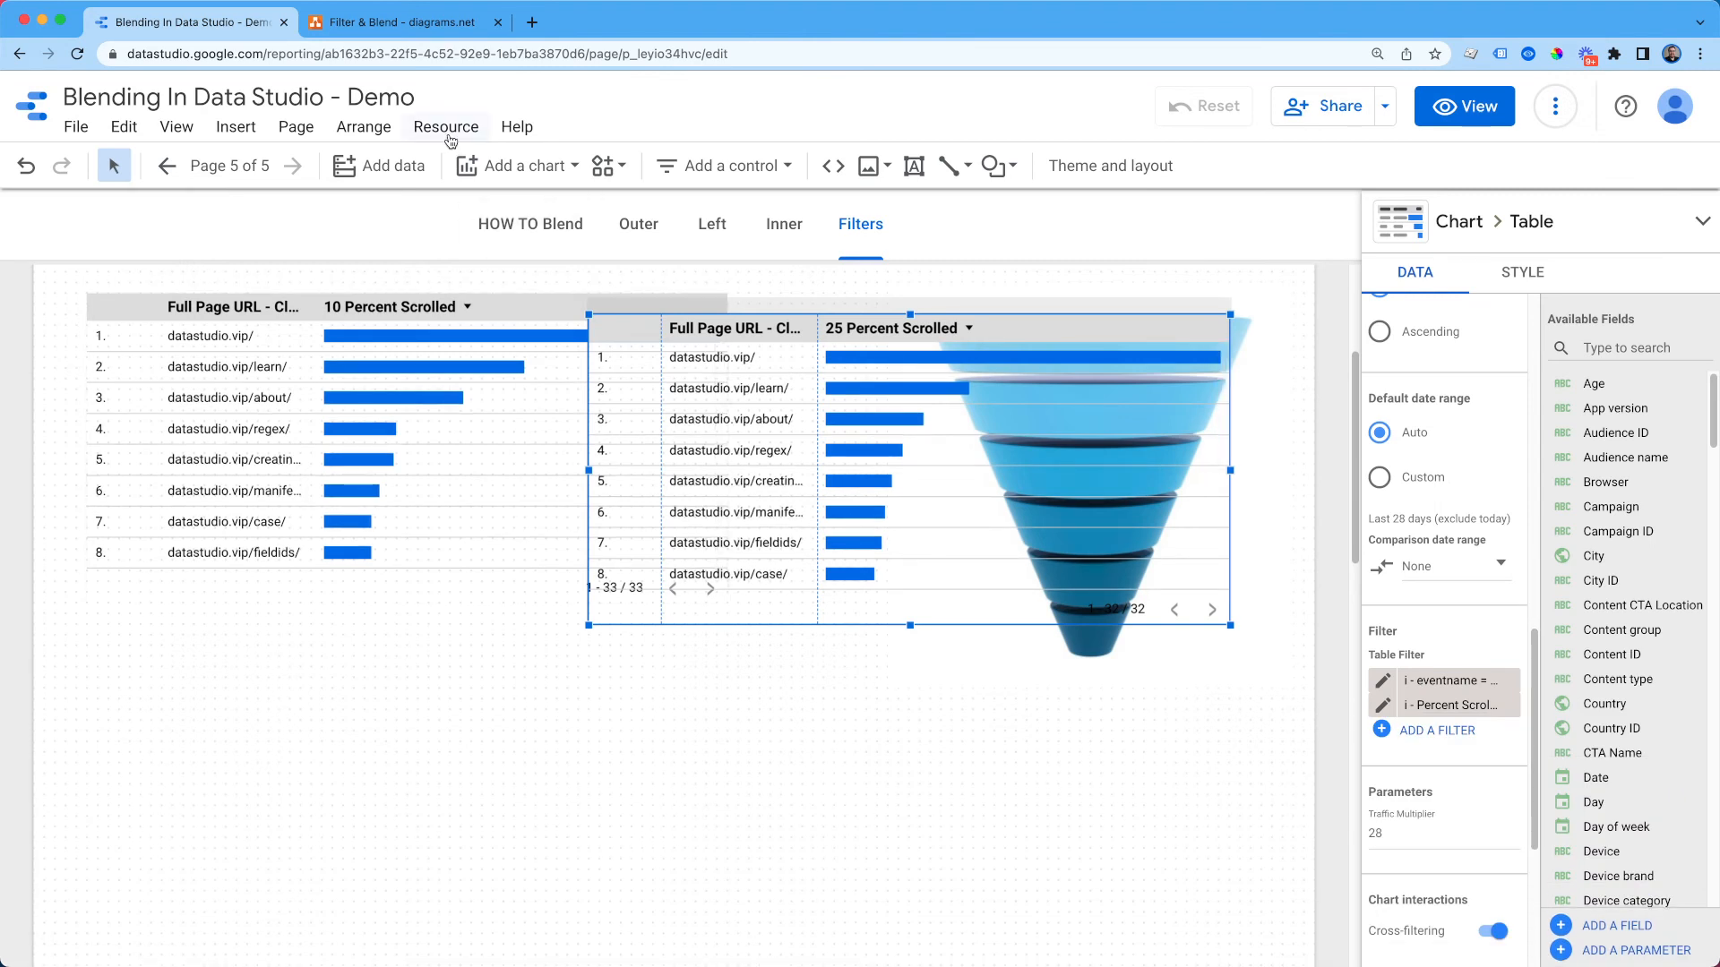
Step: Edit the next filter copy to 'i - Percent Scrolled = 75' matching 75 and save
click(444, 125)
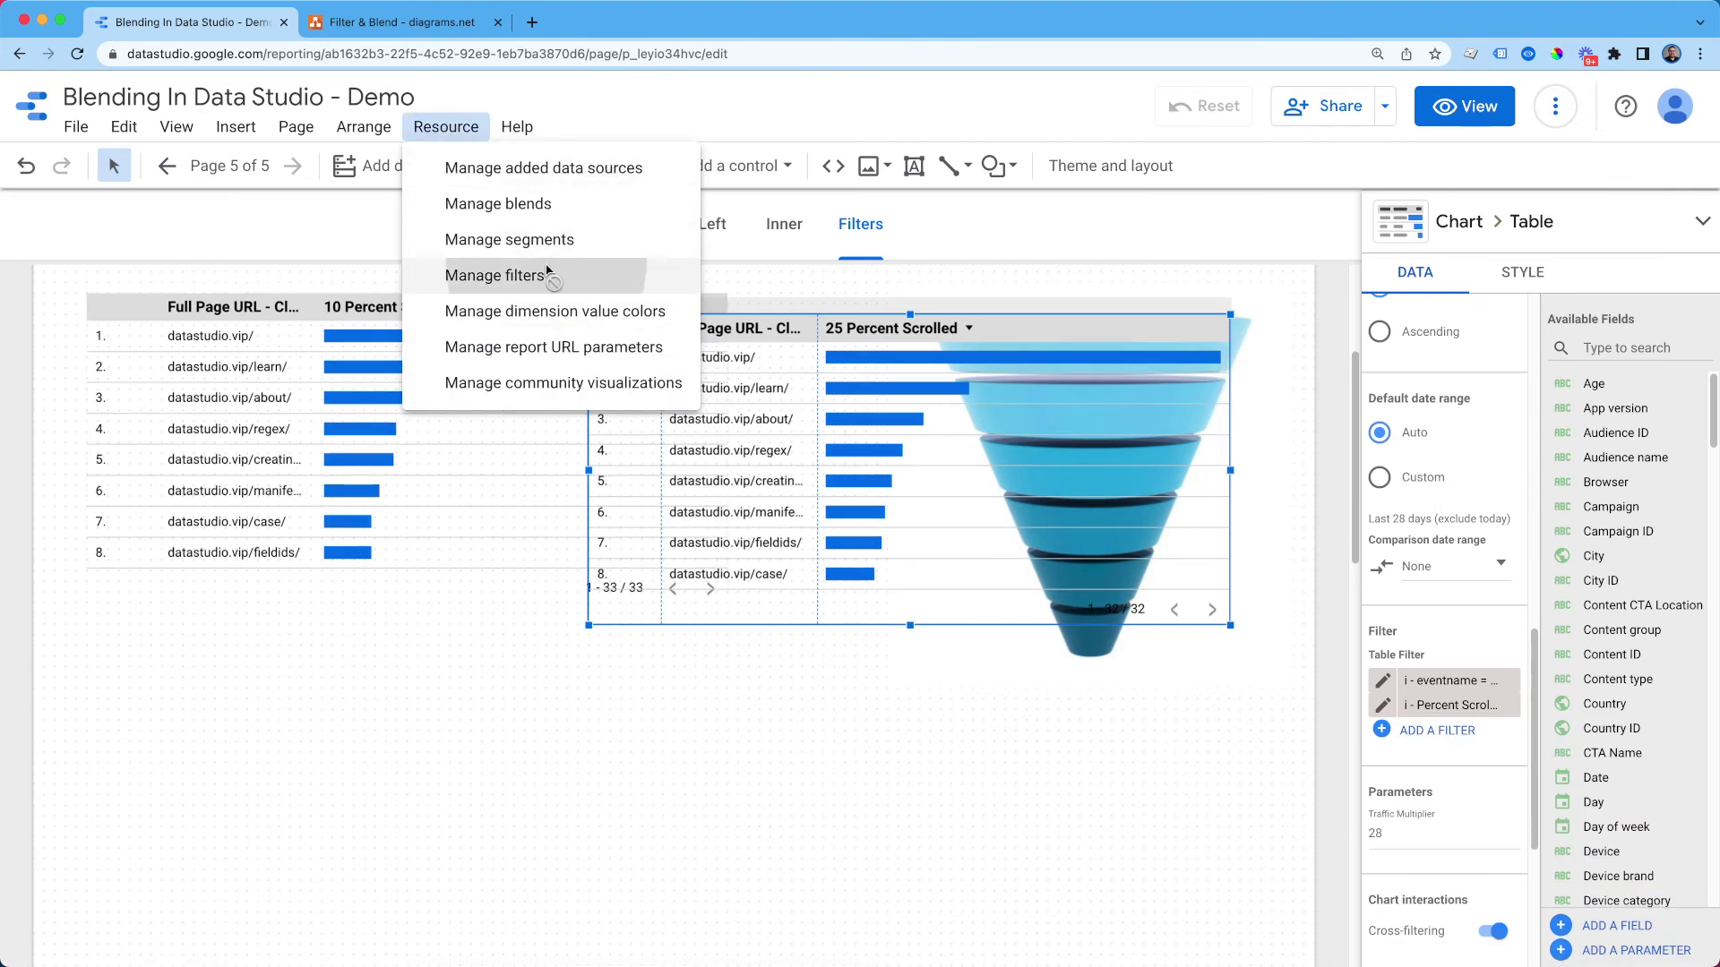
click(495, 276)
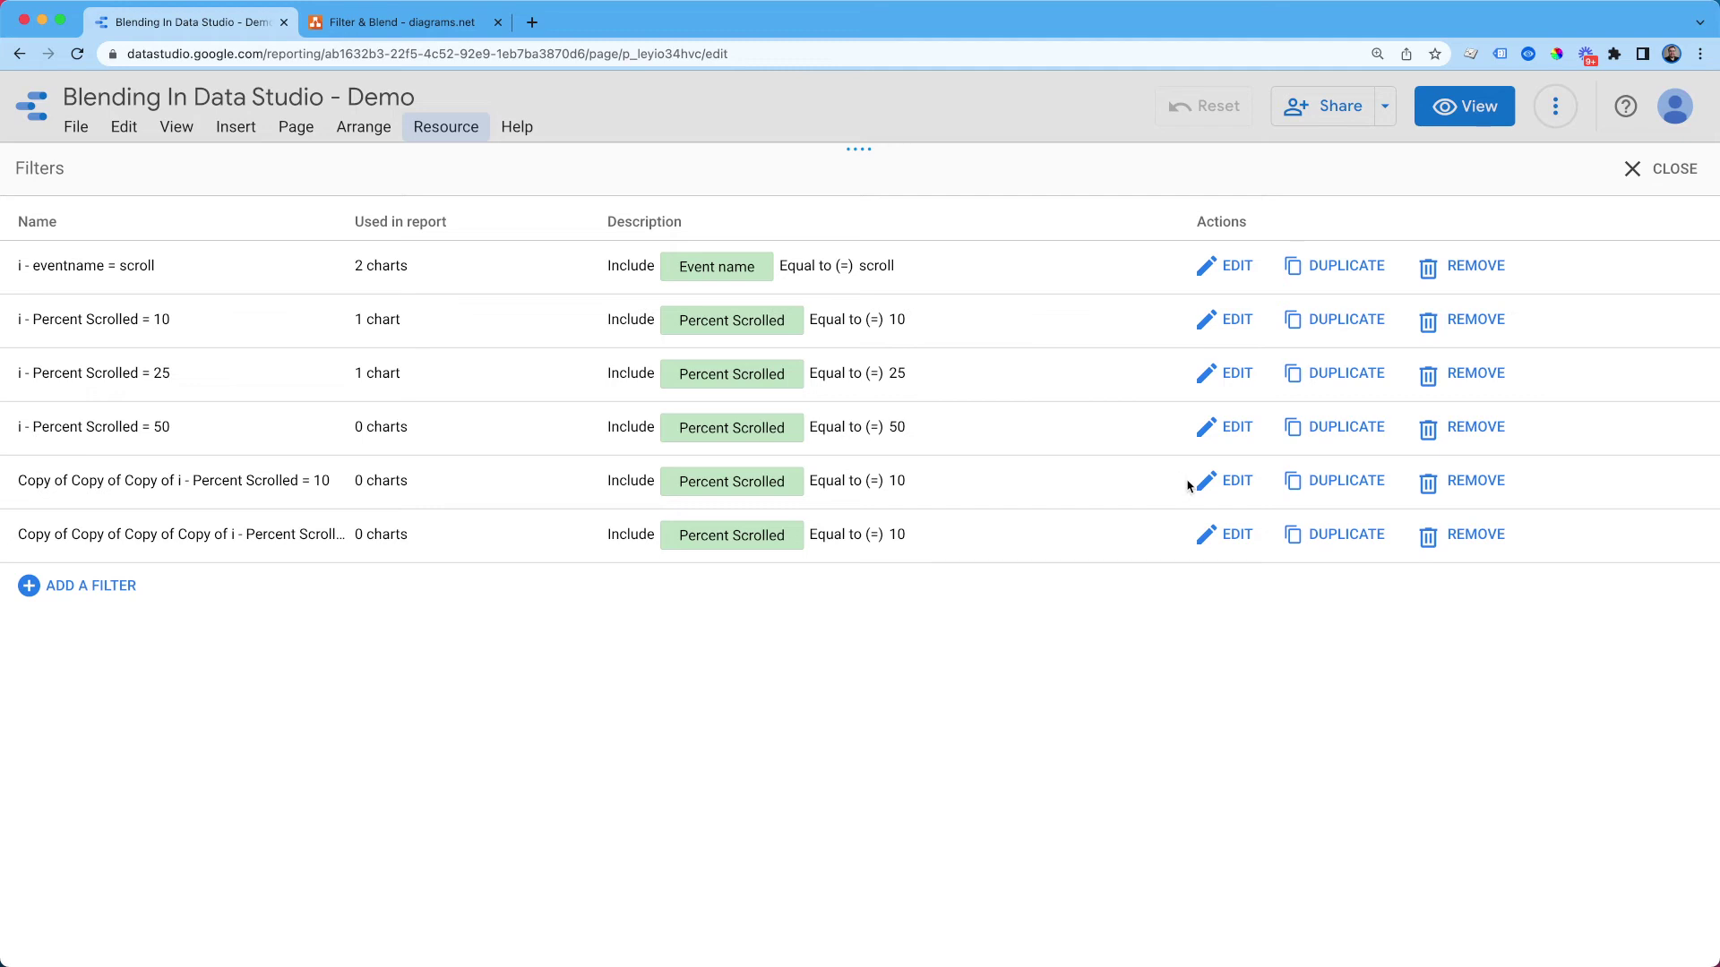
click(1232, 480)
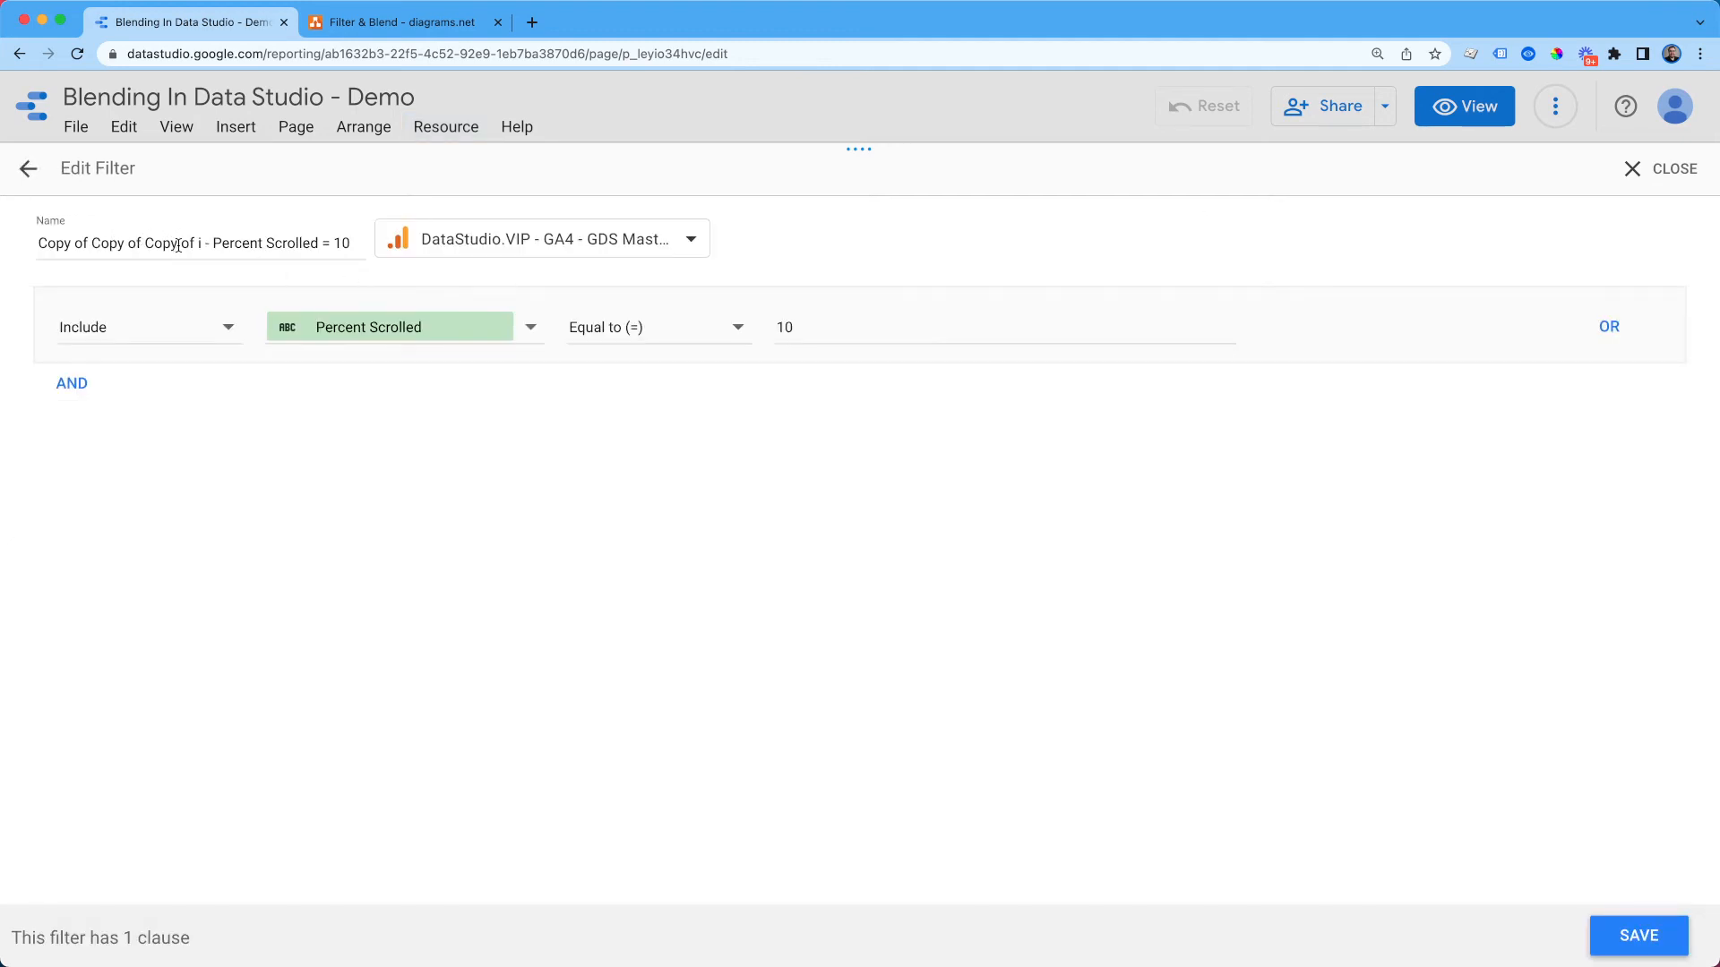
click(179, 244)
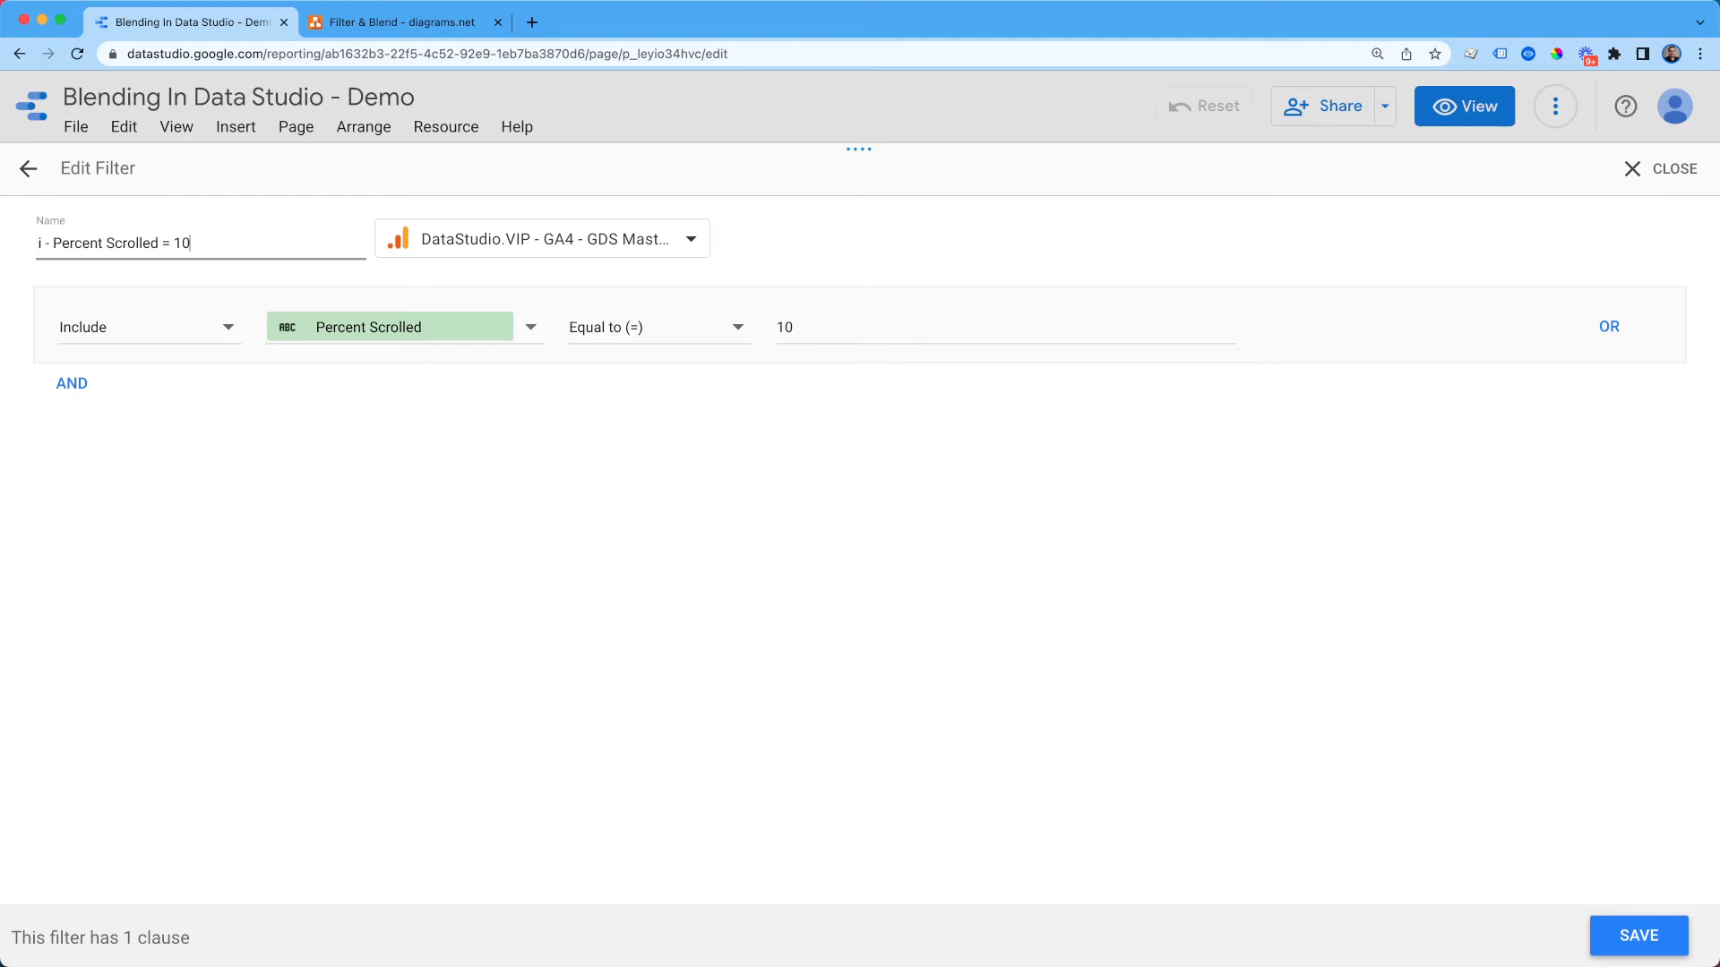
key(Backspace)
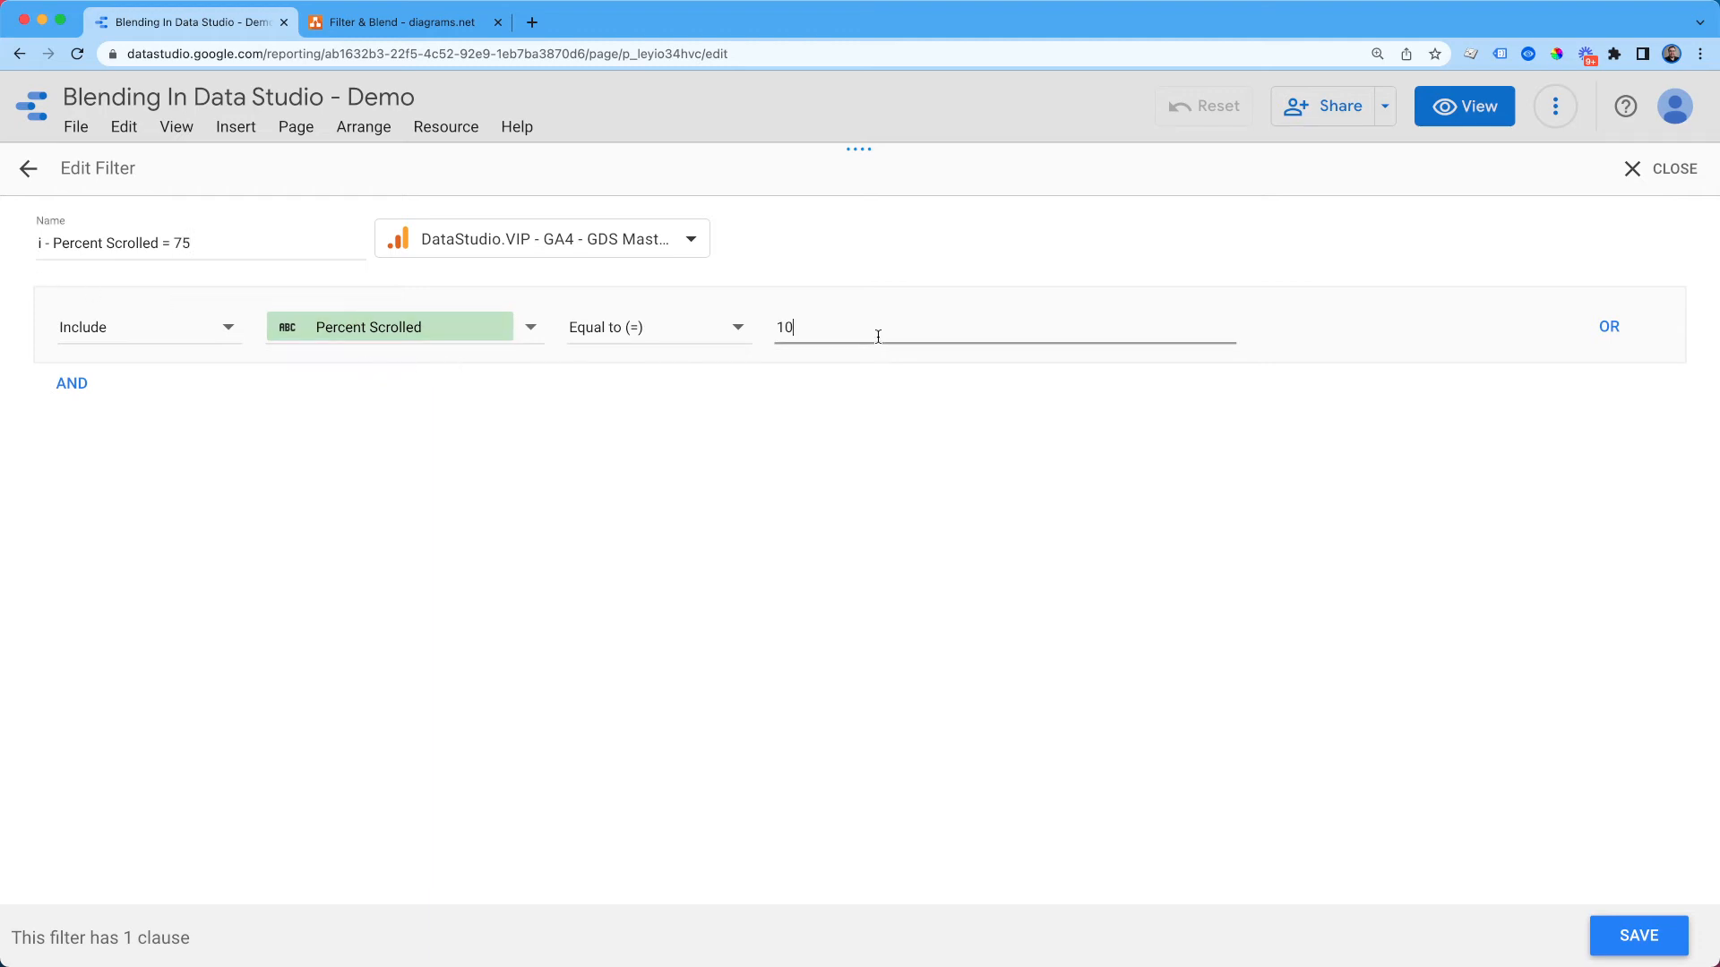
text(75)
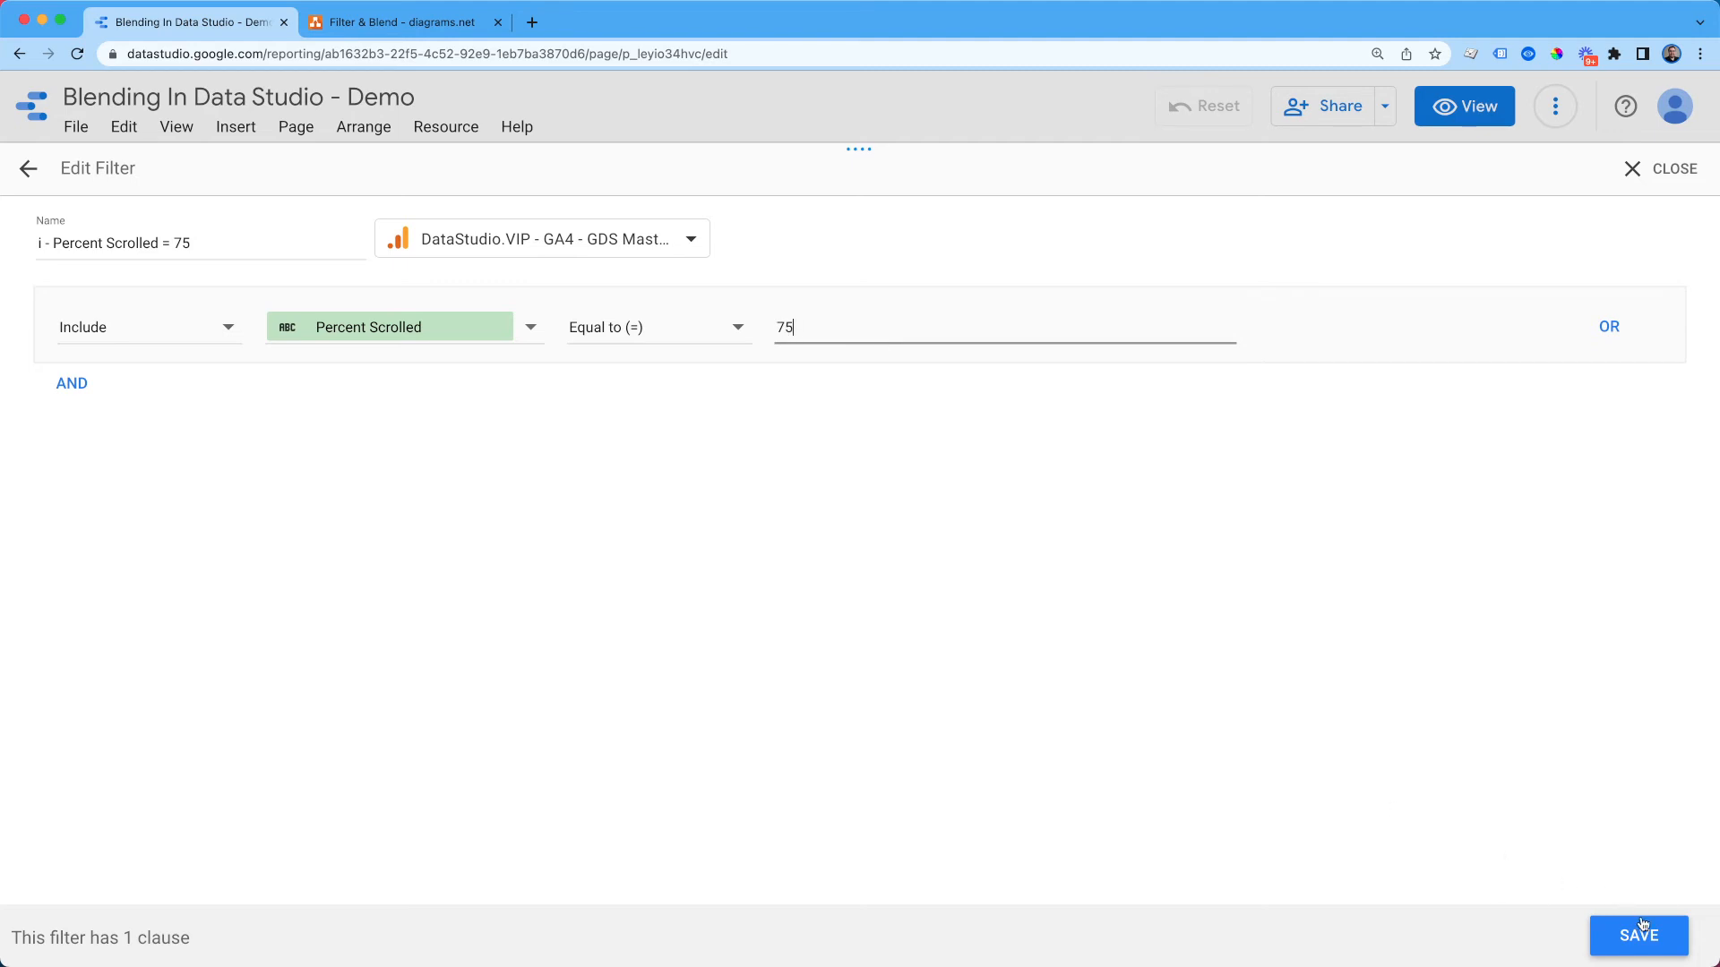
click(1638, 935)
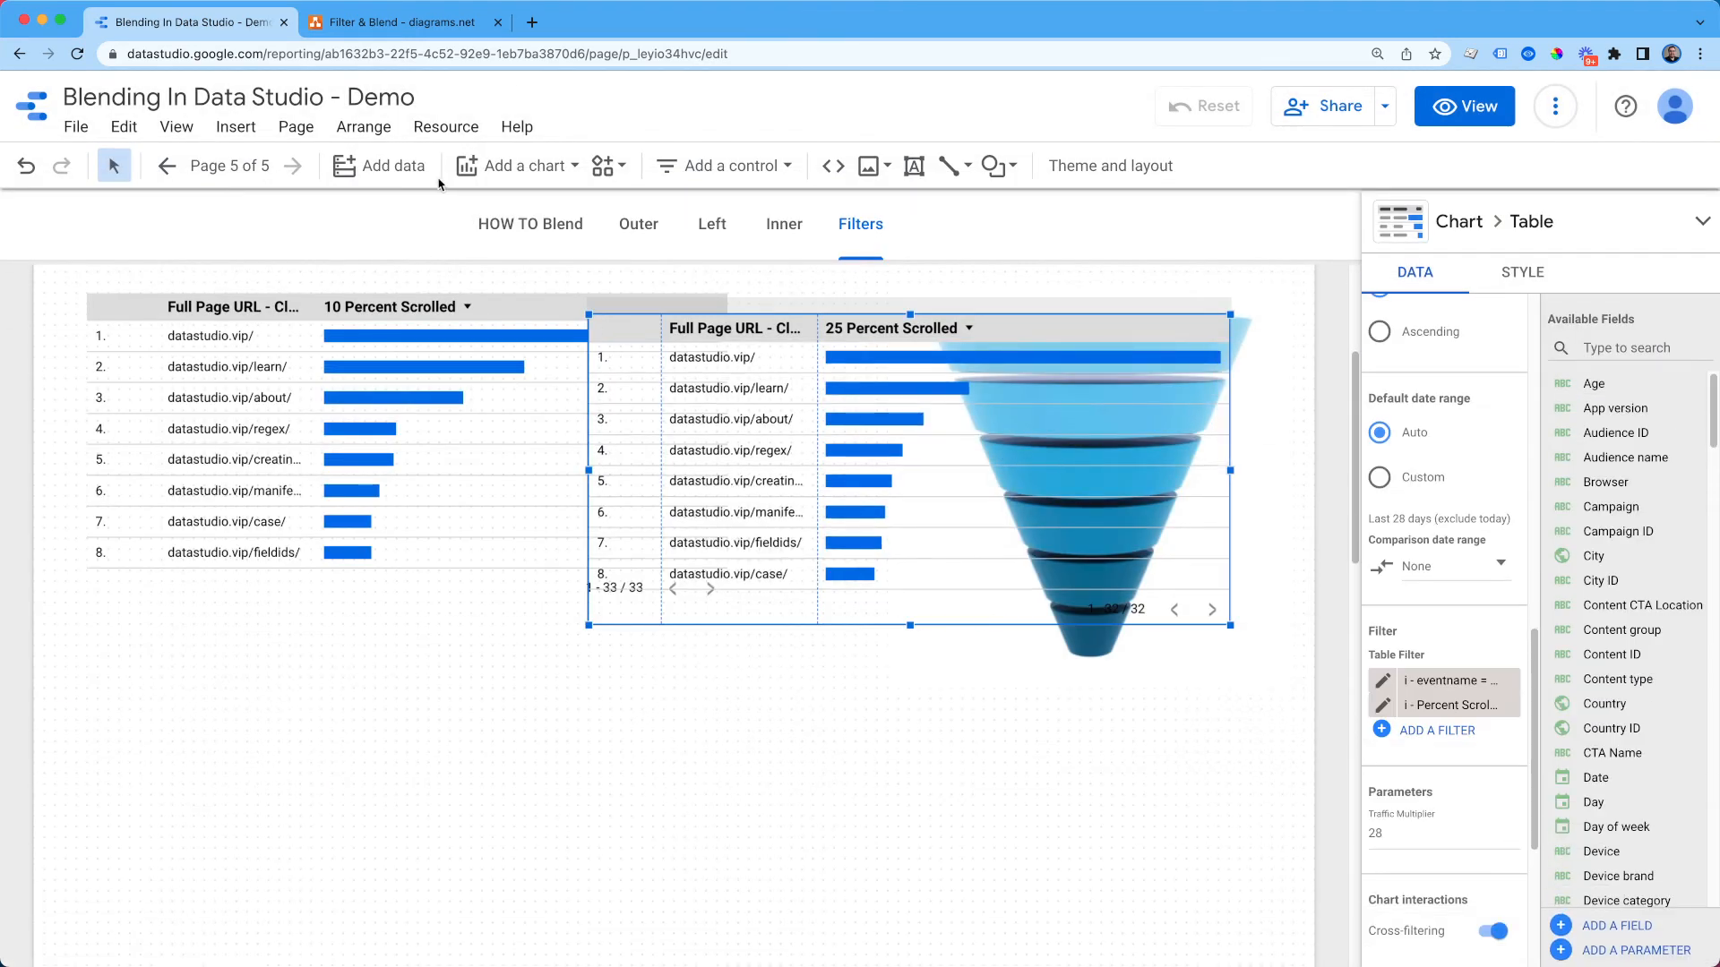
Step: Edit the last filter copy to 'i - Percent Scrolled = 90' matching 90 and save
click(444, 125)
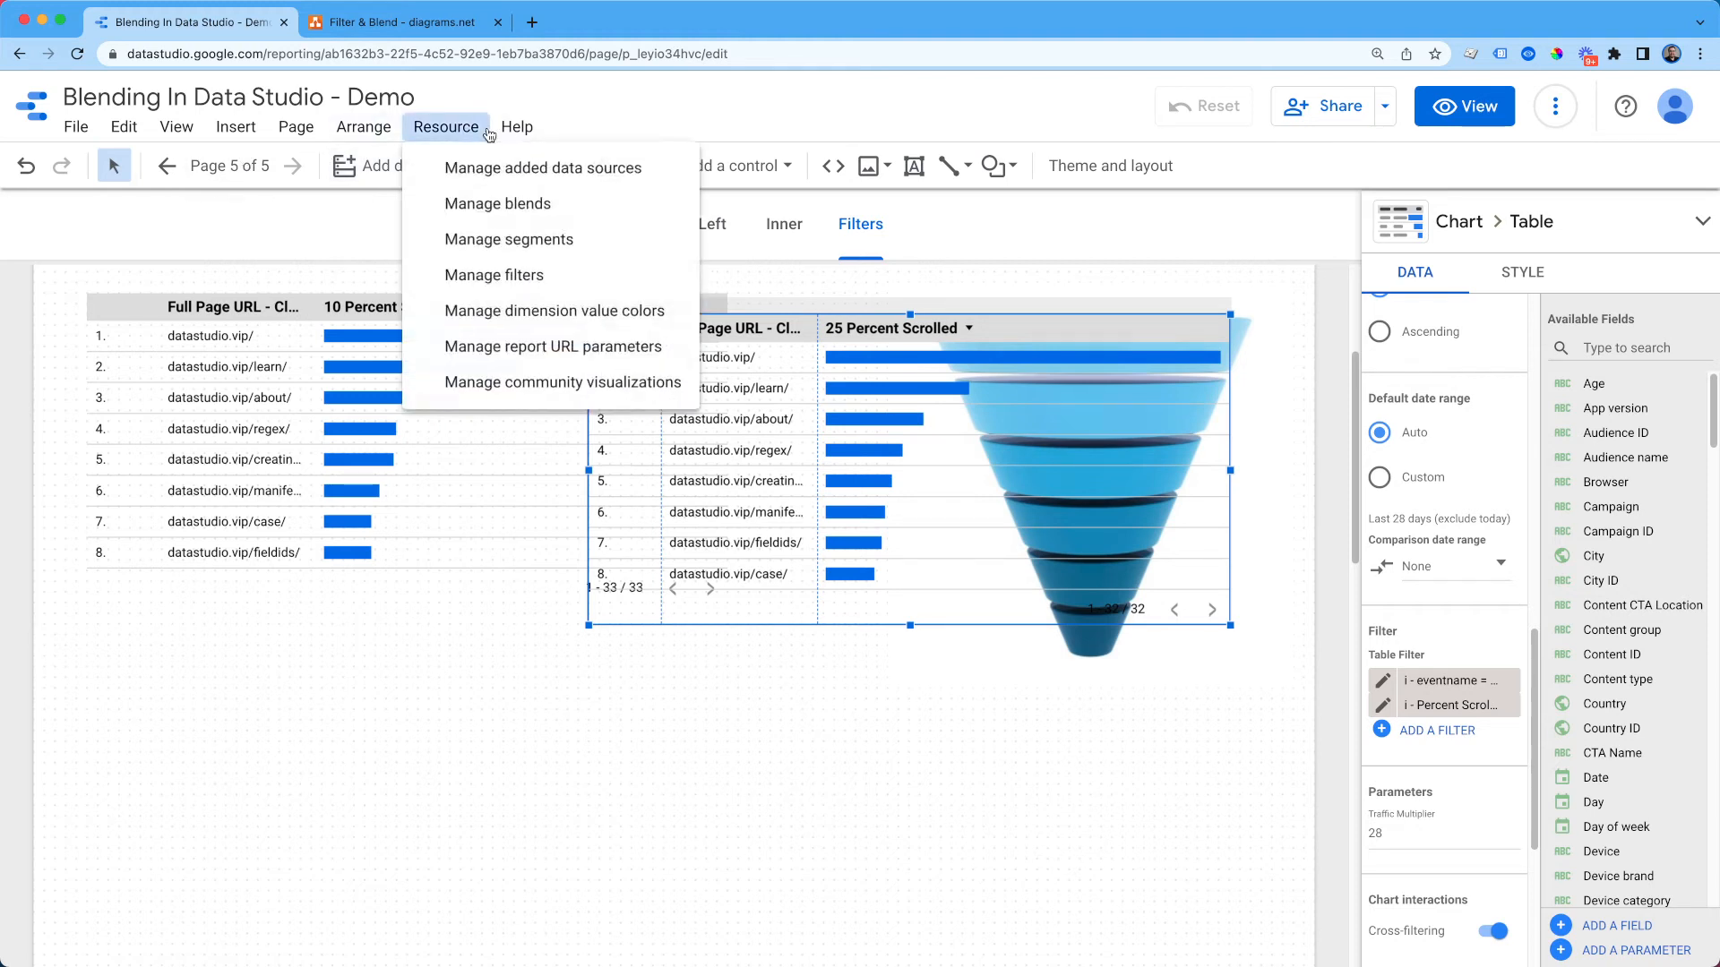
click(494, 276)
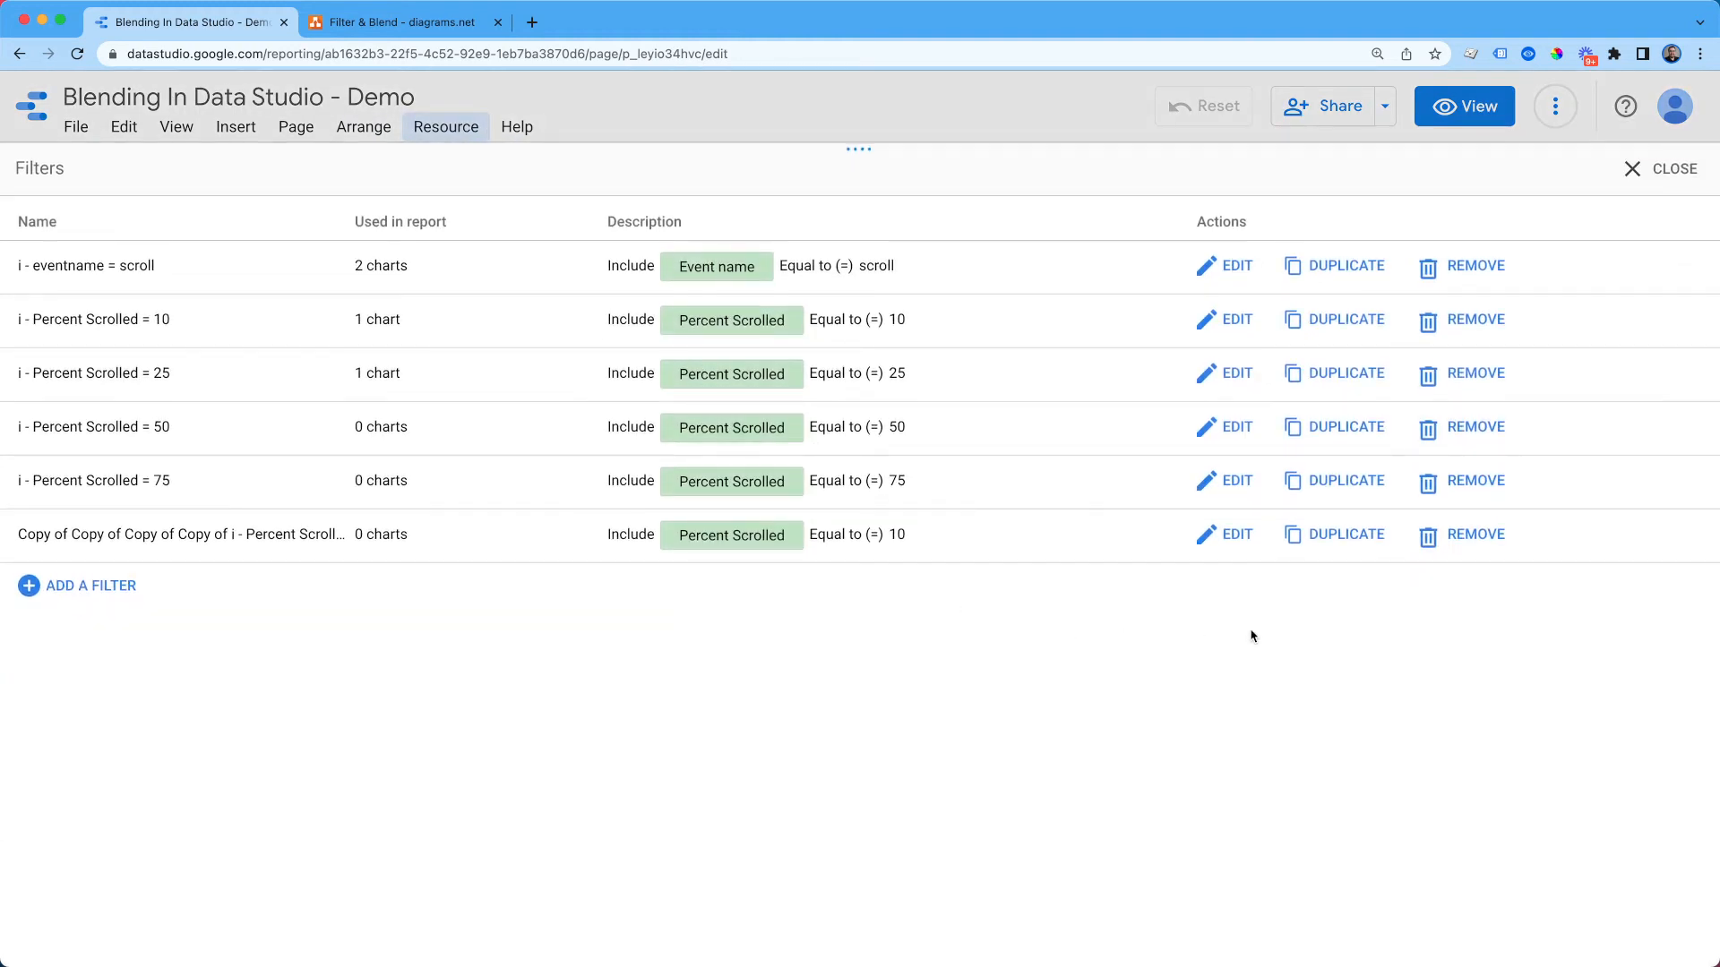
click(1225, 534)
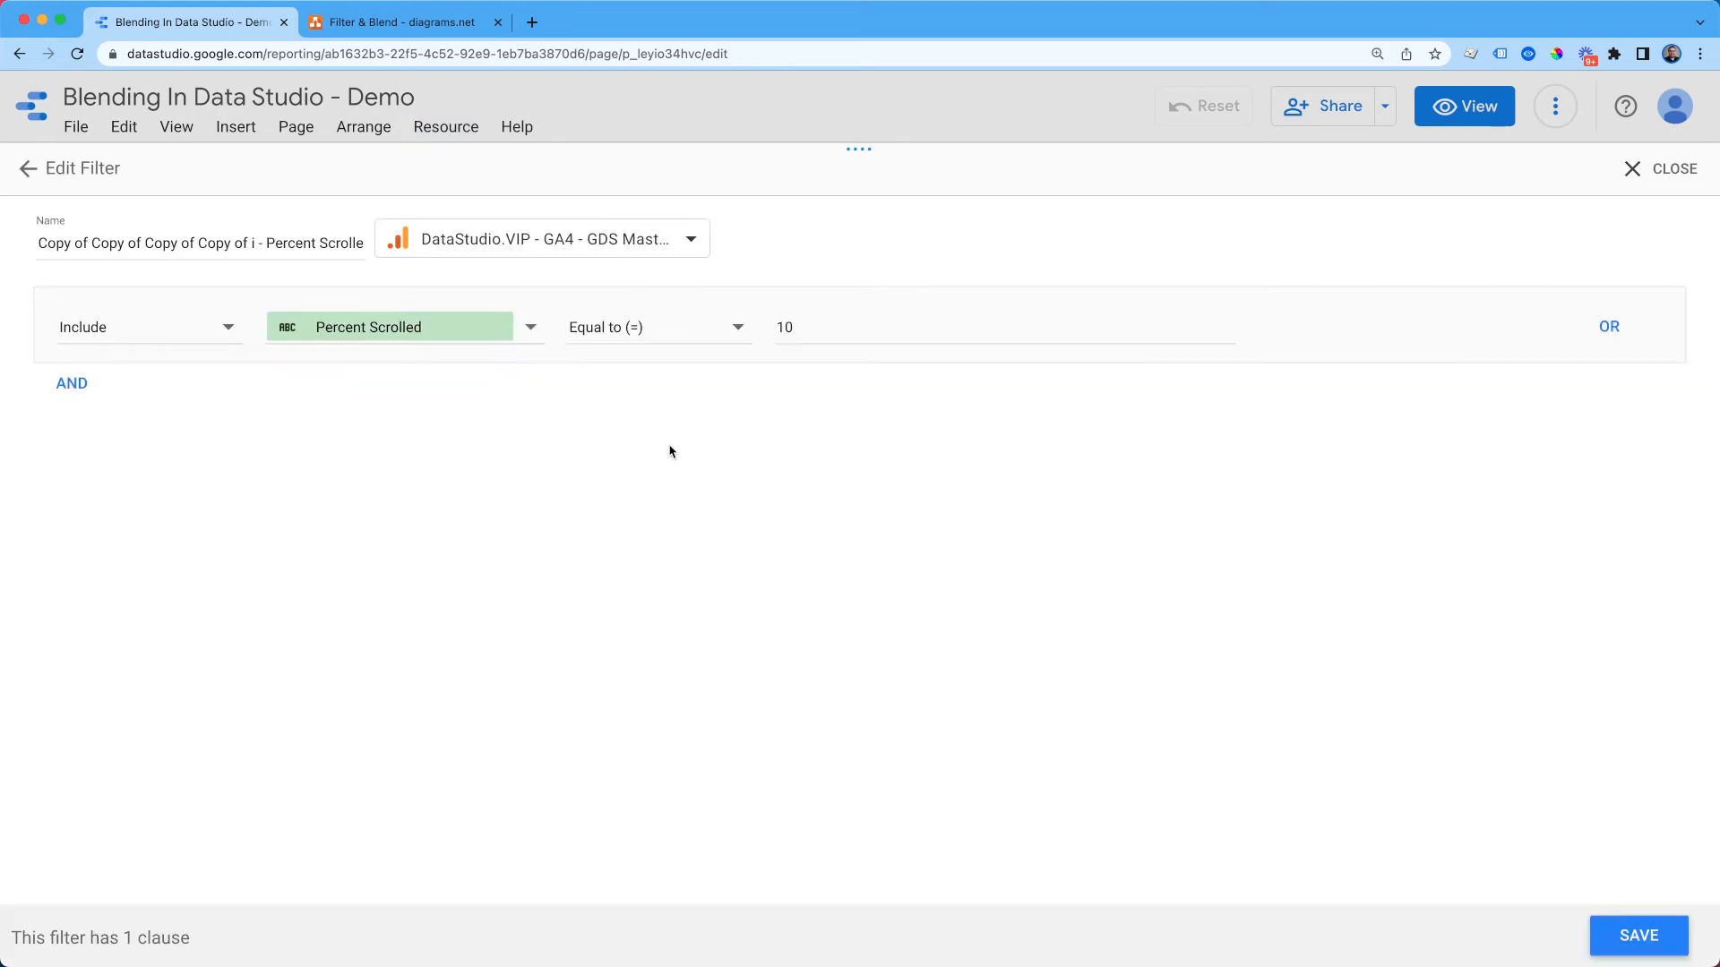
click(254, 244)
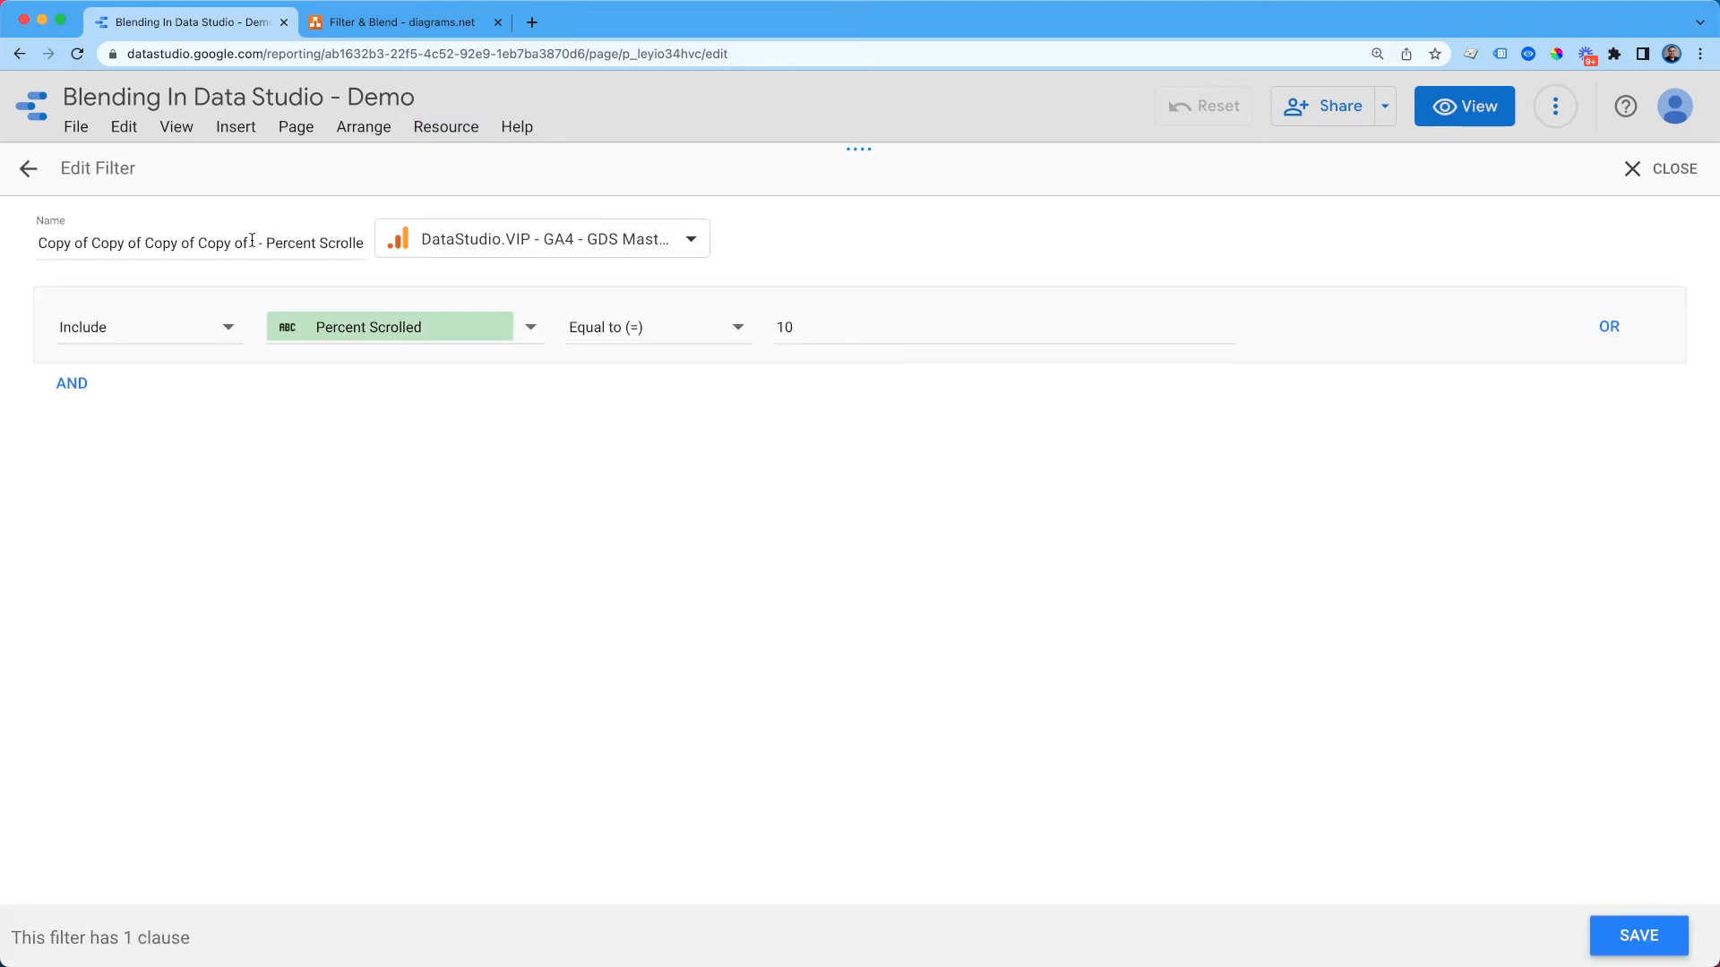
text(i - Percent Scrolled = 10)
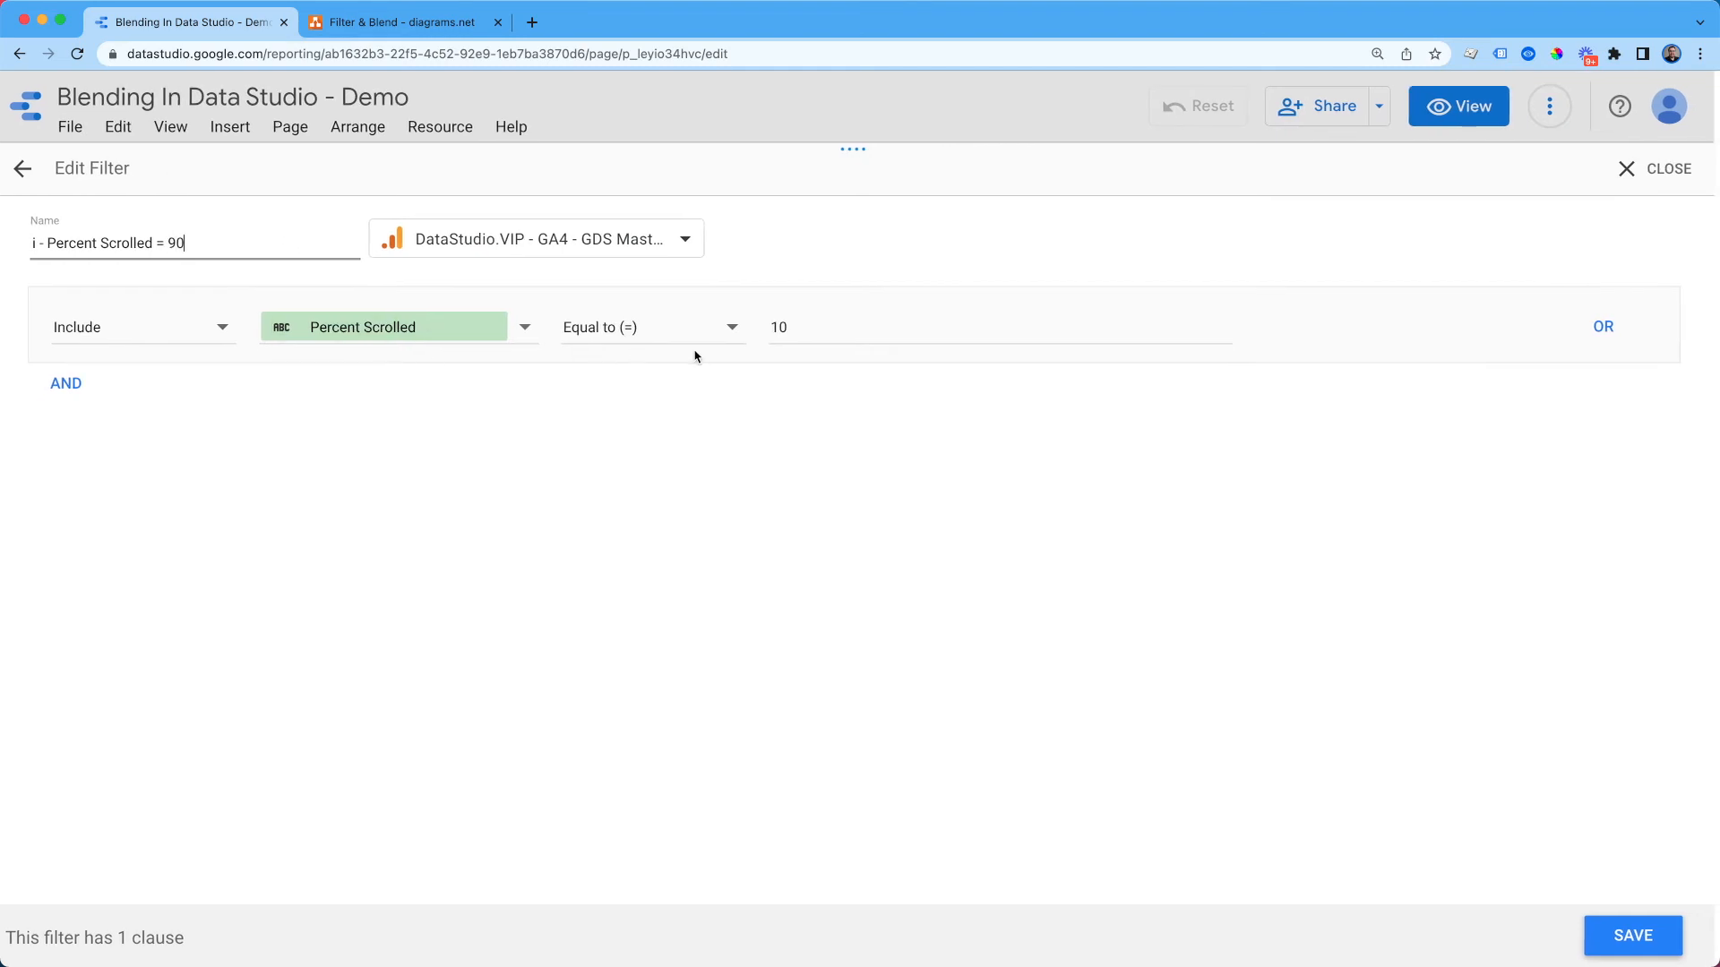
text(90)
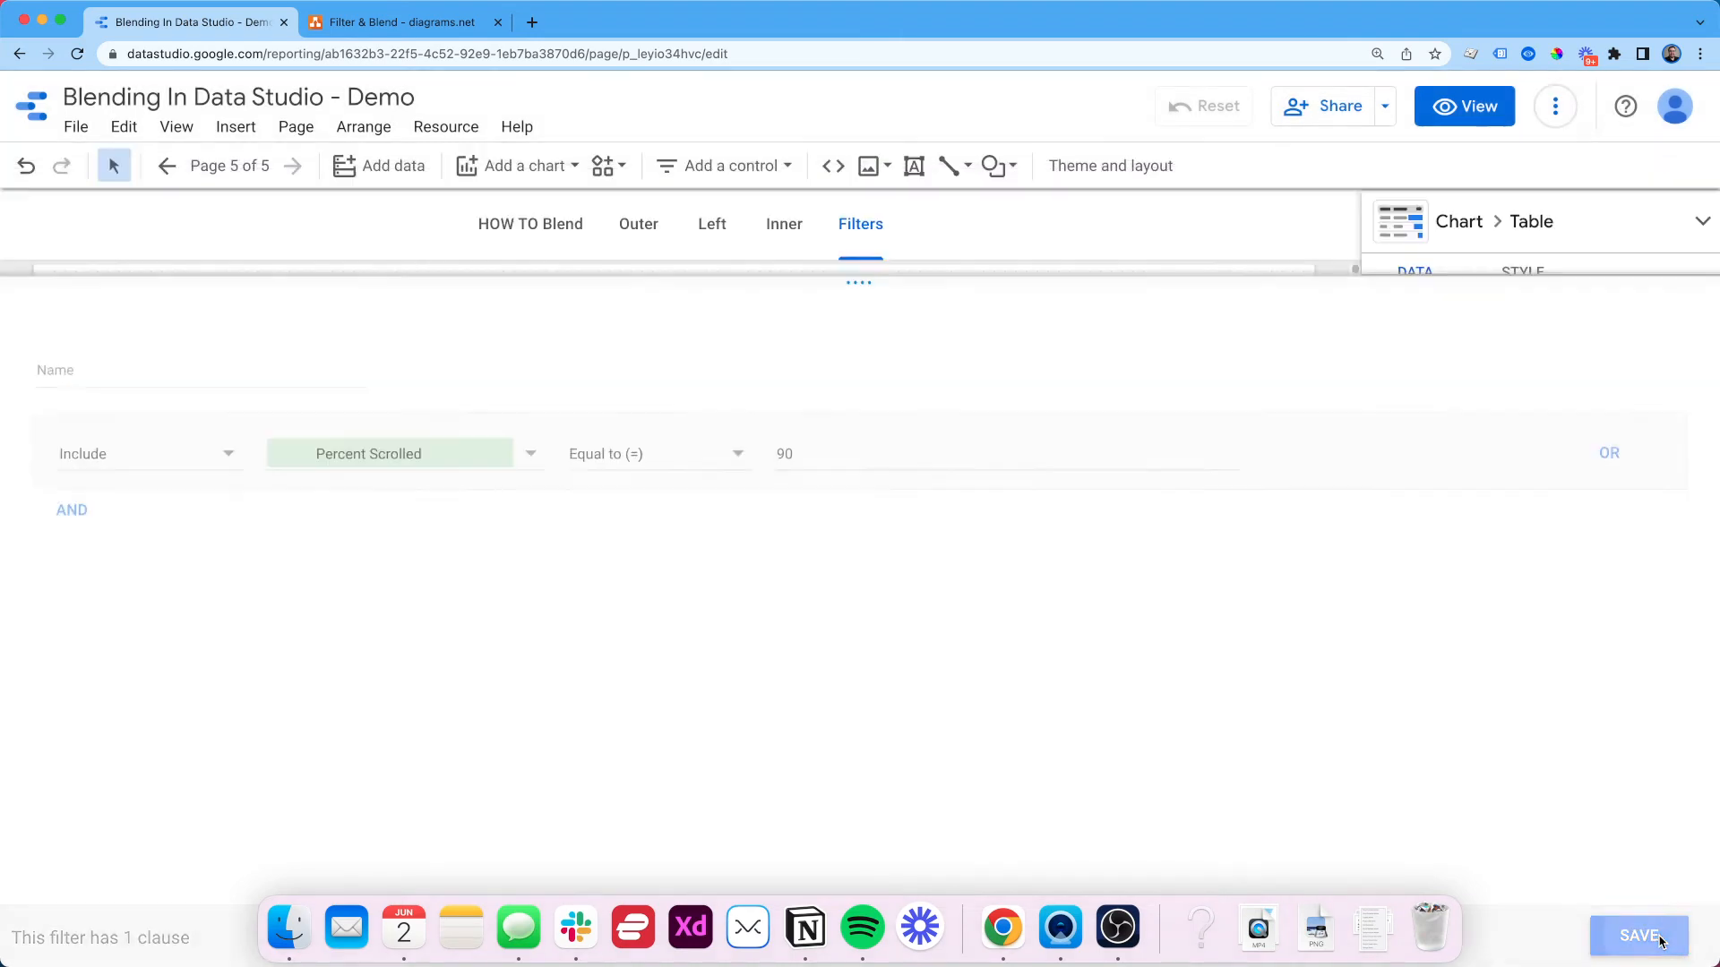
click(1639, 935)
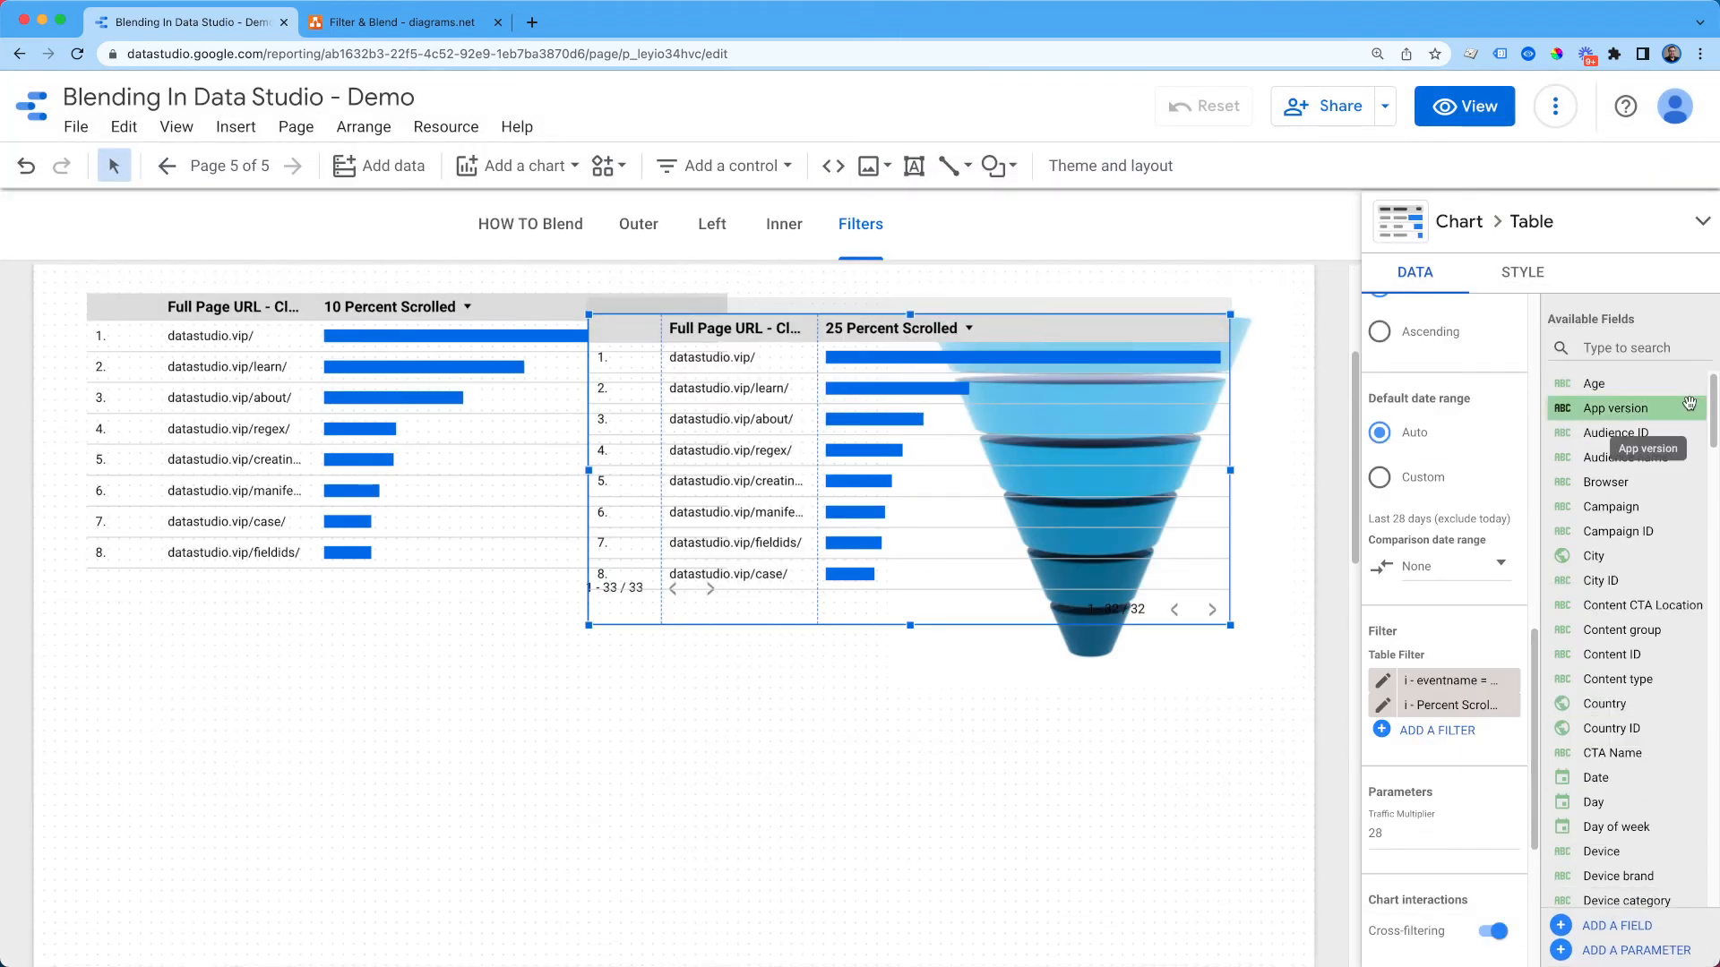
mouse_move(824, 305)
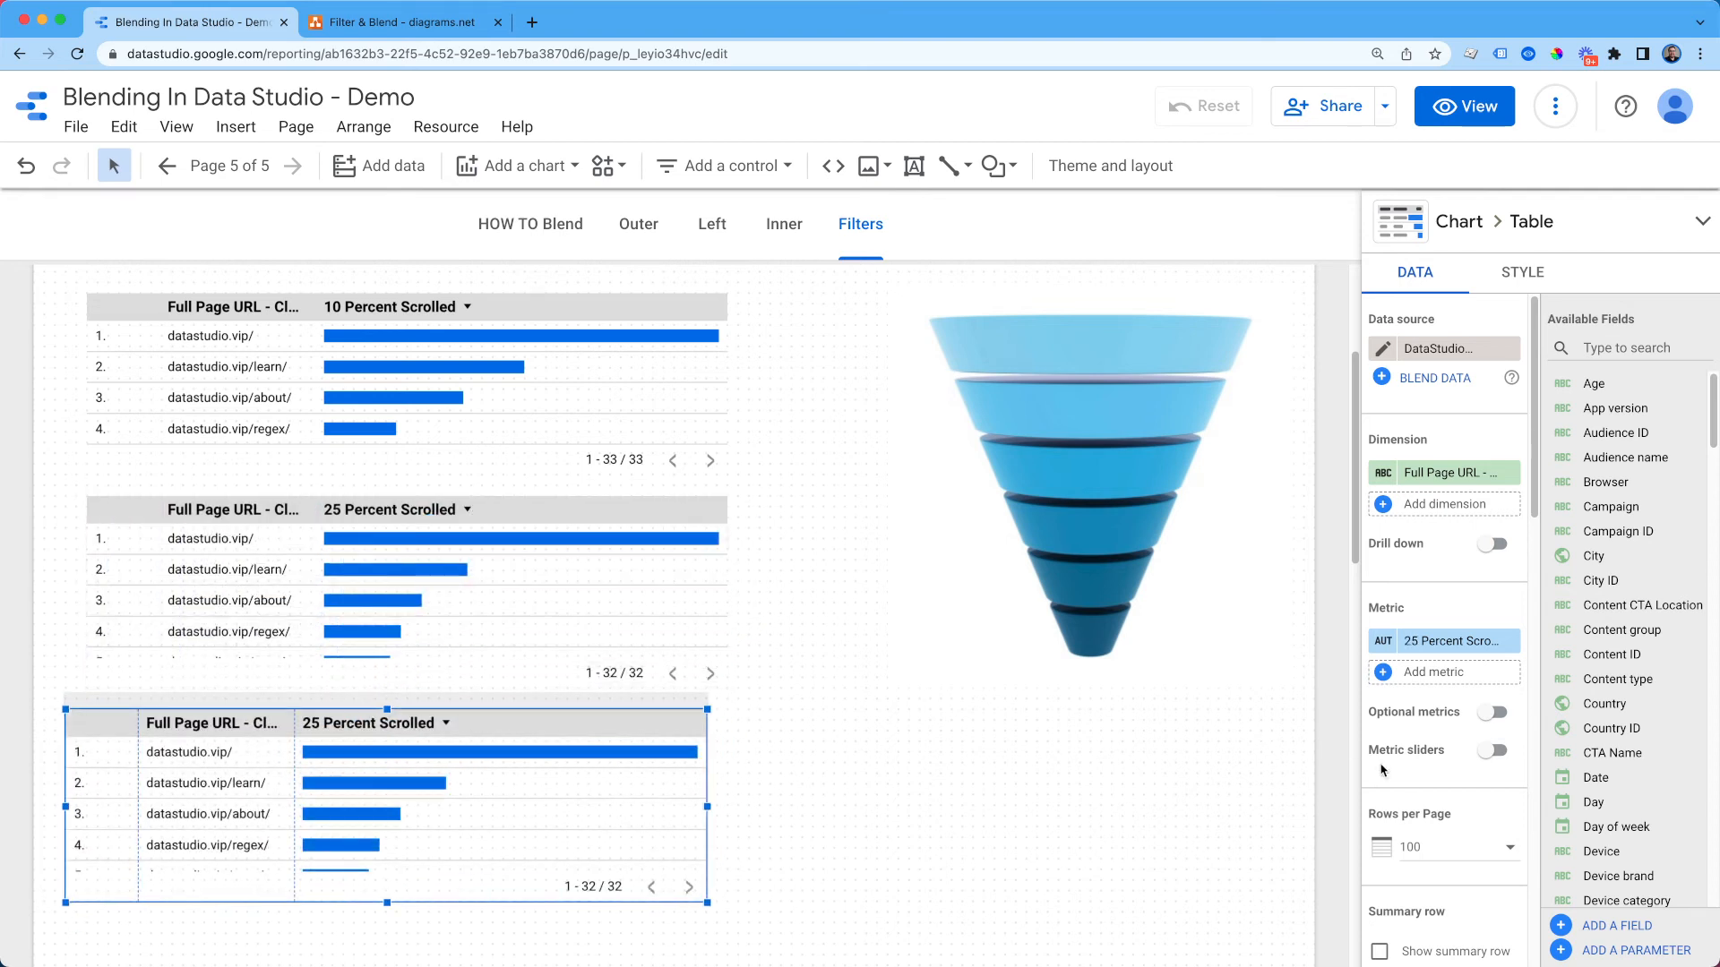
Step: Set the duplicated table's filter and metric to 75 Percent Scrolled and start editing the new copy's metric
scroll(down, 3)
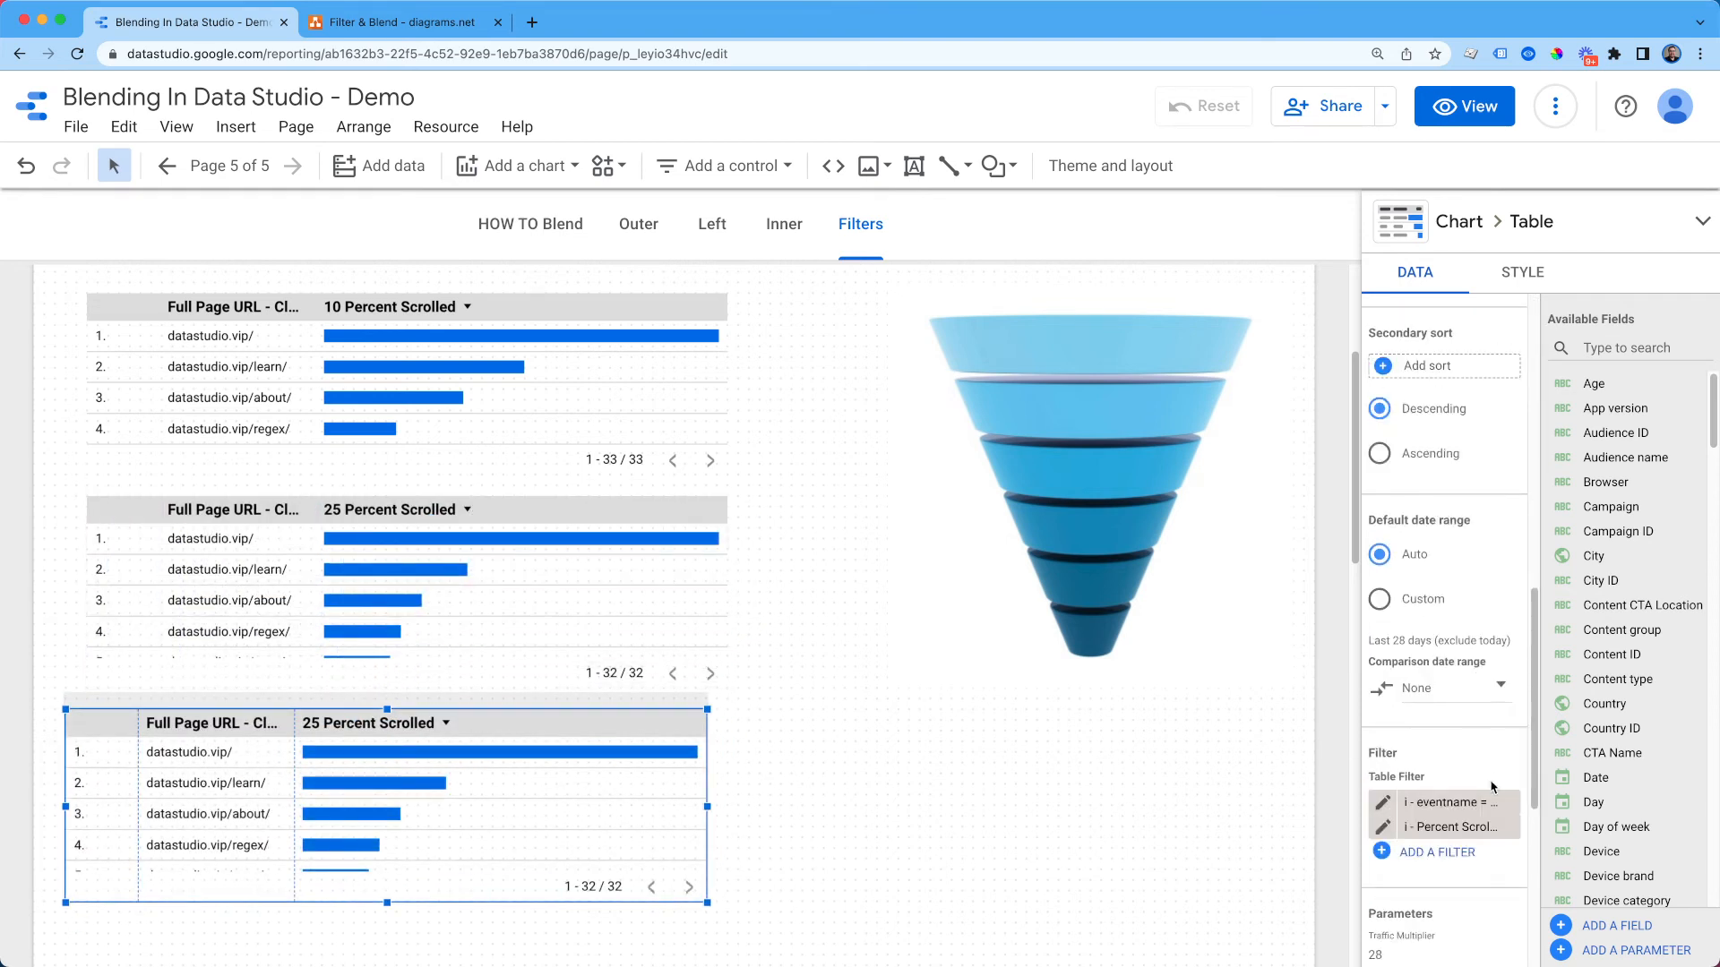
click(1455, 828)
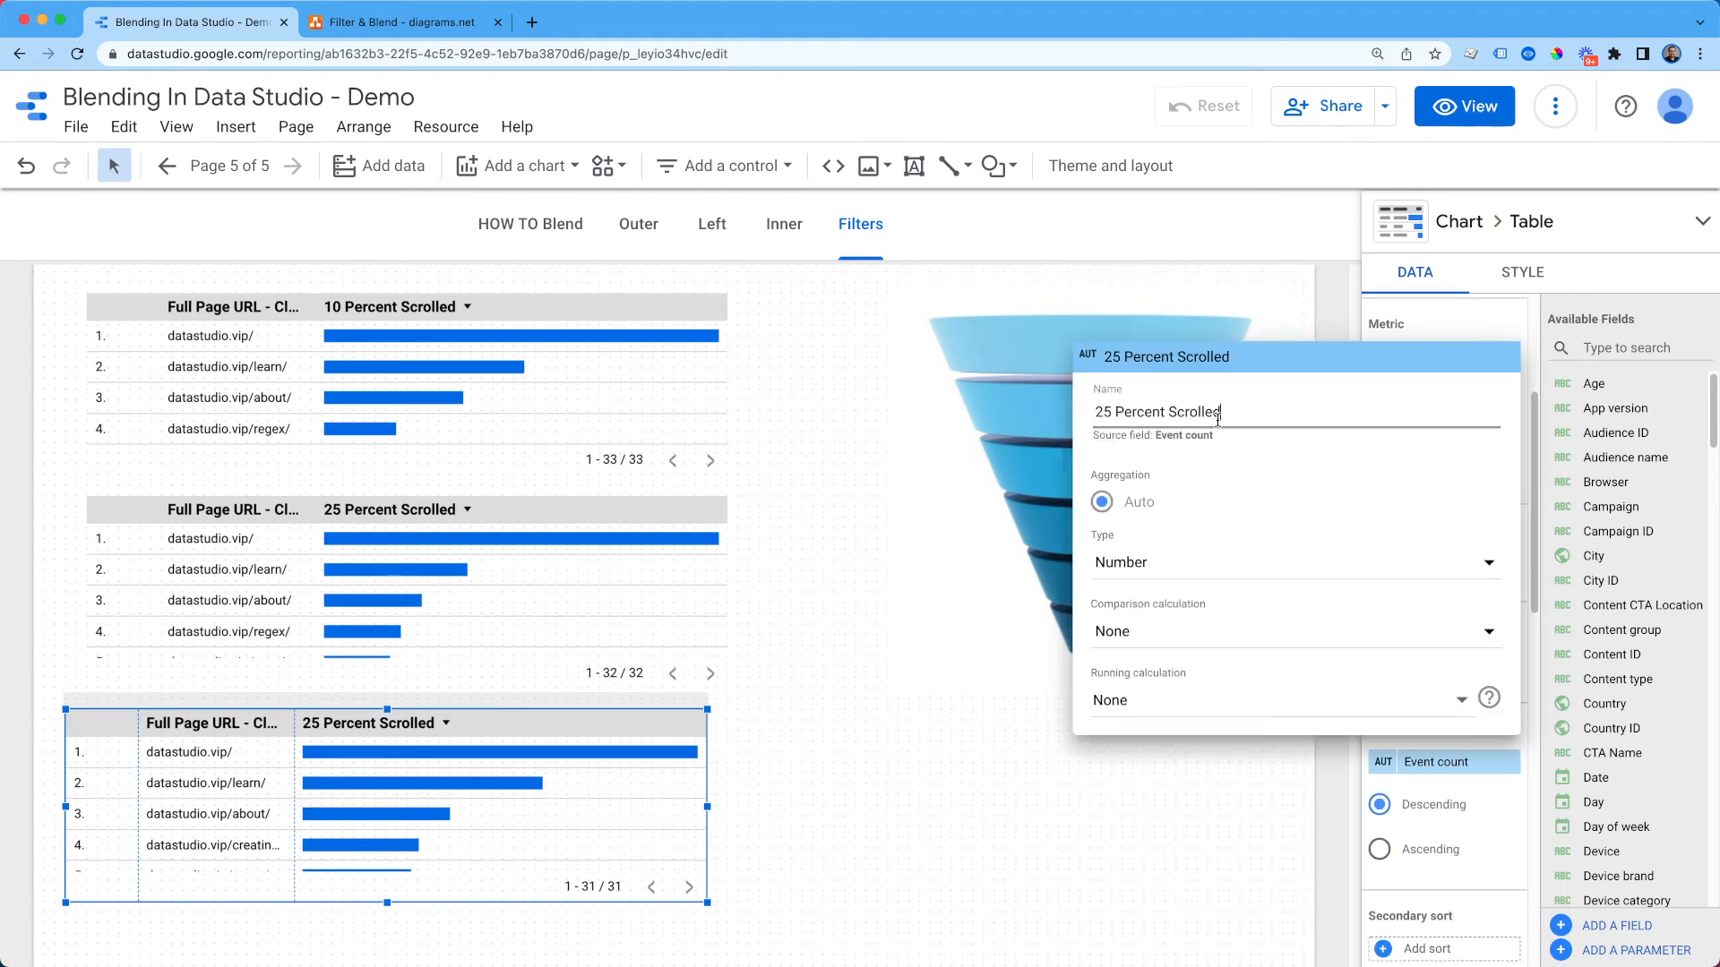
text(Percent Scrolled)
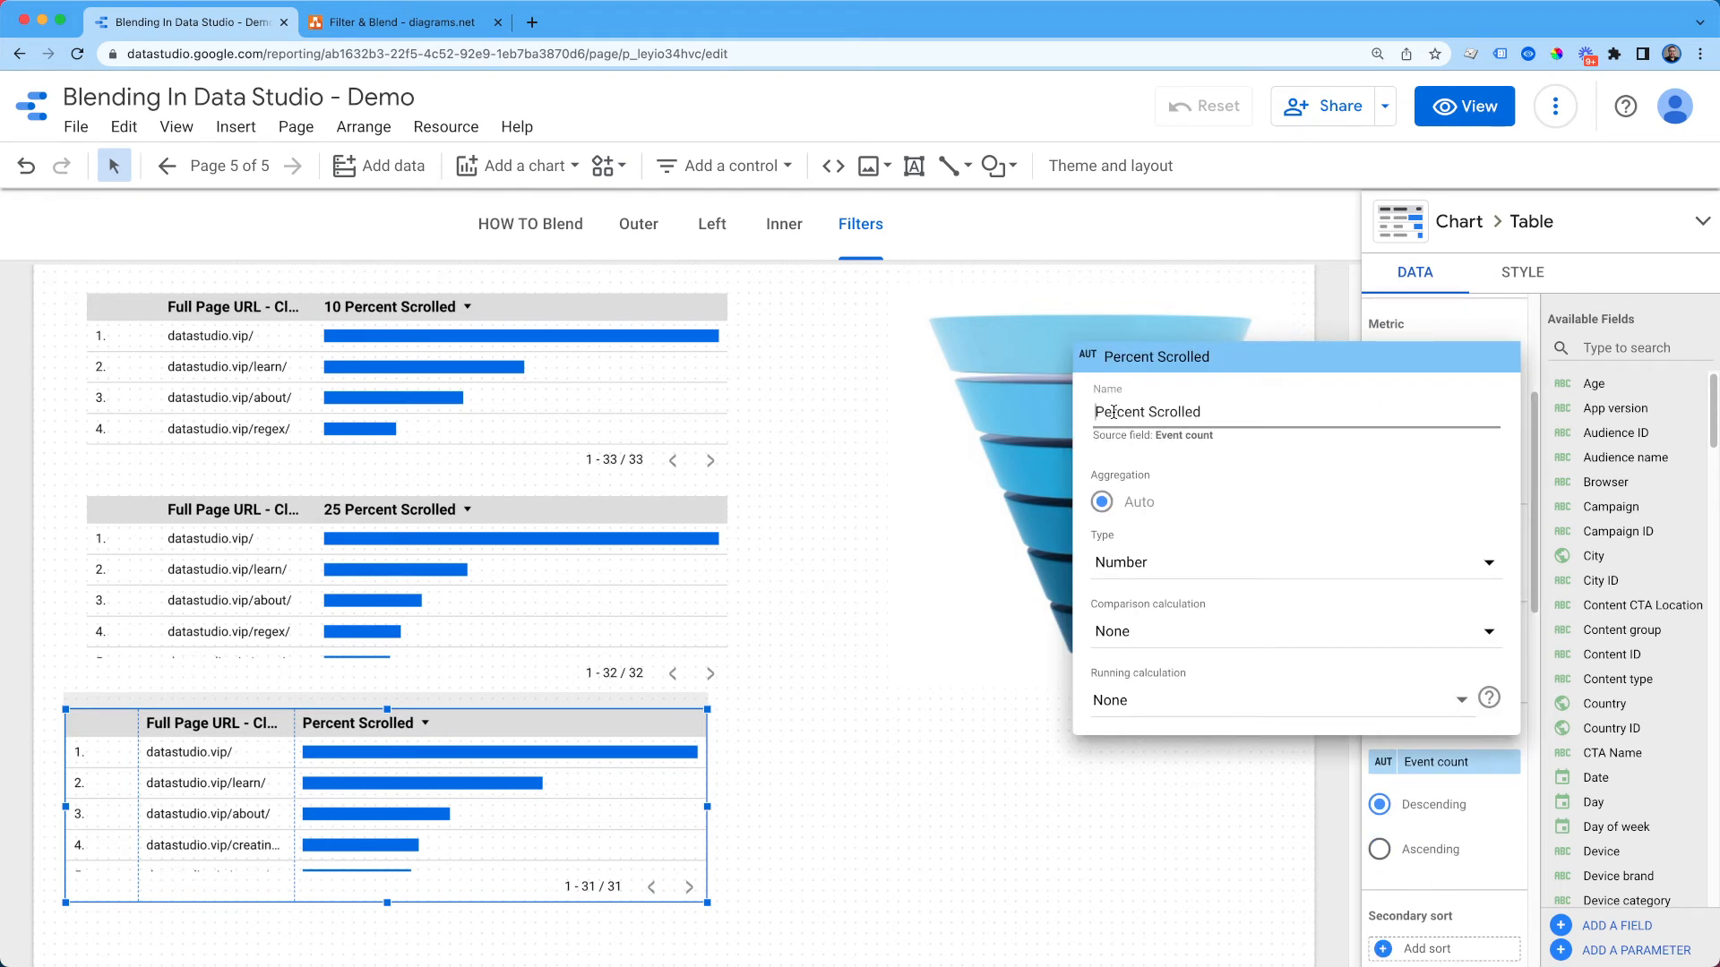
click(833, 792)
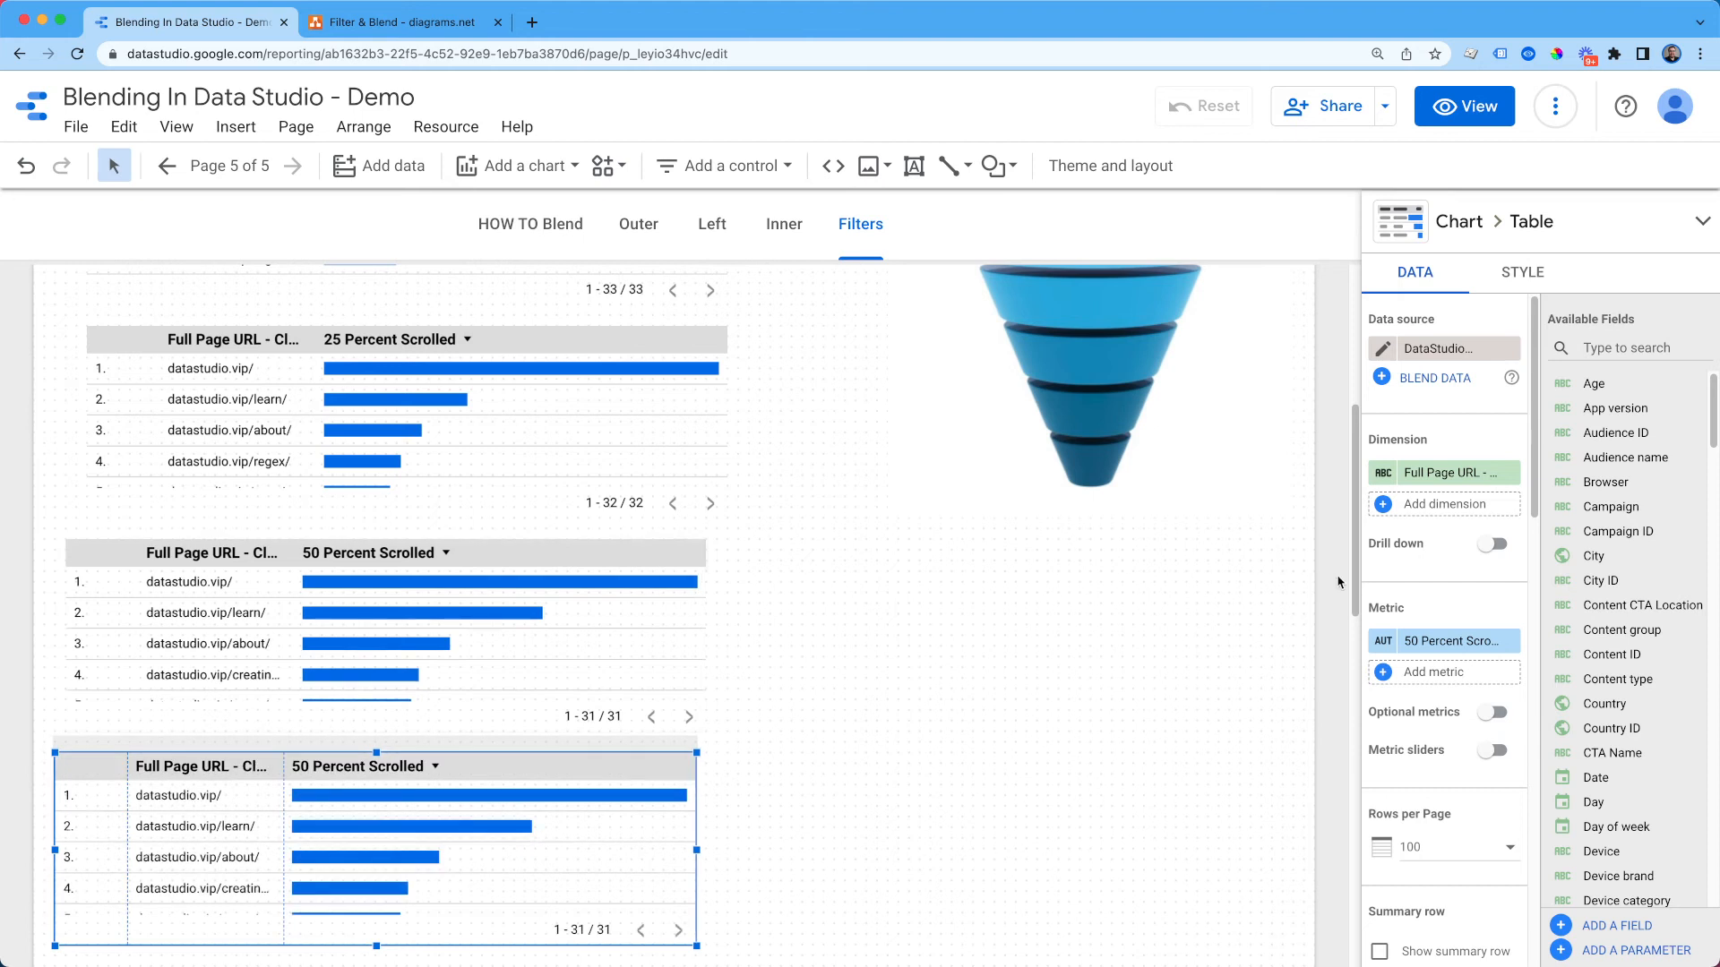
click(1442, 639)
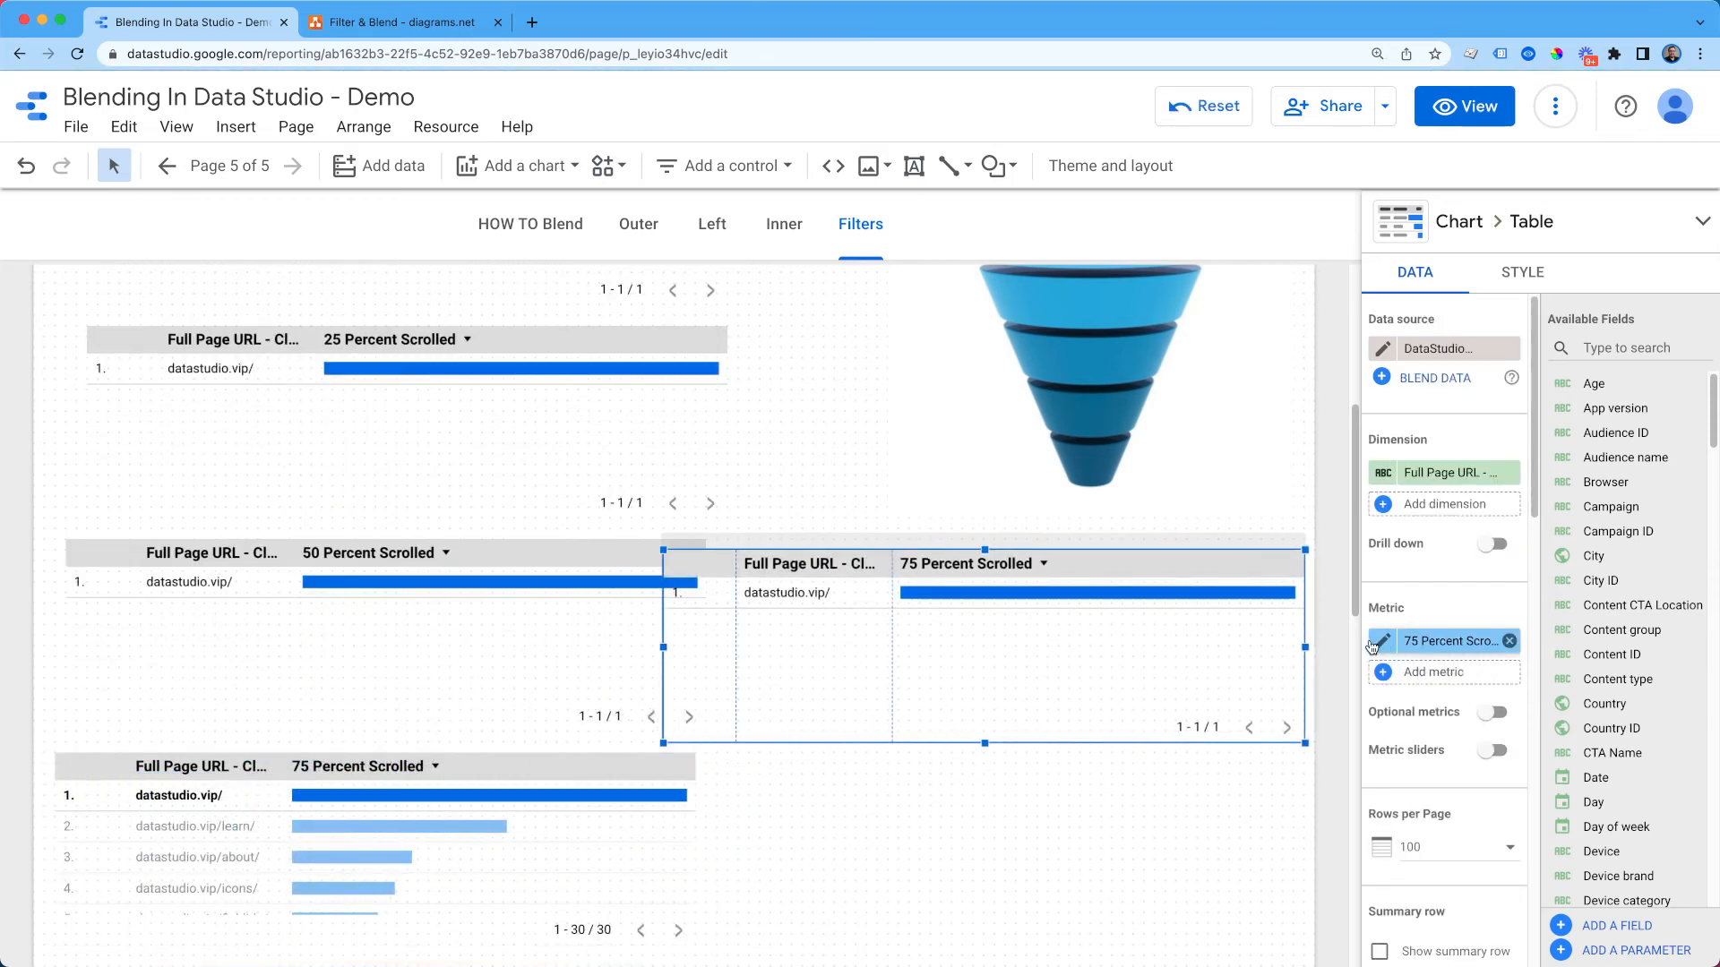
click(1381, 641)
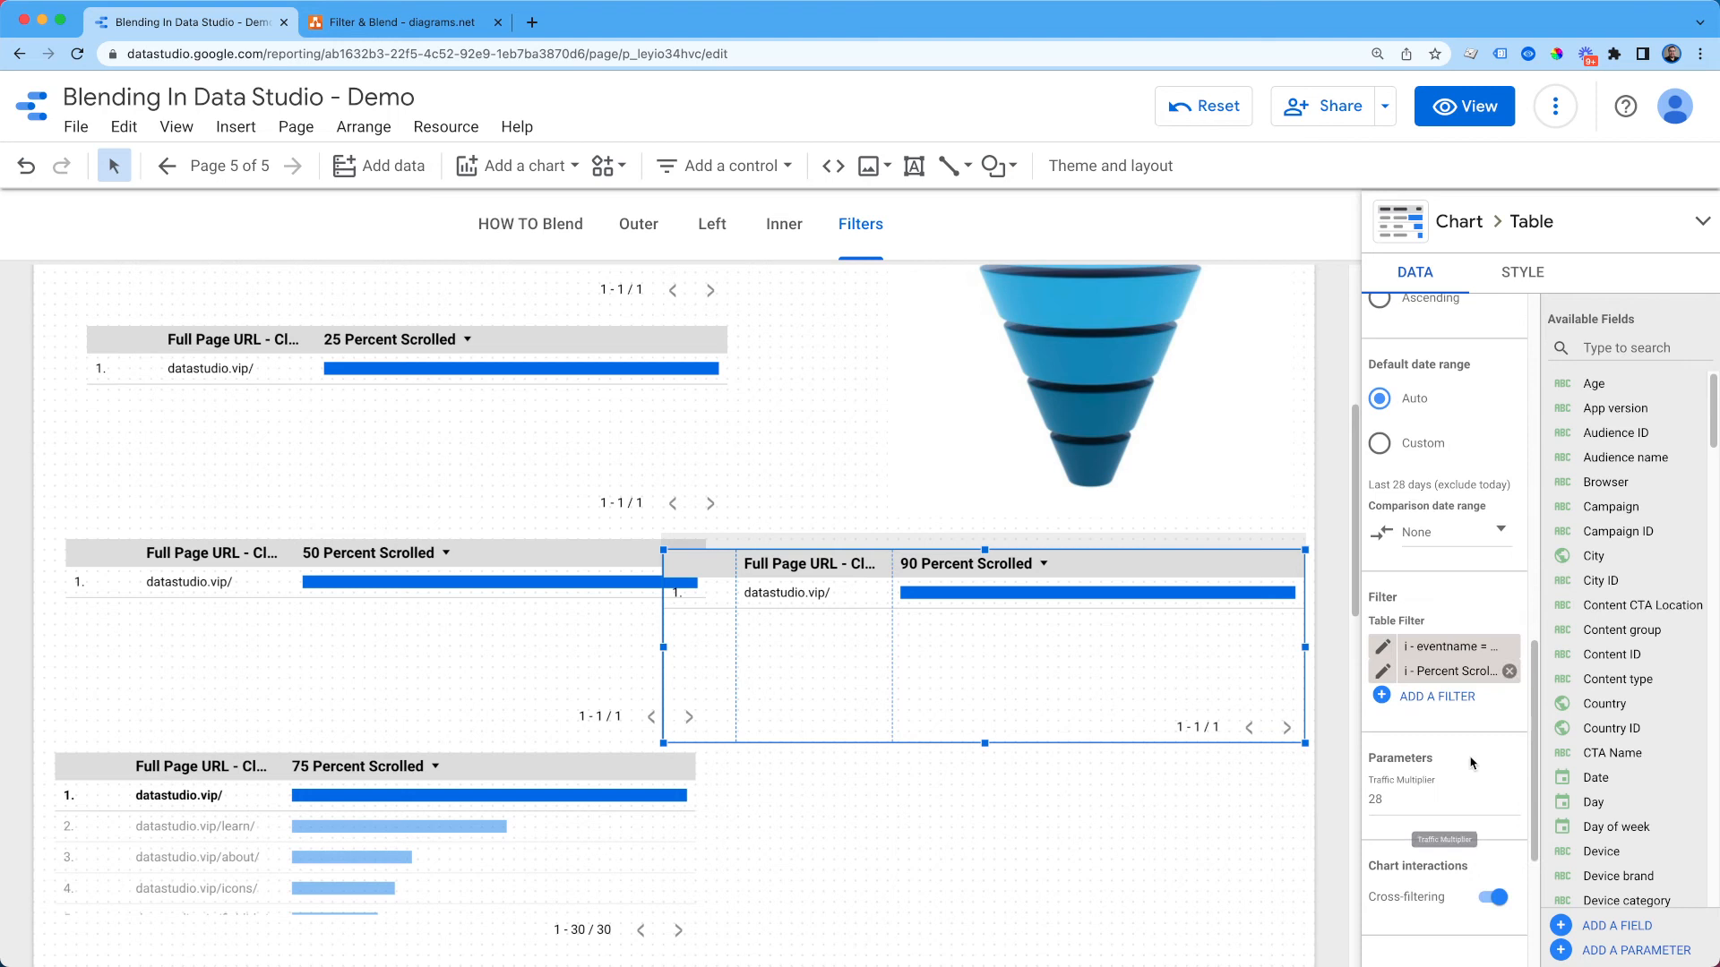
Step: Swap the fifth table's filter to Percent Scrolled = 90, then select all five tables for actions
click(1509, 672)
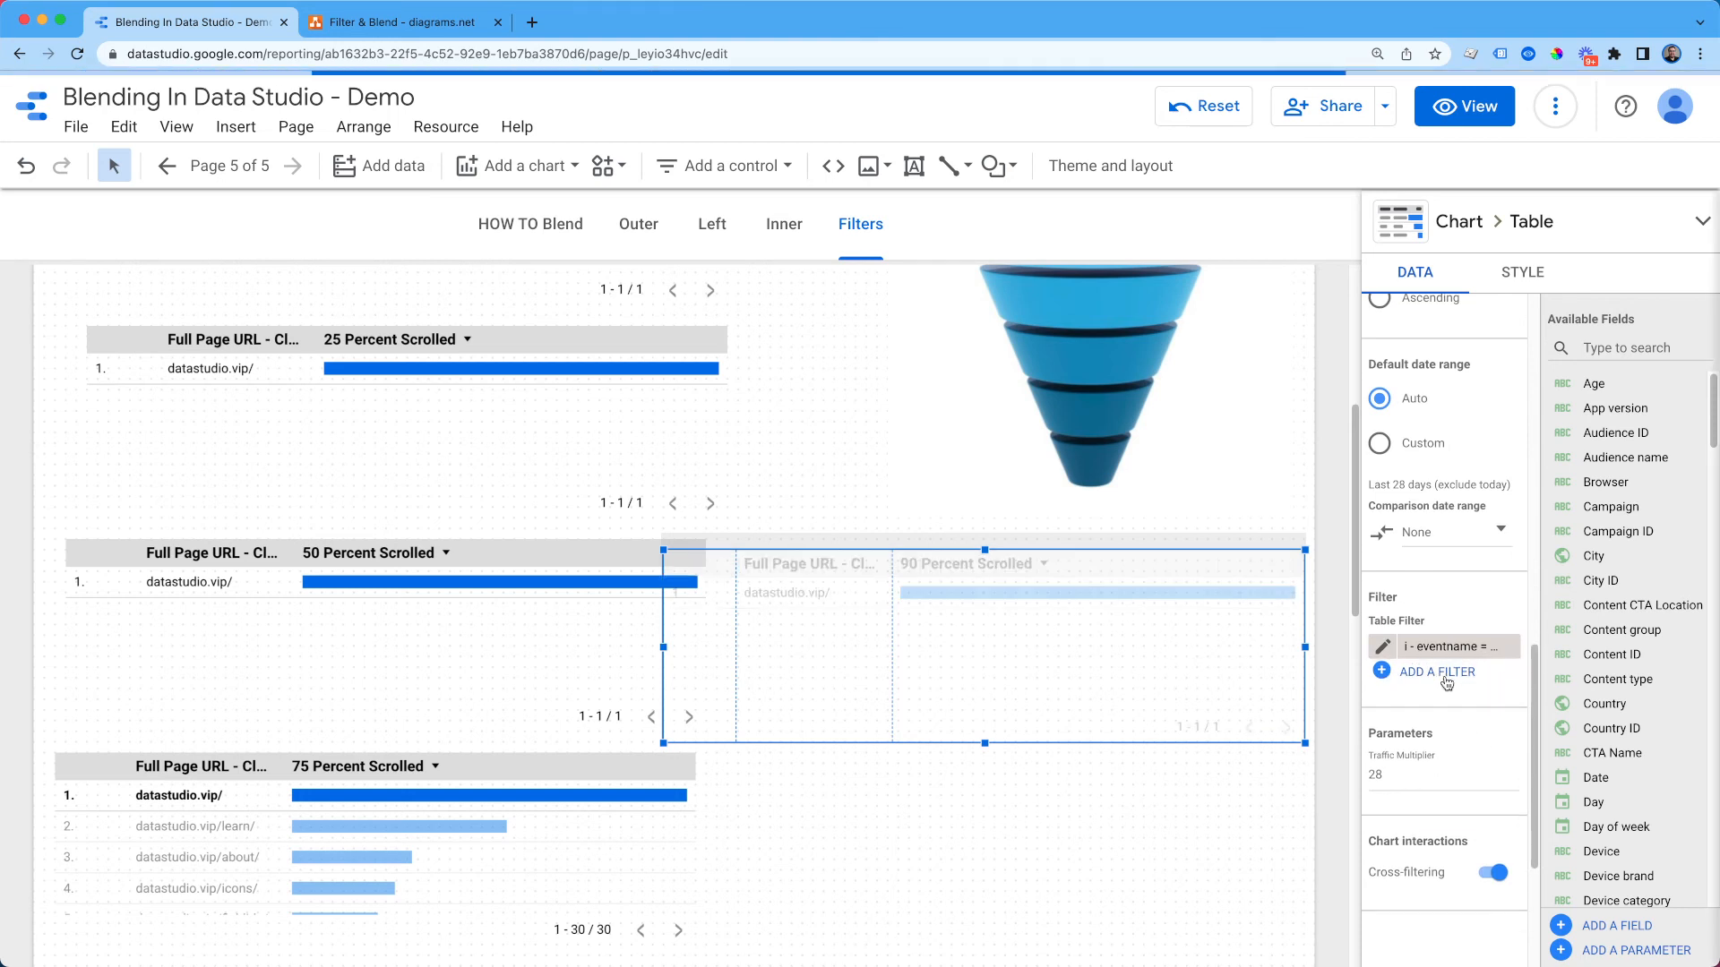
click(1437, 671)
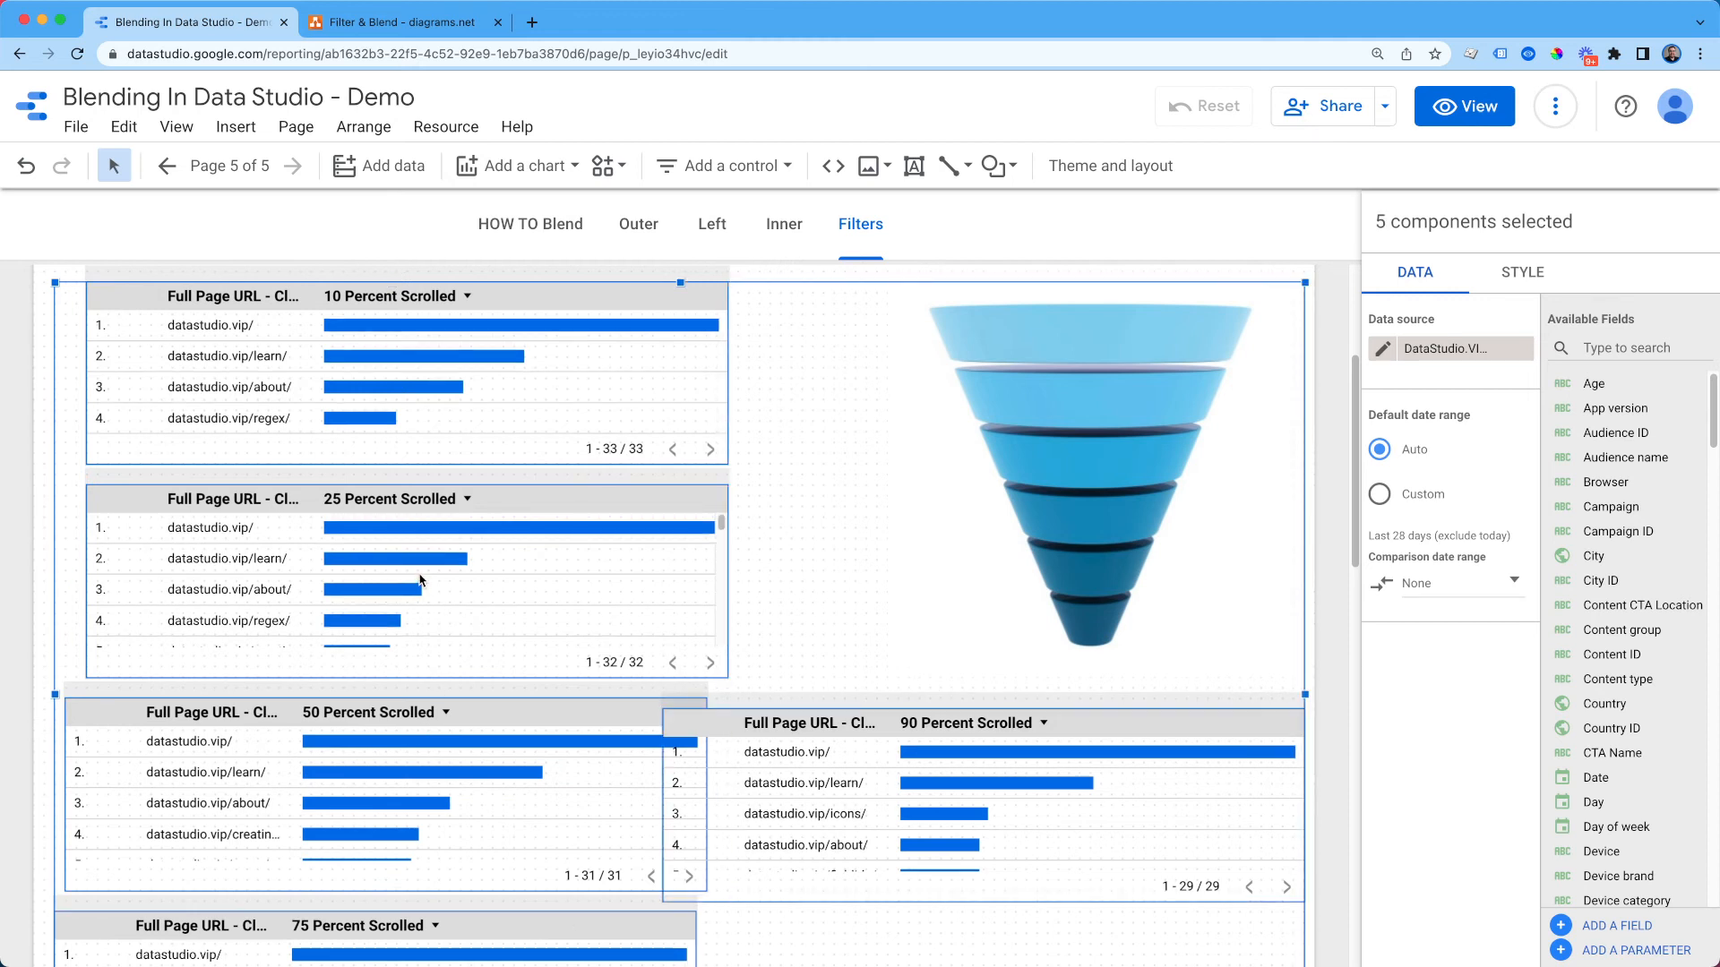
right_click(420, 580)
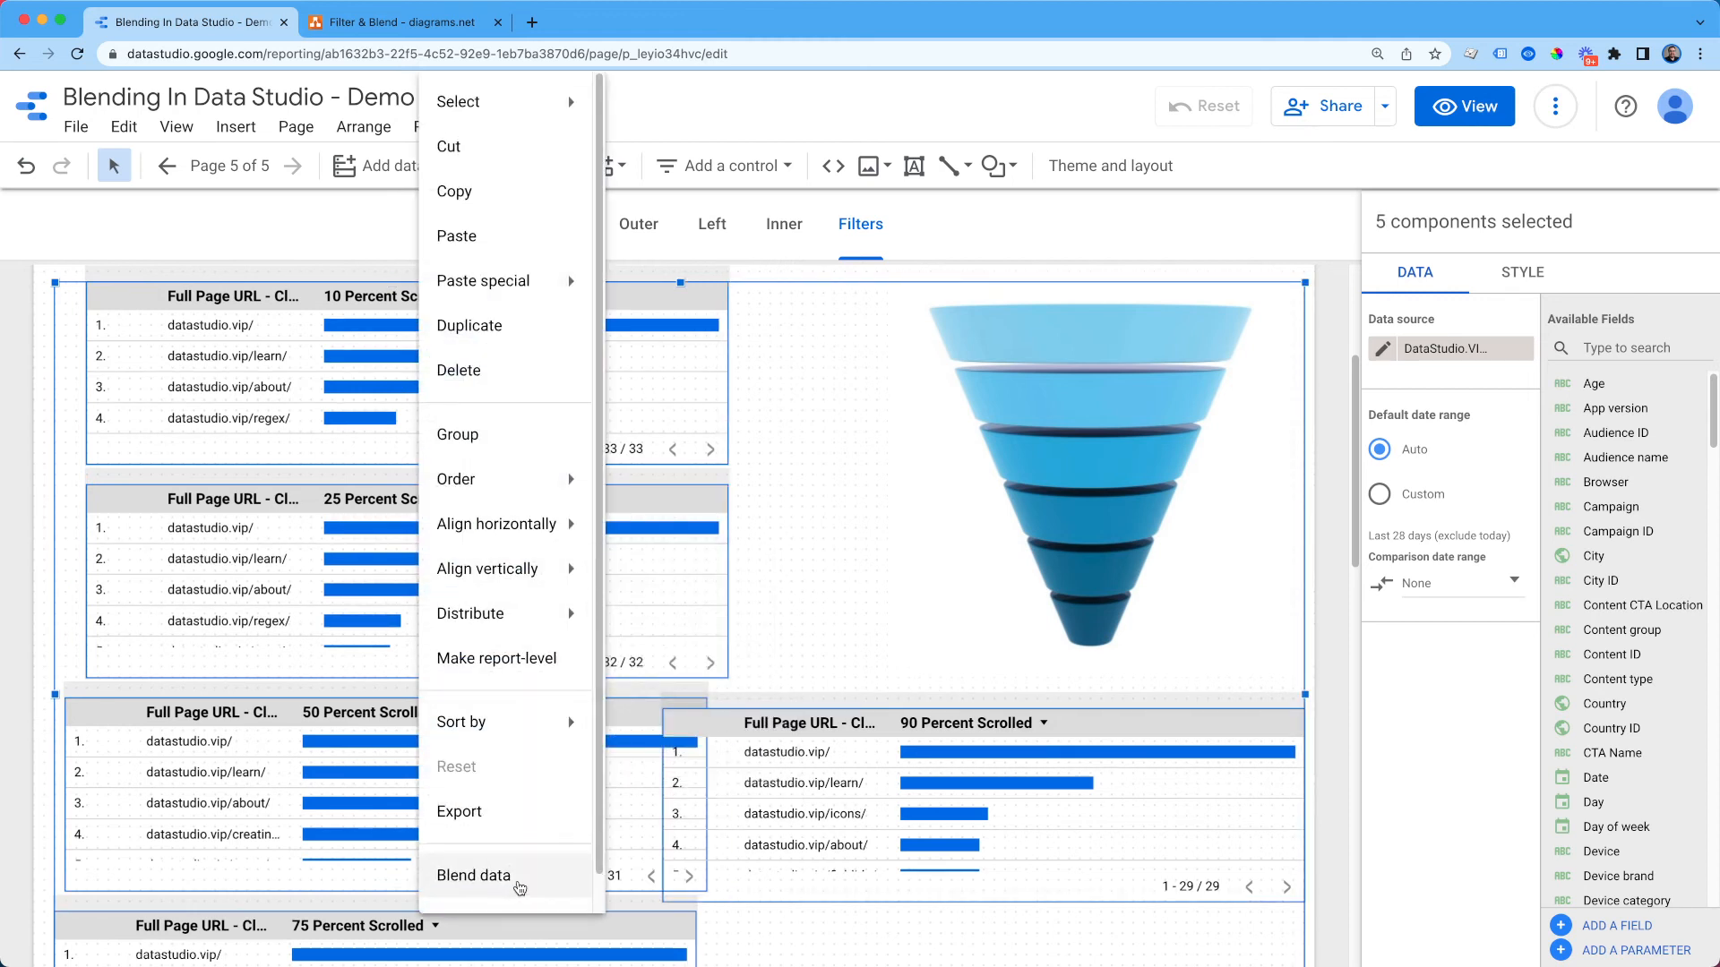
Step: Blend the five tables into one 10–90 Percent Scrolled table and review the Blend Data panel
click(473, 874)
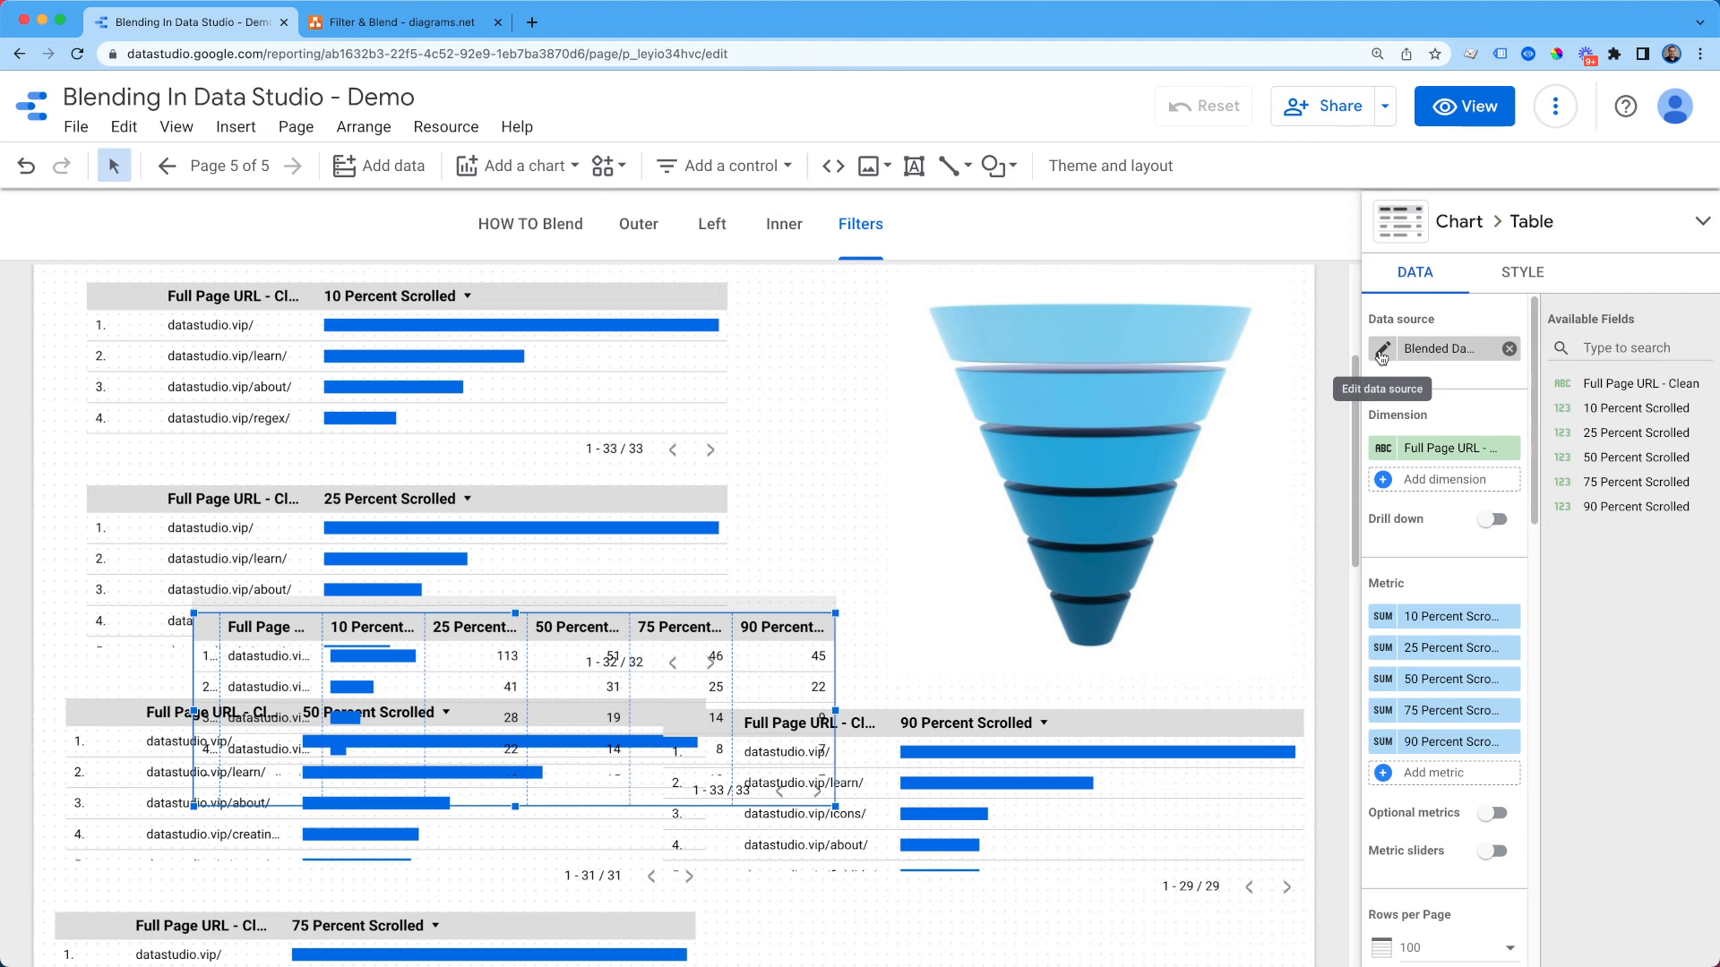
click(1383, 350)
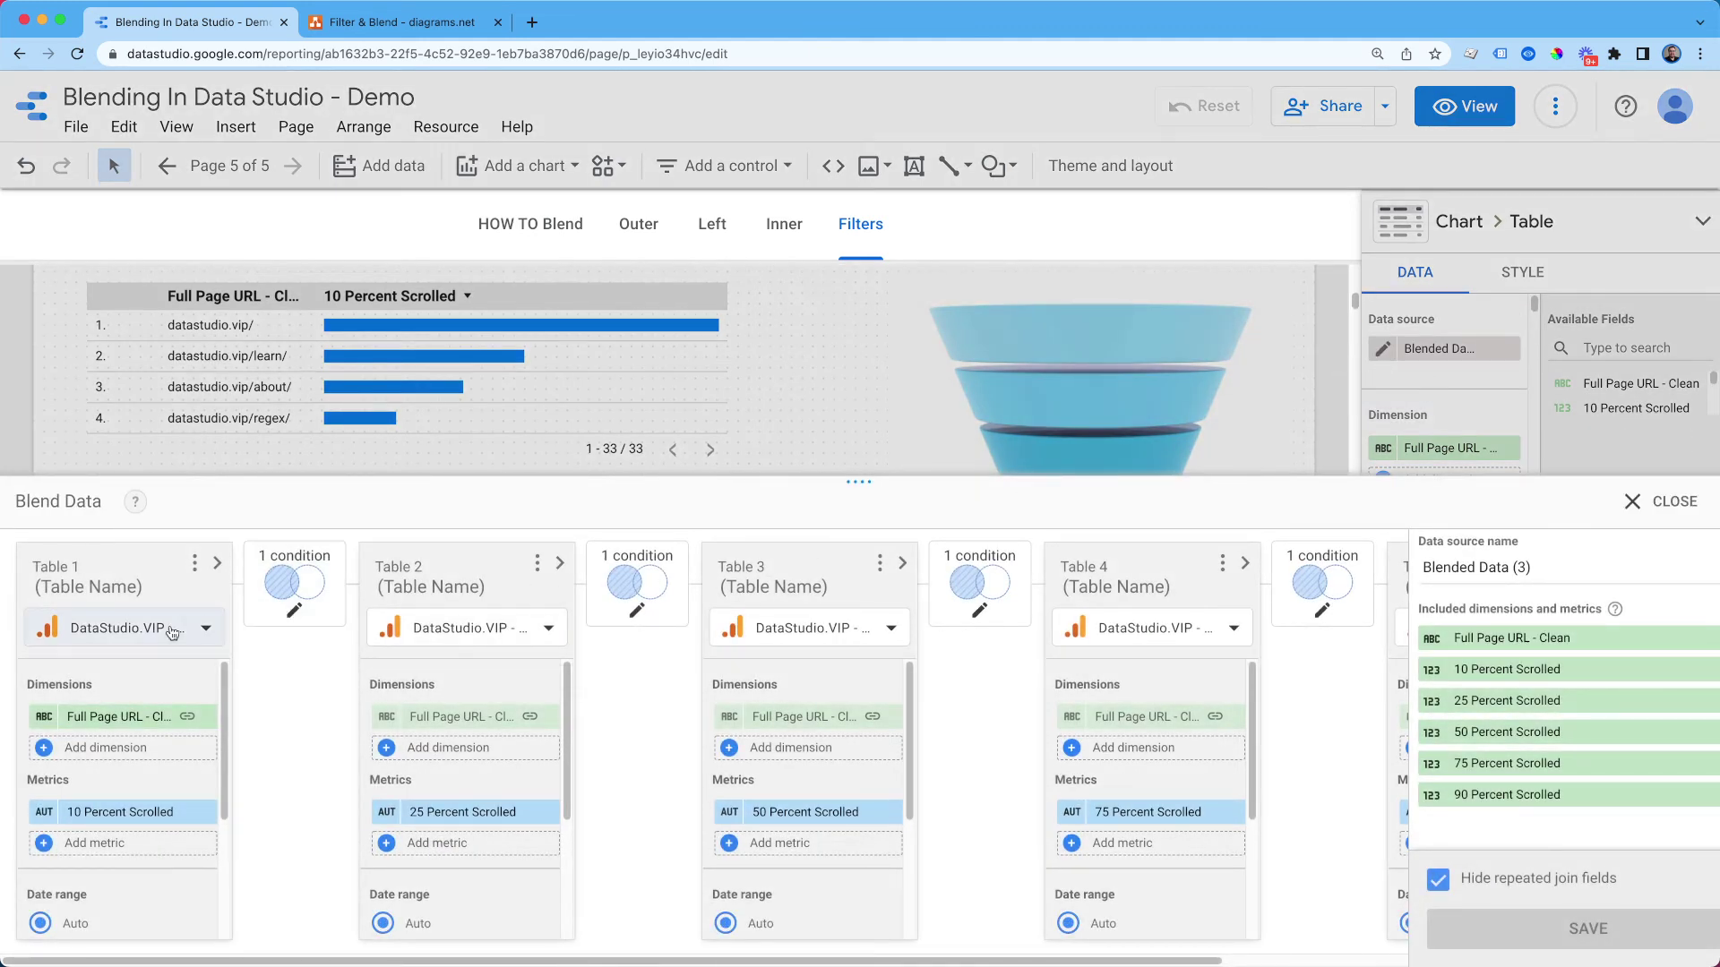
mouse_move(509, 634)
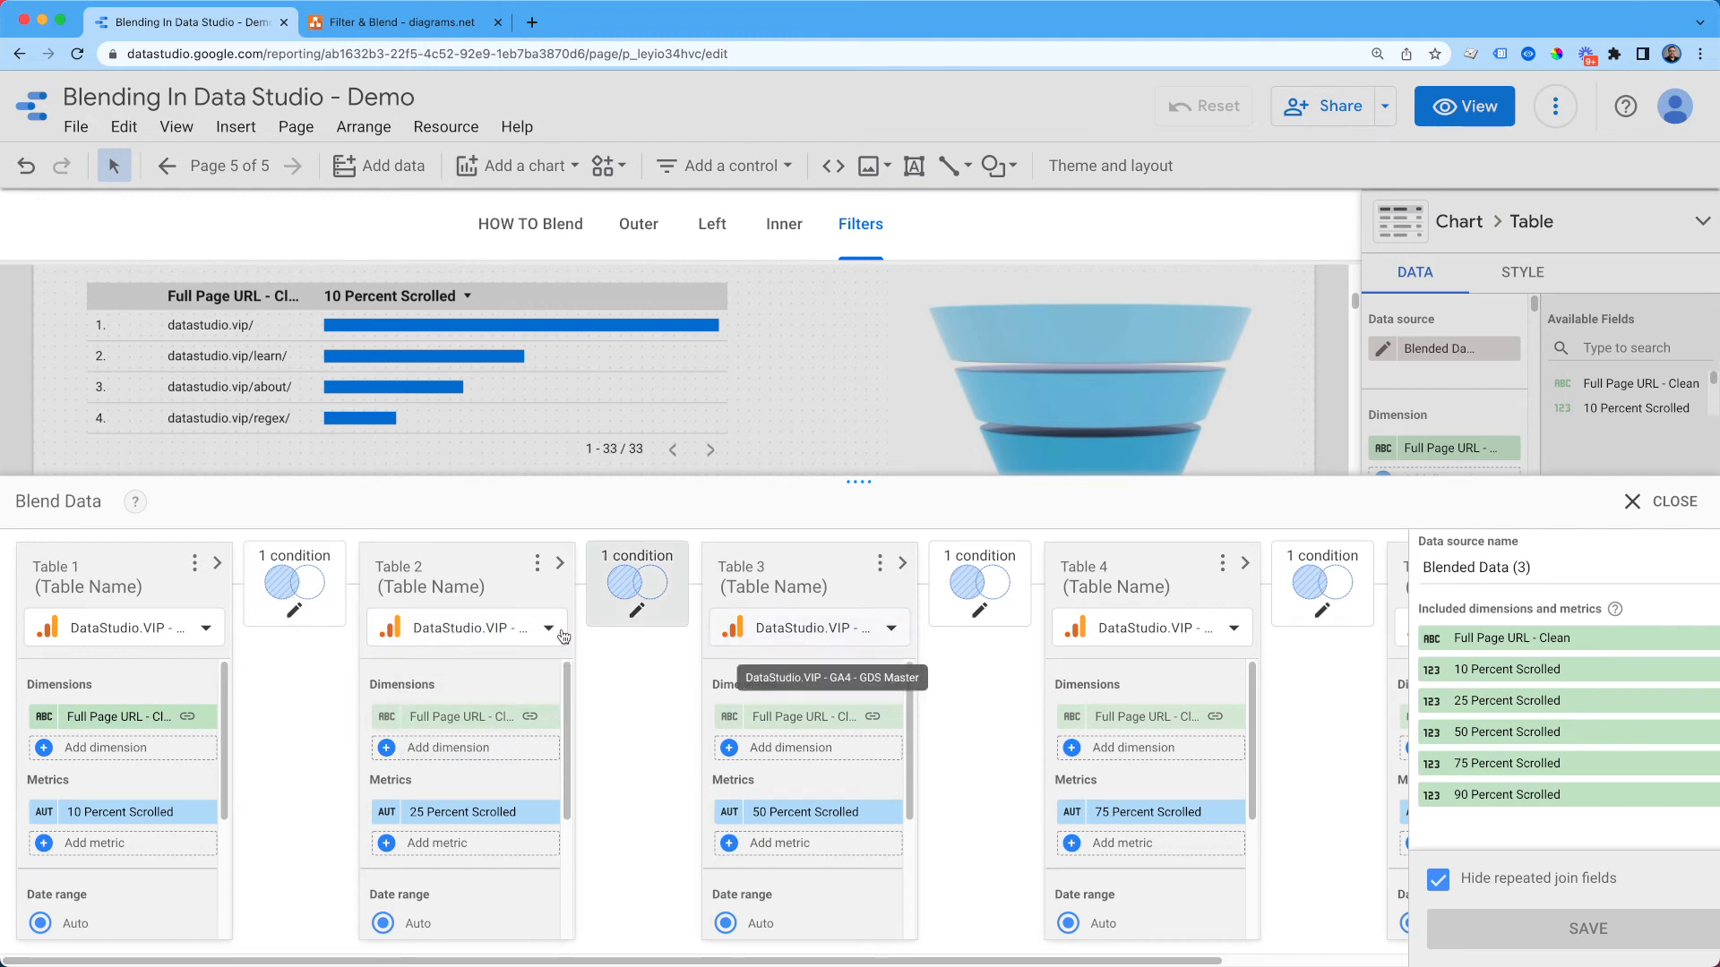
mouse_move(1322, 636)
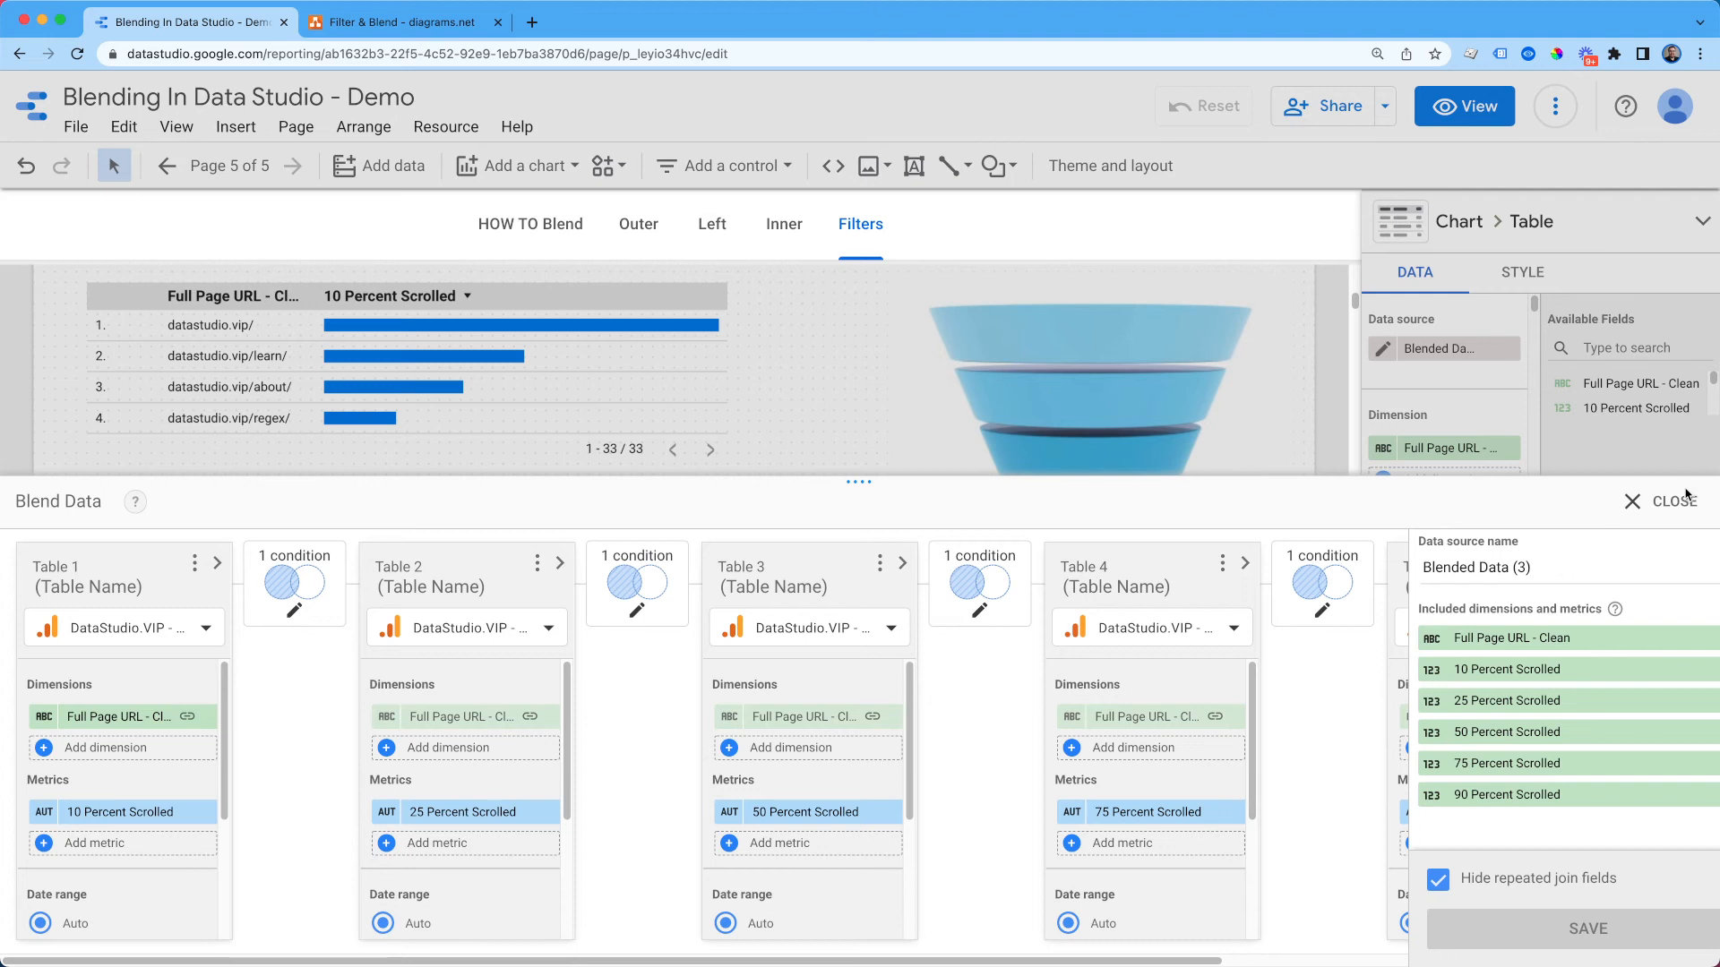
click(1673, 502)
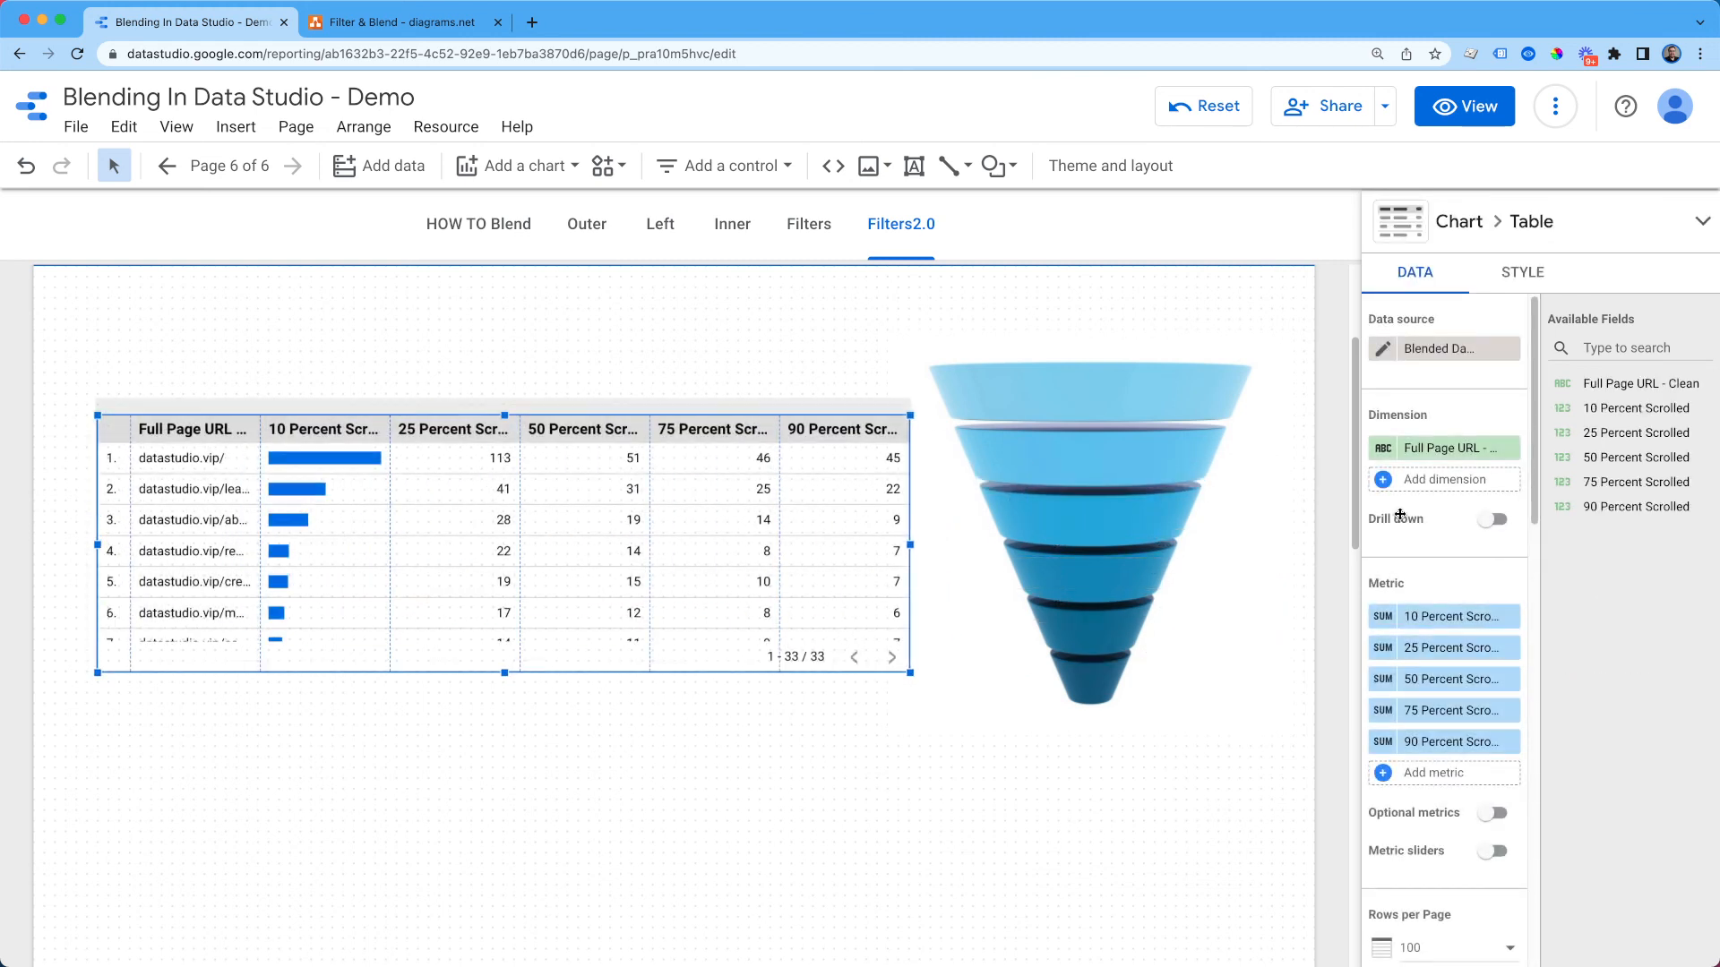
Step: Change the table's Column #1 (10 Percent Scrolled) display from Bar to Number in the style settings
click(1523, 272)
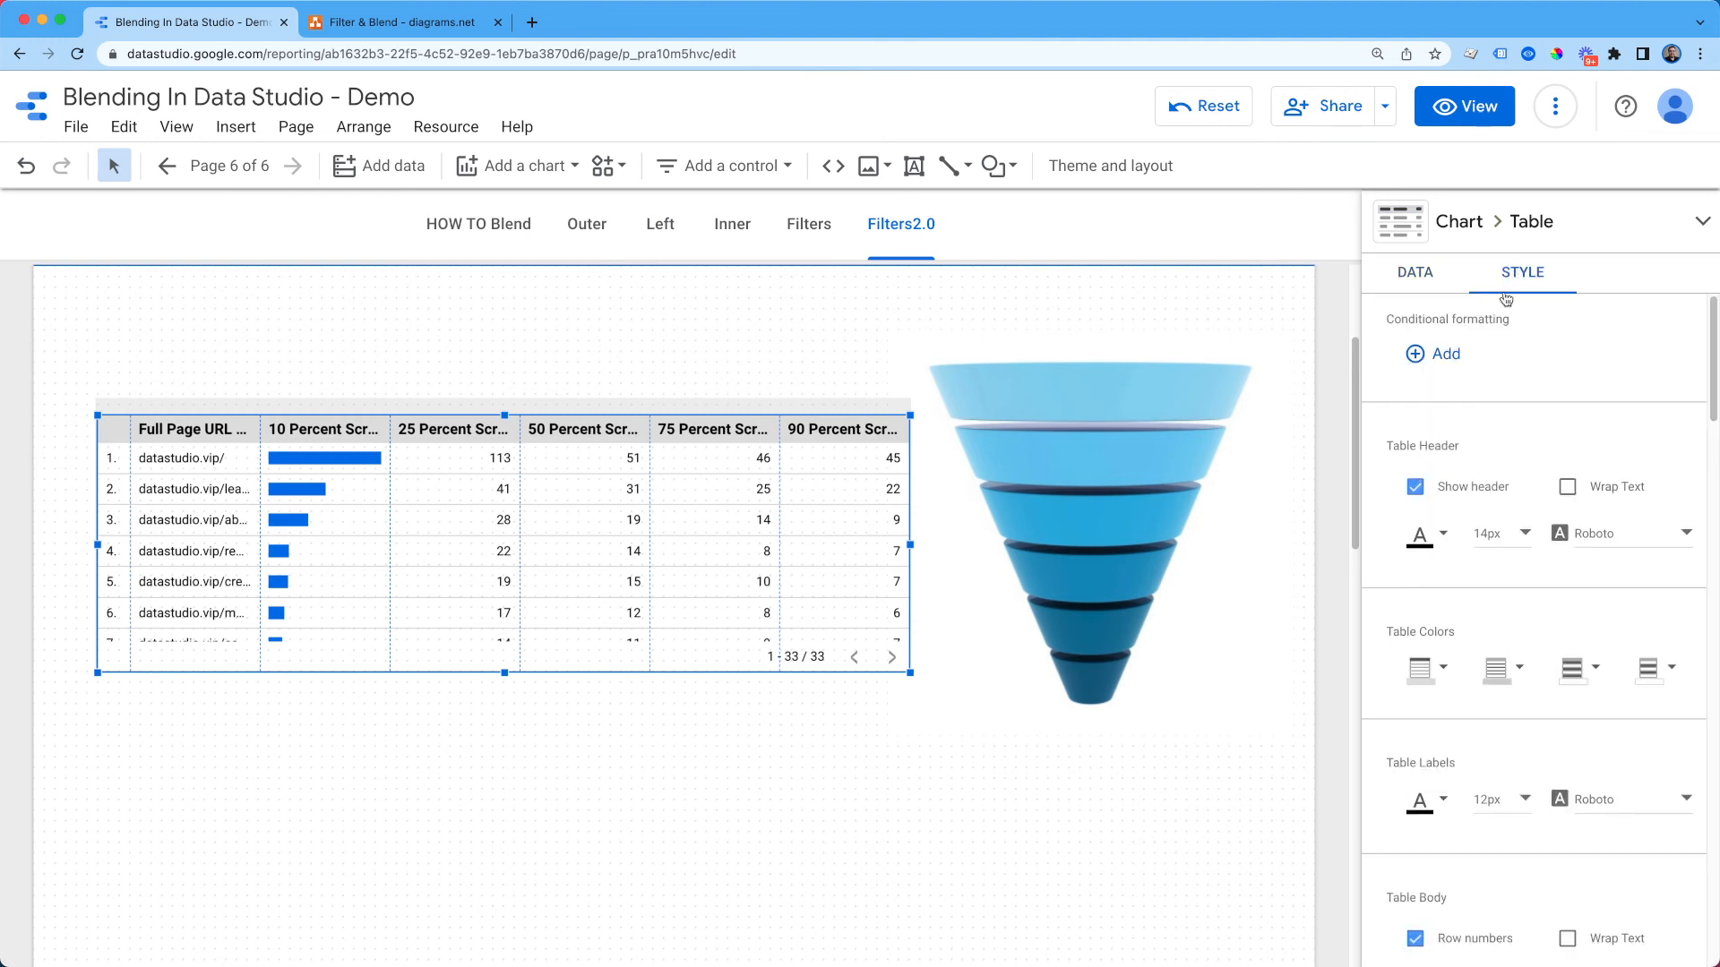
mouse_move(1598, 673)
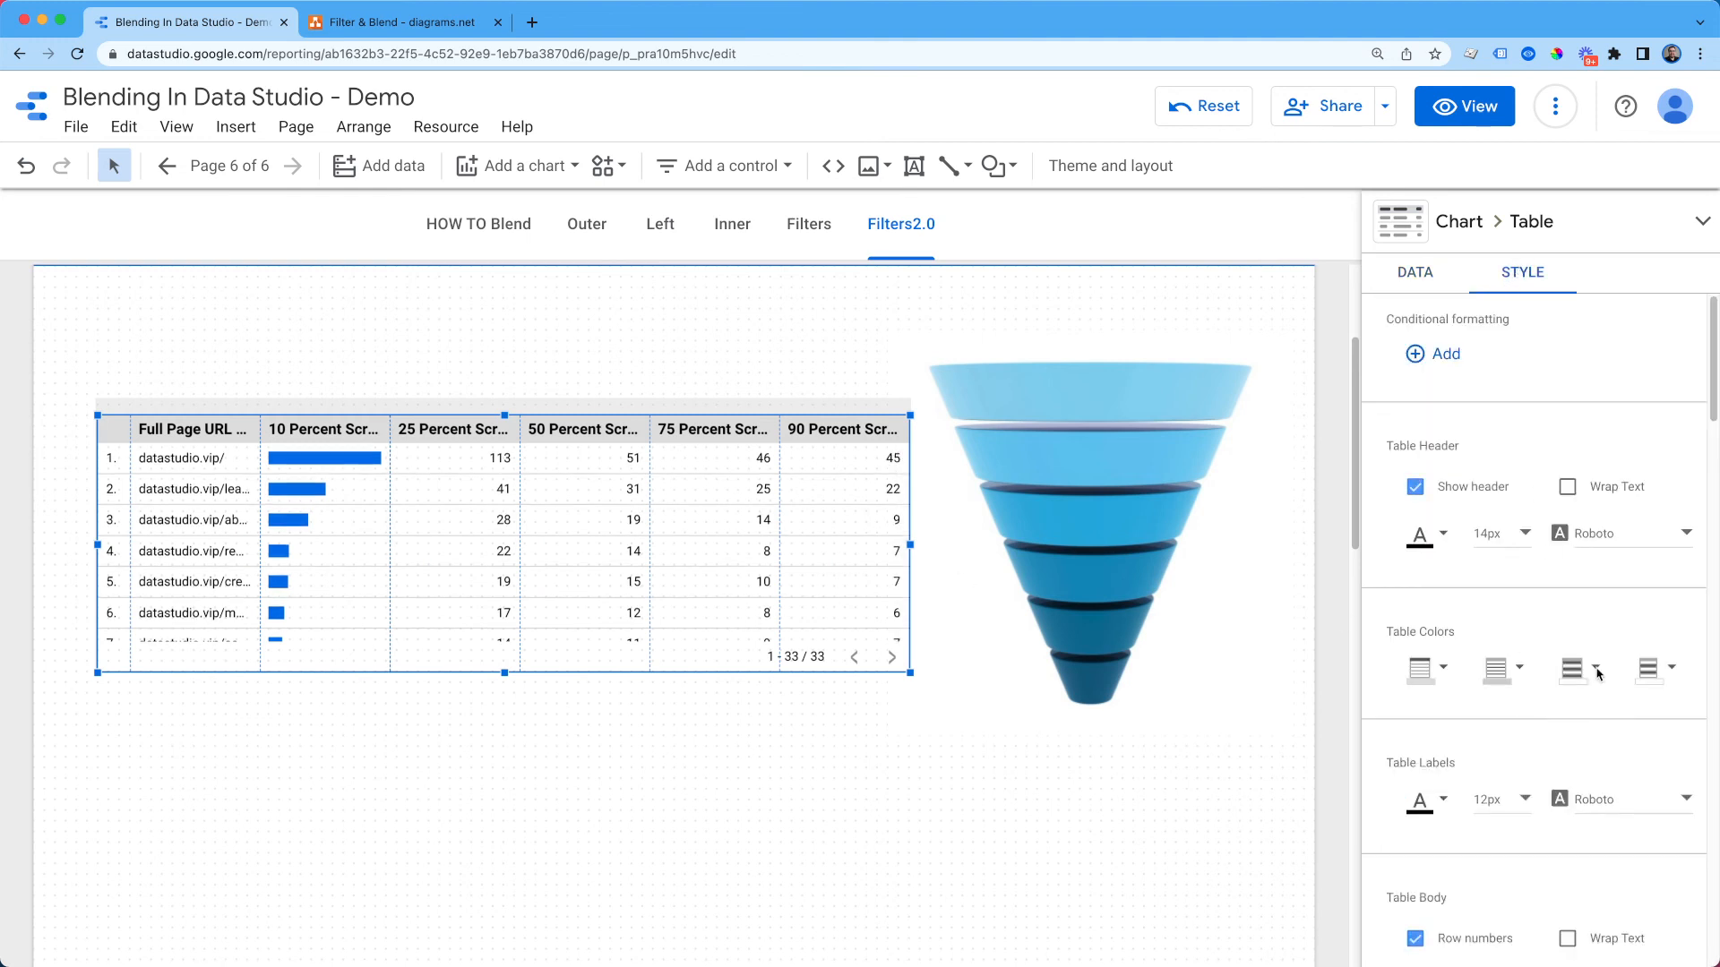
scroll(down, 3)
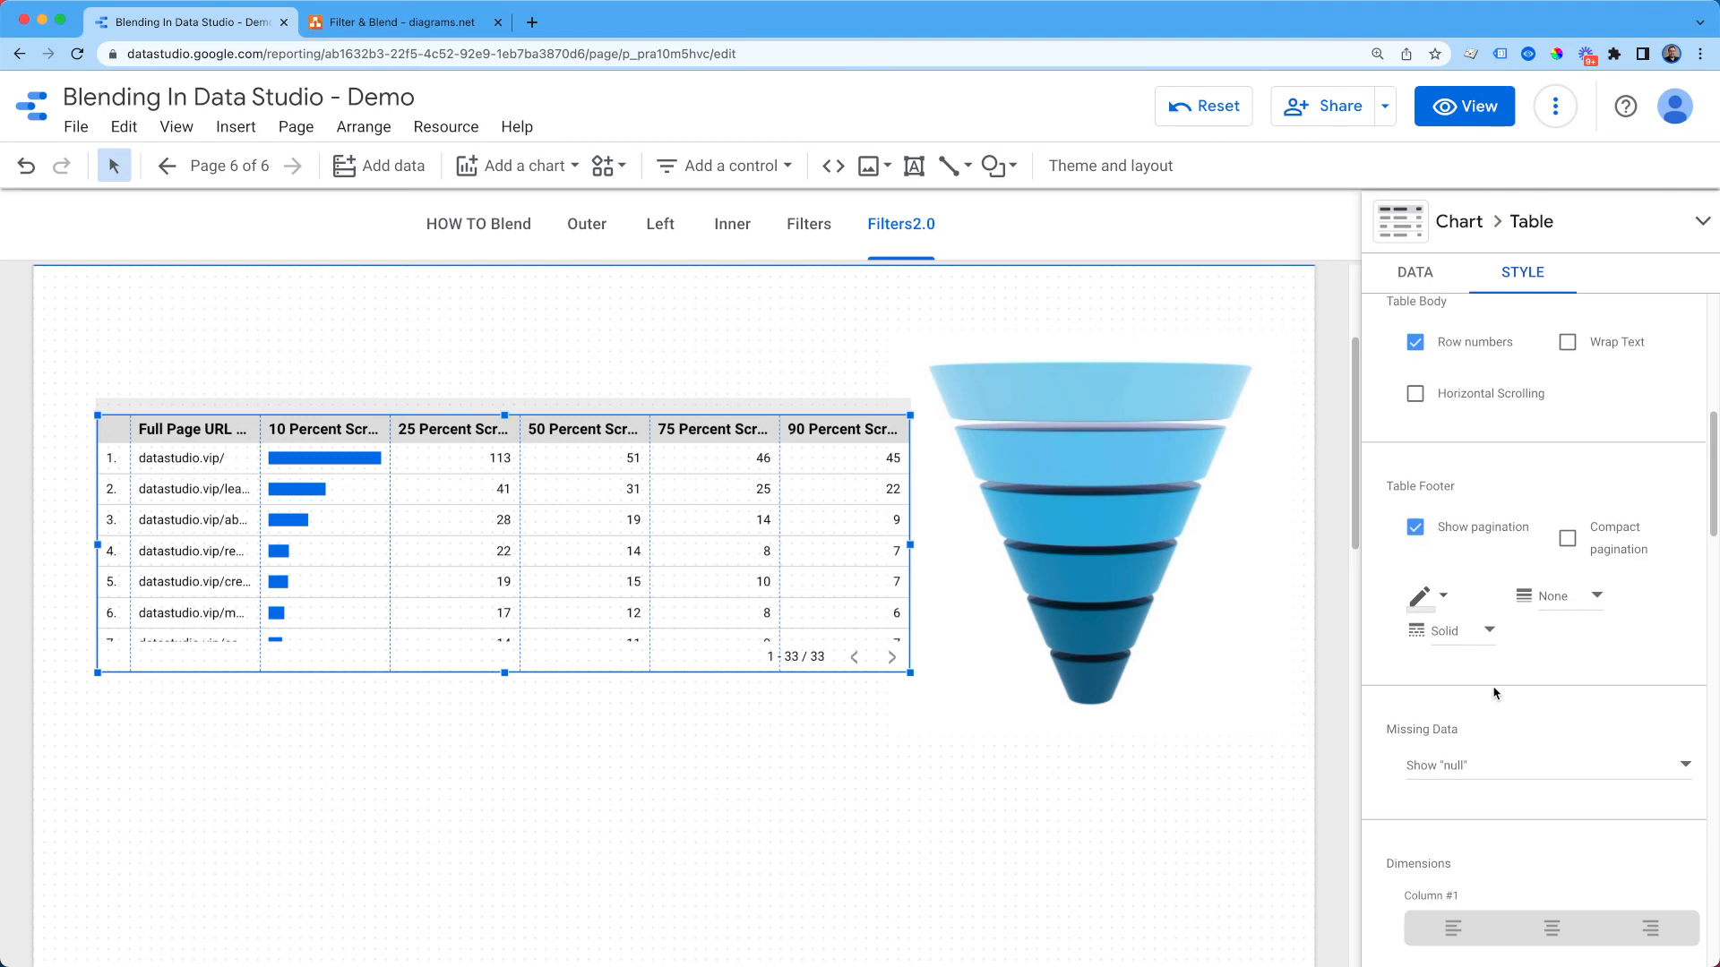
scroll(down, 3)
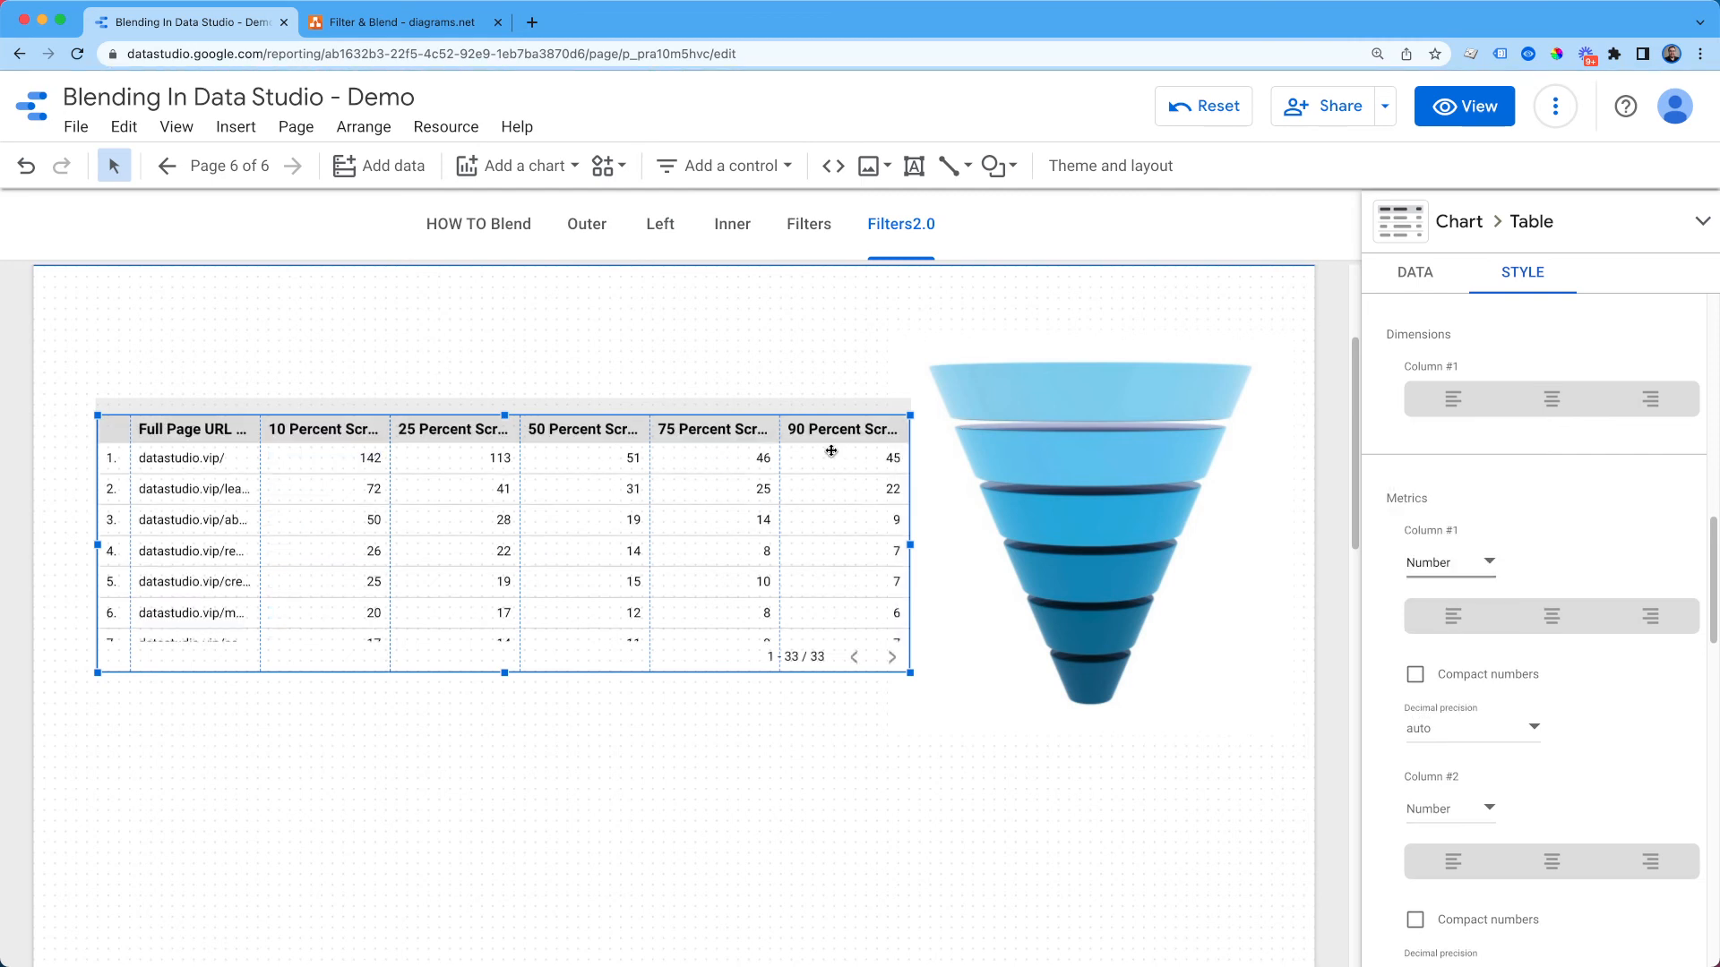
mouse_move(774, 405)
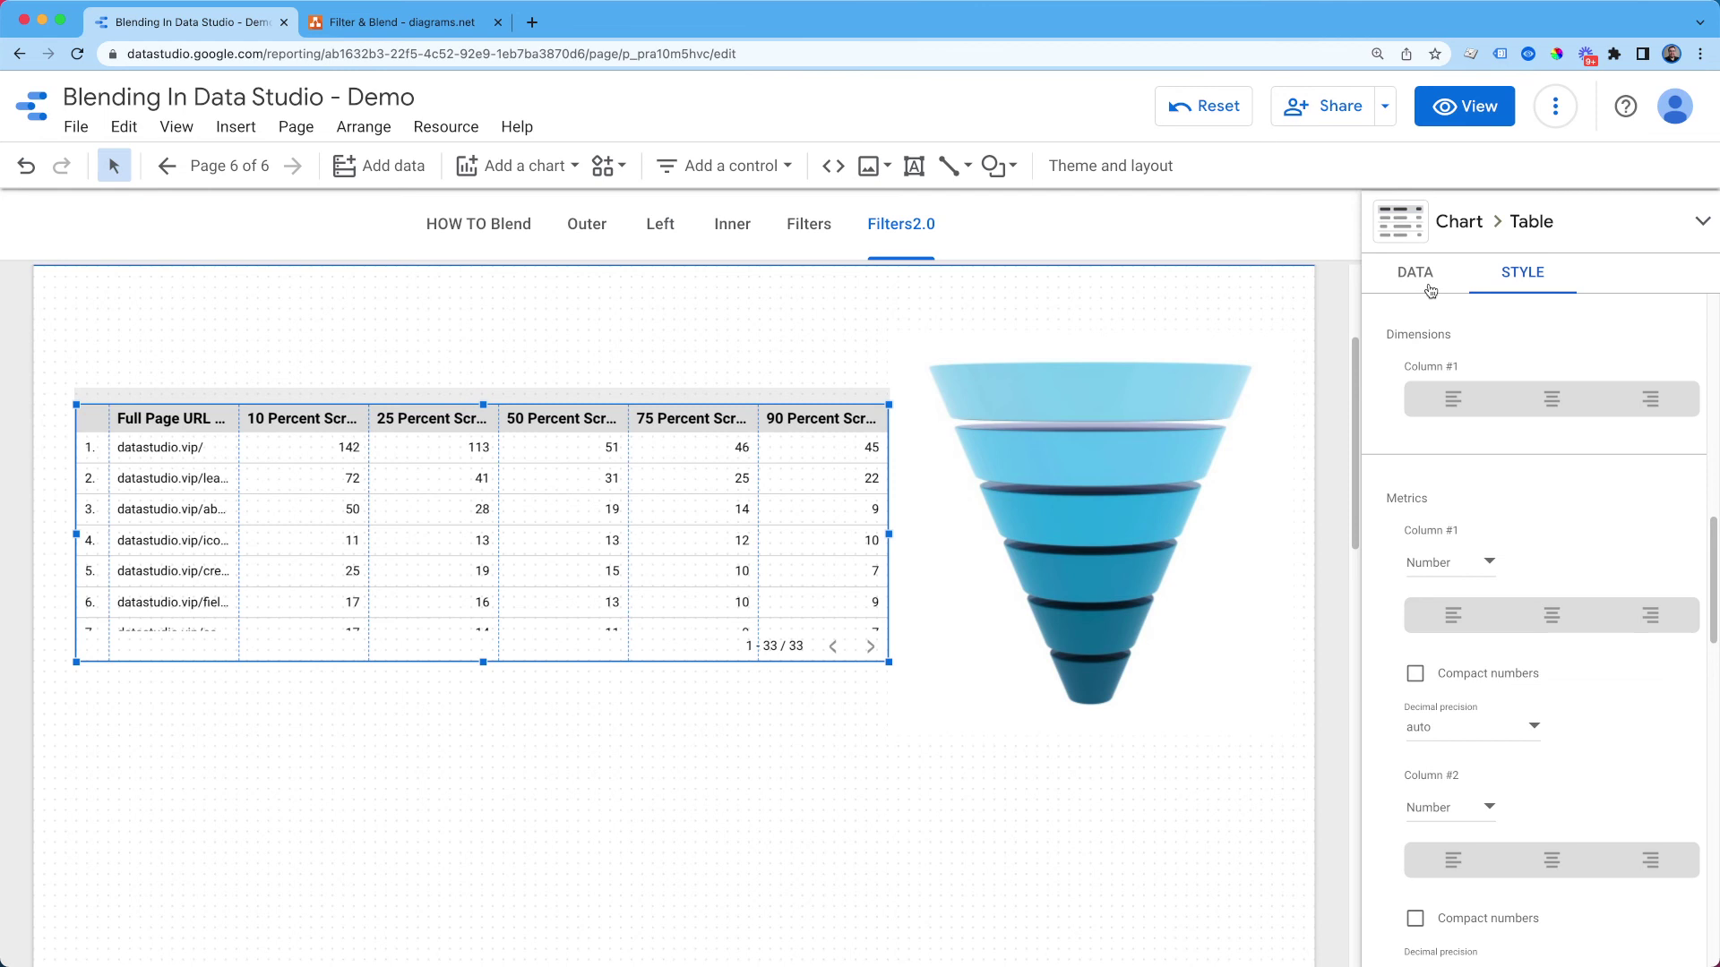
click(1415, 273)
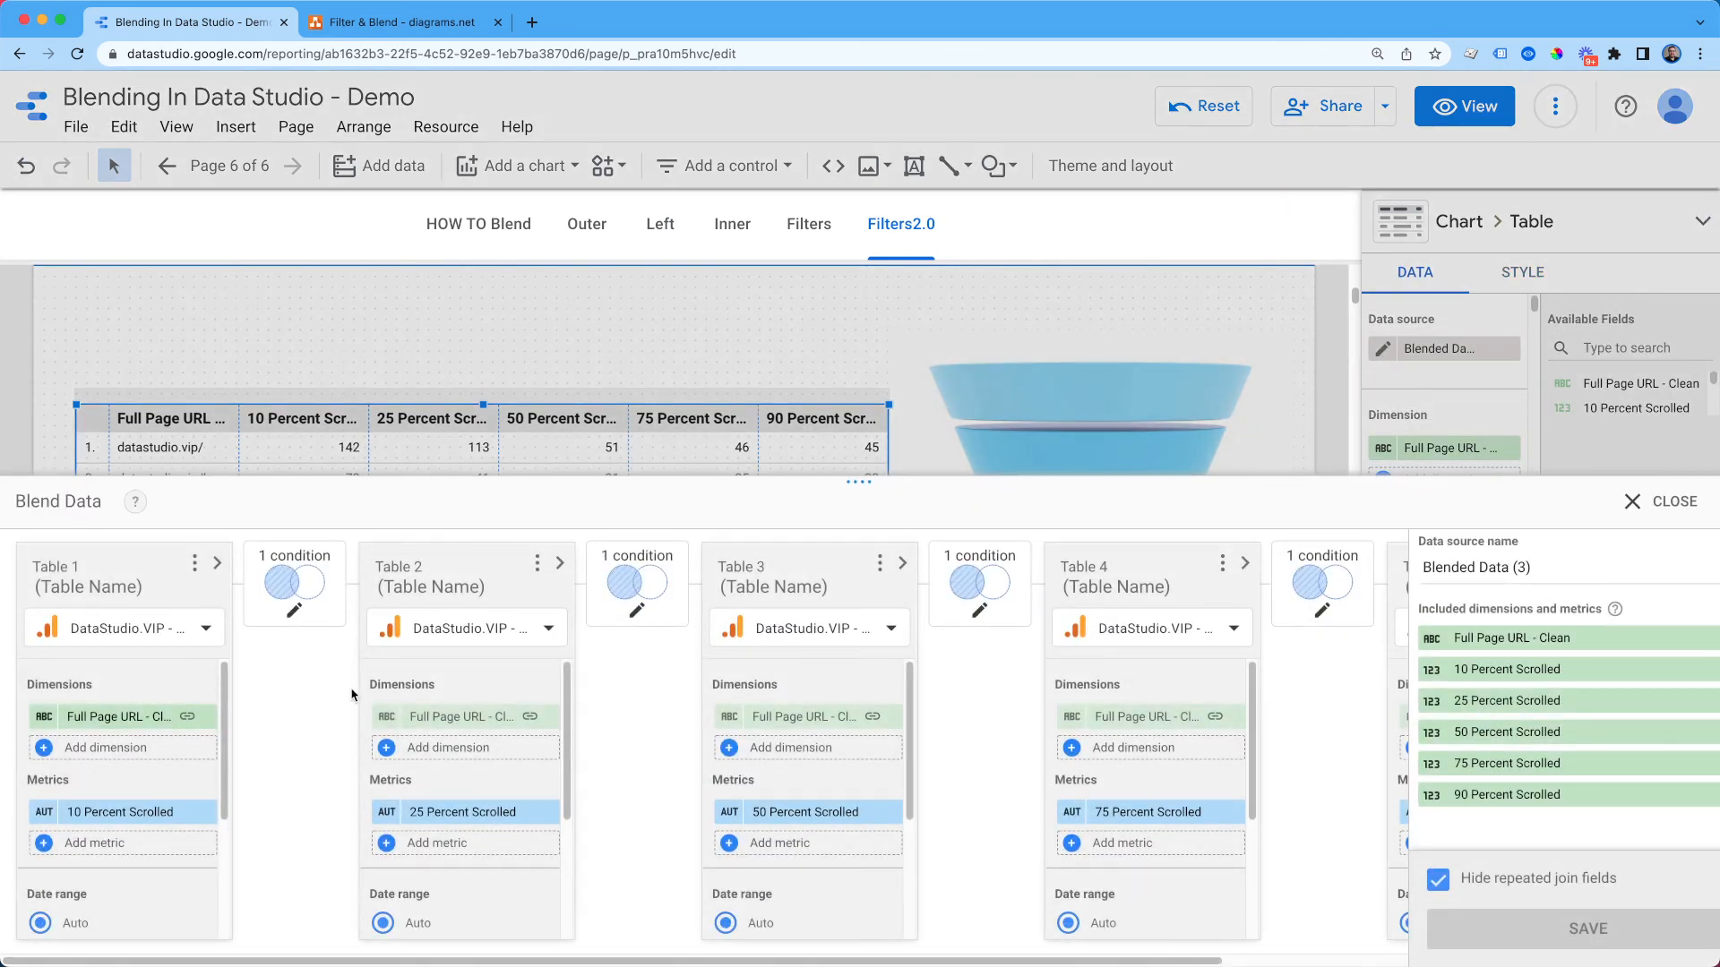
mouse_move(124, 813)
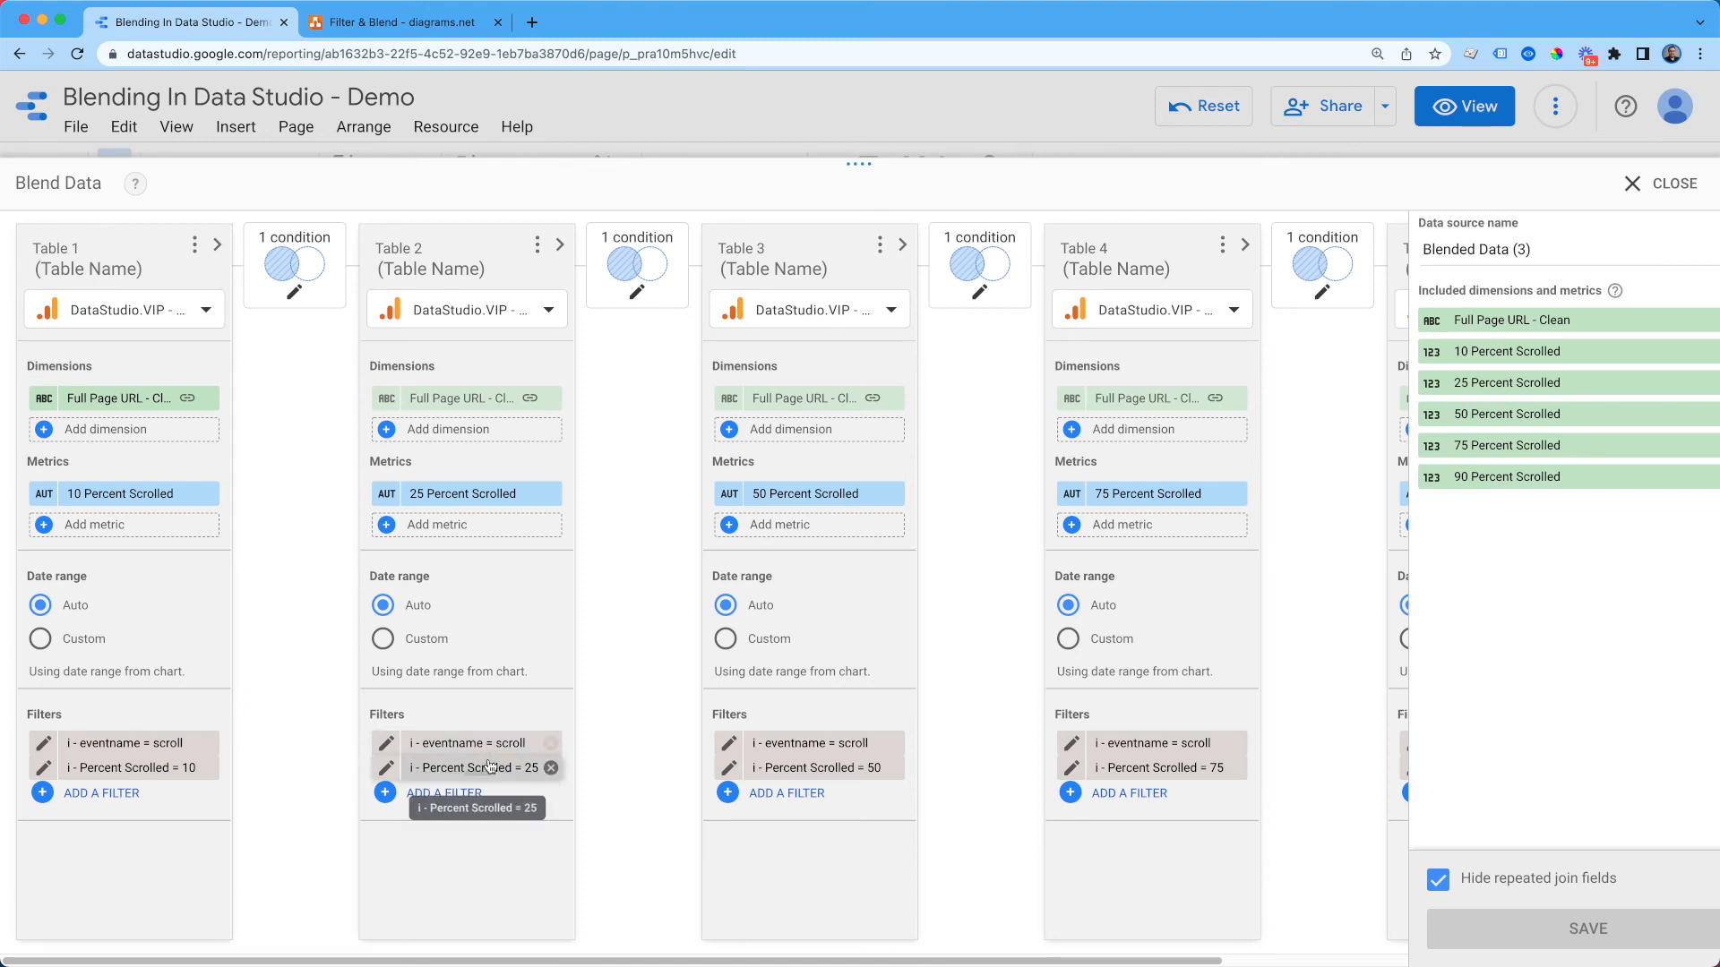
Step: Rename the five-table blend to 'Scroll Depth Report' and save it
scroll(right, 3)
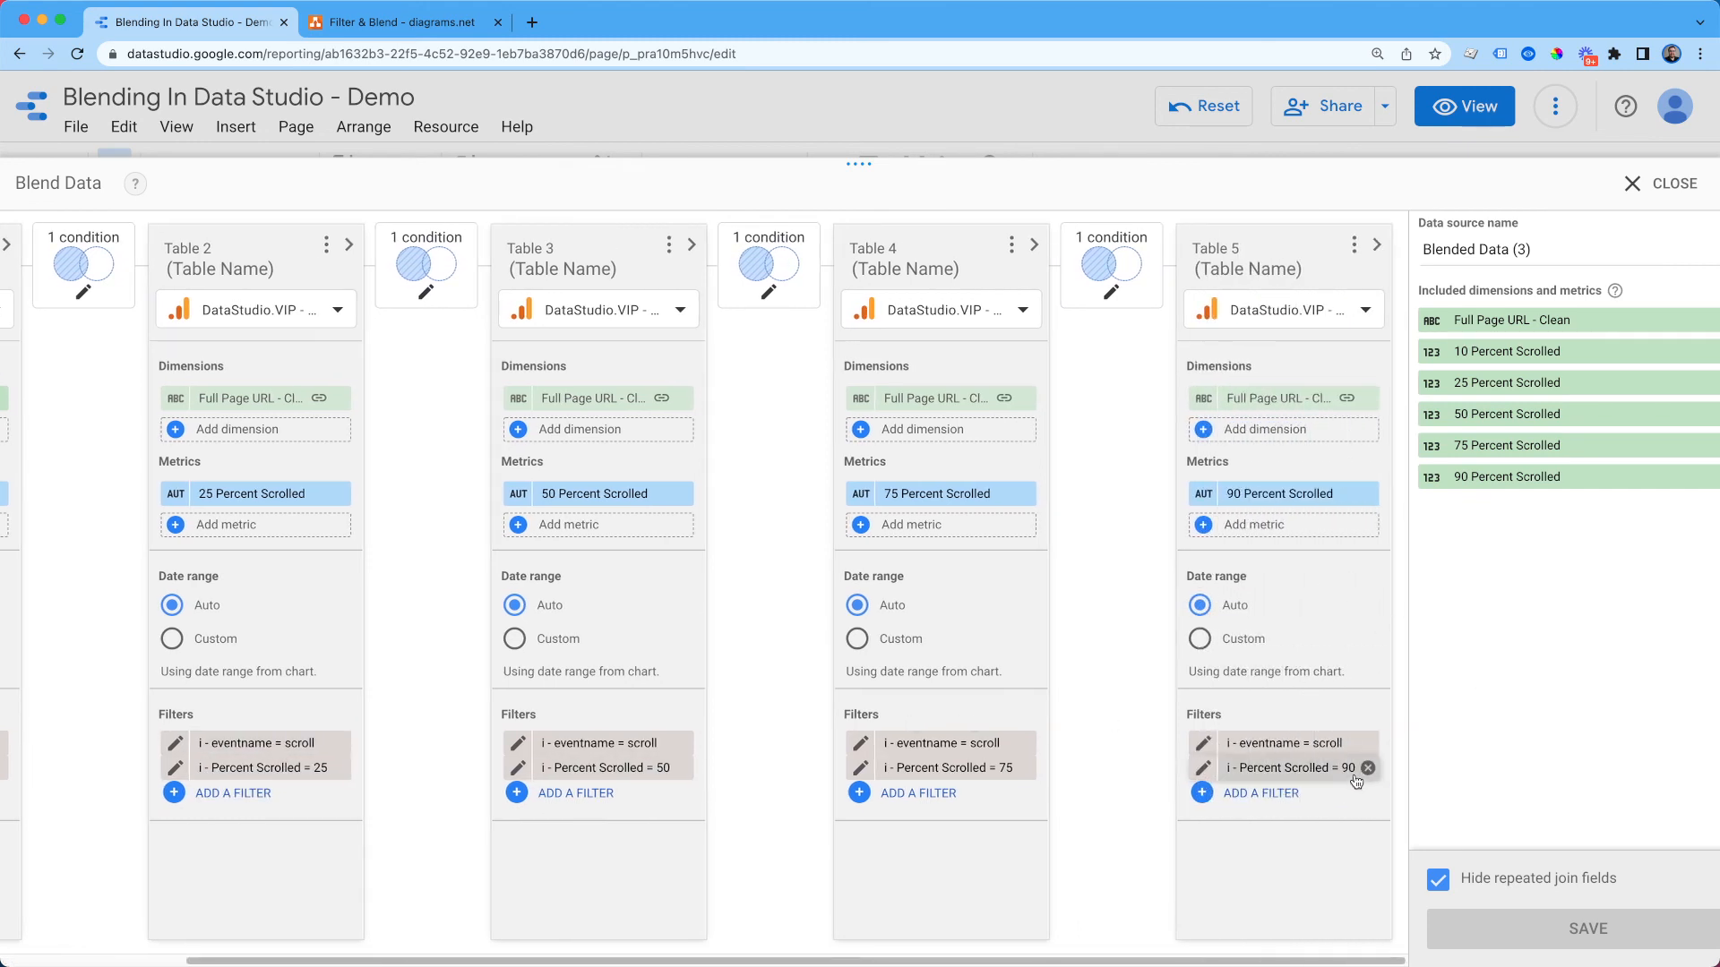
click(1526, 249)
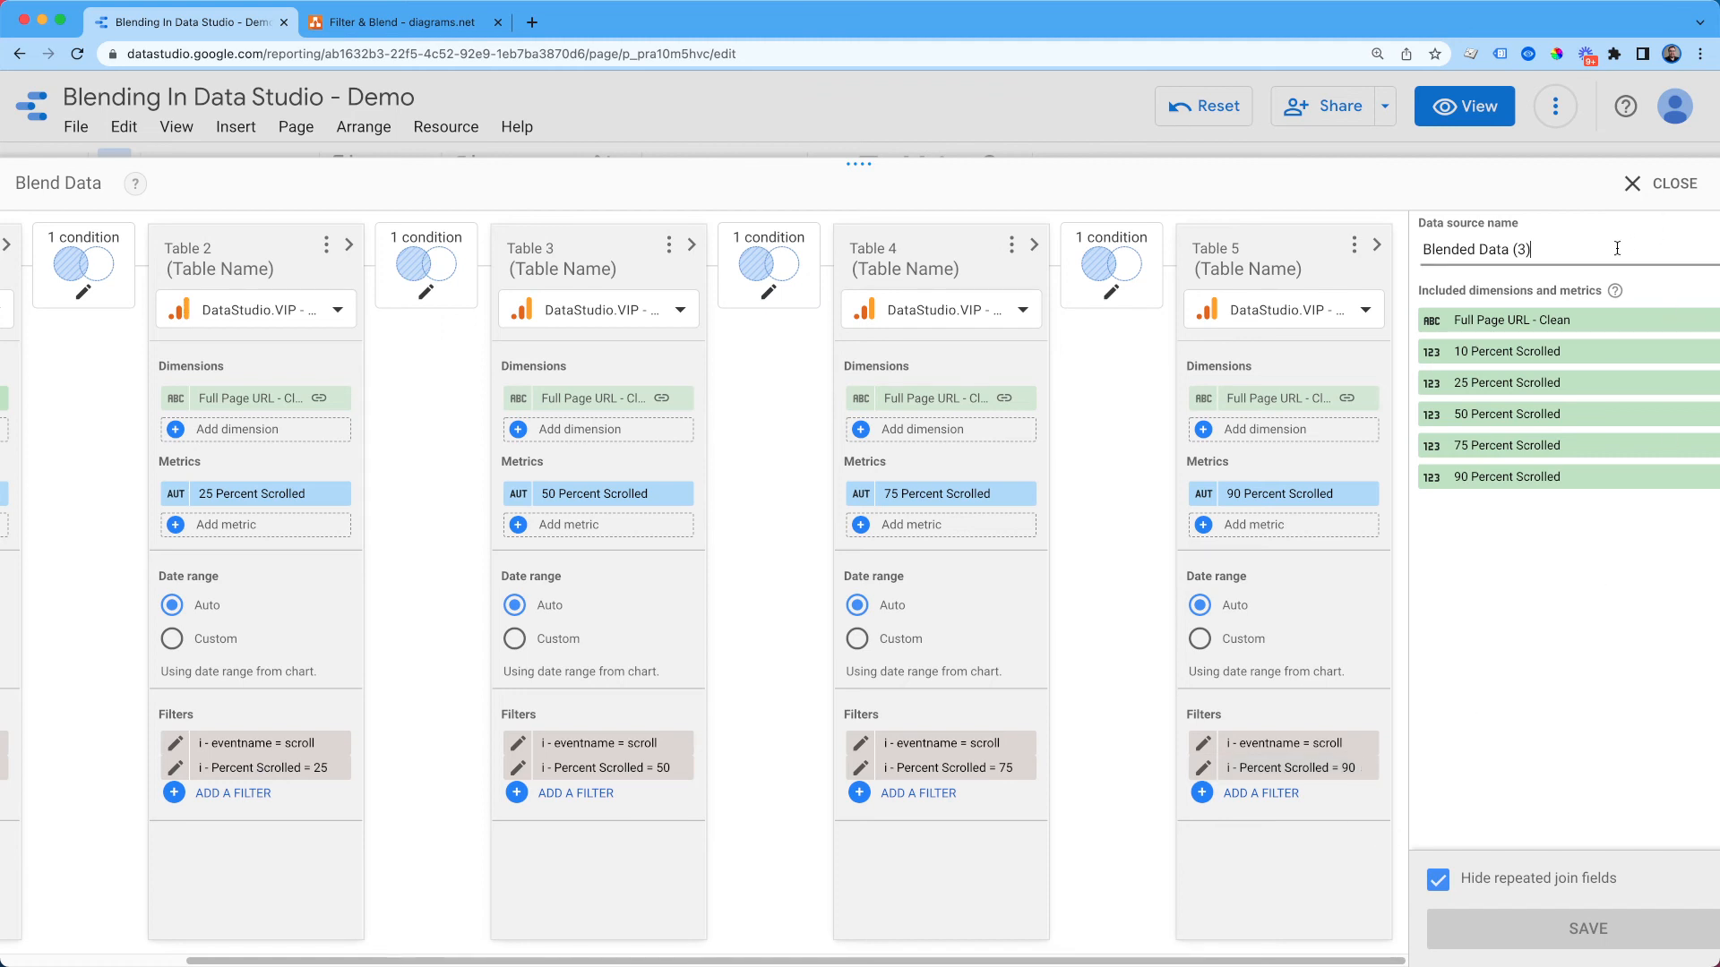
text(Scroll Depth Report)
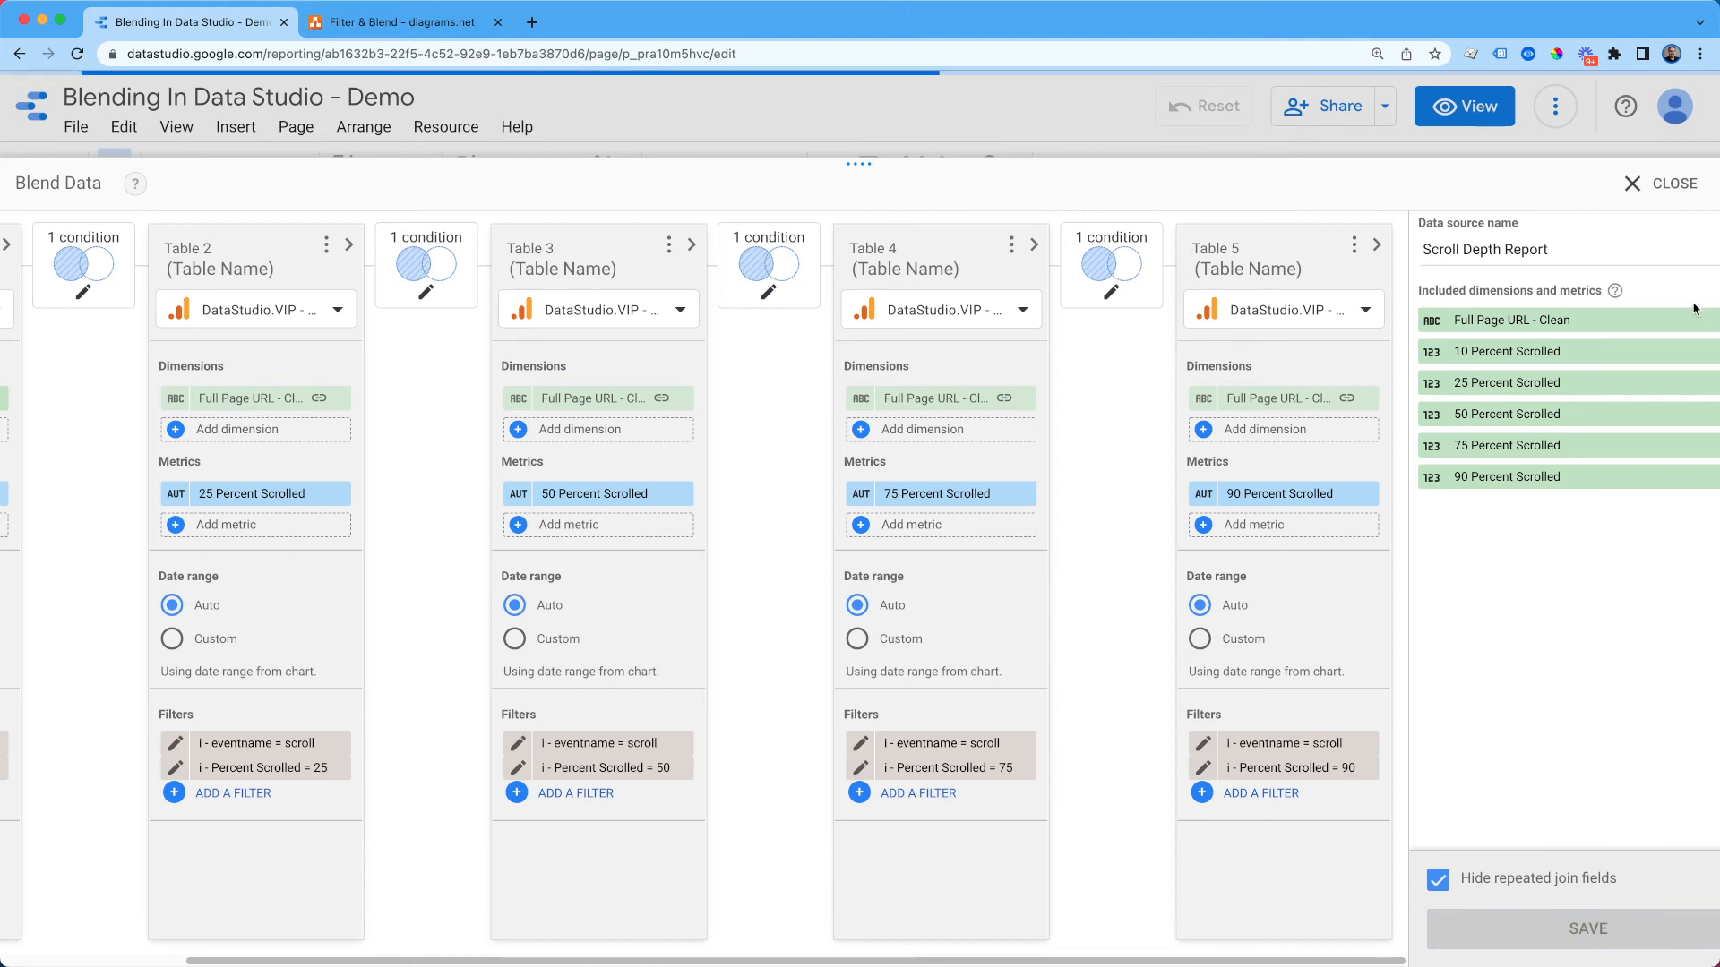
click(1662, 183)
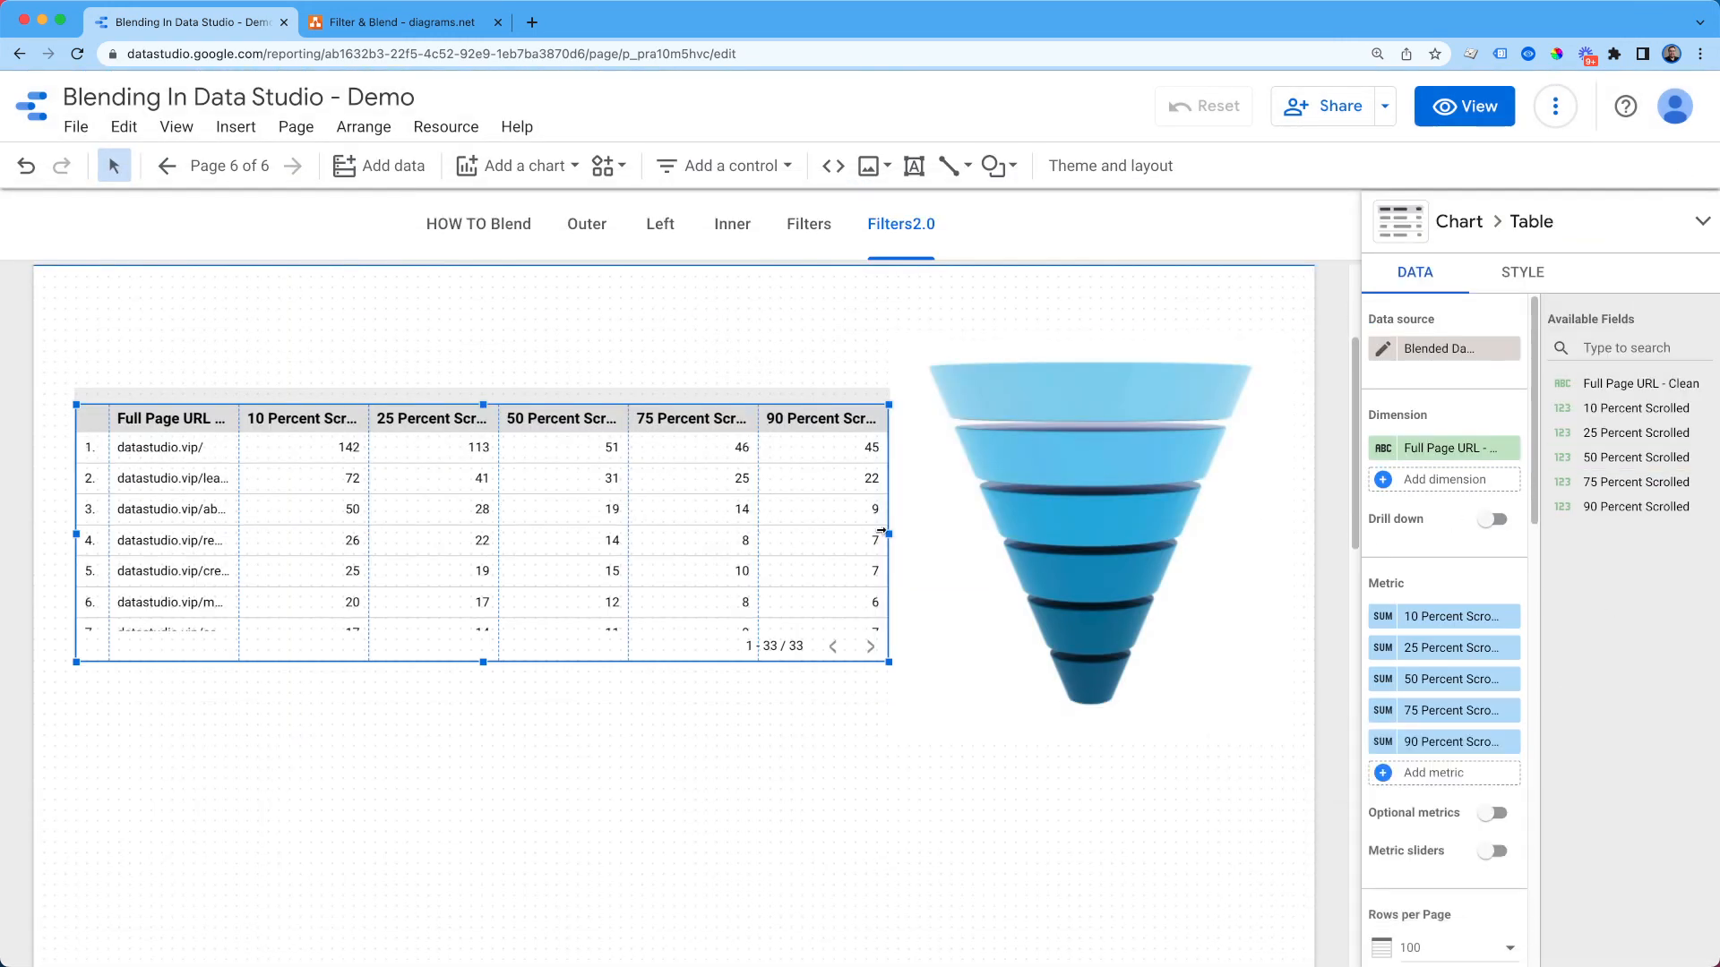
Step: Add the Metric Funnel community visualization, allowing it to render the scroll-depth stages
click(724, 165)
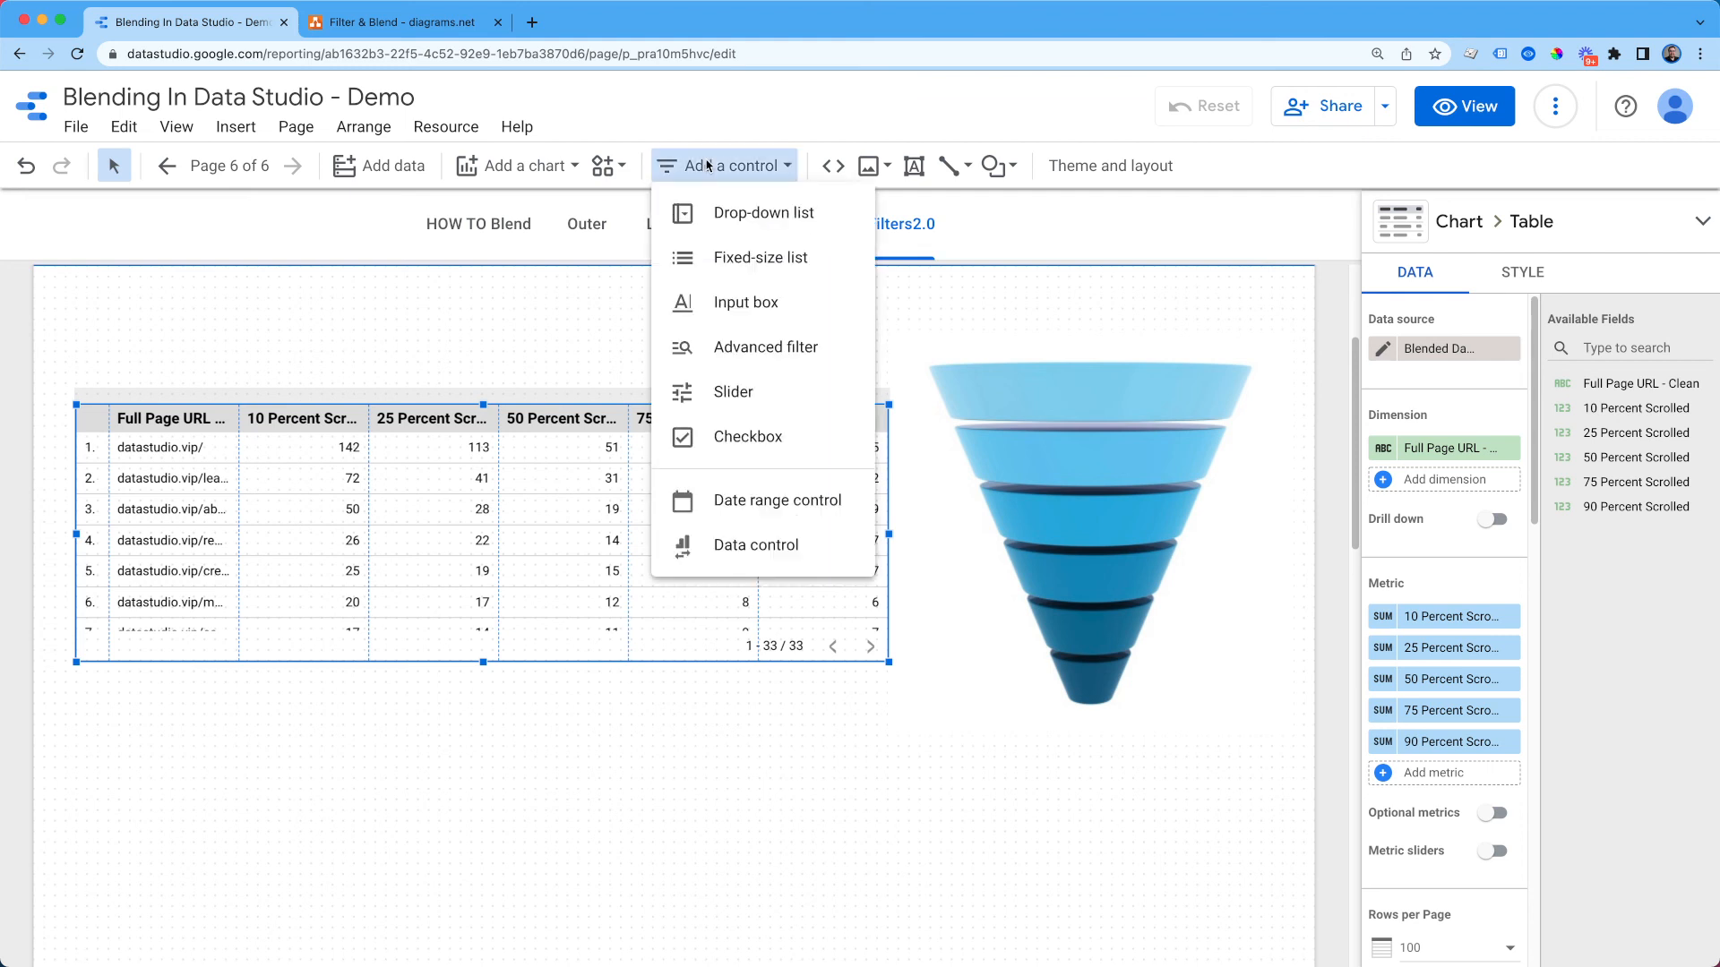
click(604, 164)
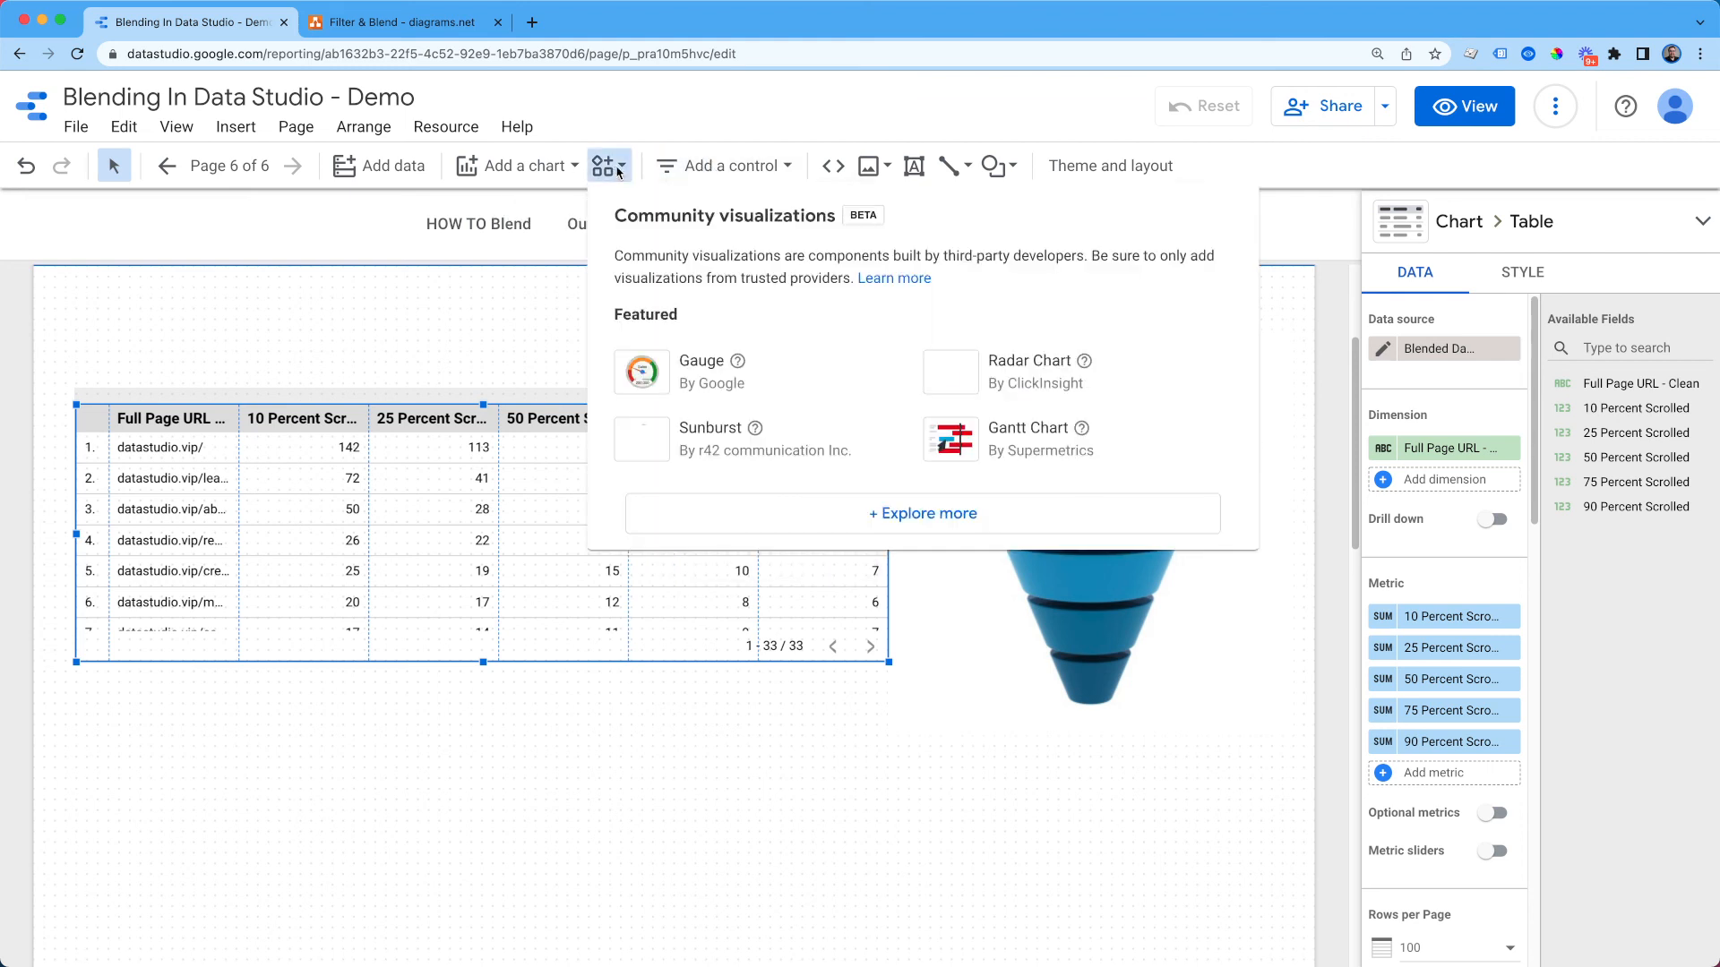
click(922, 512)
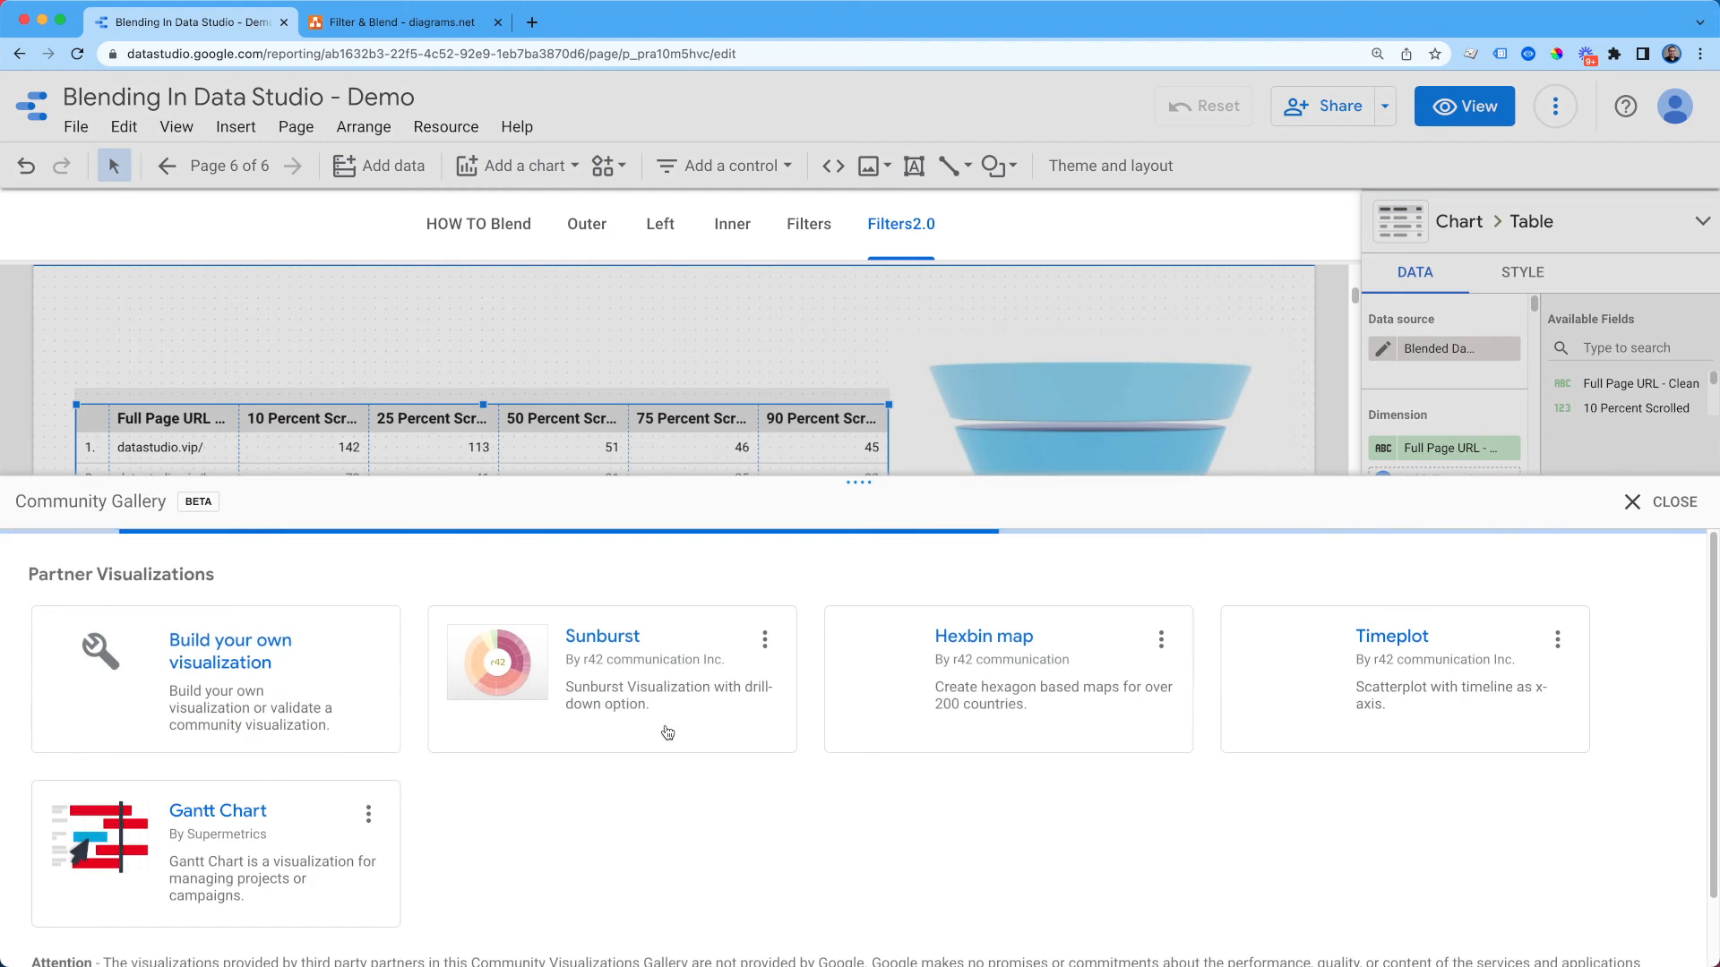
scroll(down, 3)
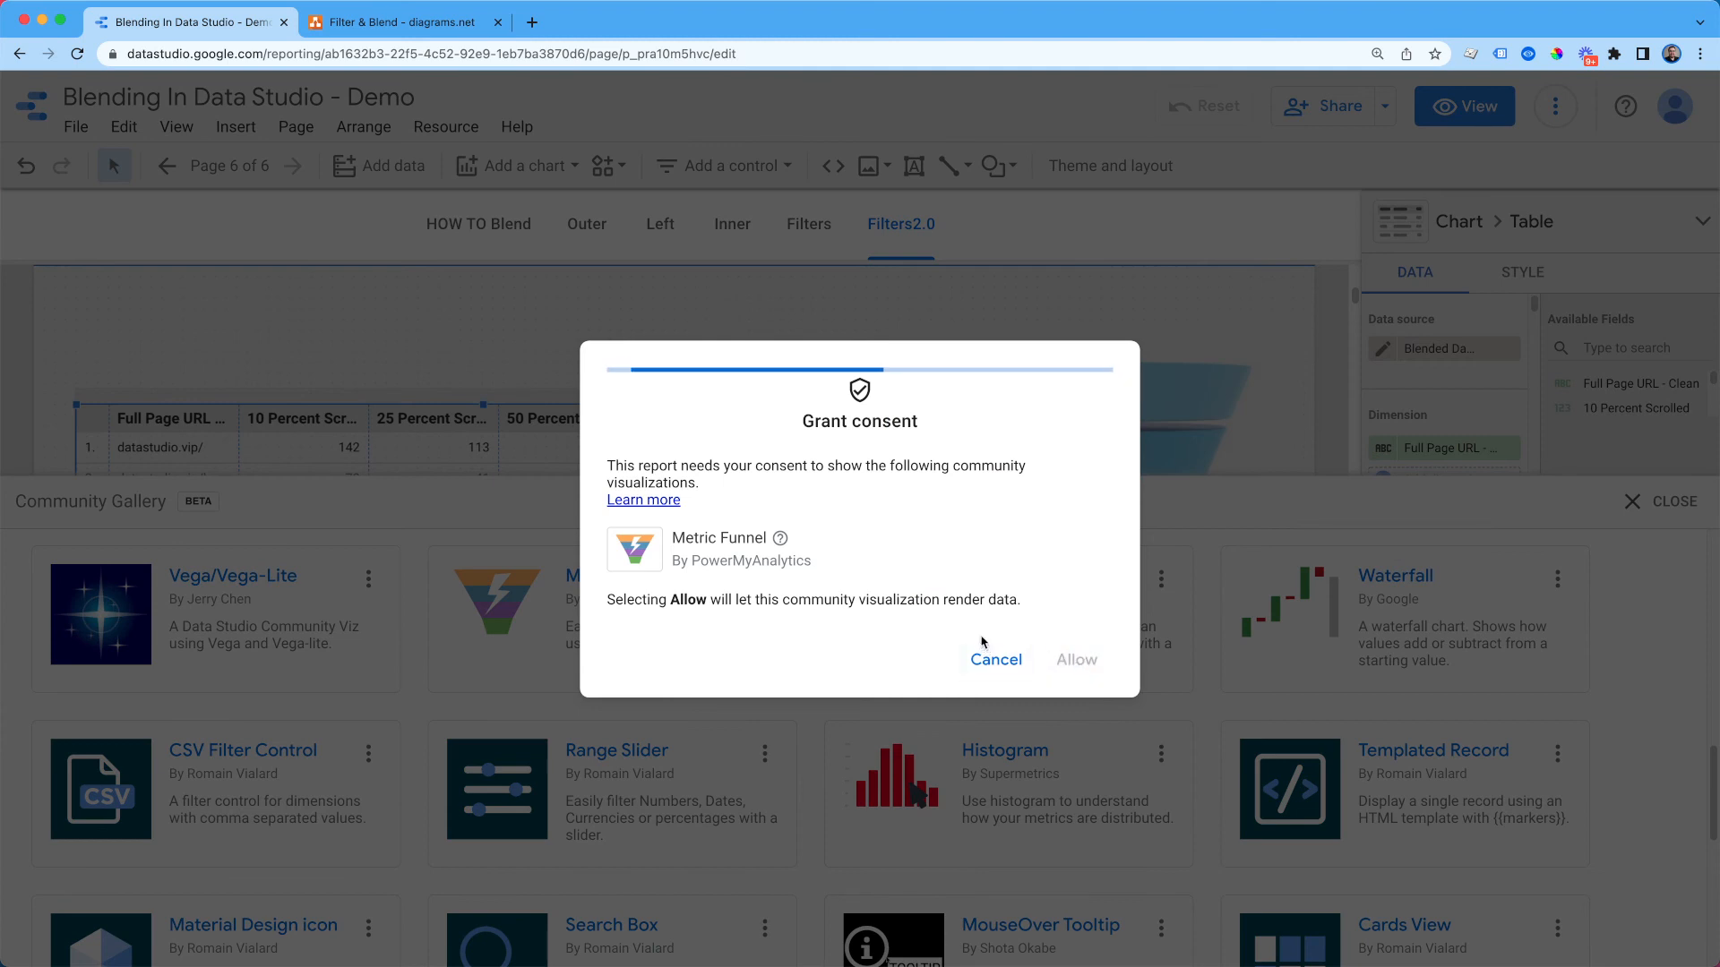
click(1076, 660)
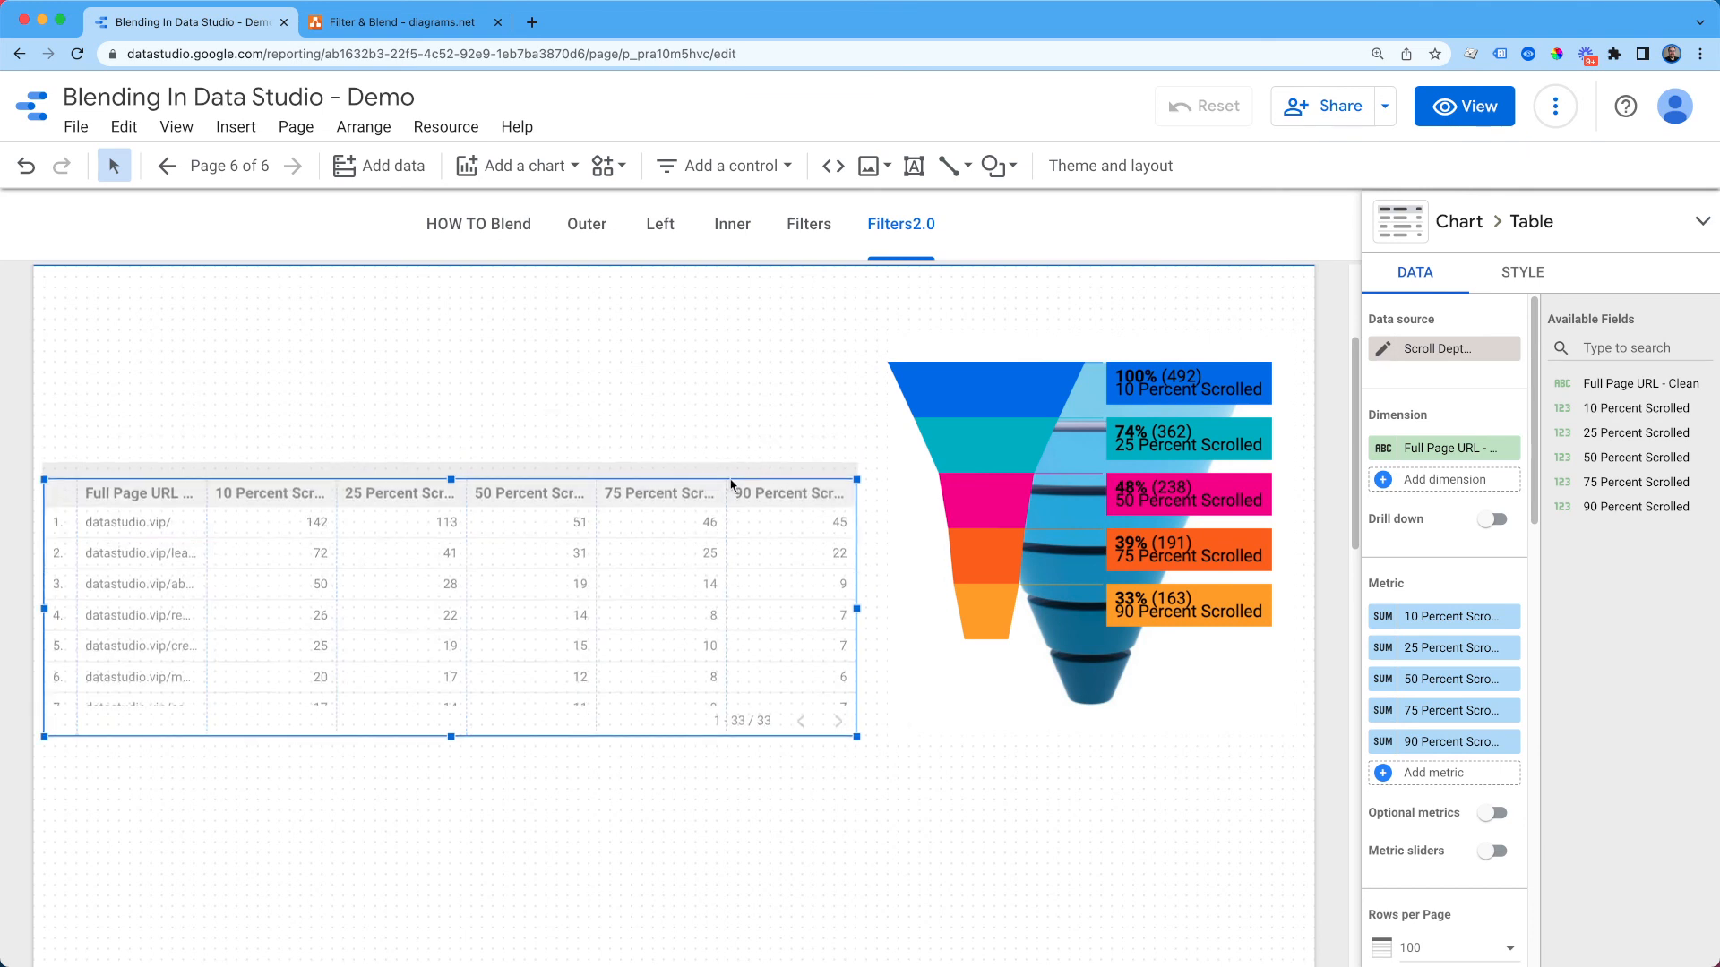
Step: Add a fixed-size list control of page URLs with 10 Percent Scrolled counts above the table
click(724, 165)
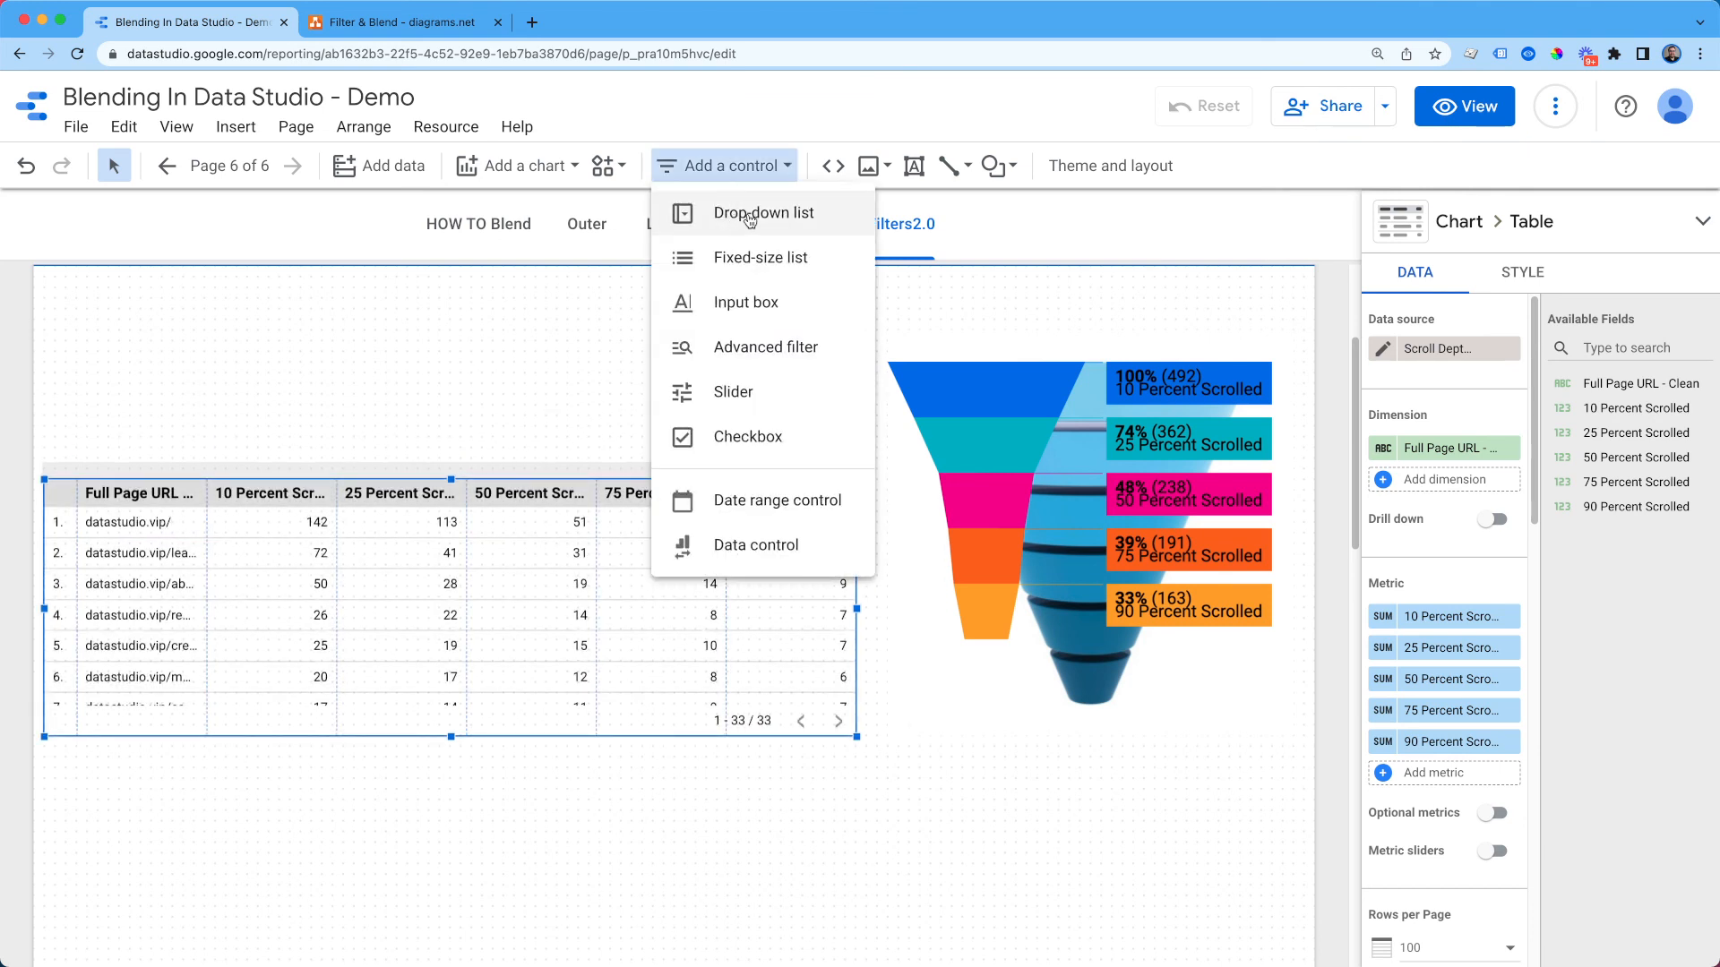
click(760, 258)
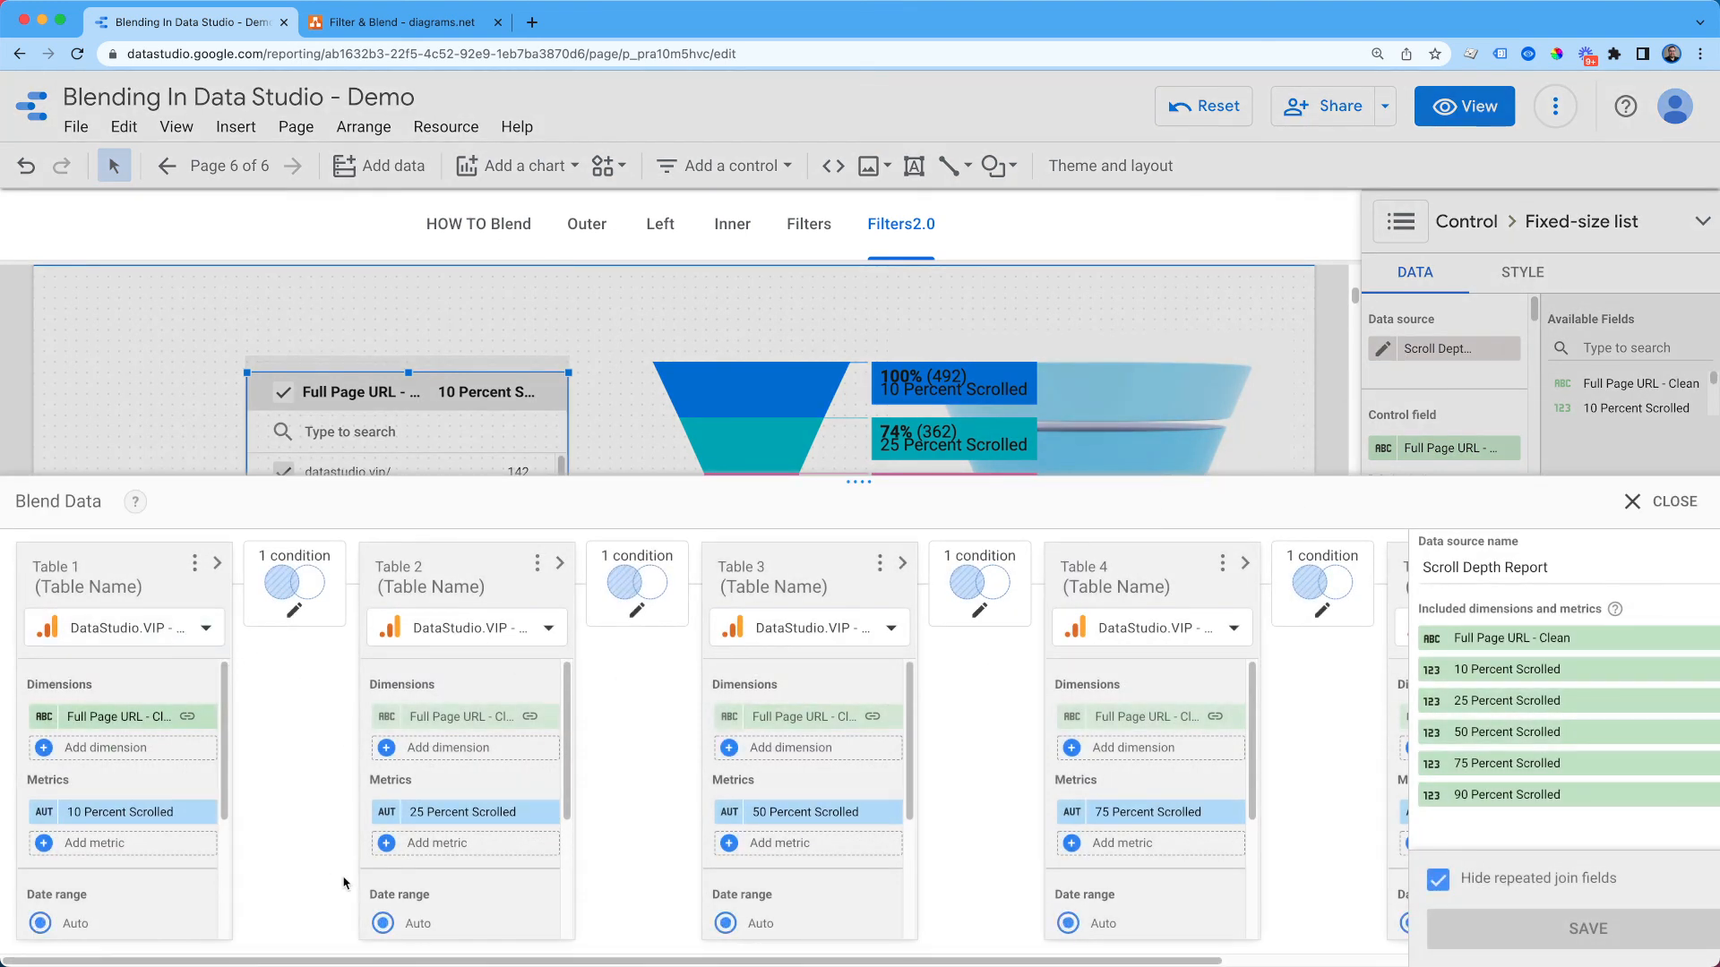
mouse_move(1664, 502)
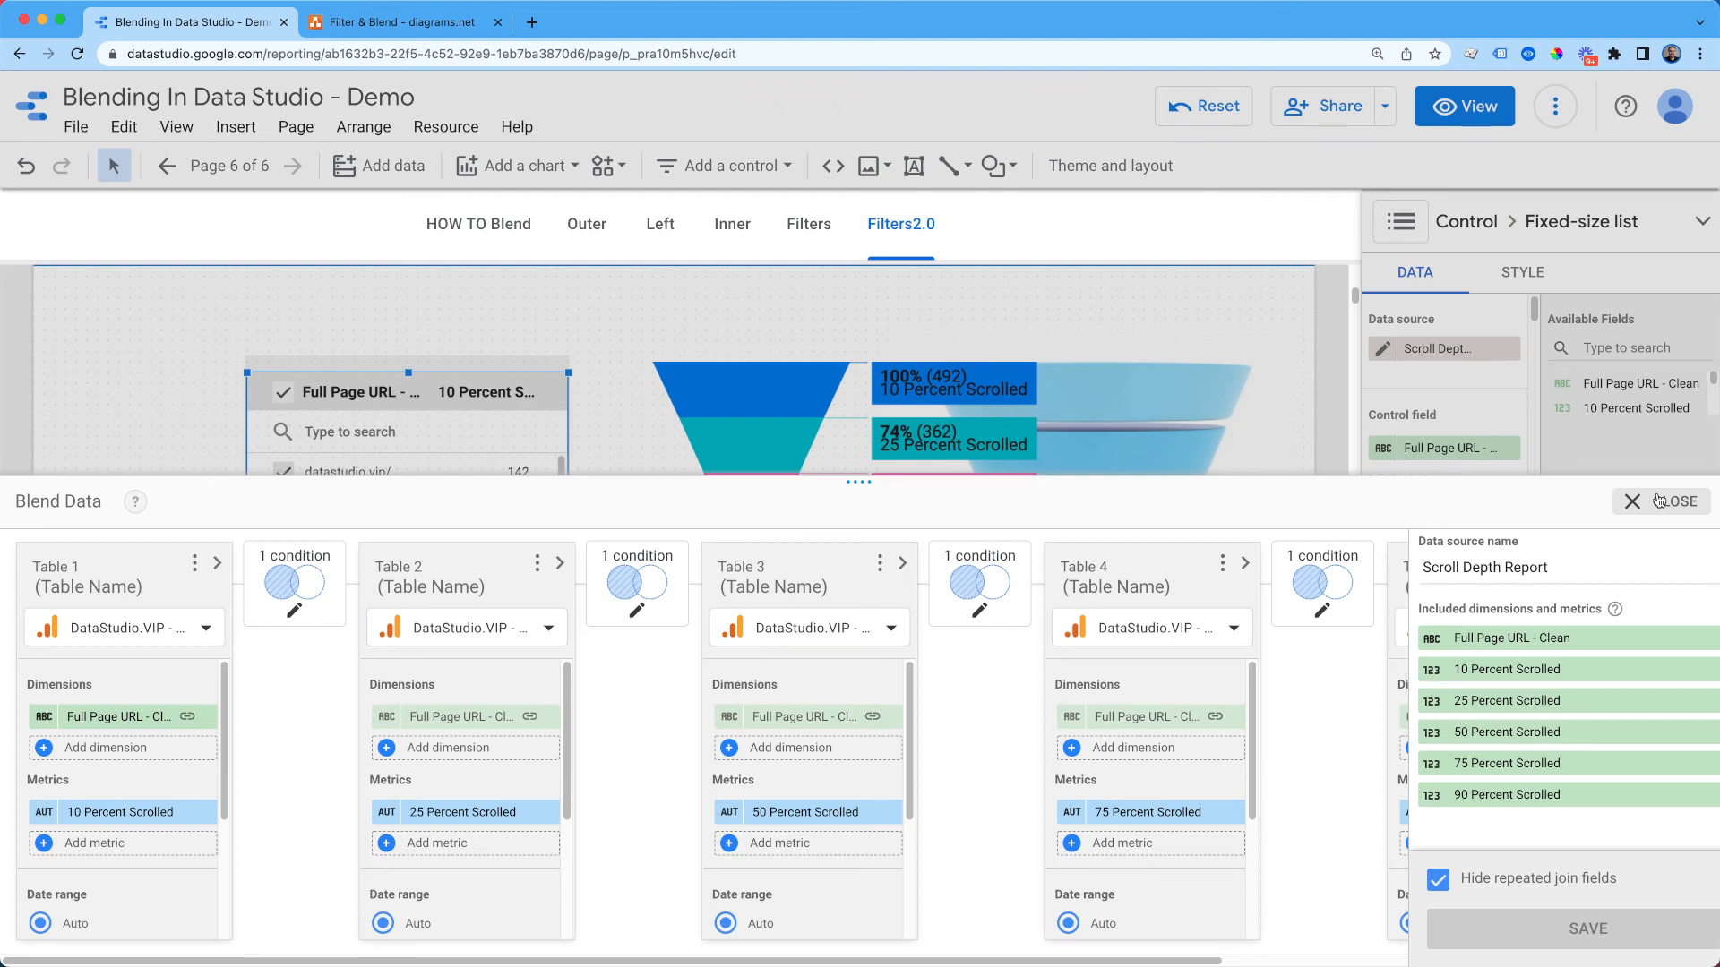
click(1620, 502)
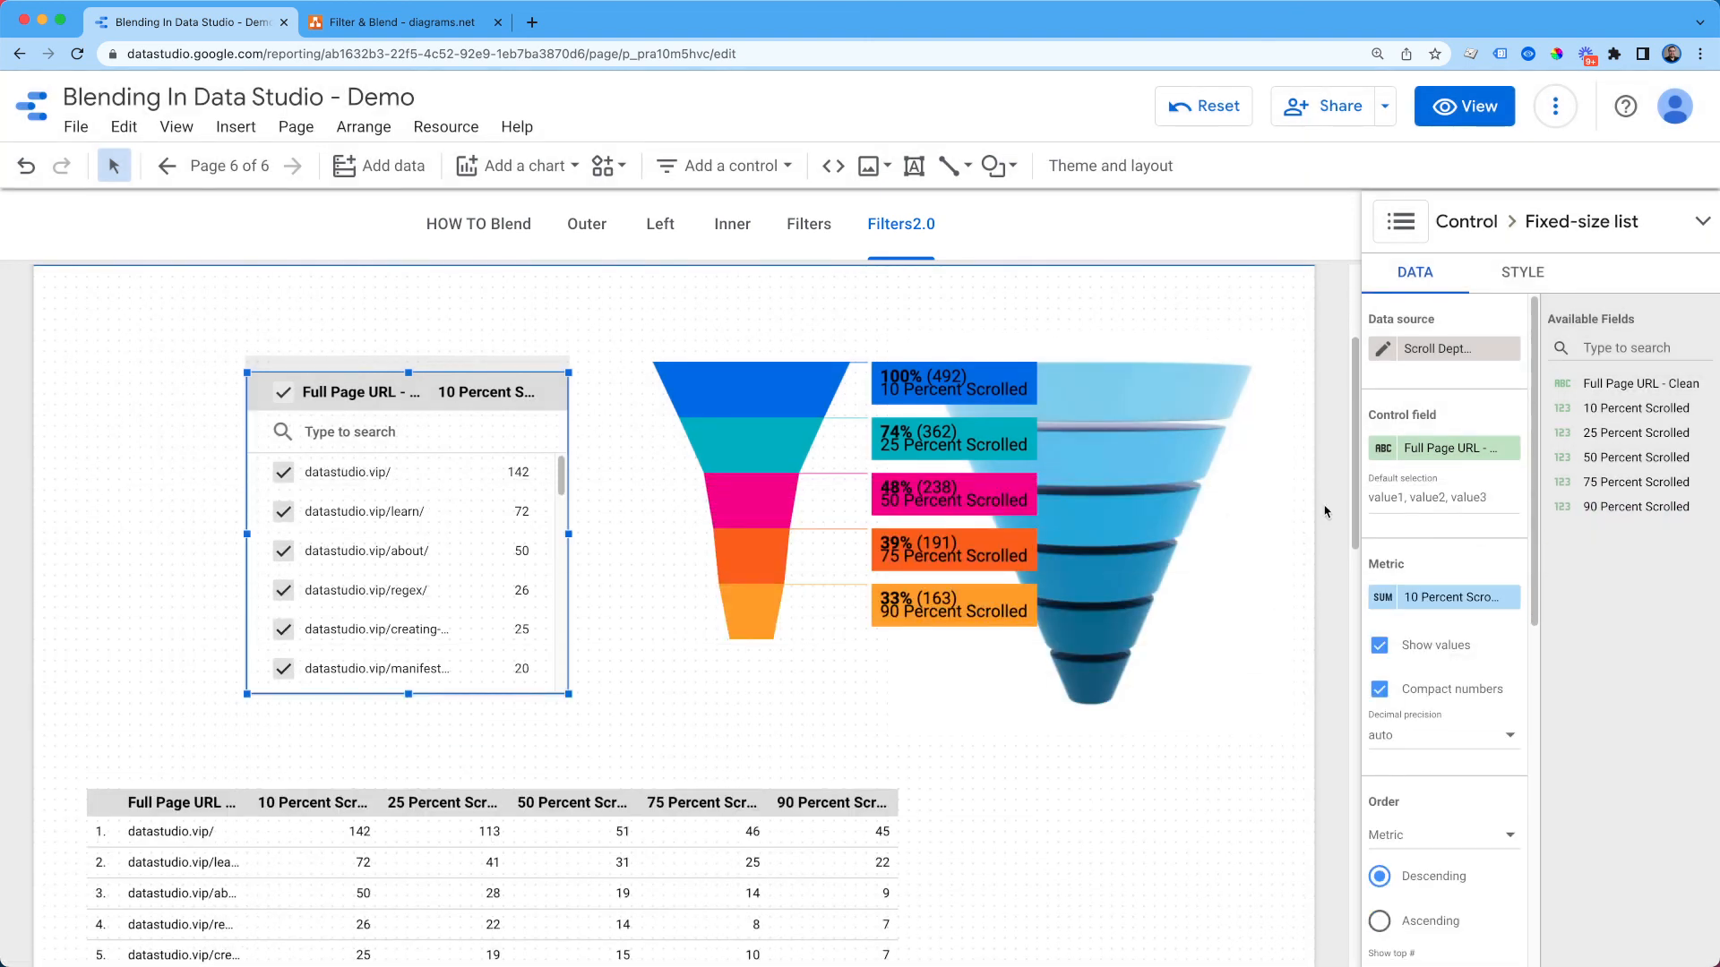